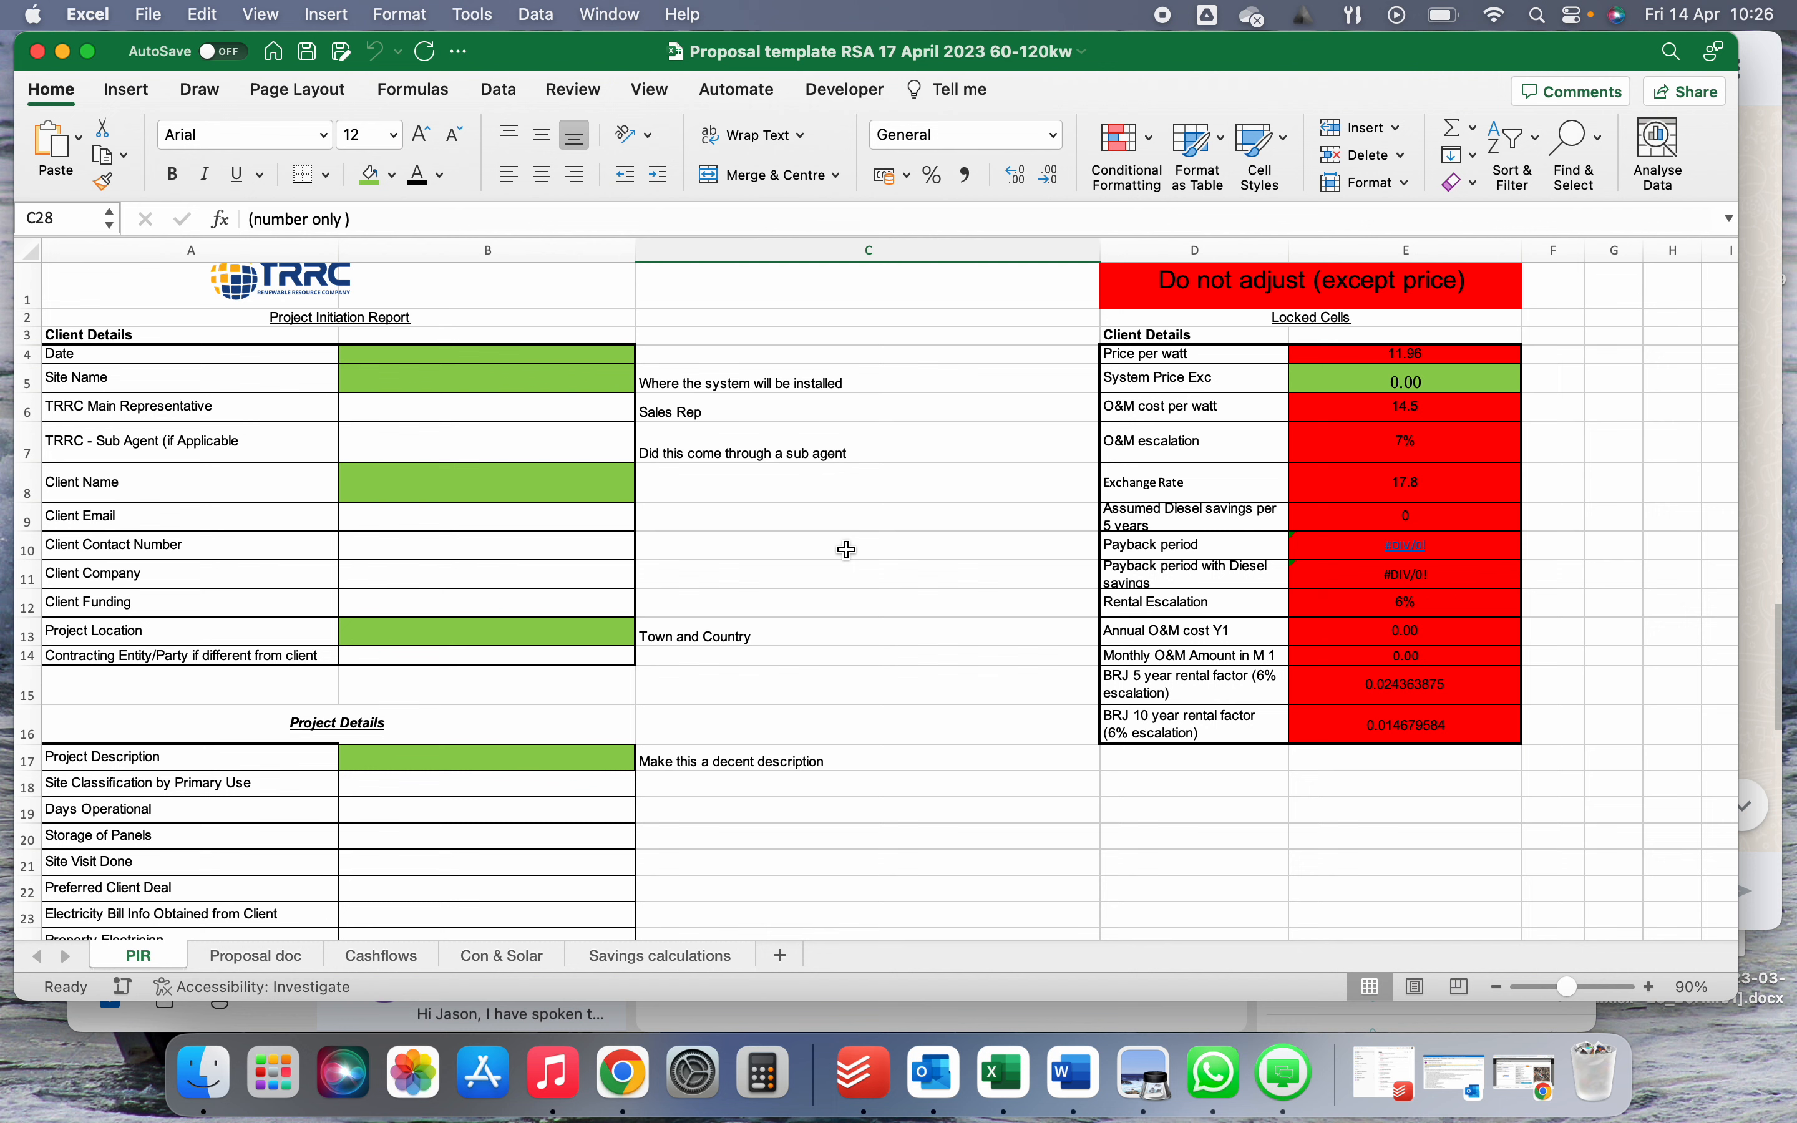
mouse_move(806, 652)
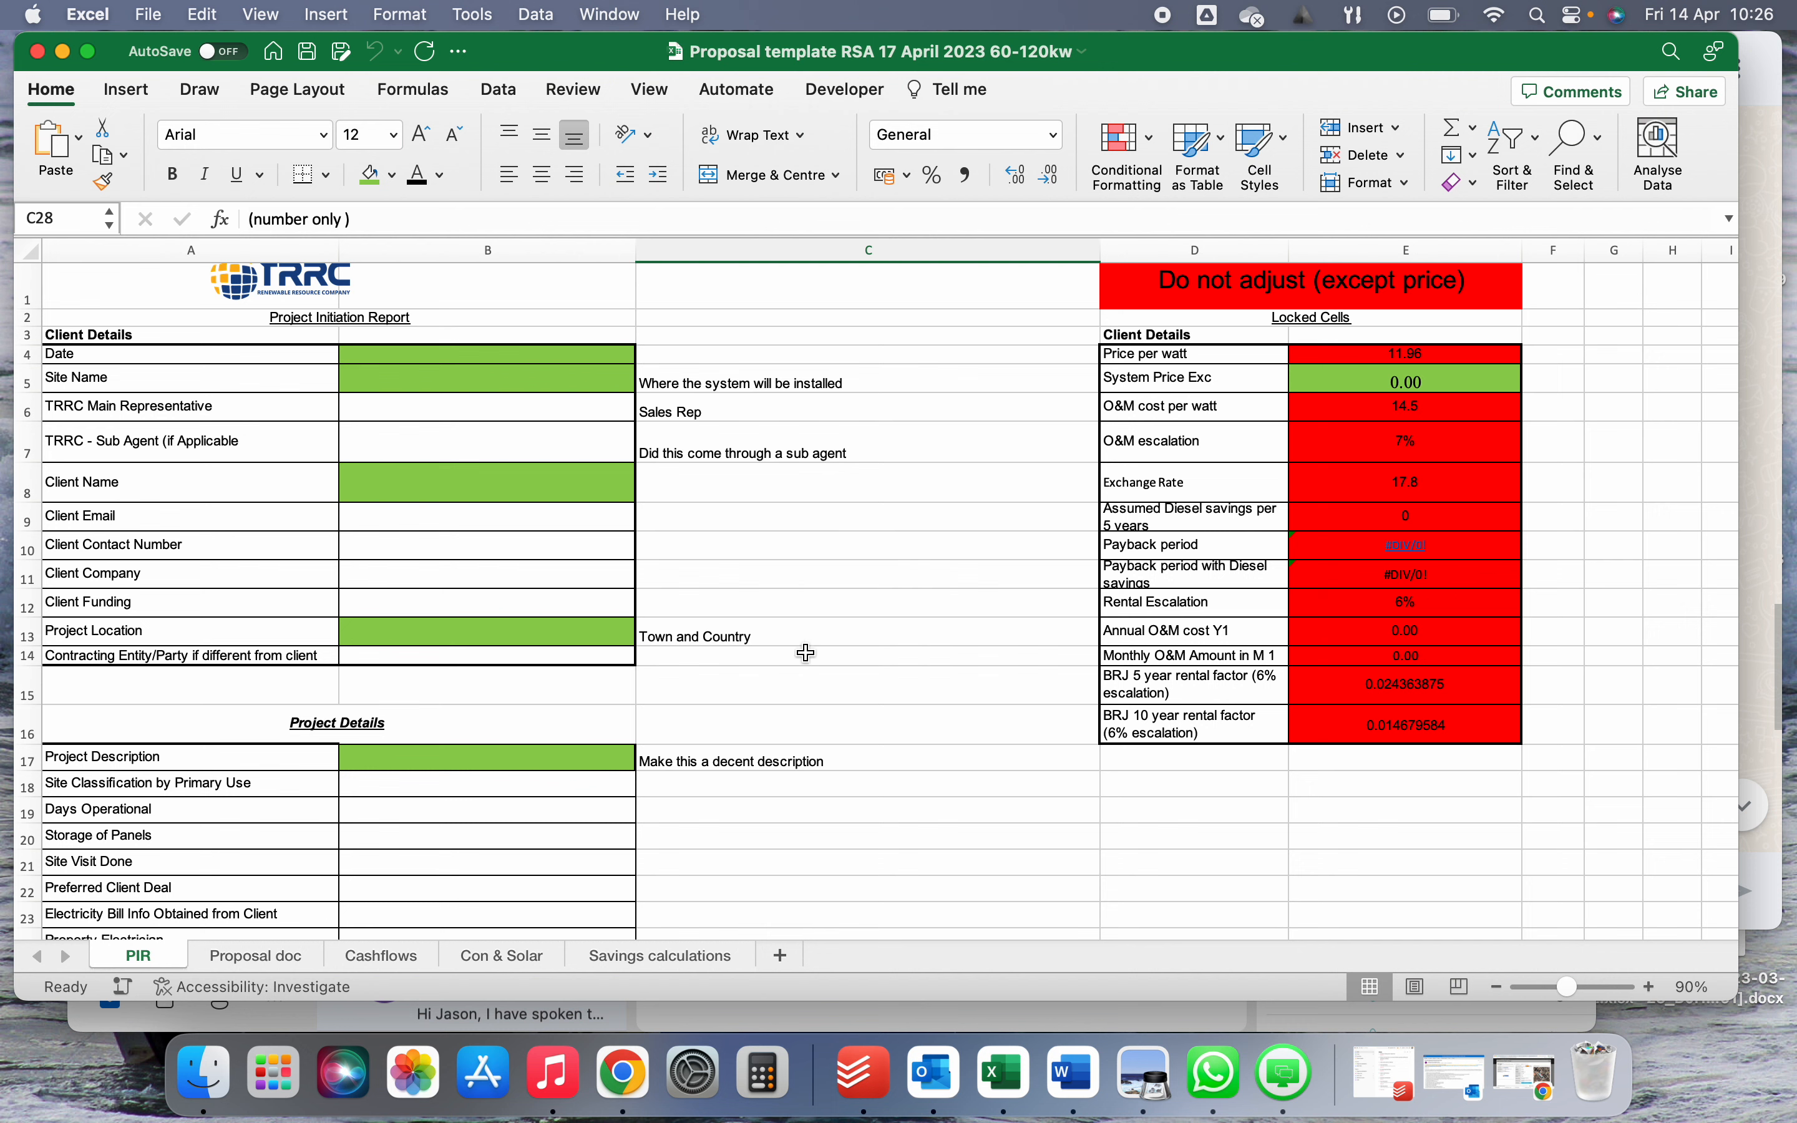
mouse_move(1442, 332)
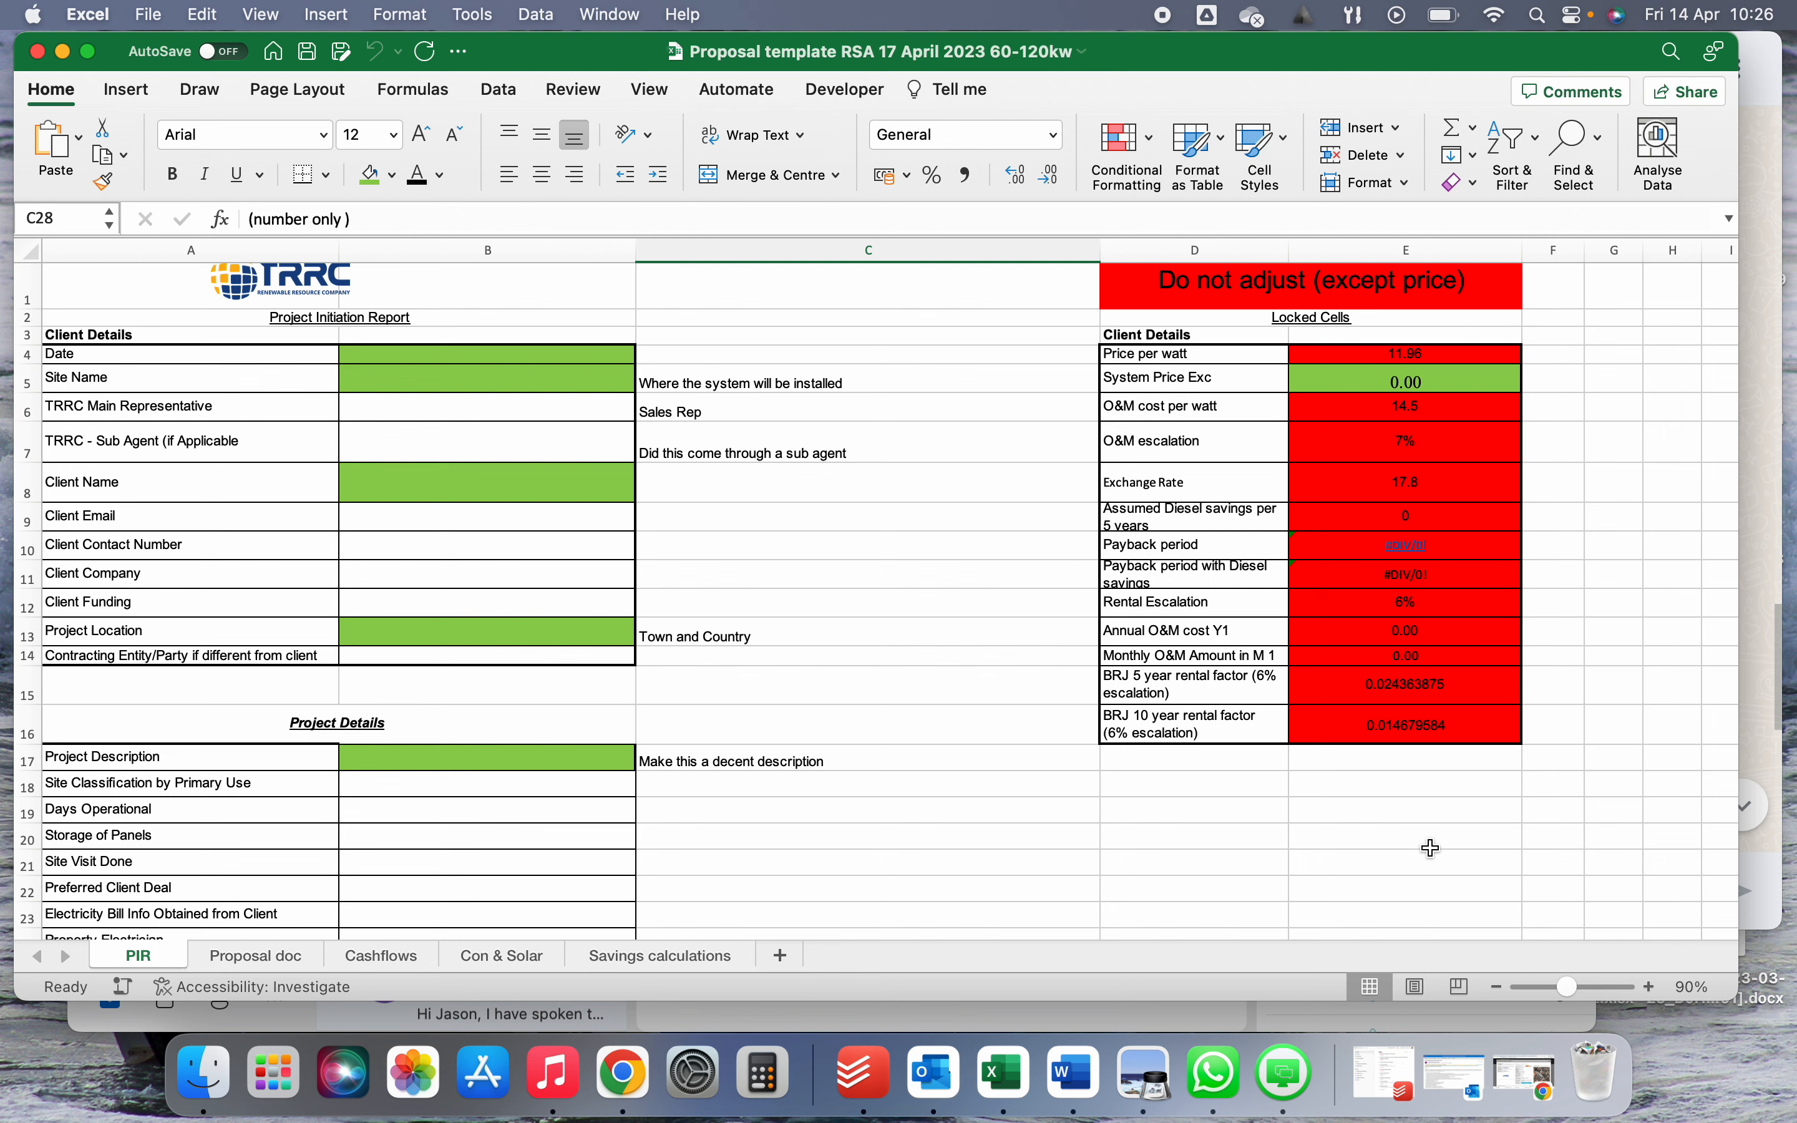
mouse_move(1279, 545)
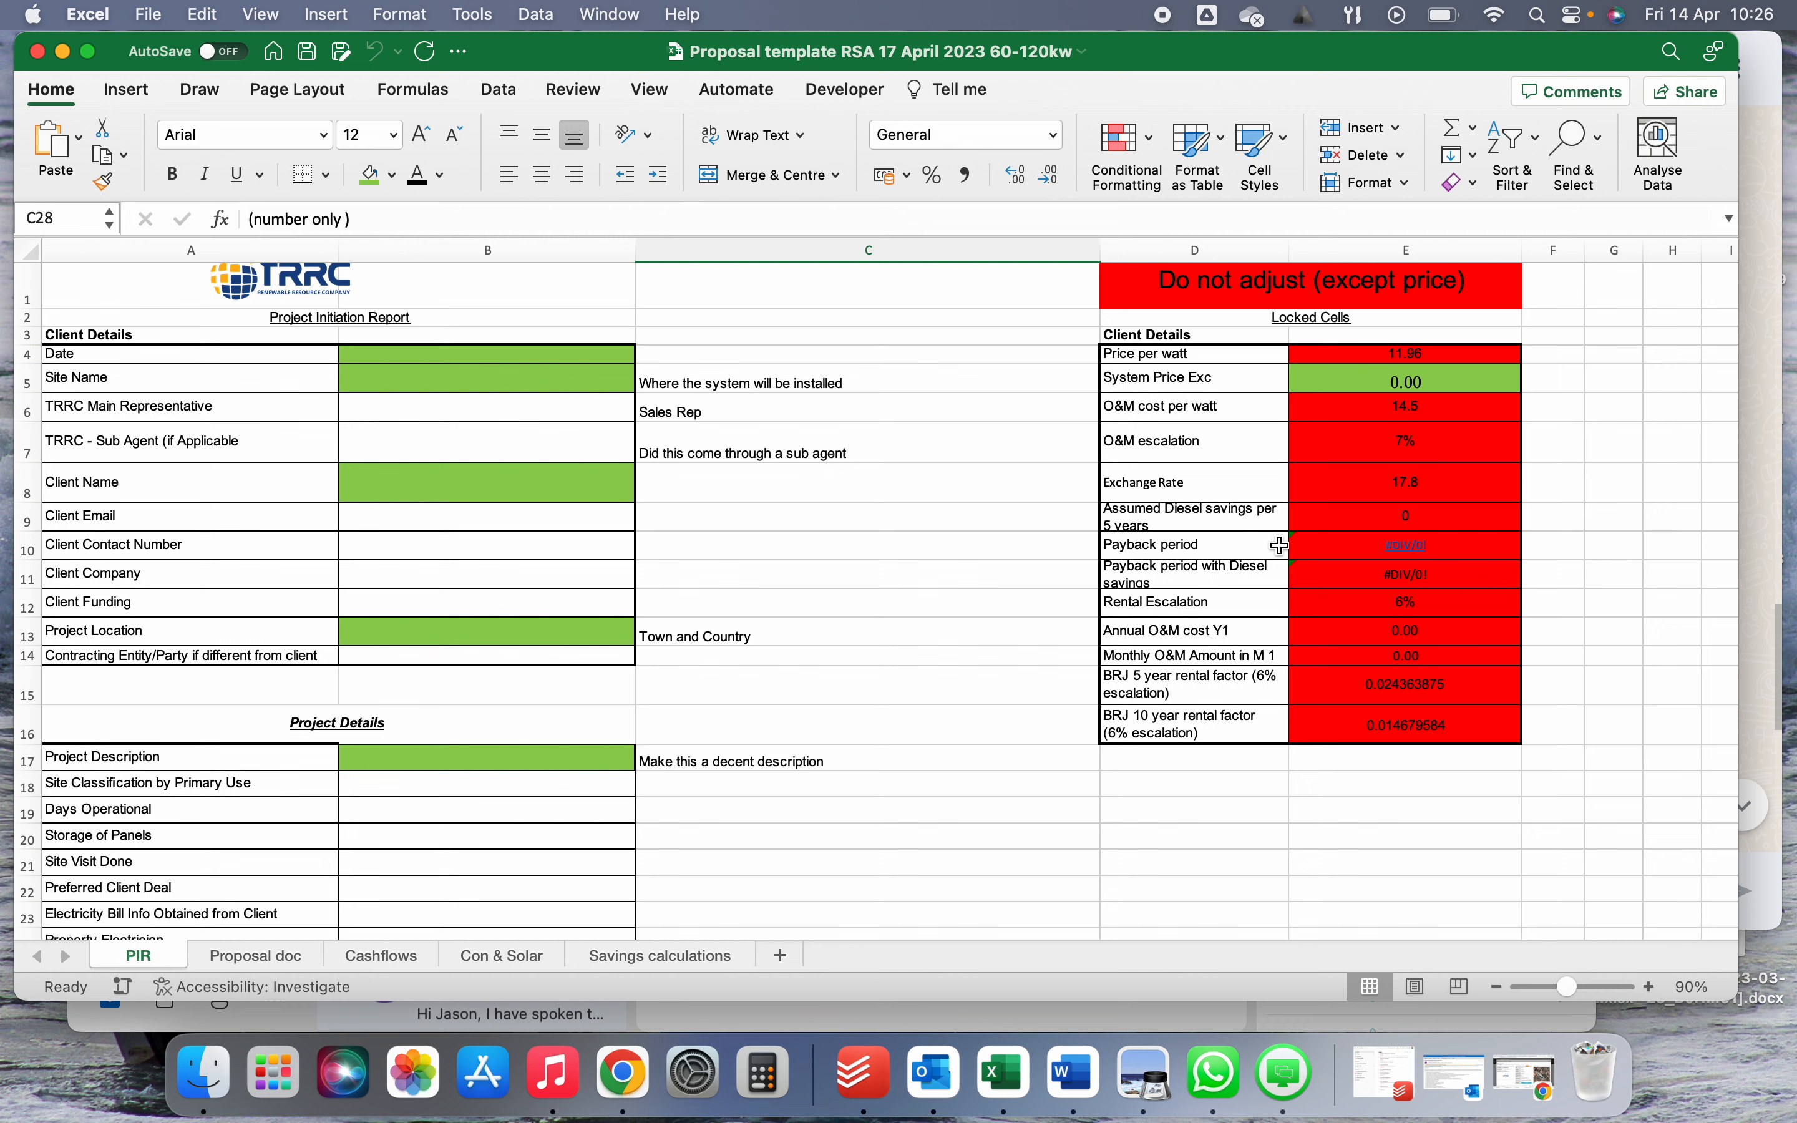
mouse_move(636, 463)
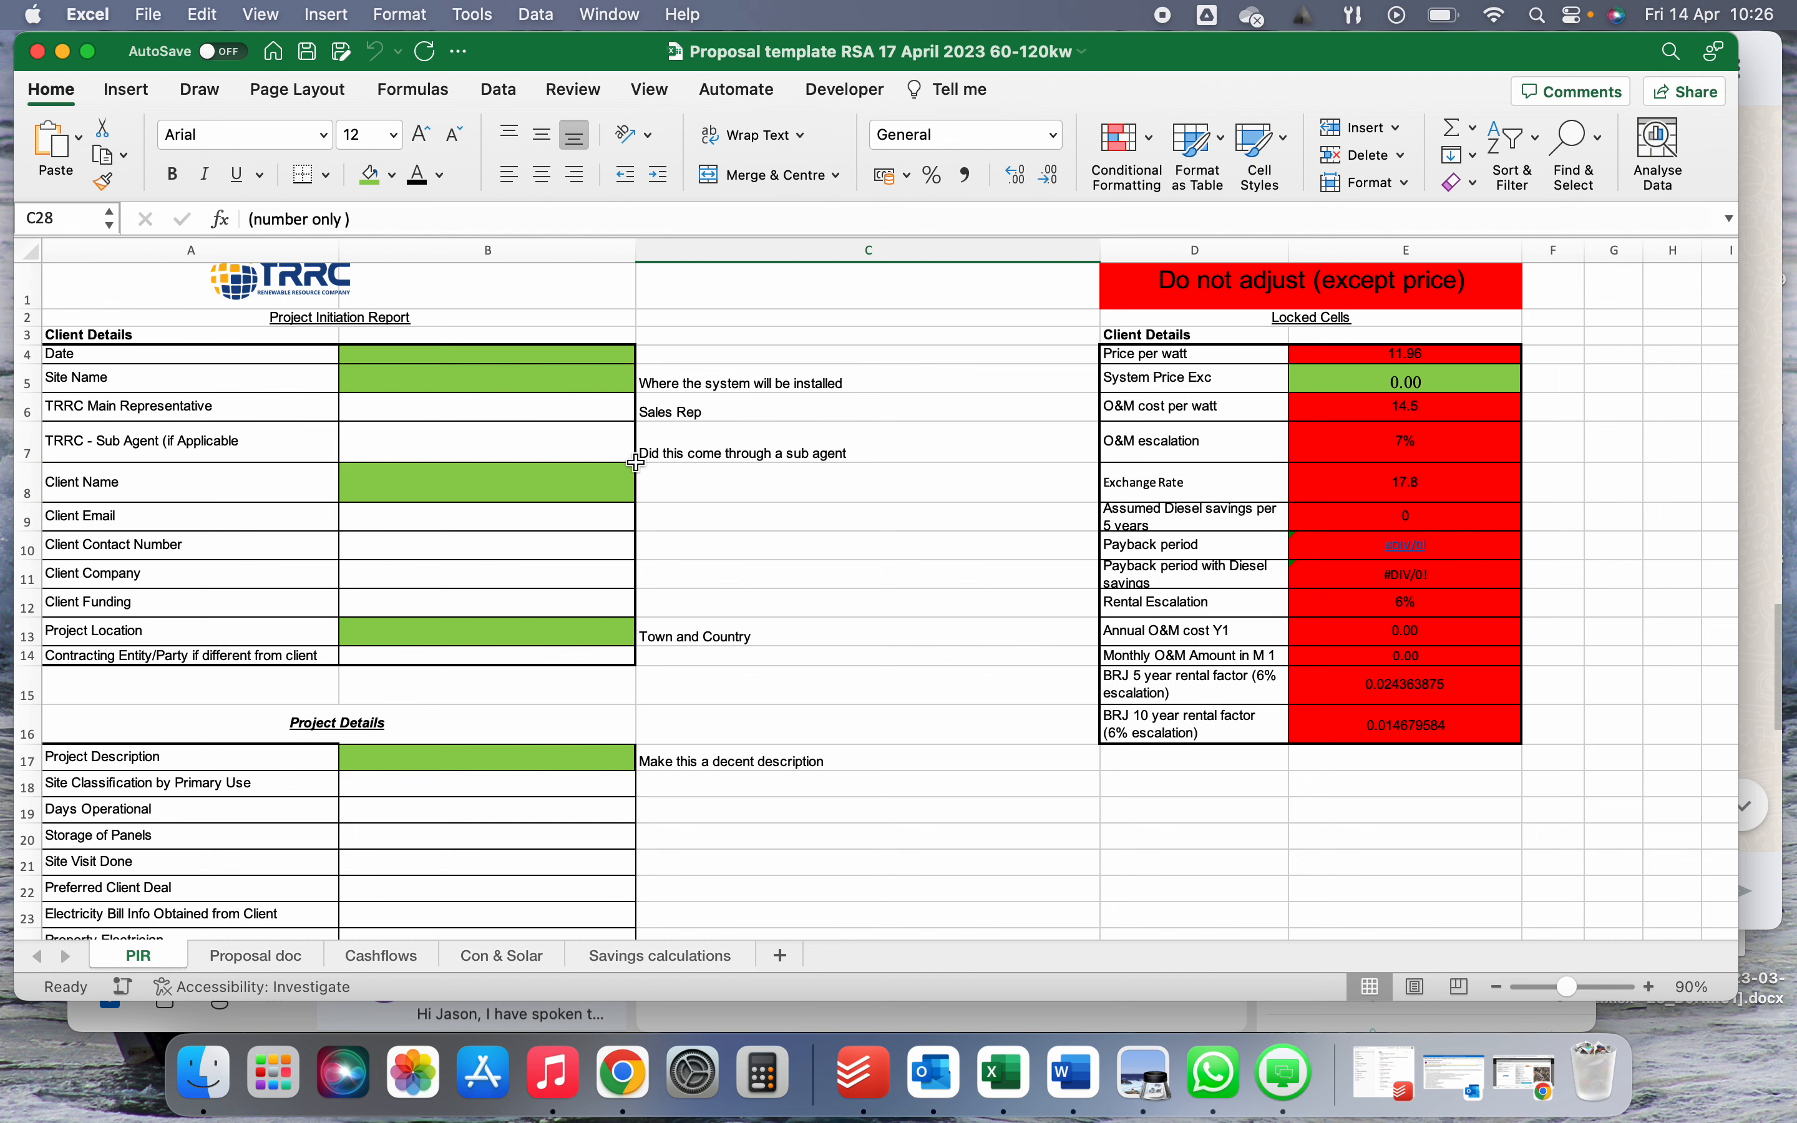
mouse_move(484, 603)
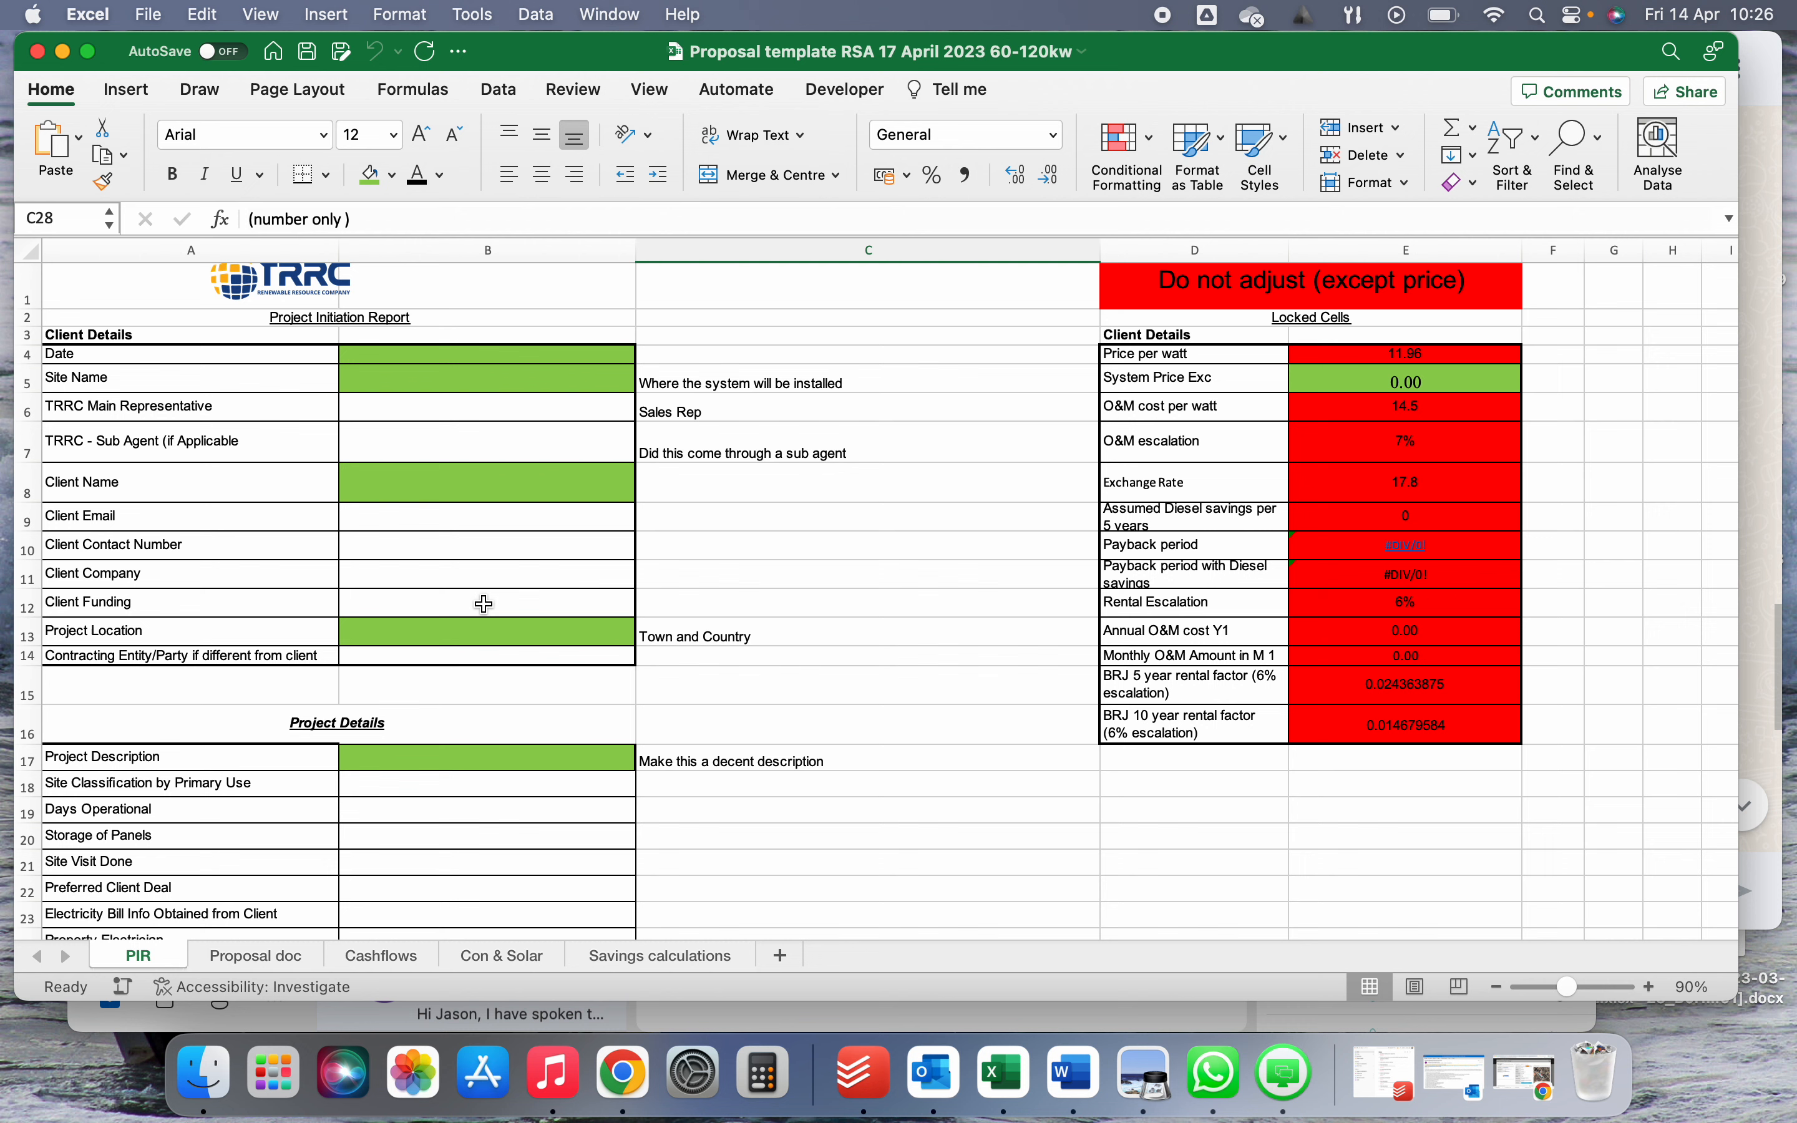
mouse_move(746, 521)
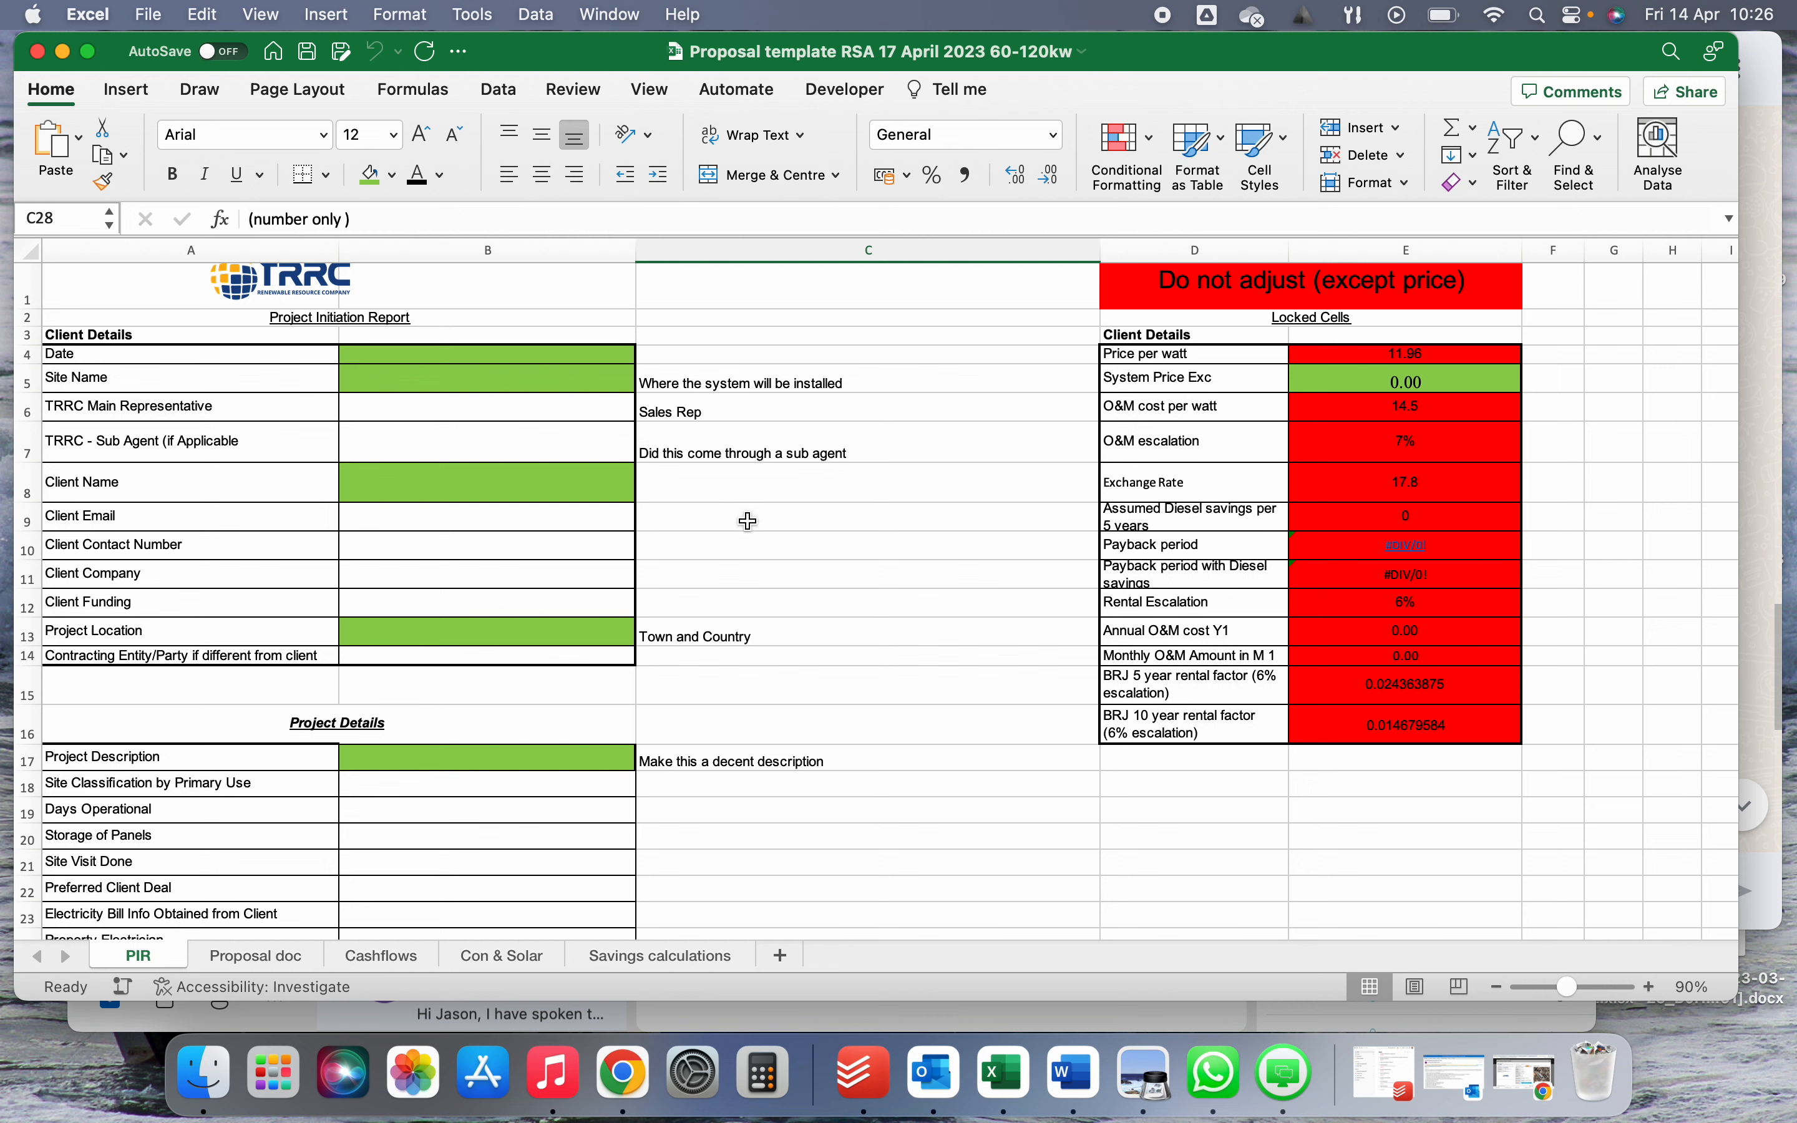
mouse_move(923, 600)
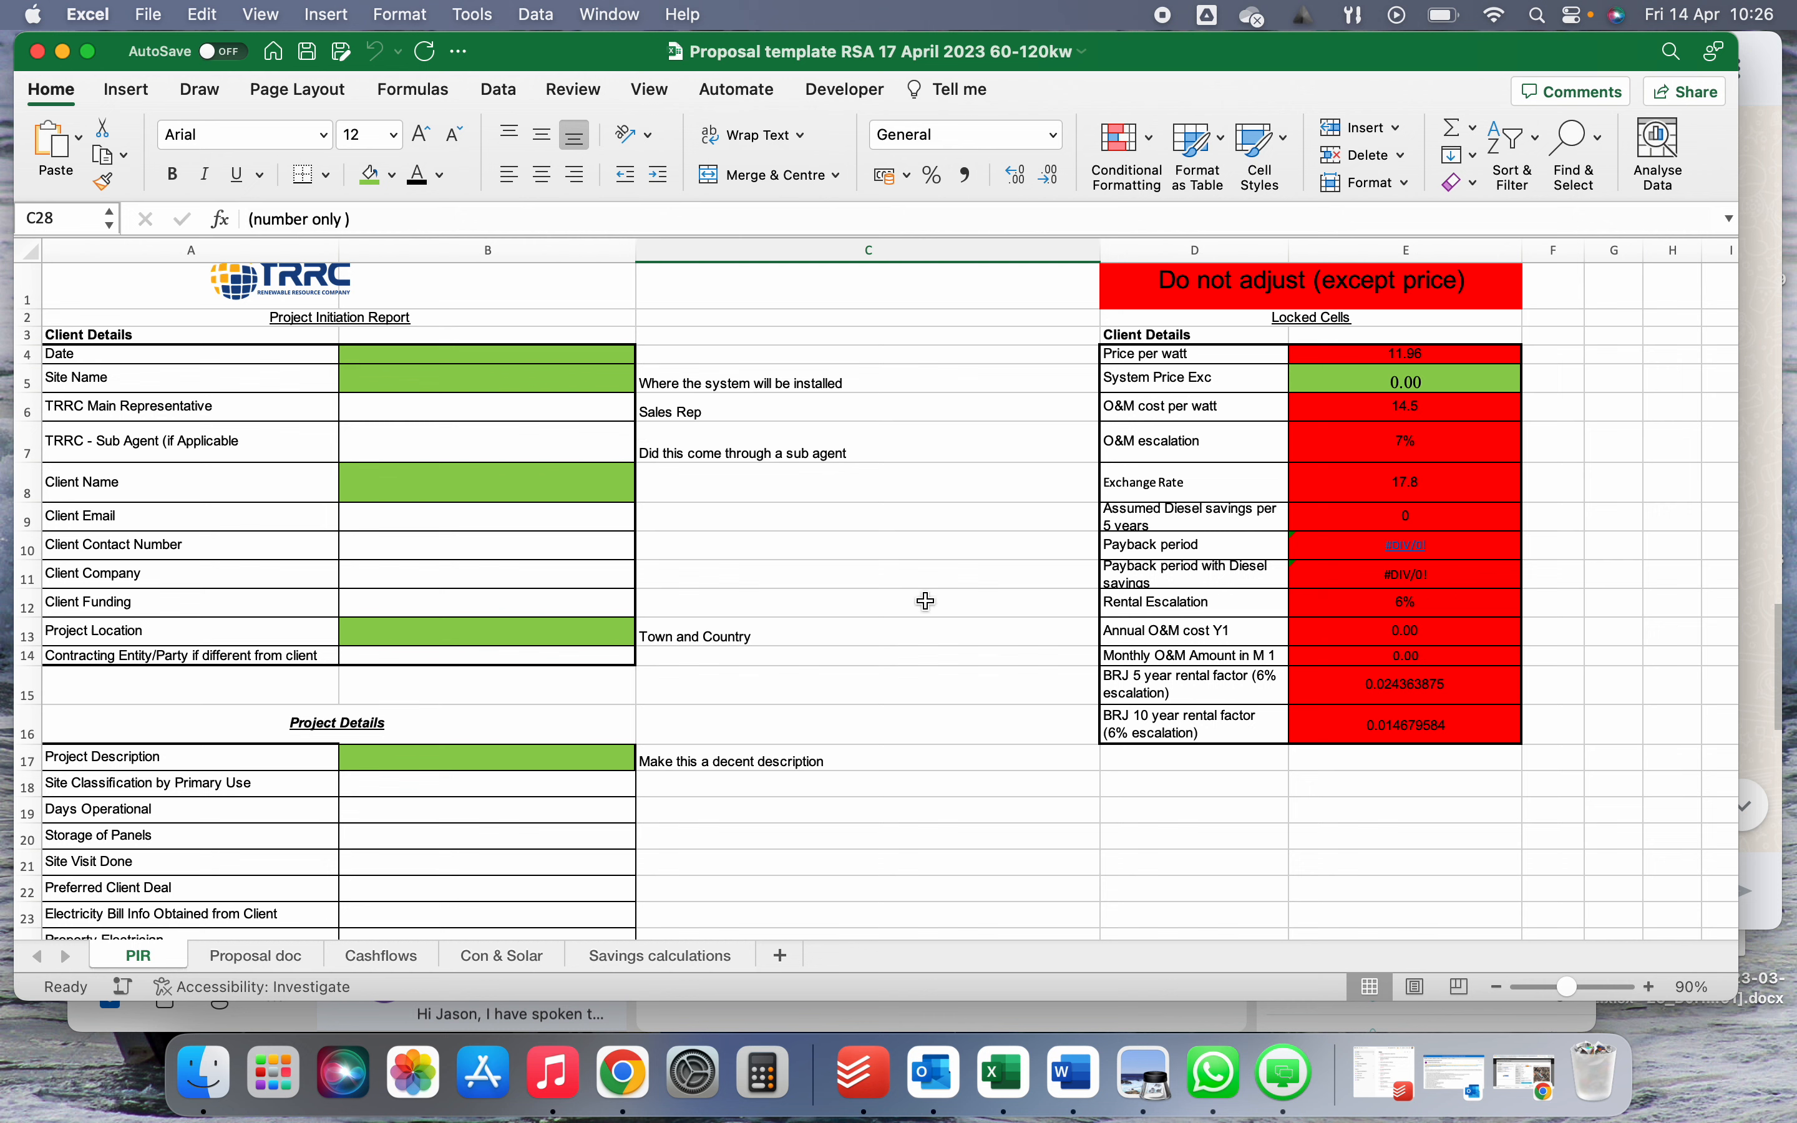
mouse_move(835, 767)
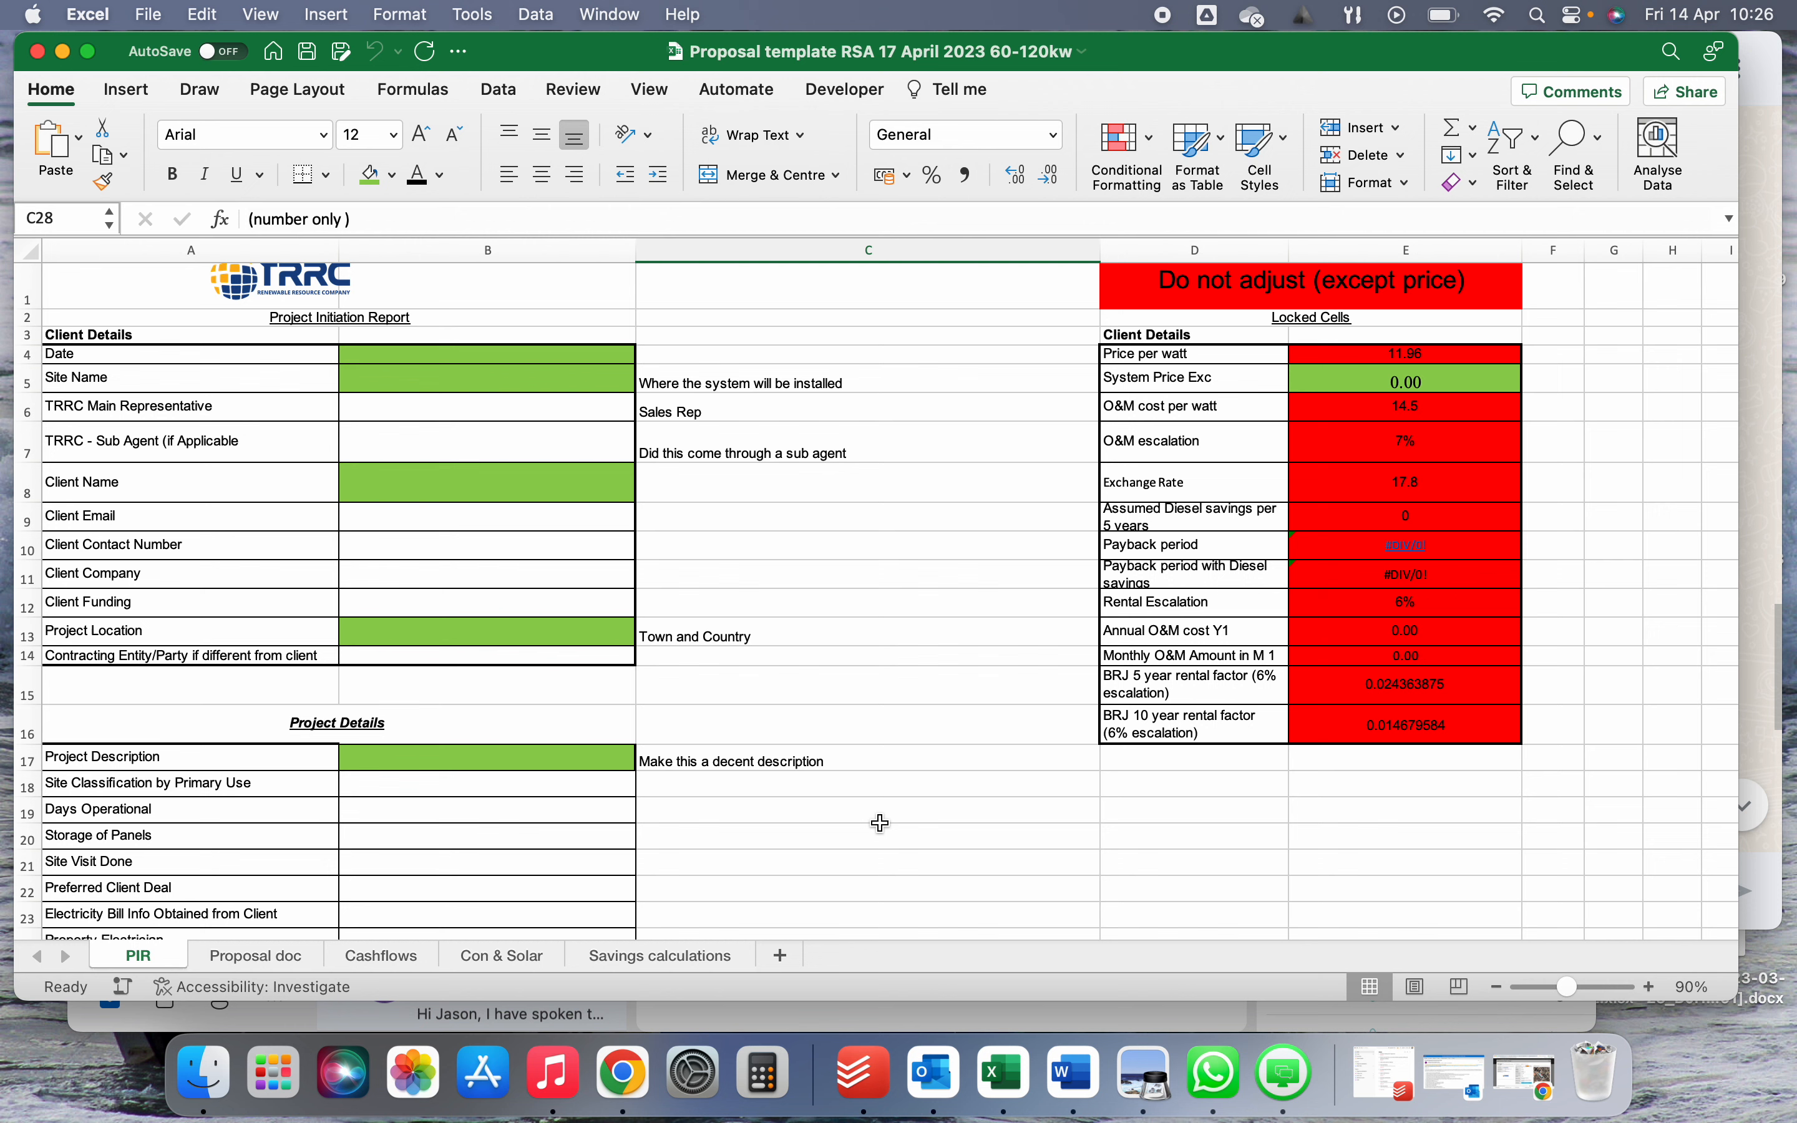
mouse_move(1001, 694)
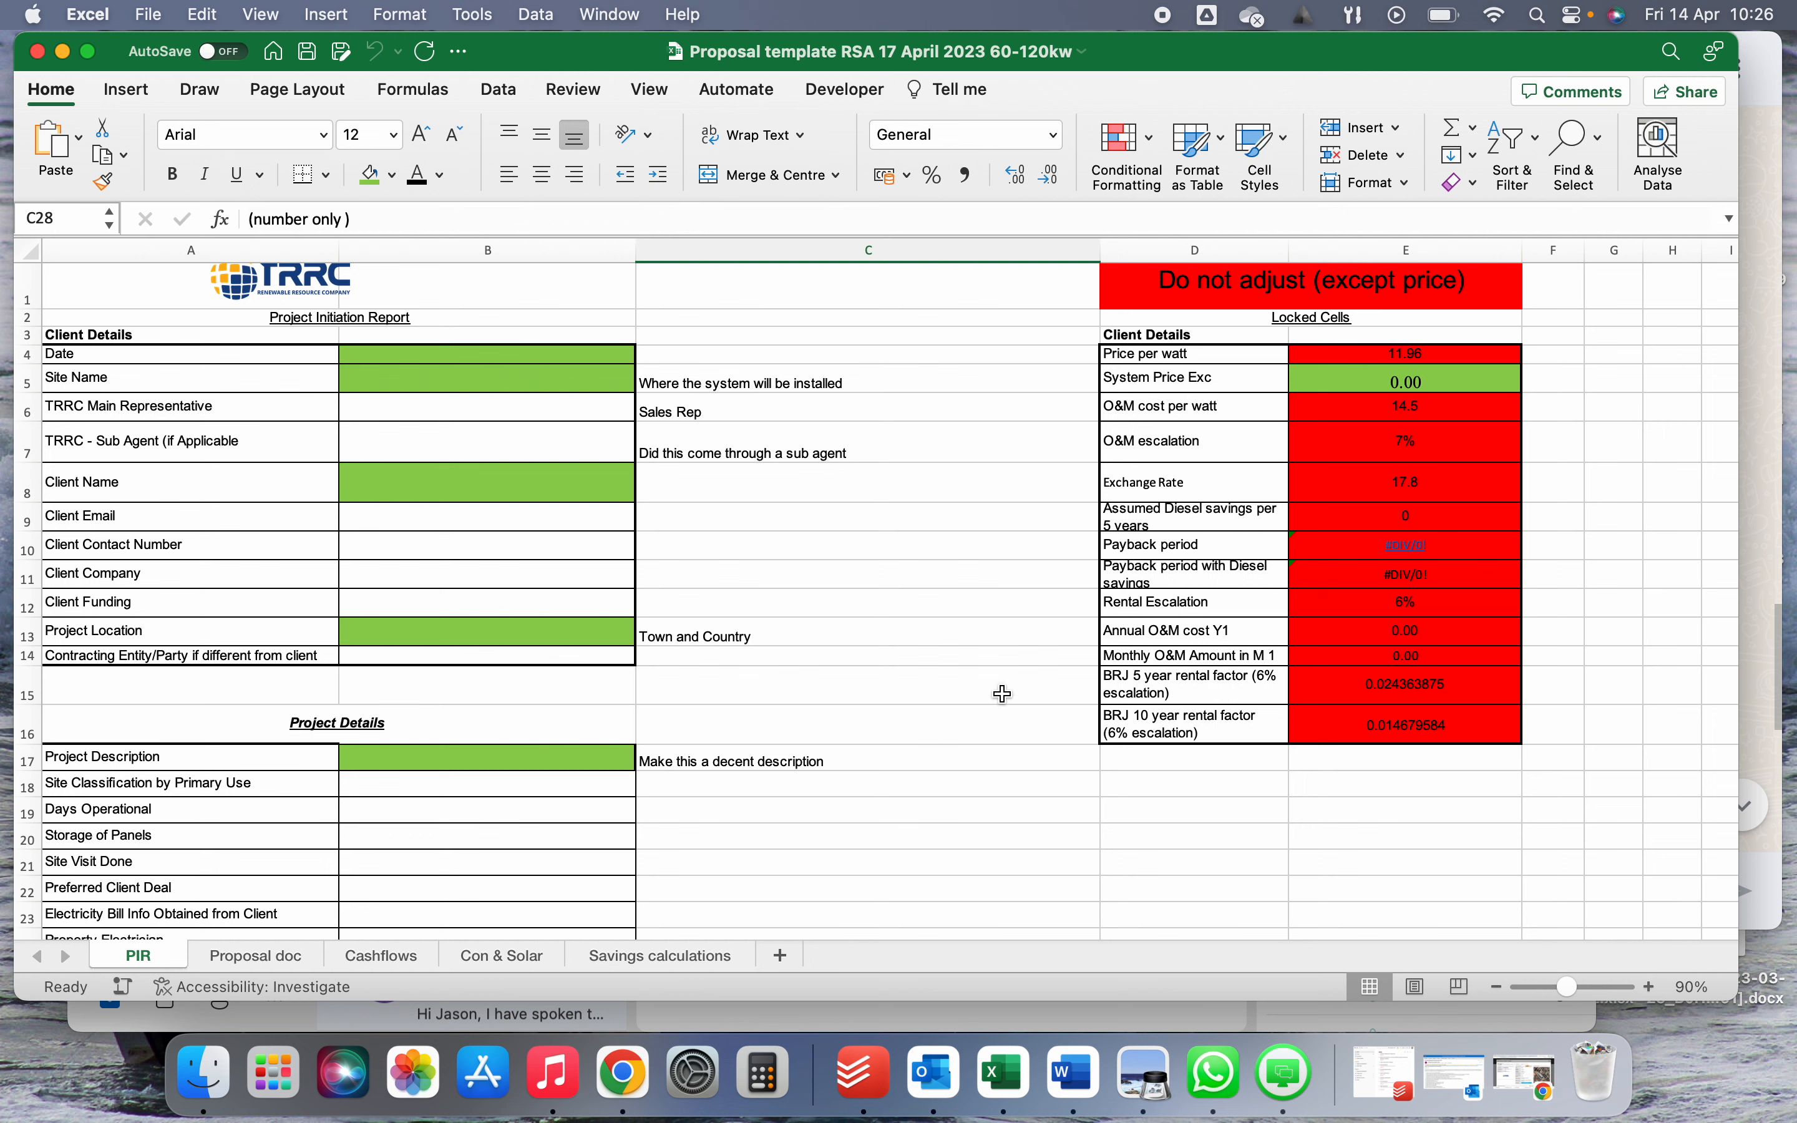
mouse_move(756, 430)
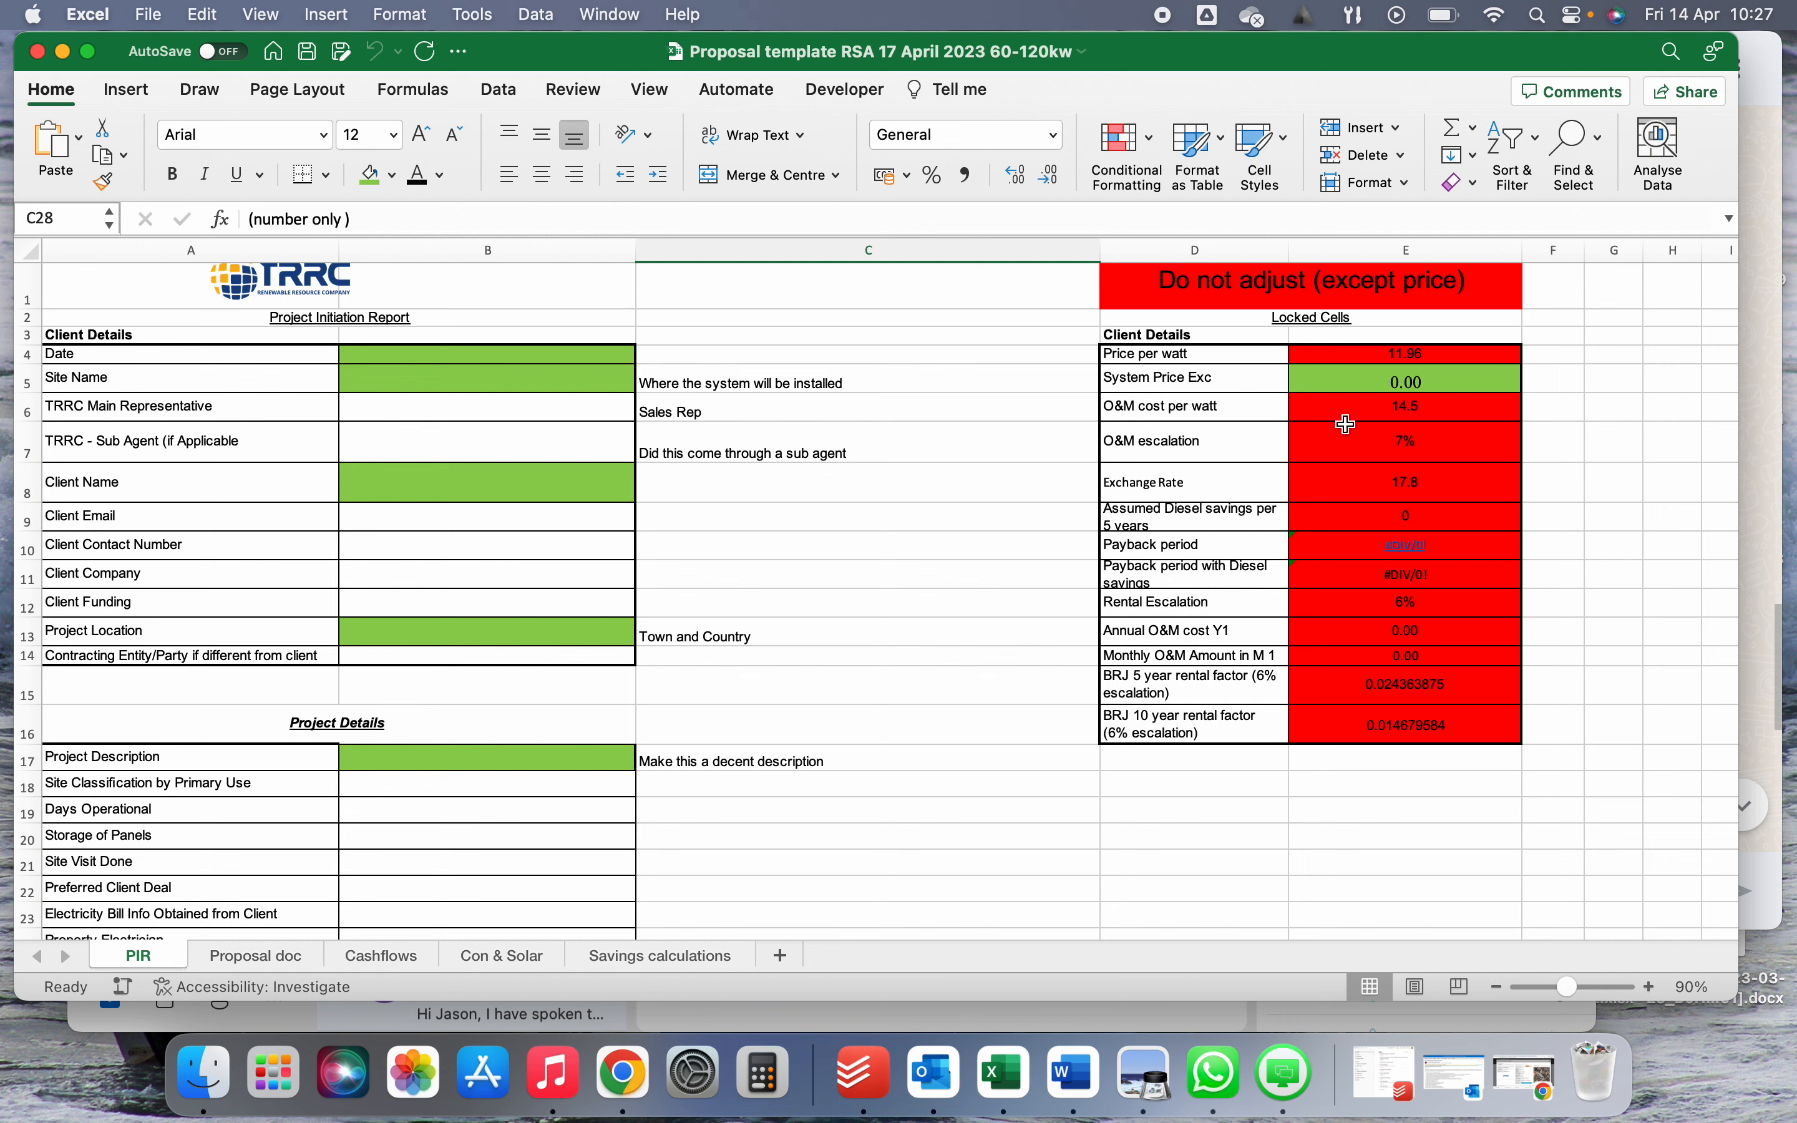
- Review the System Price Exc formula on the PIR sheet
click(1404, 378)
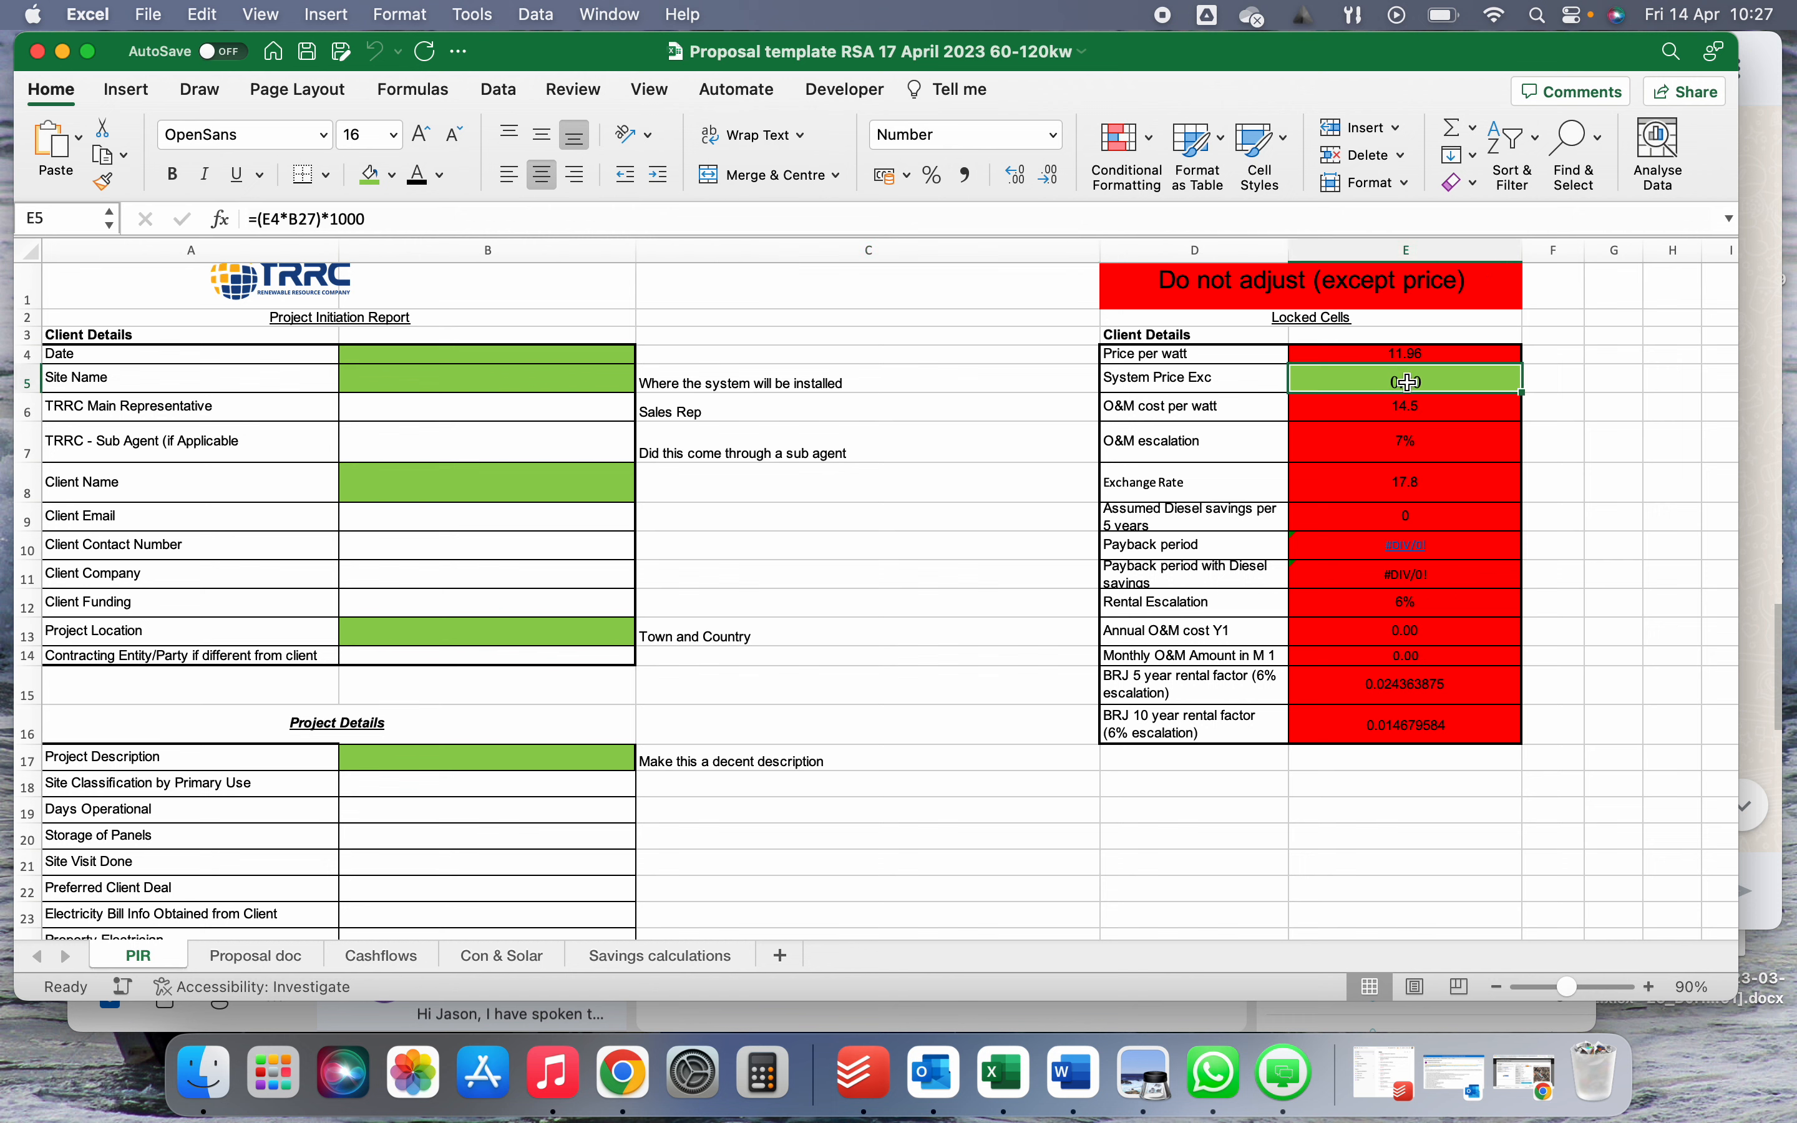
click(1403, 378)
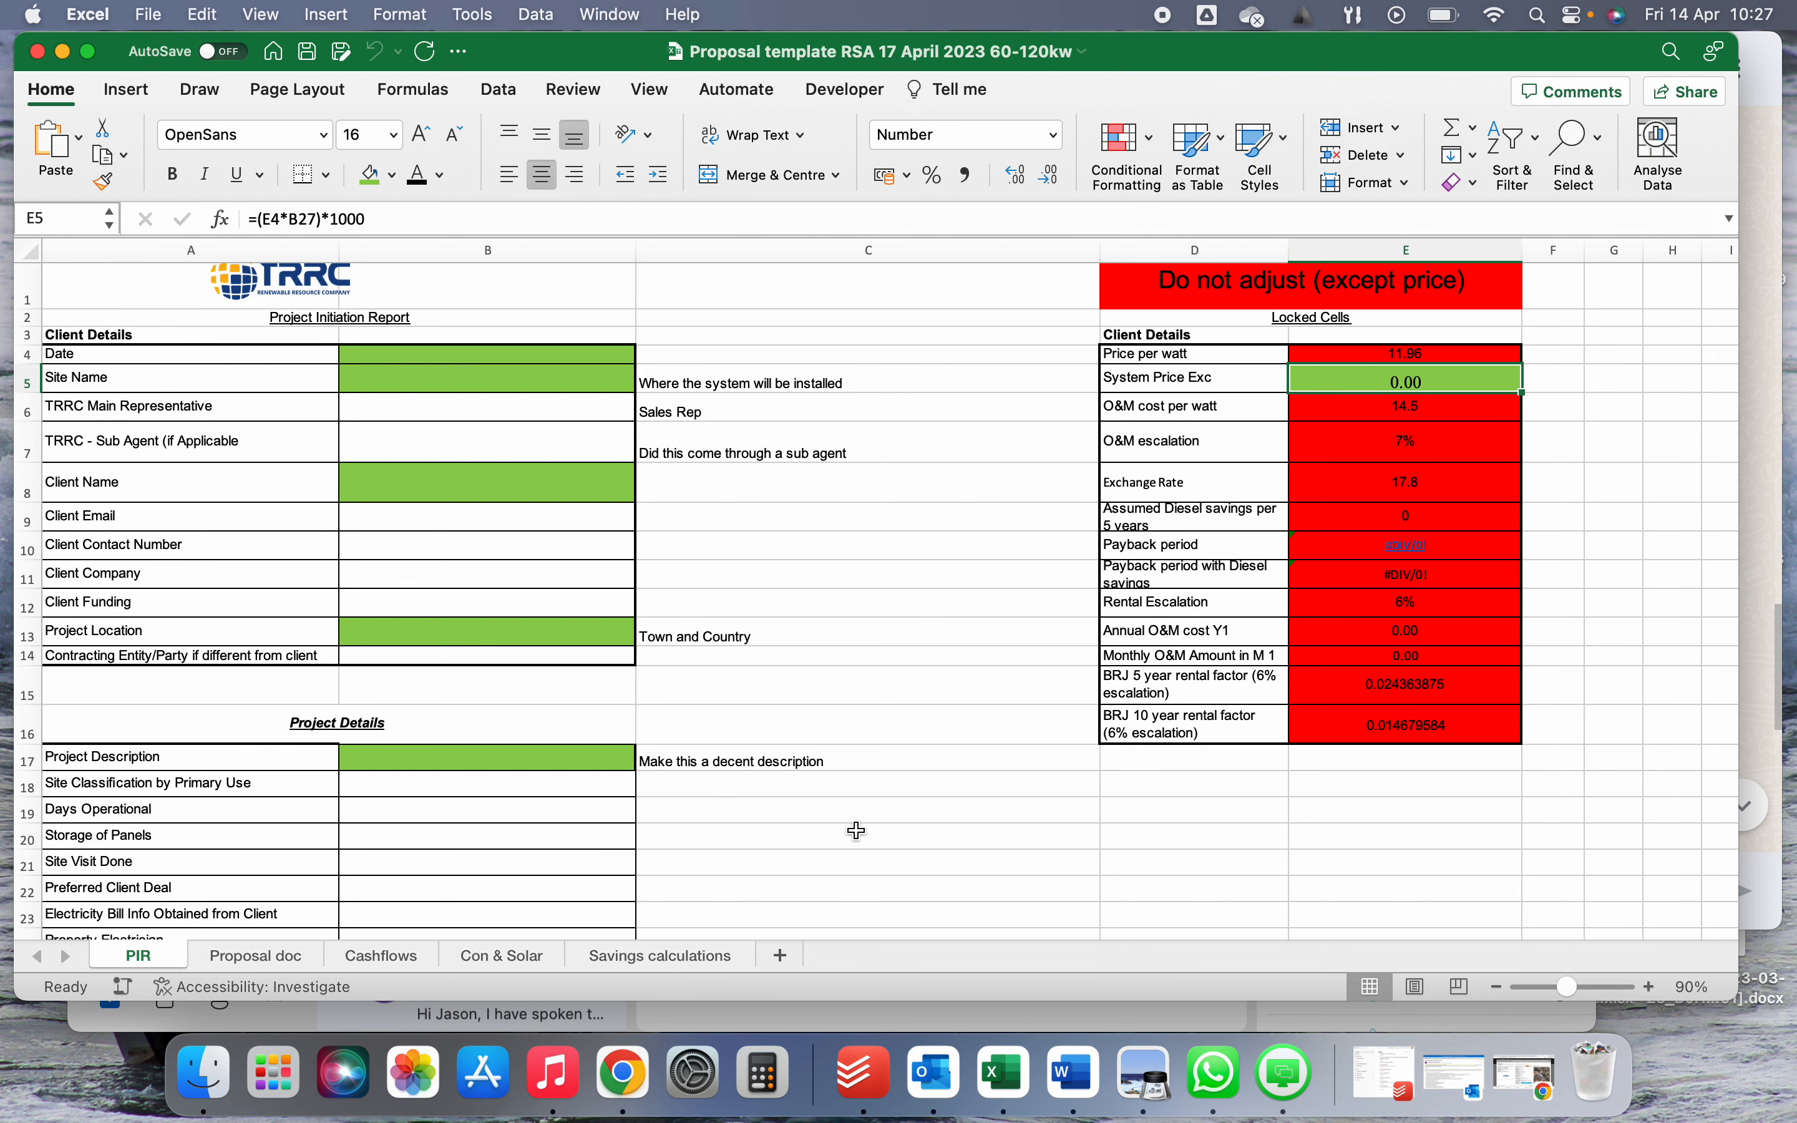
scroll(down, 3)
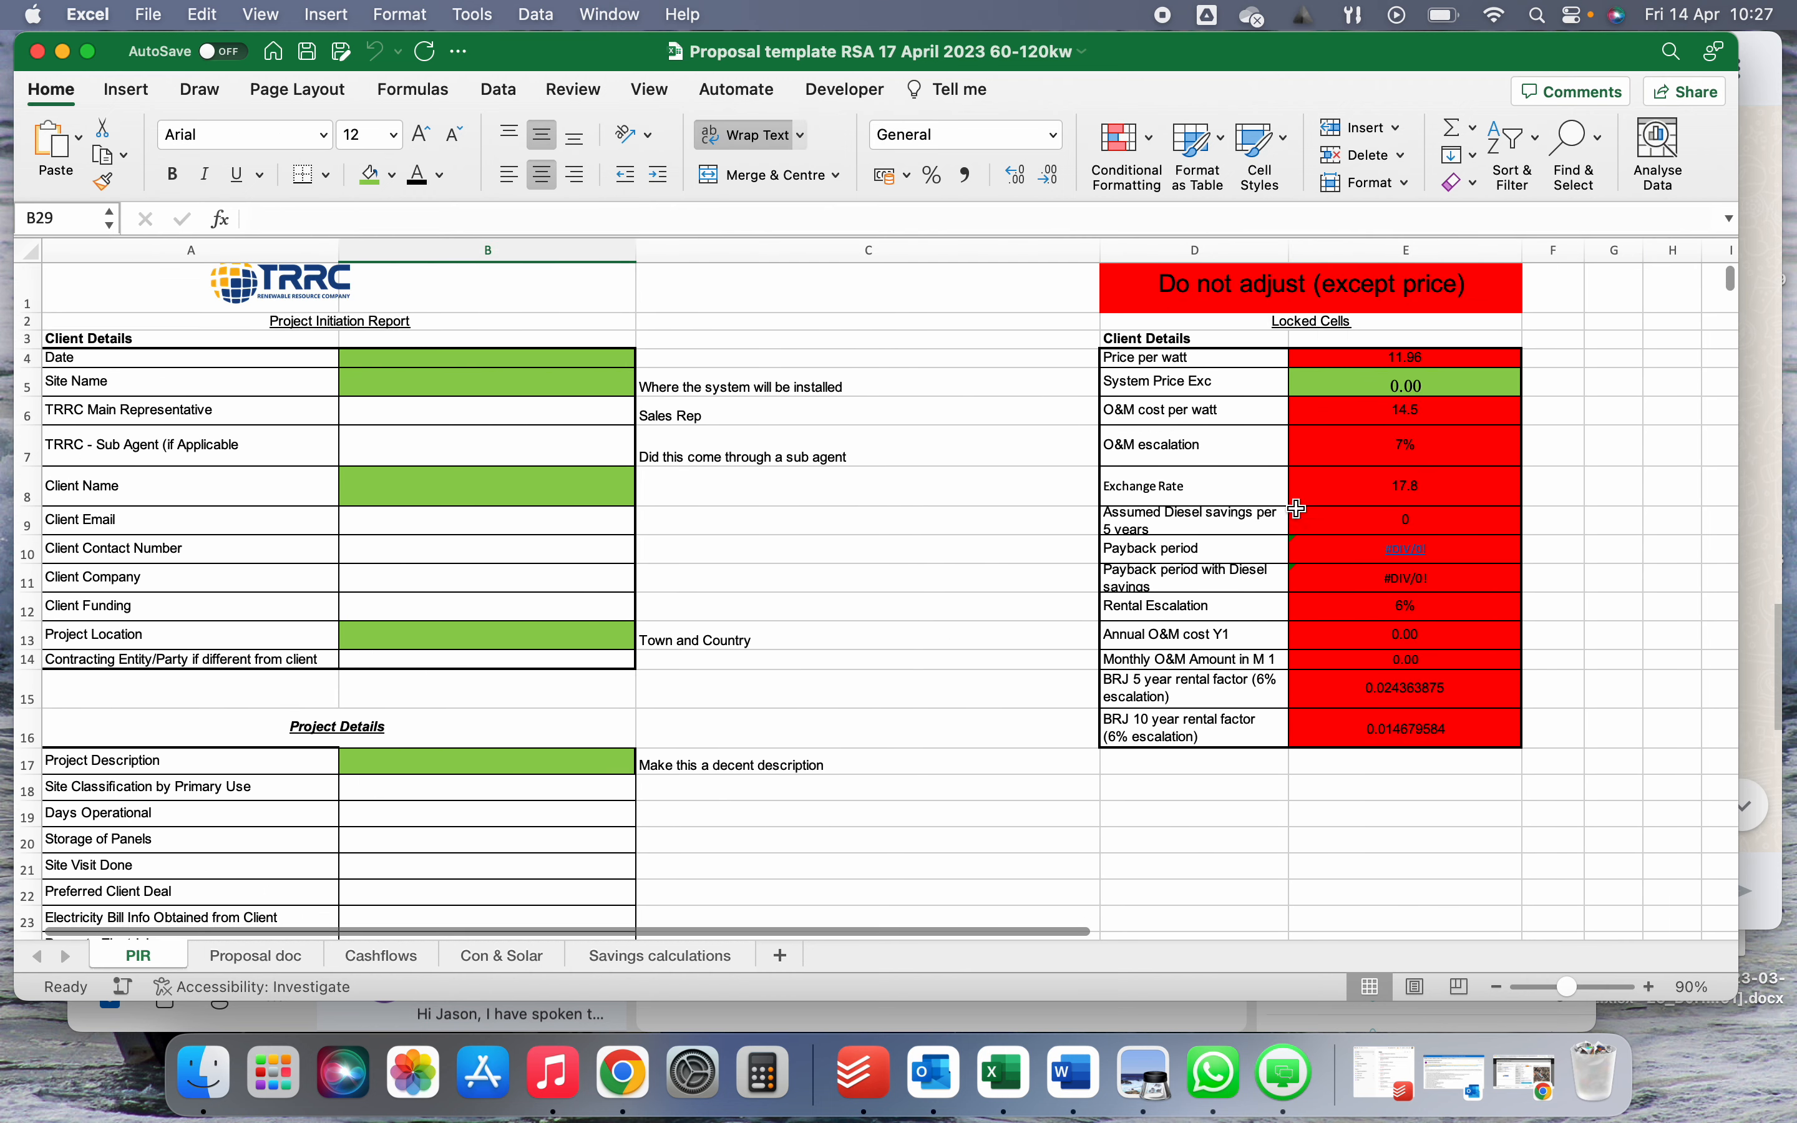
click(1405, 382)
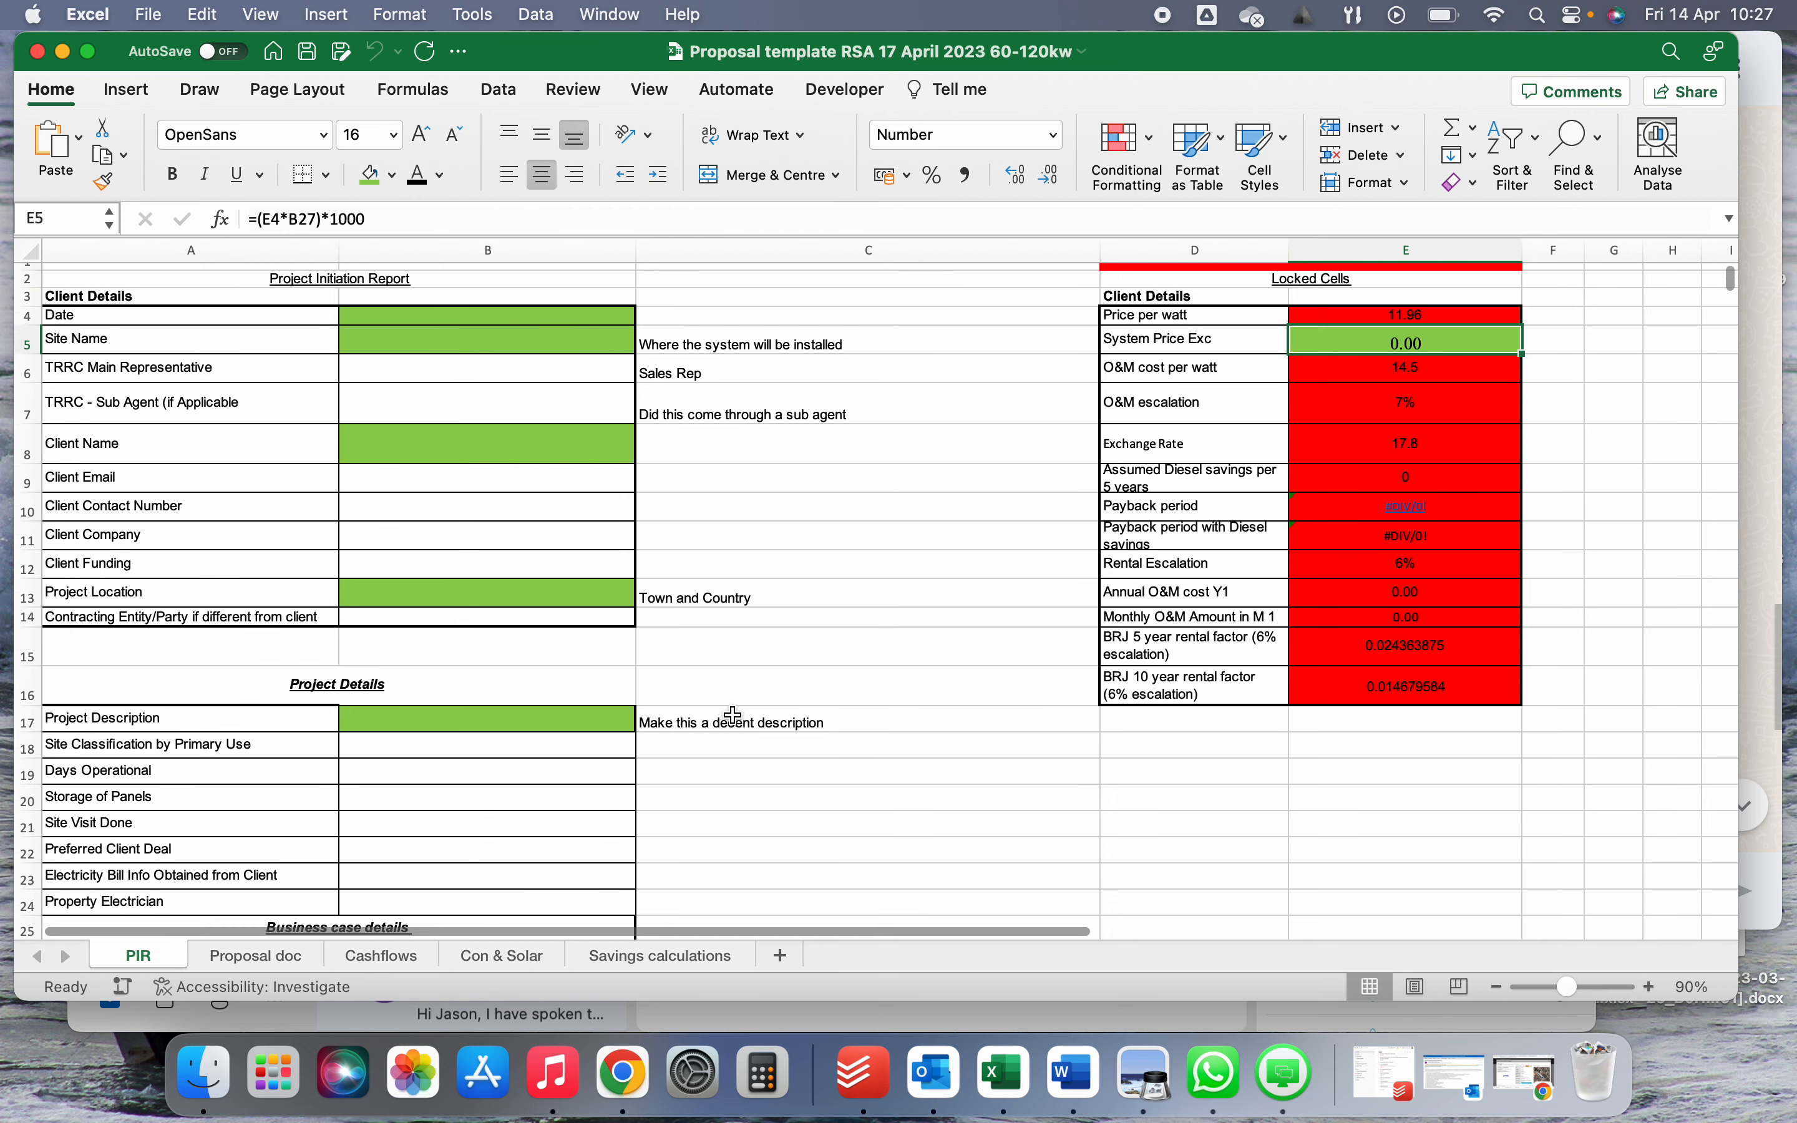
scroll(down, 3)
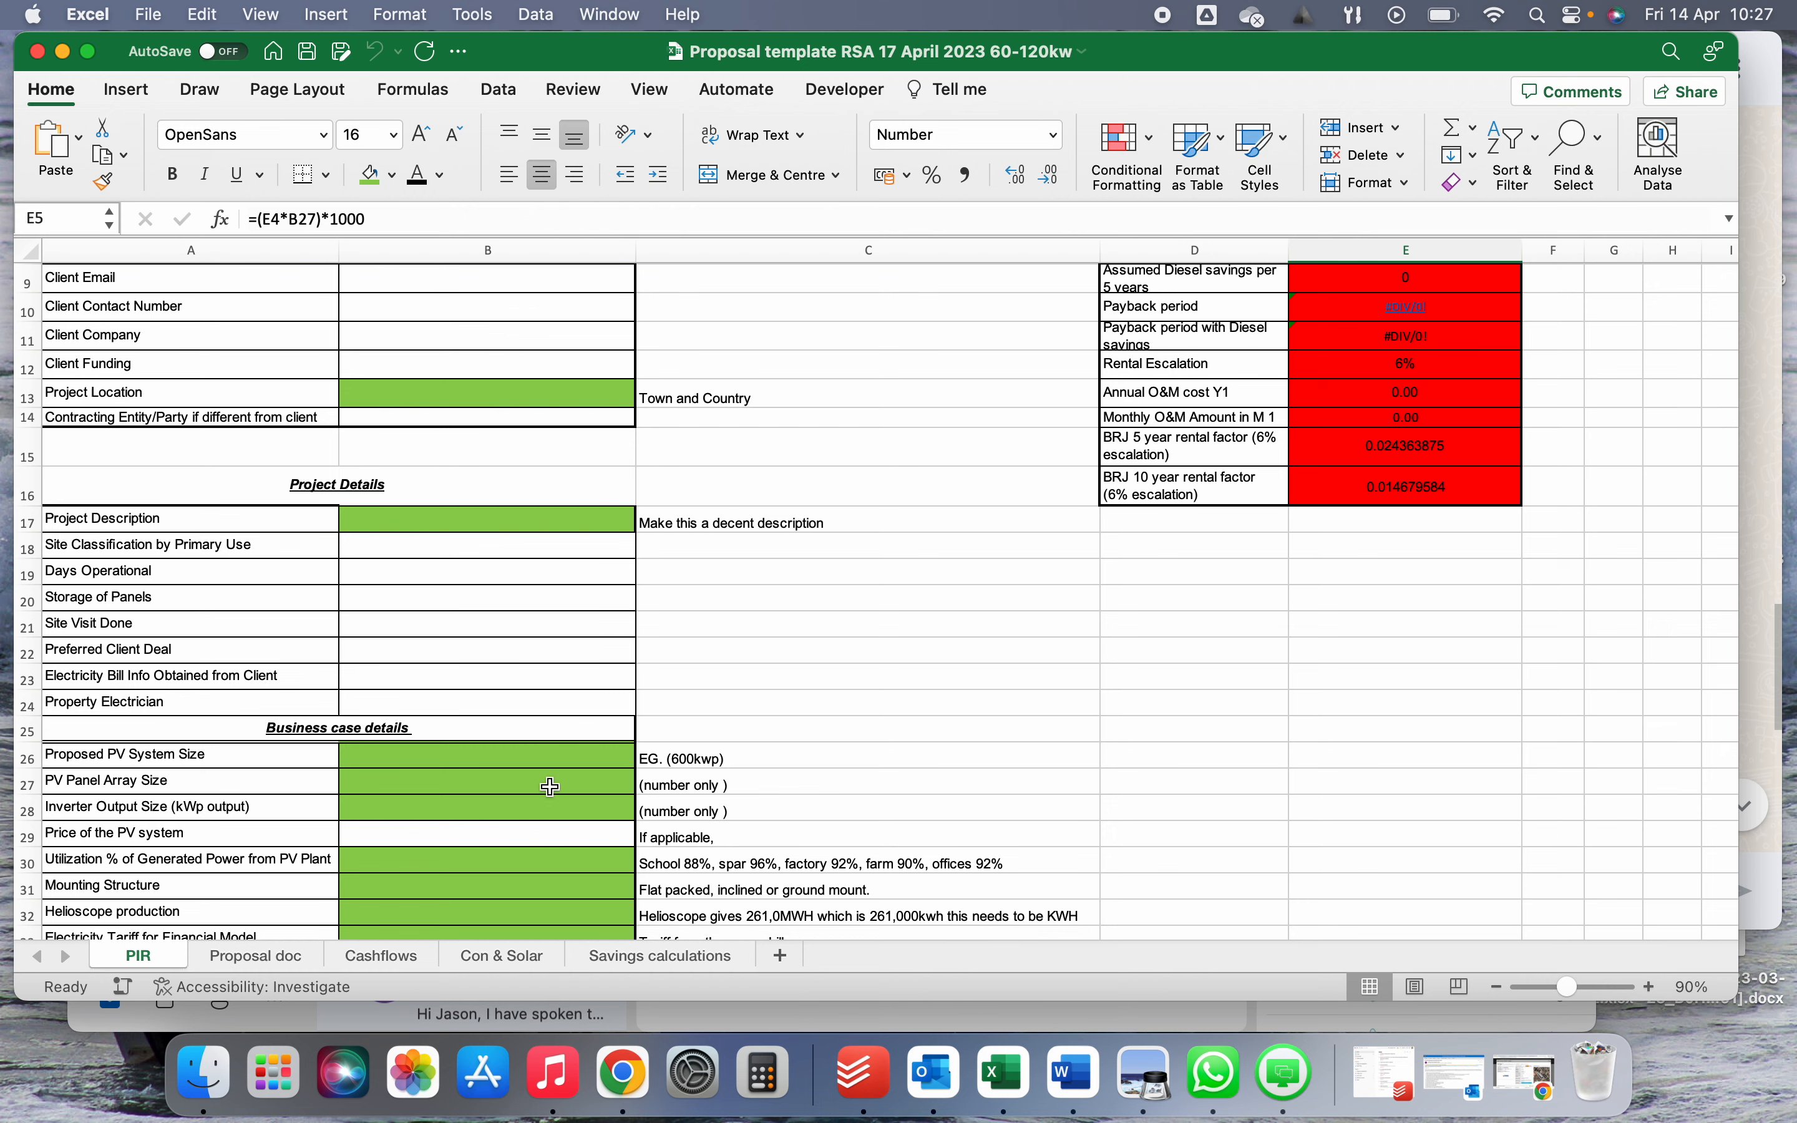
scroll(down, 3)
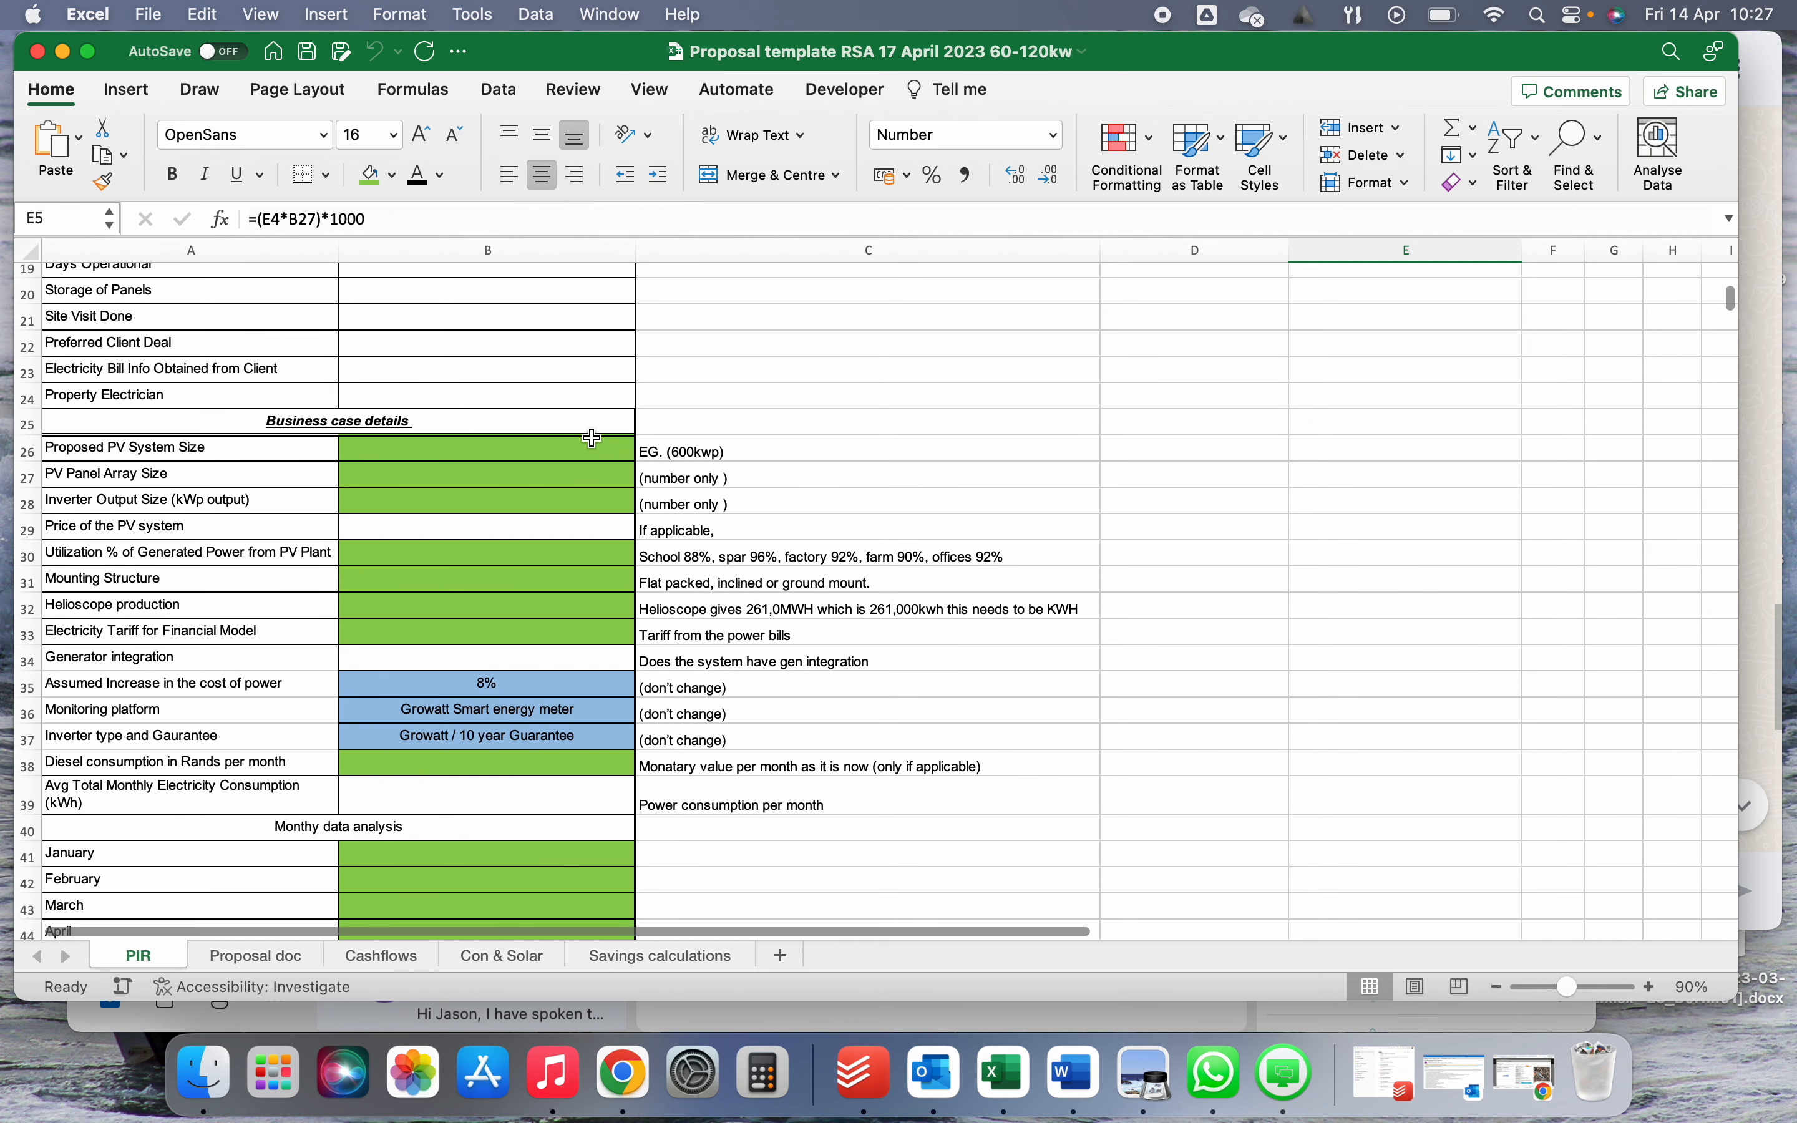
- Enter the PV panel array size (651) and check its effect on the Proposal doc sheet
click(486, 447)
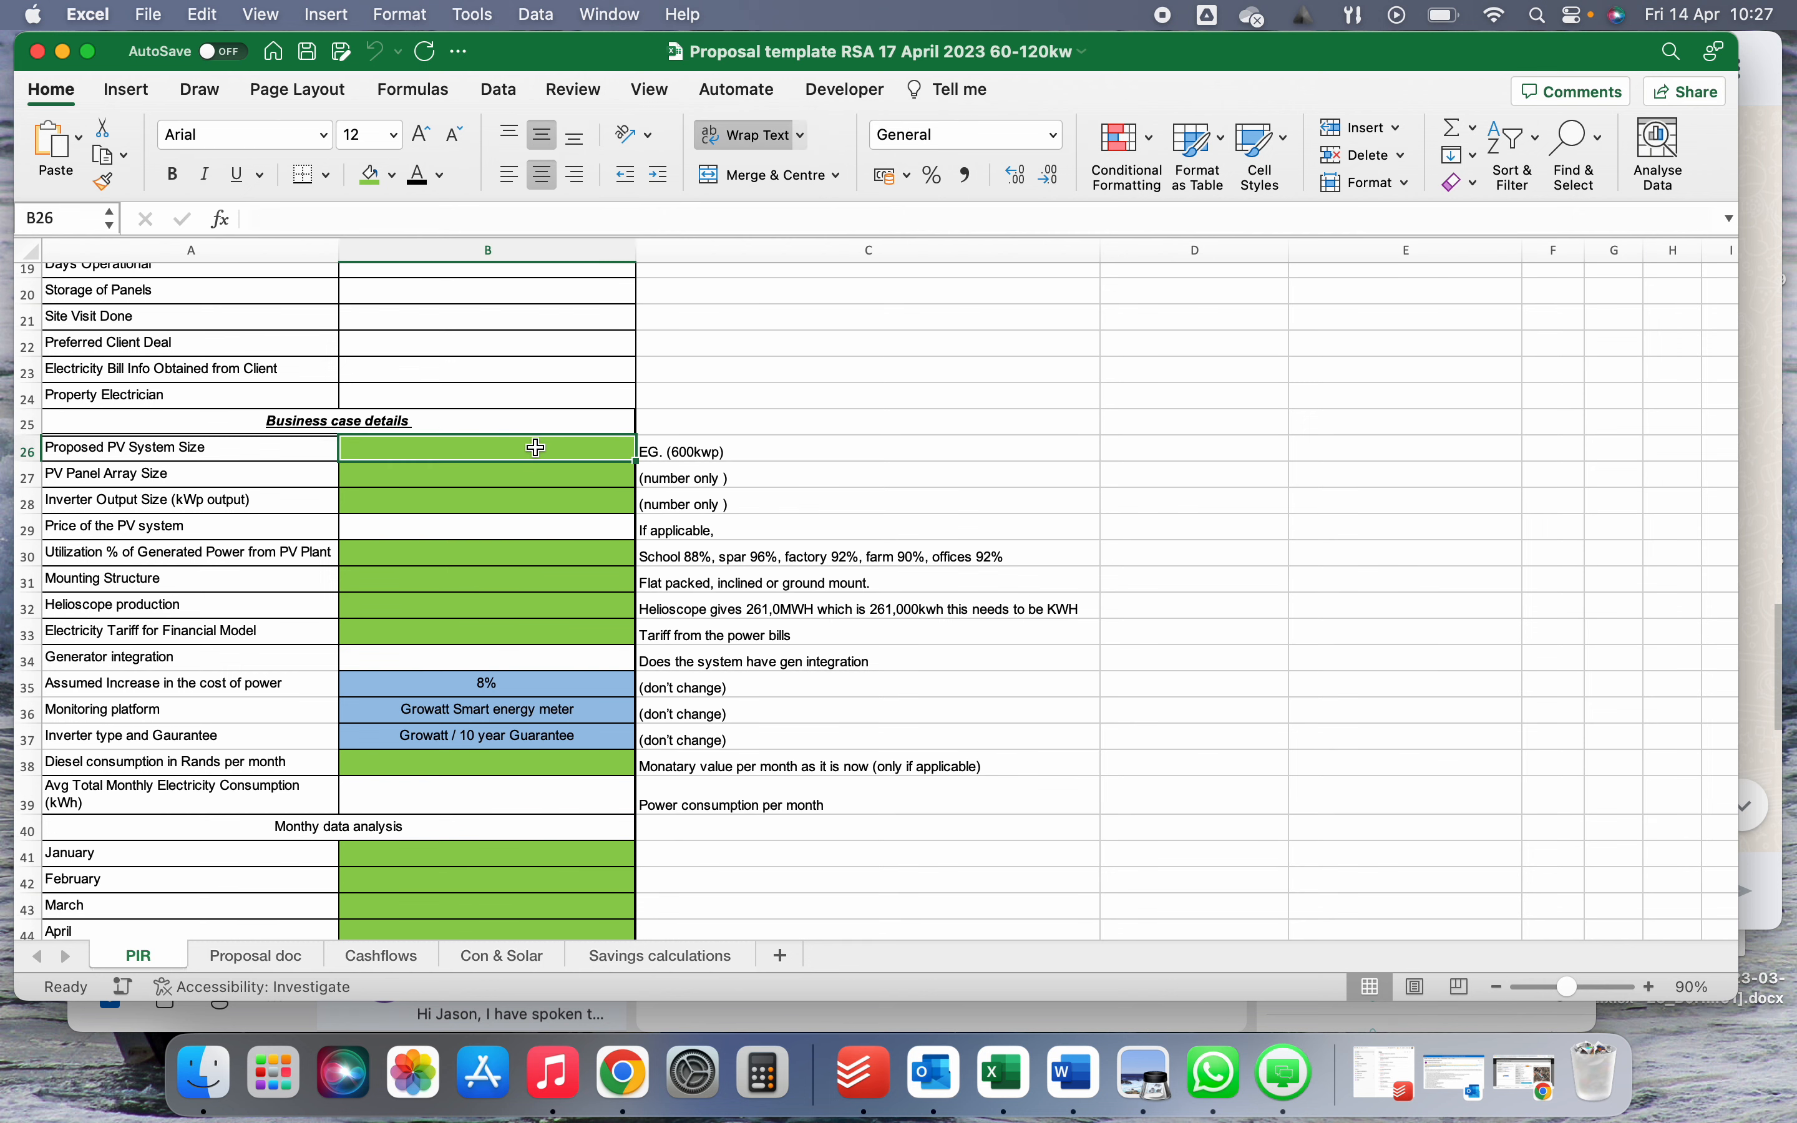
mouse_move(588, 474)
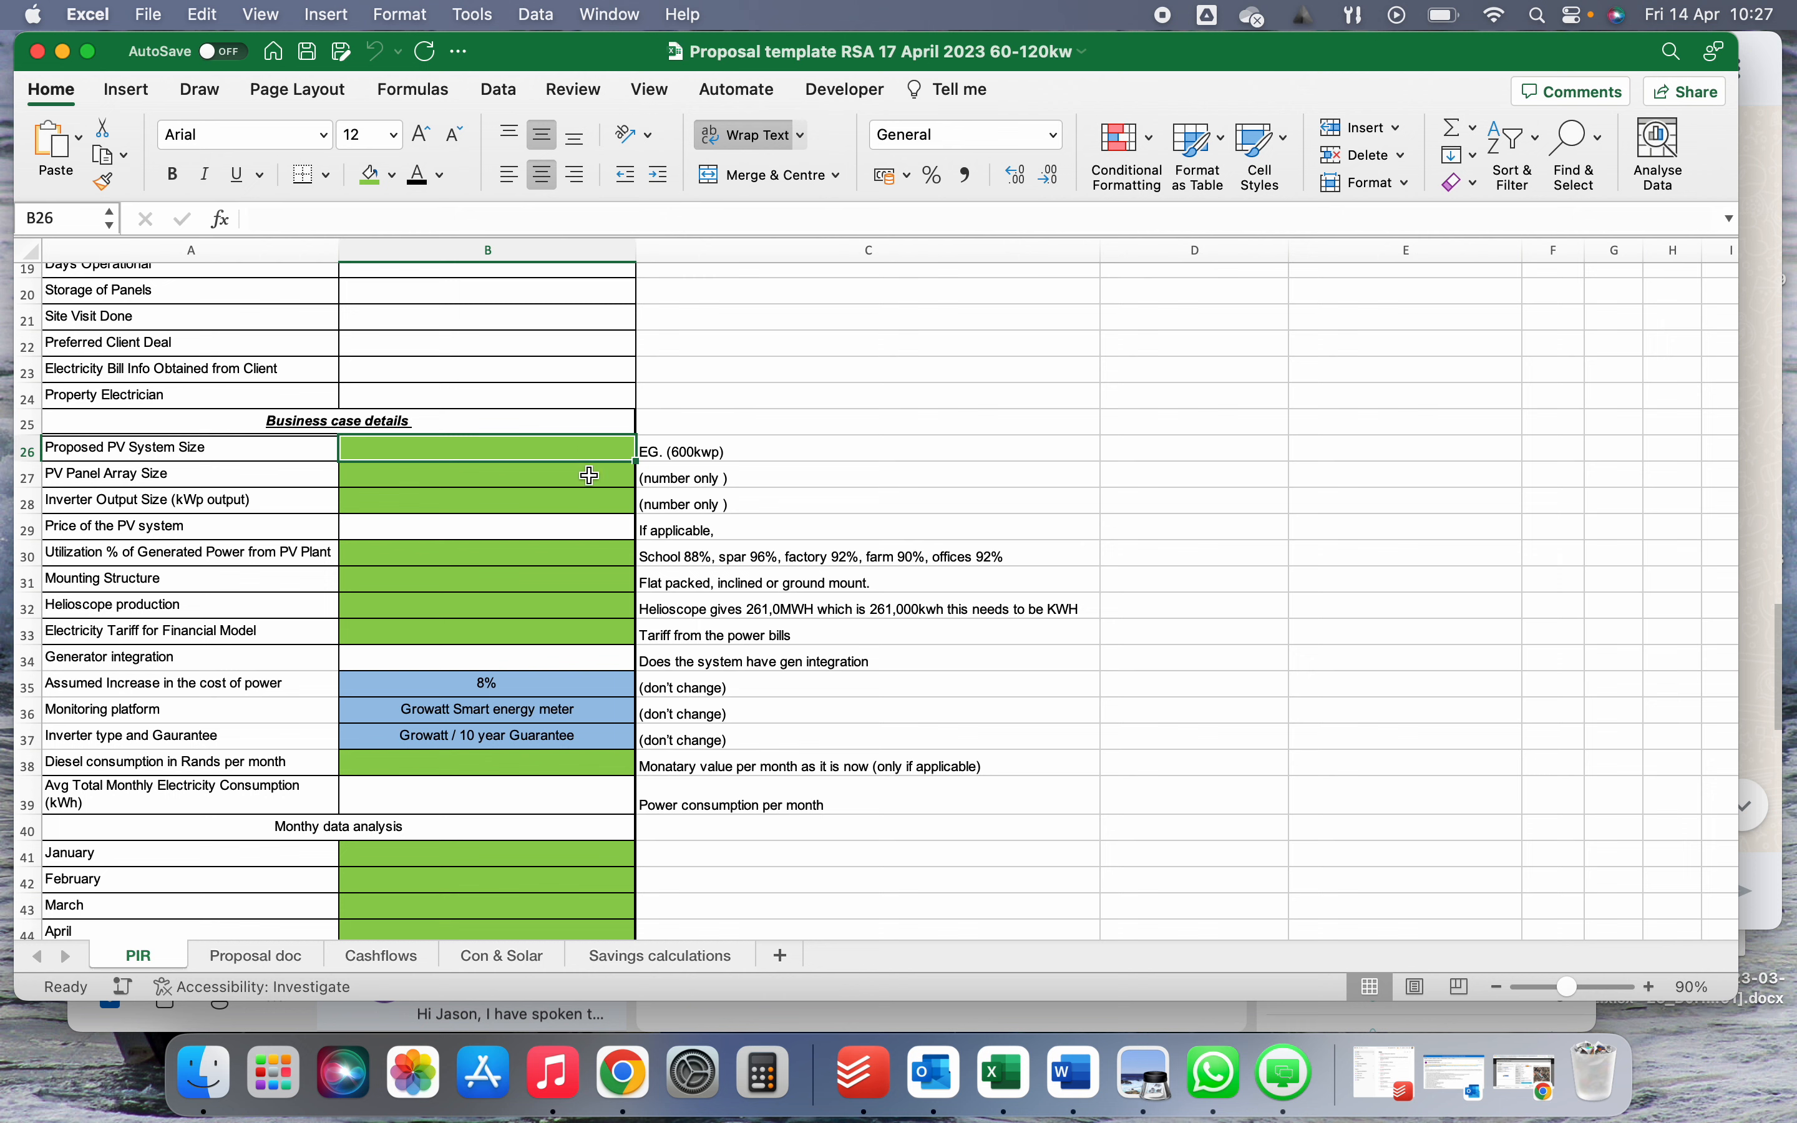
mouse_move(484, 478)
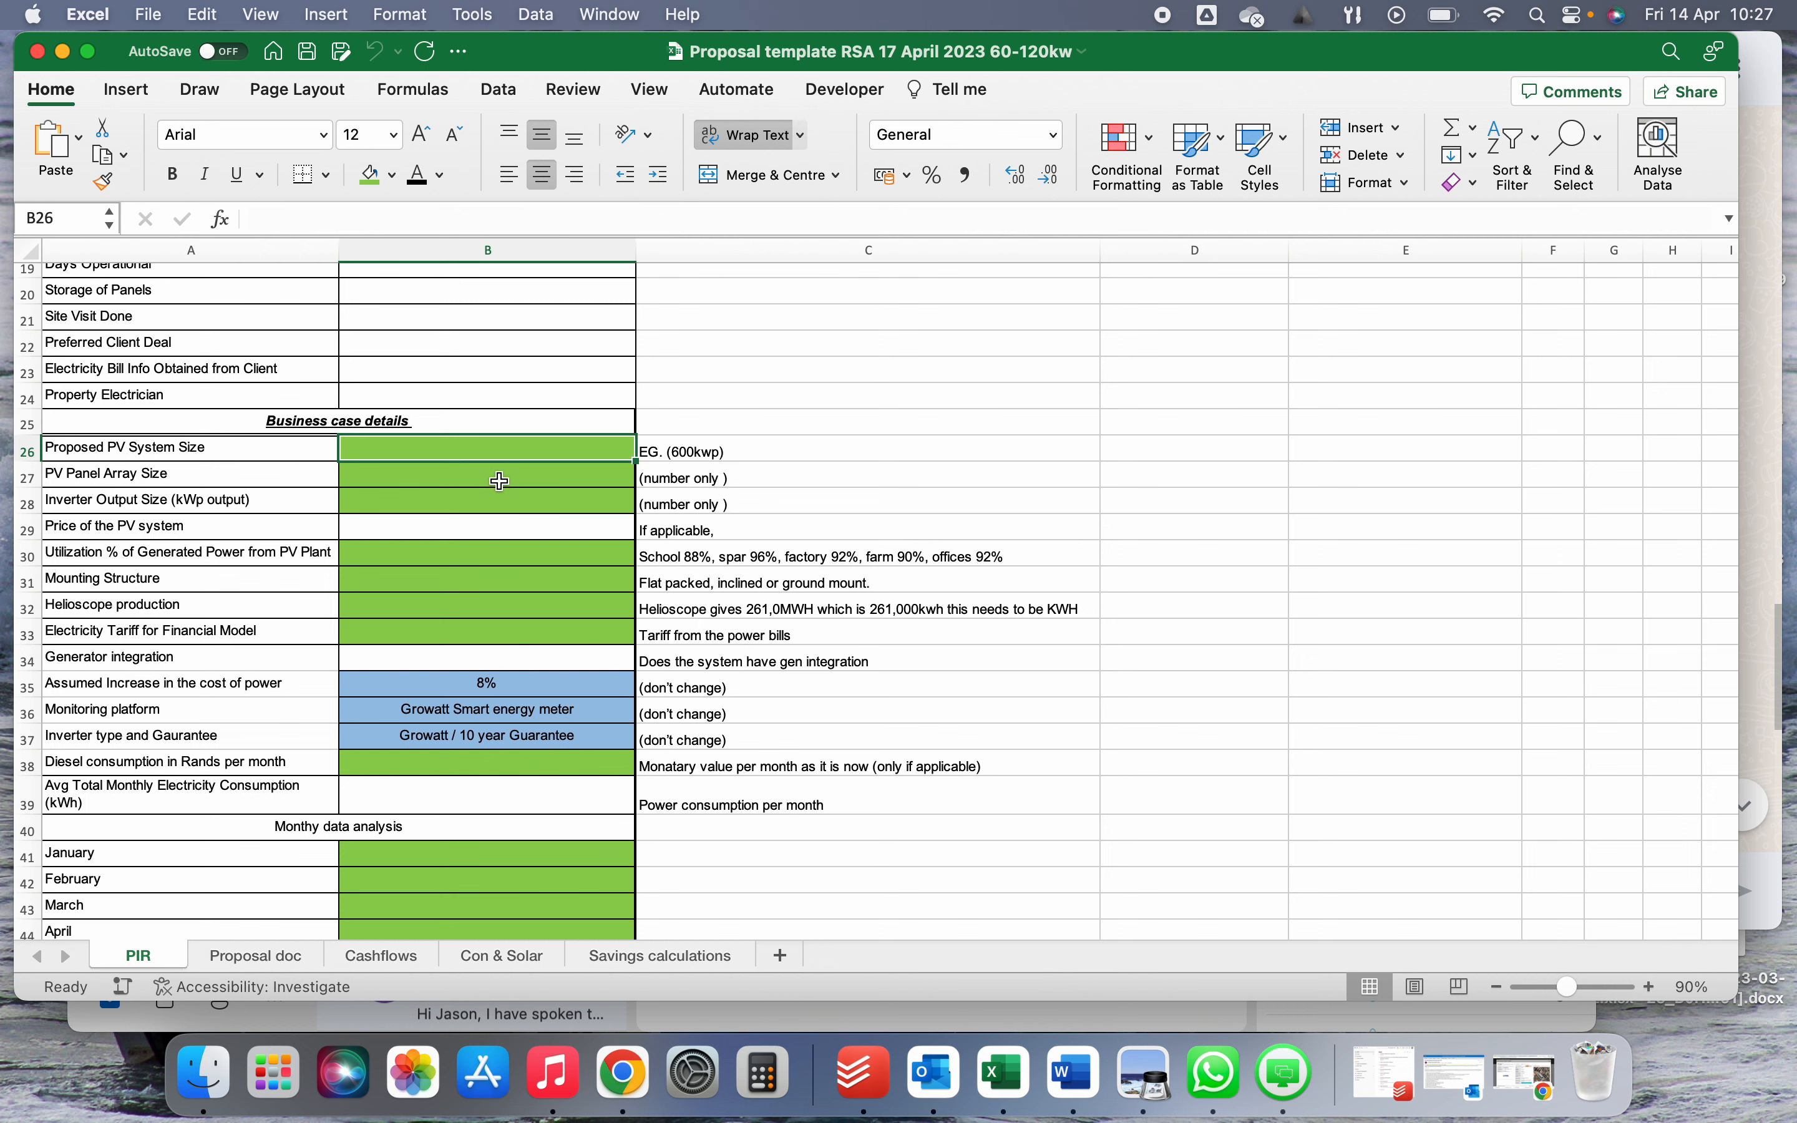
click(487, 473)
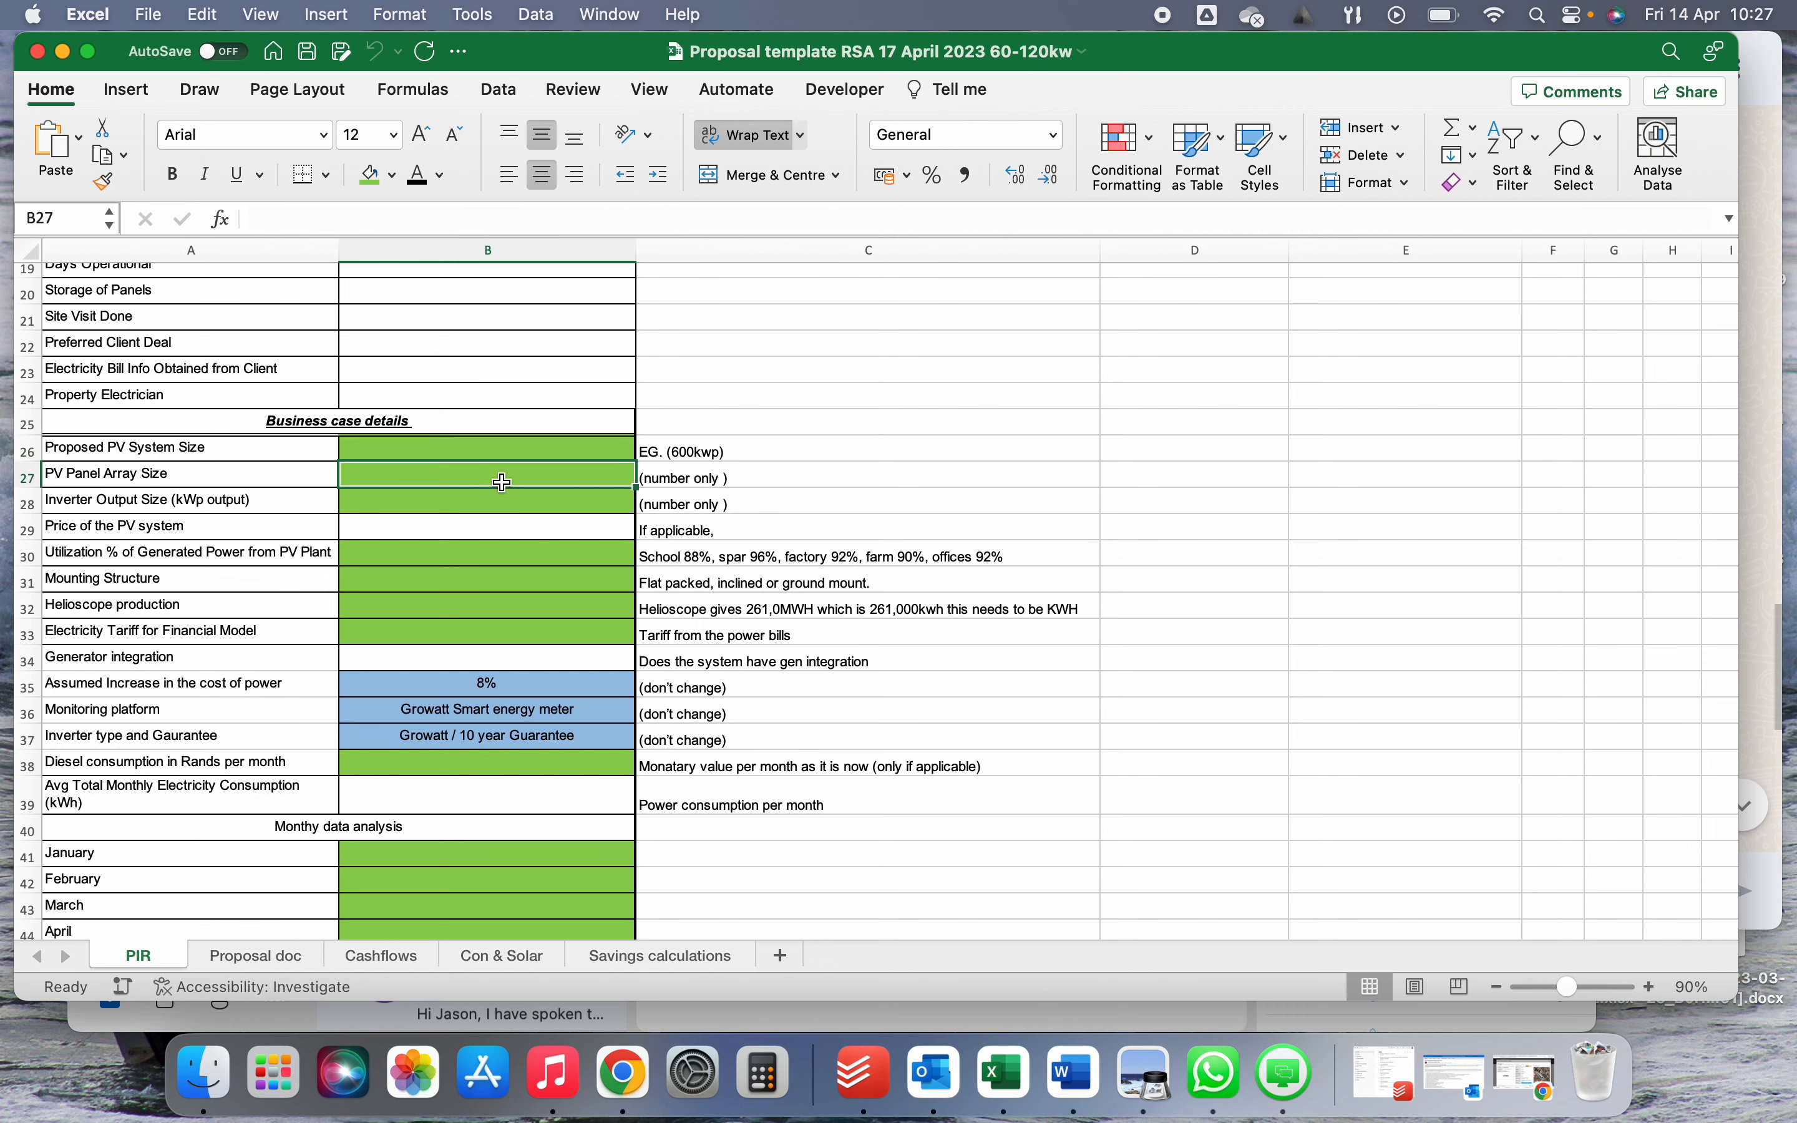
text(651)
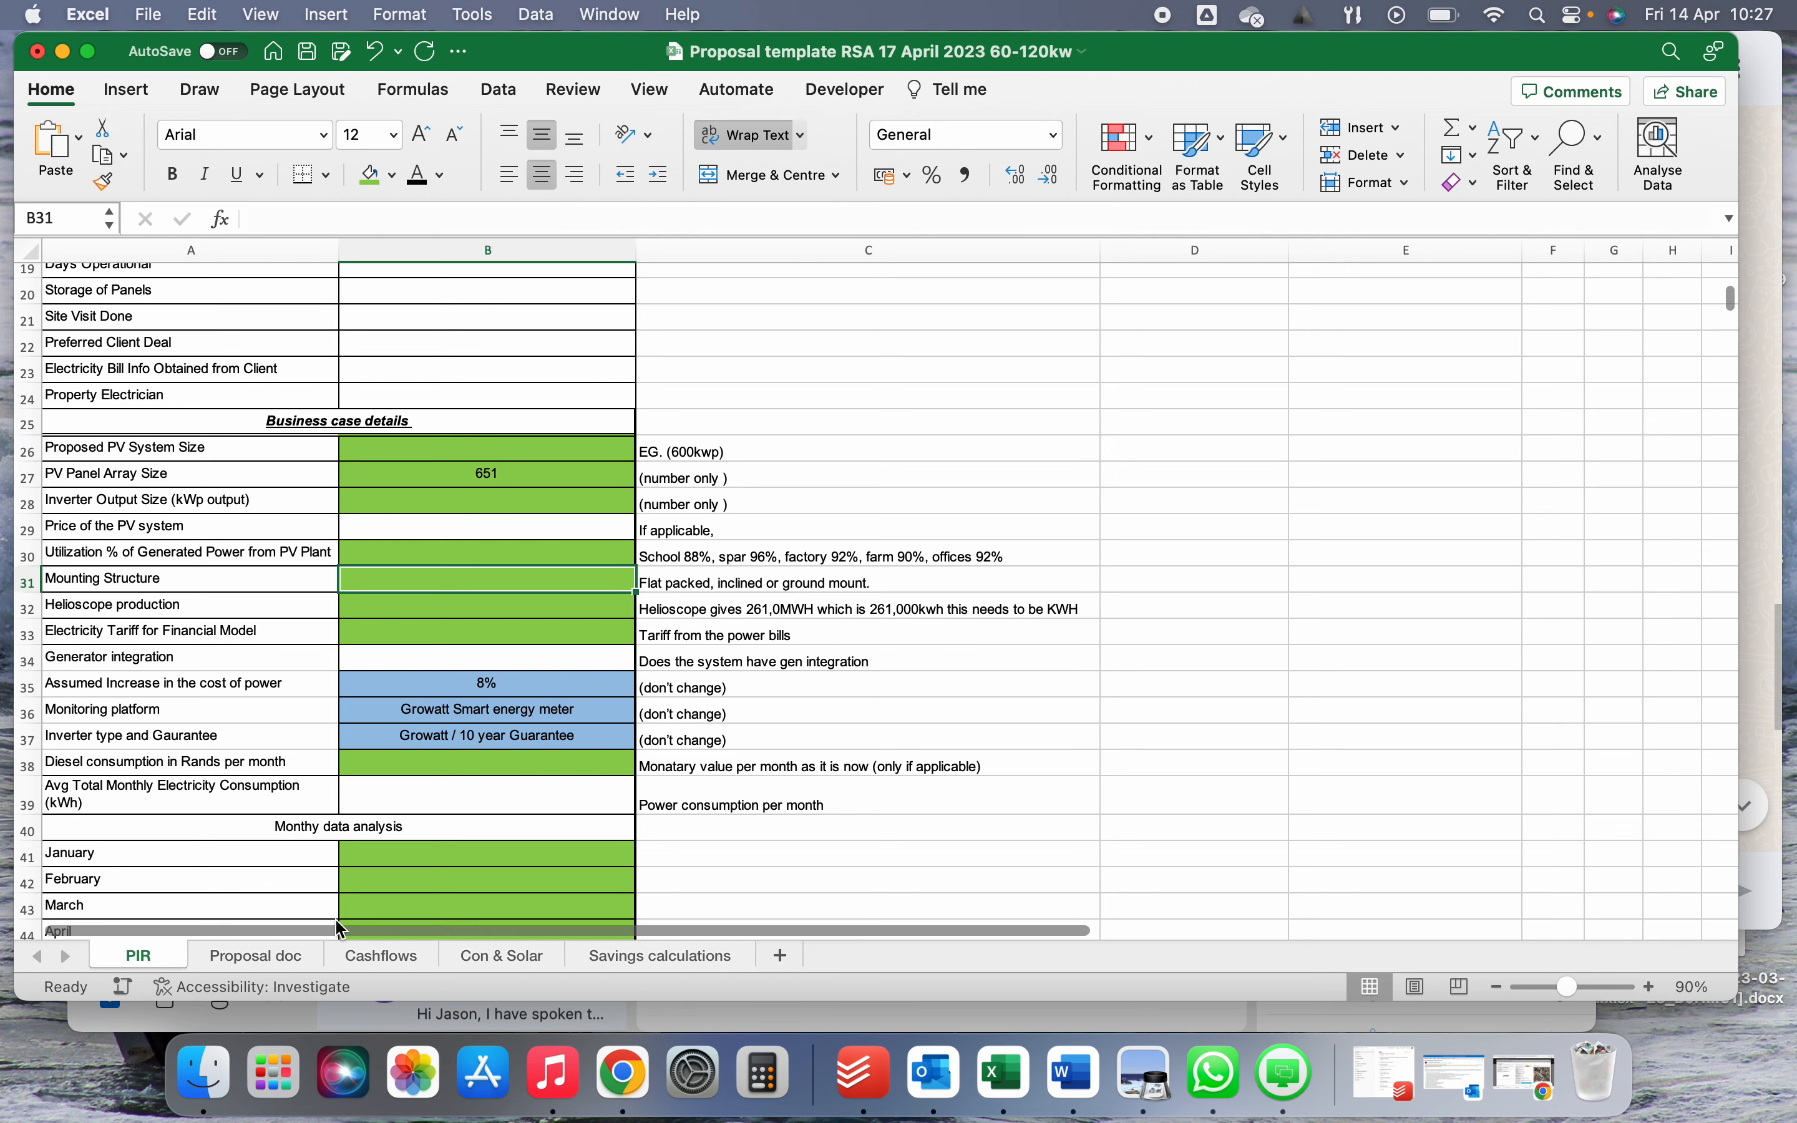
click(257, 956)
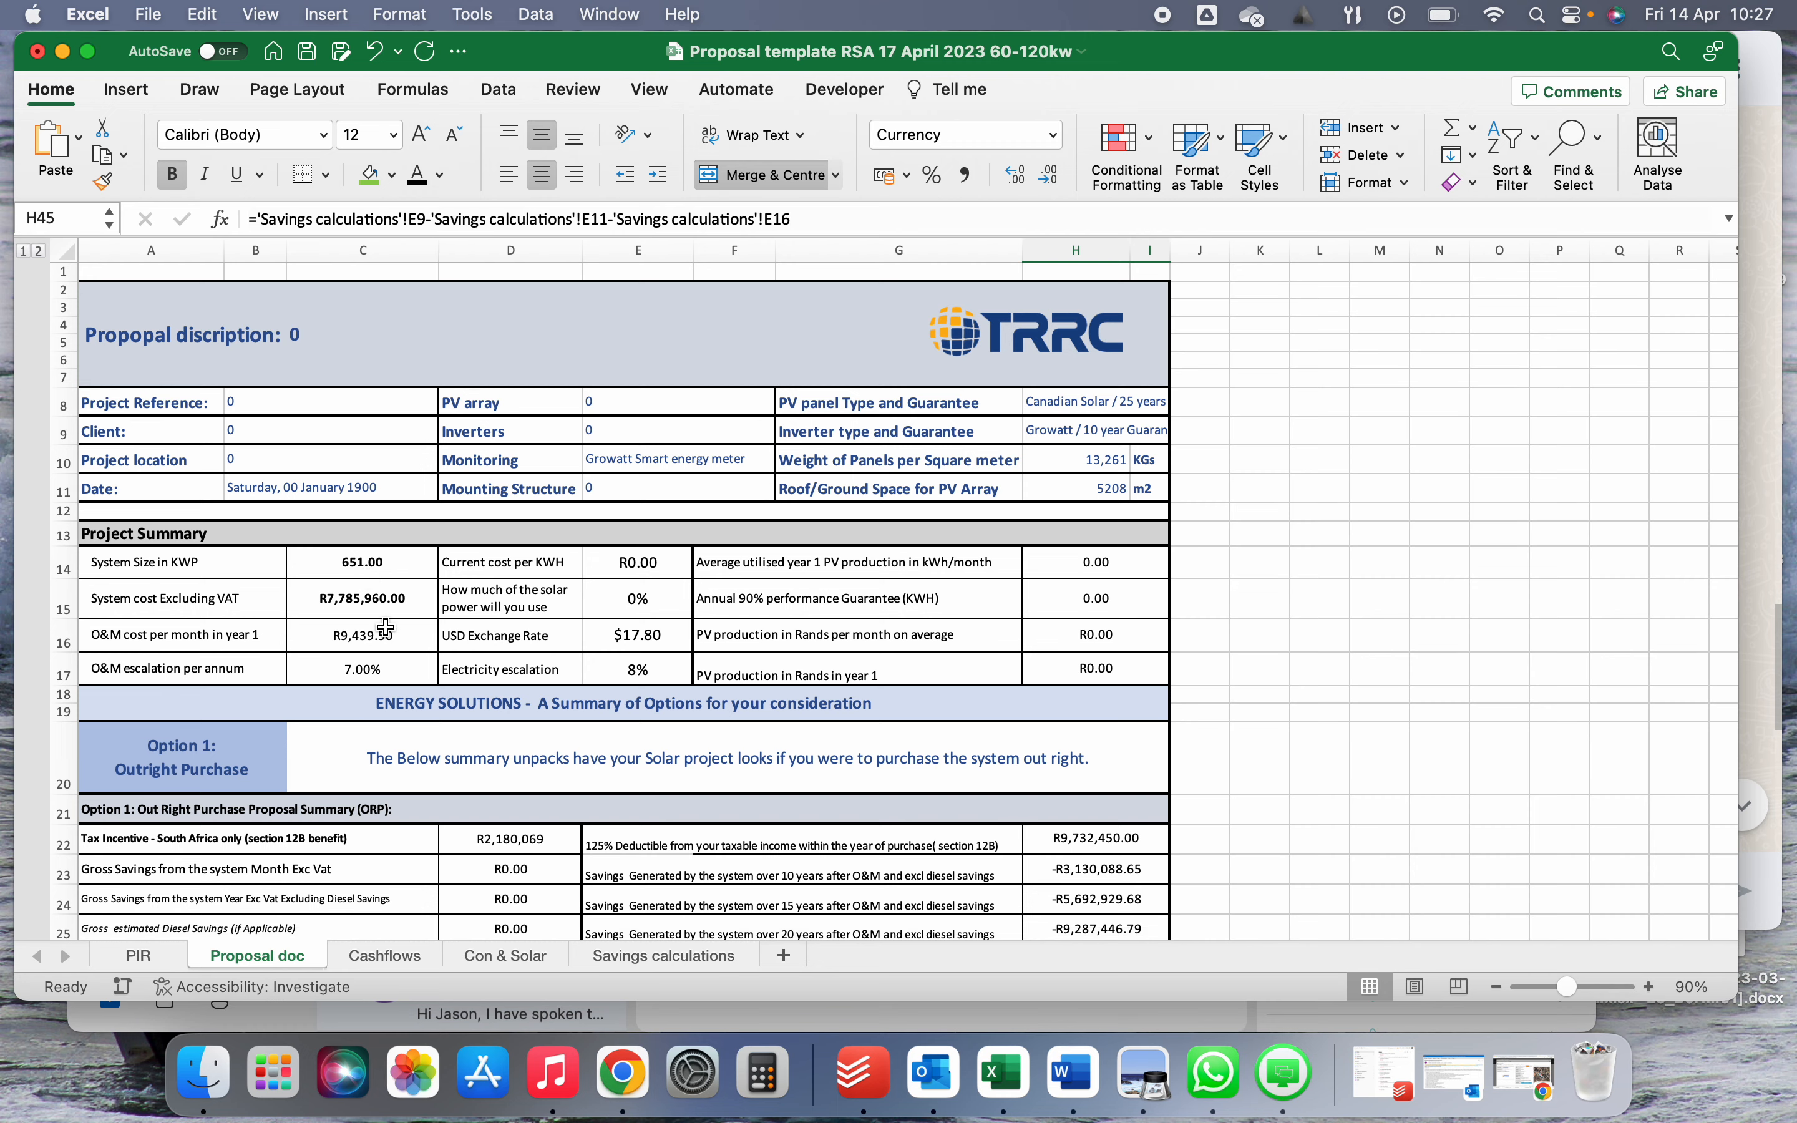
scroll(down, 3)
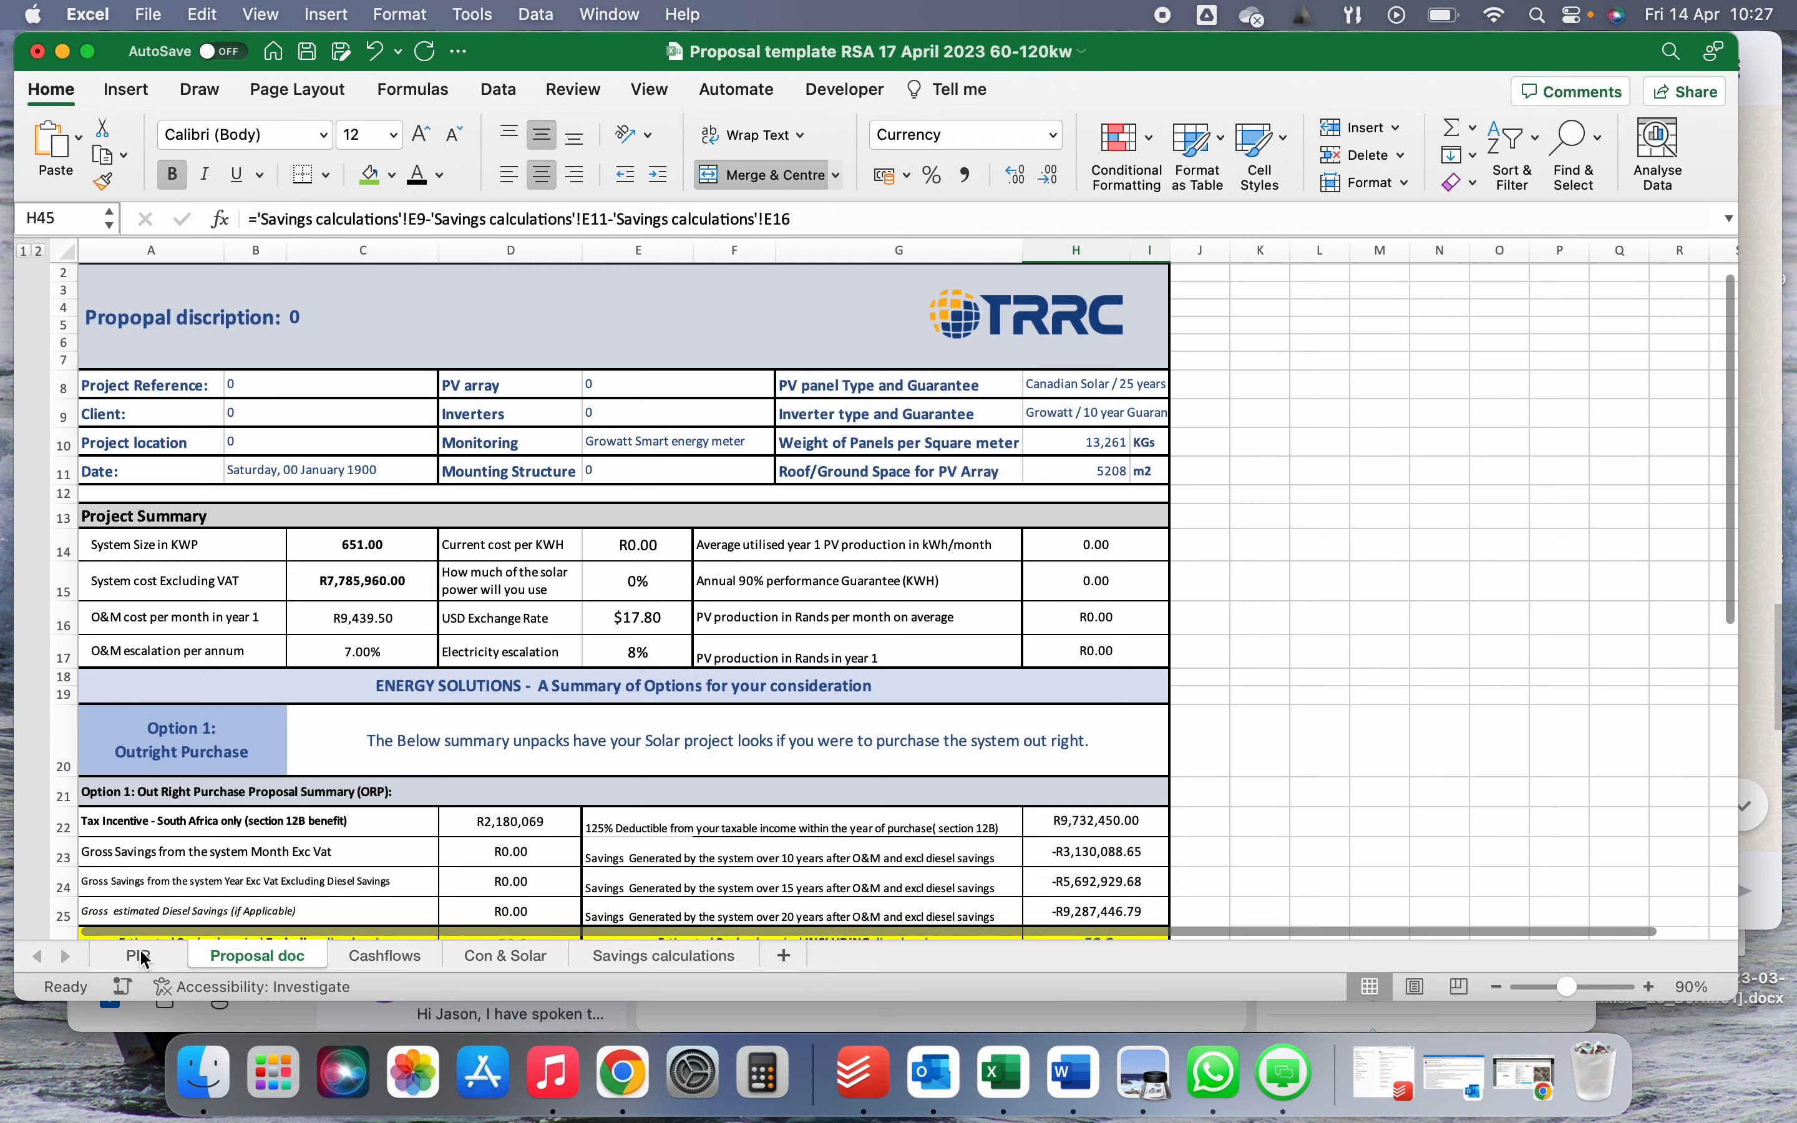
click(137, 954)
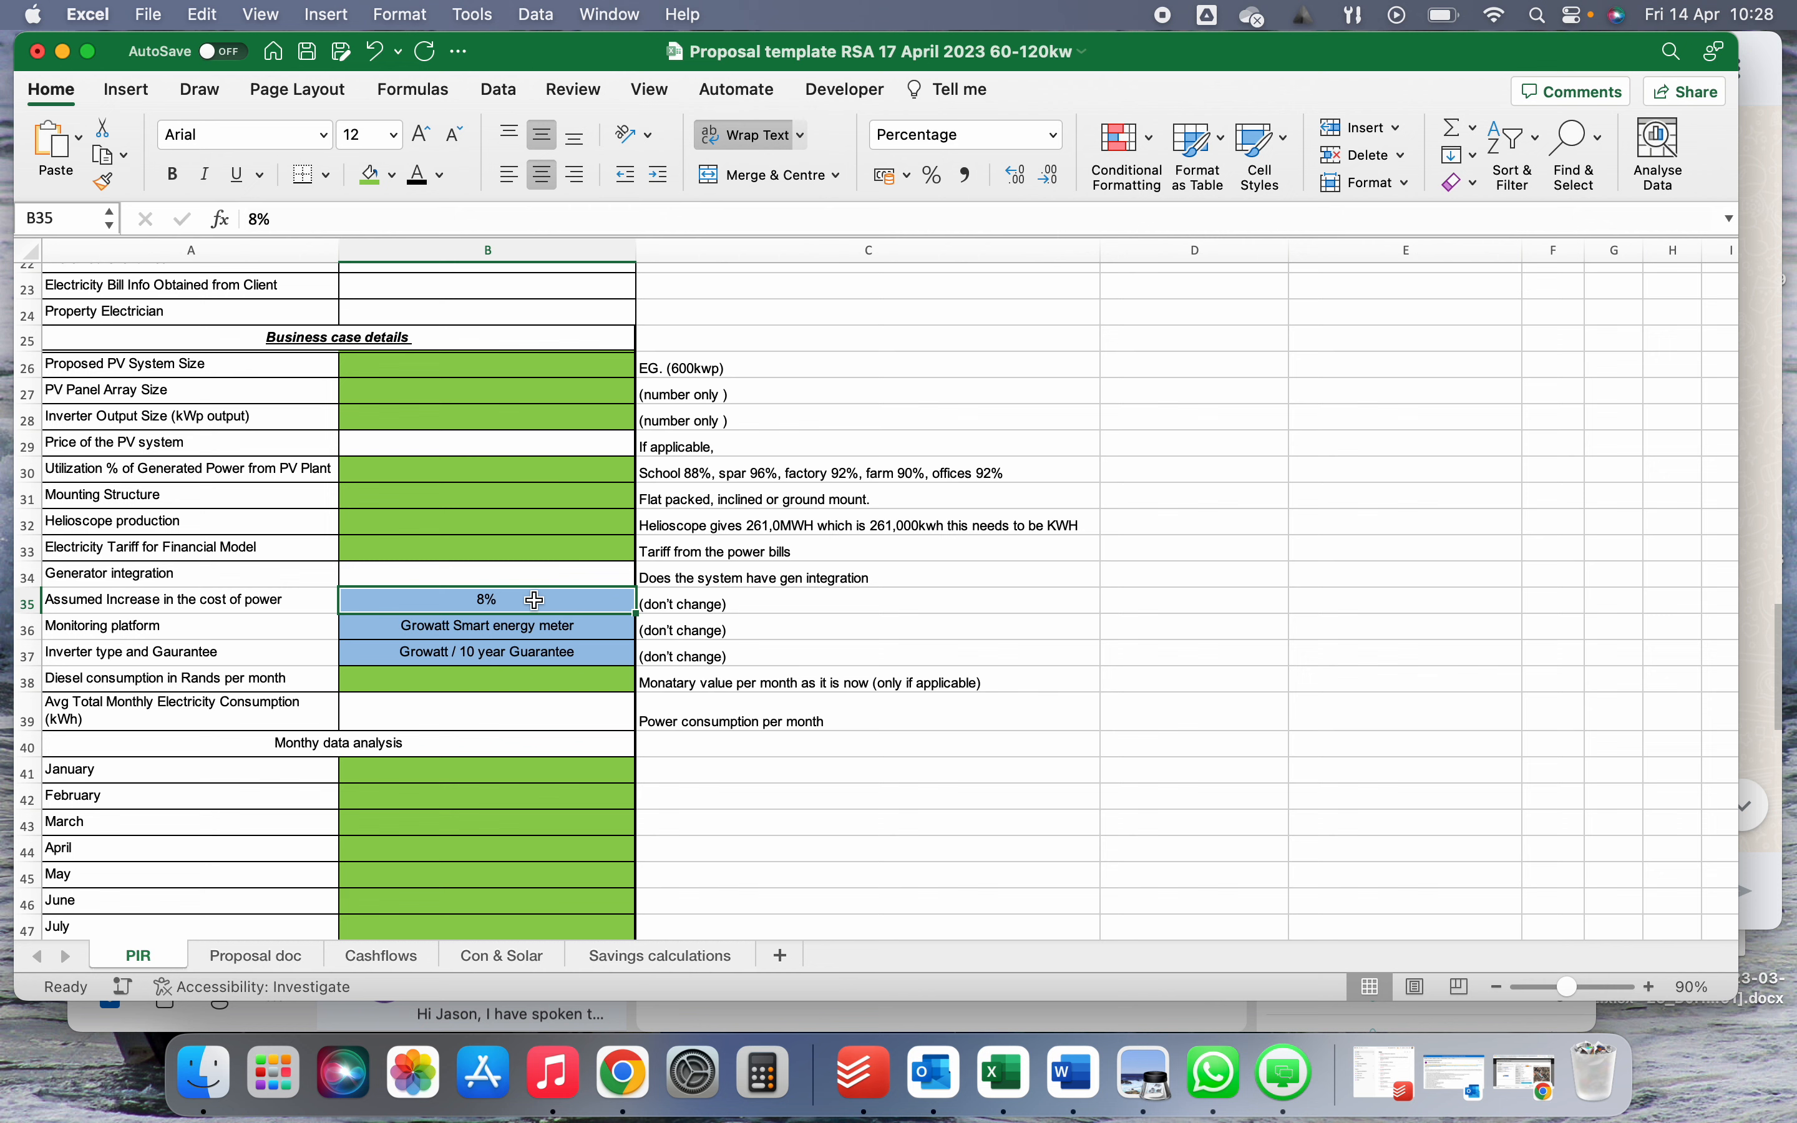
- Enter the January (22,500) and February monthly consumption figures
click(485, 626)
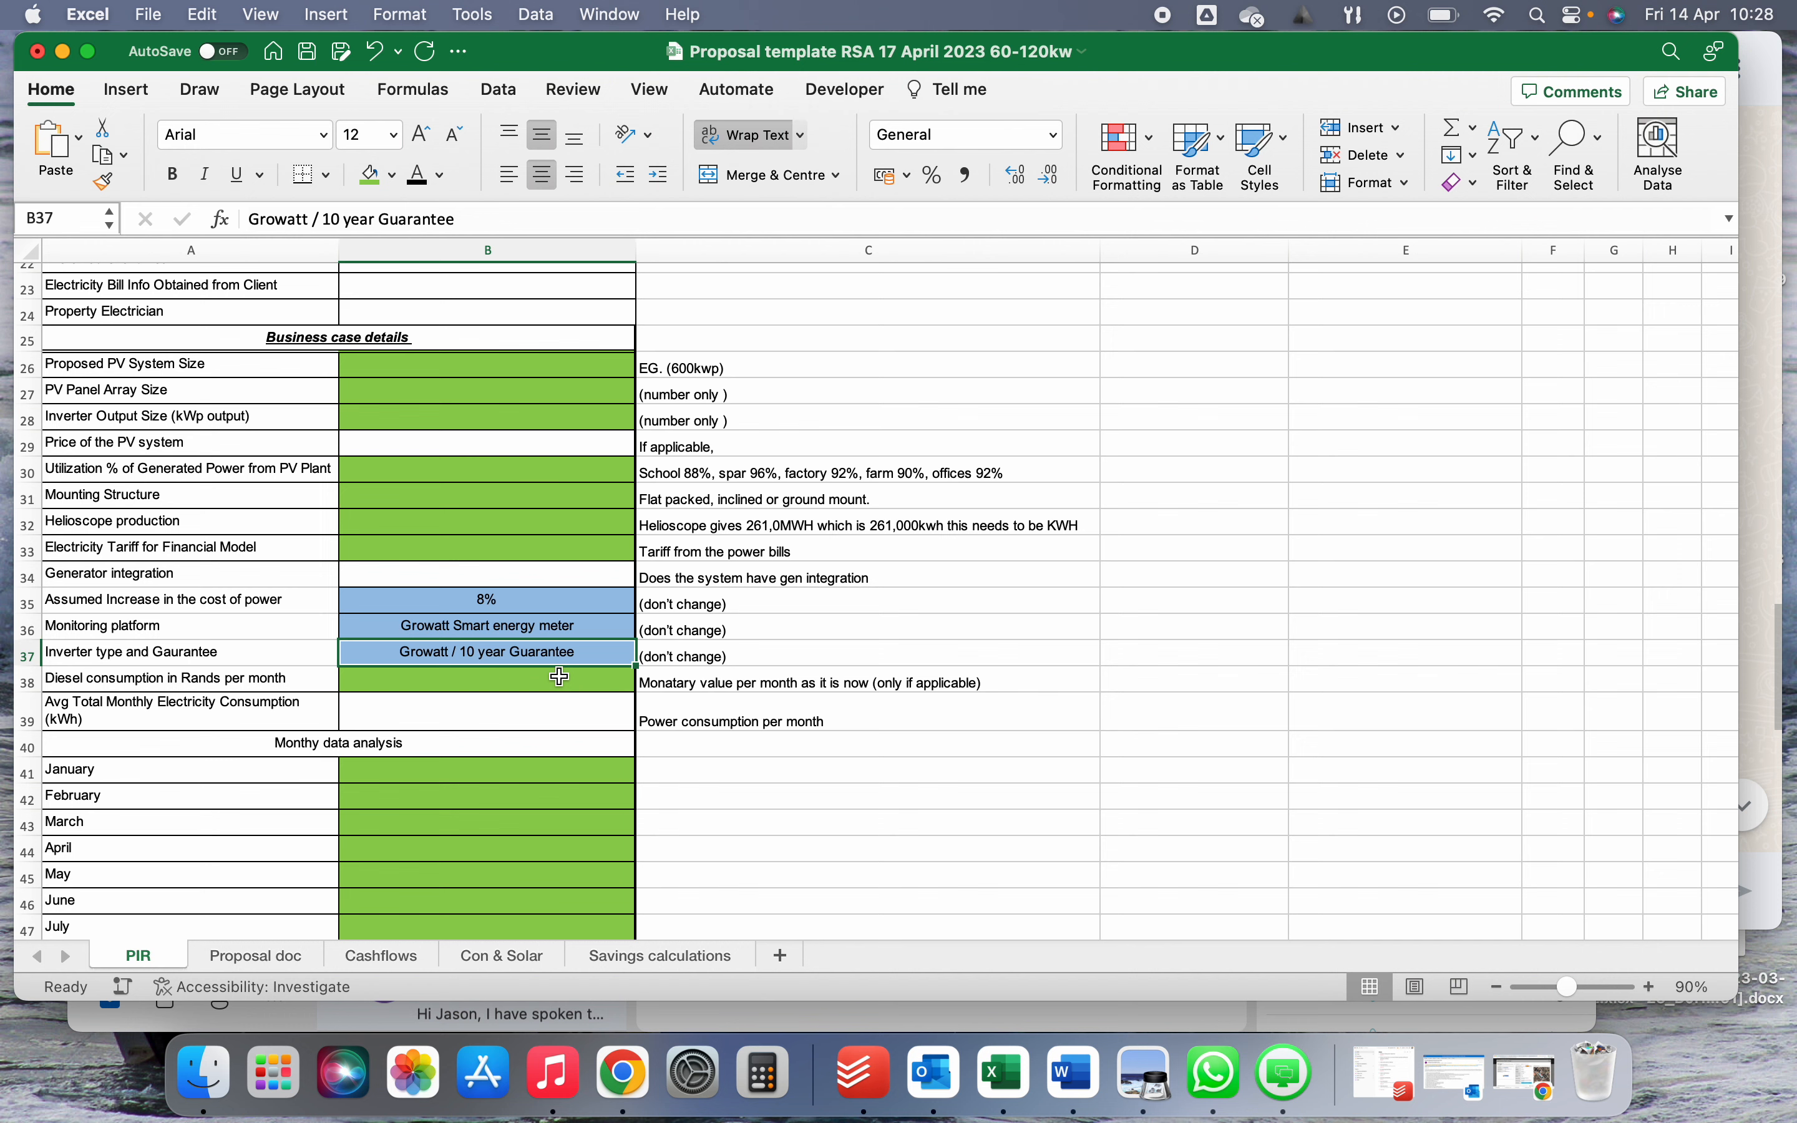
mouse_move(507, 662)
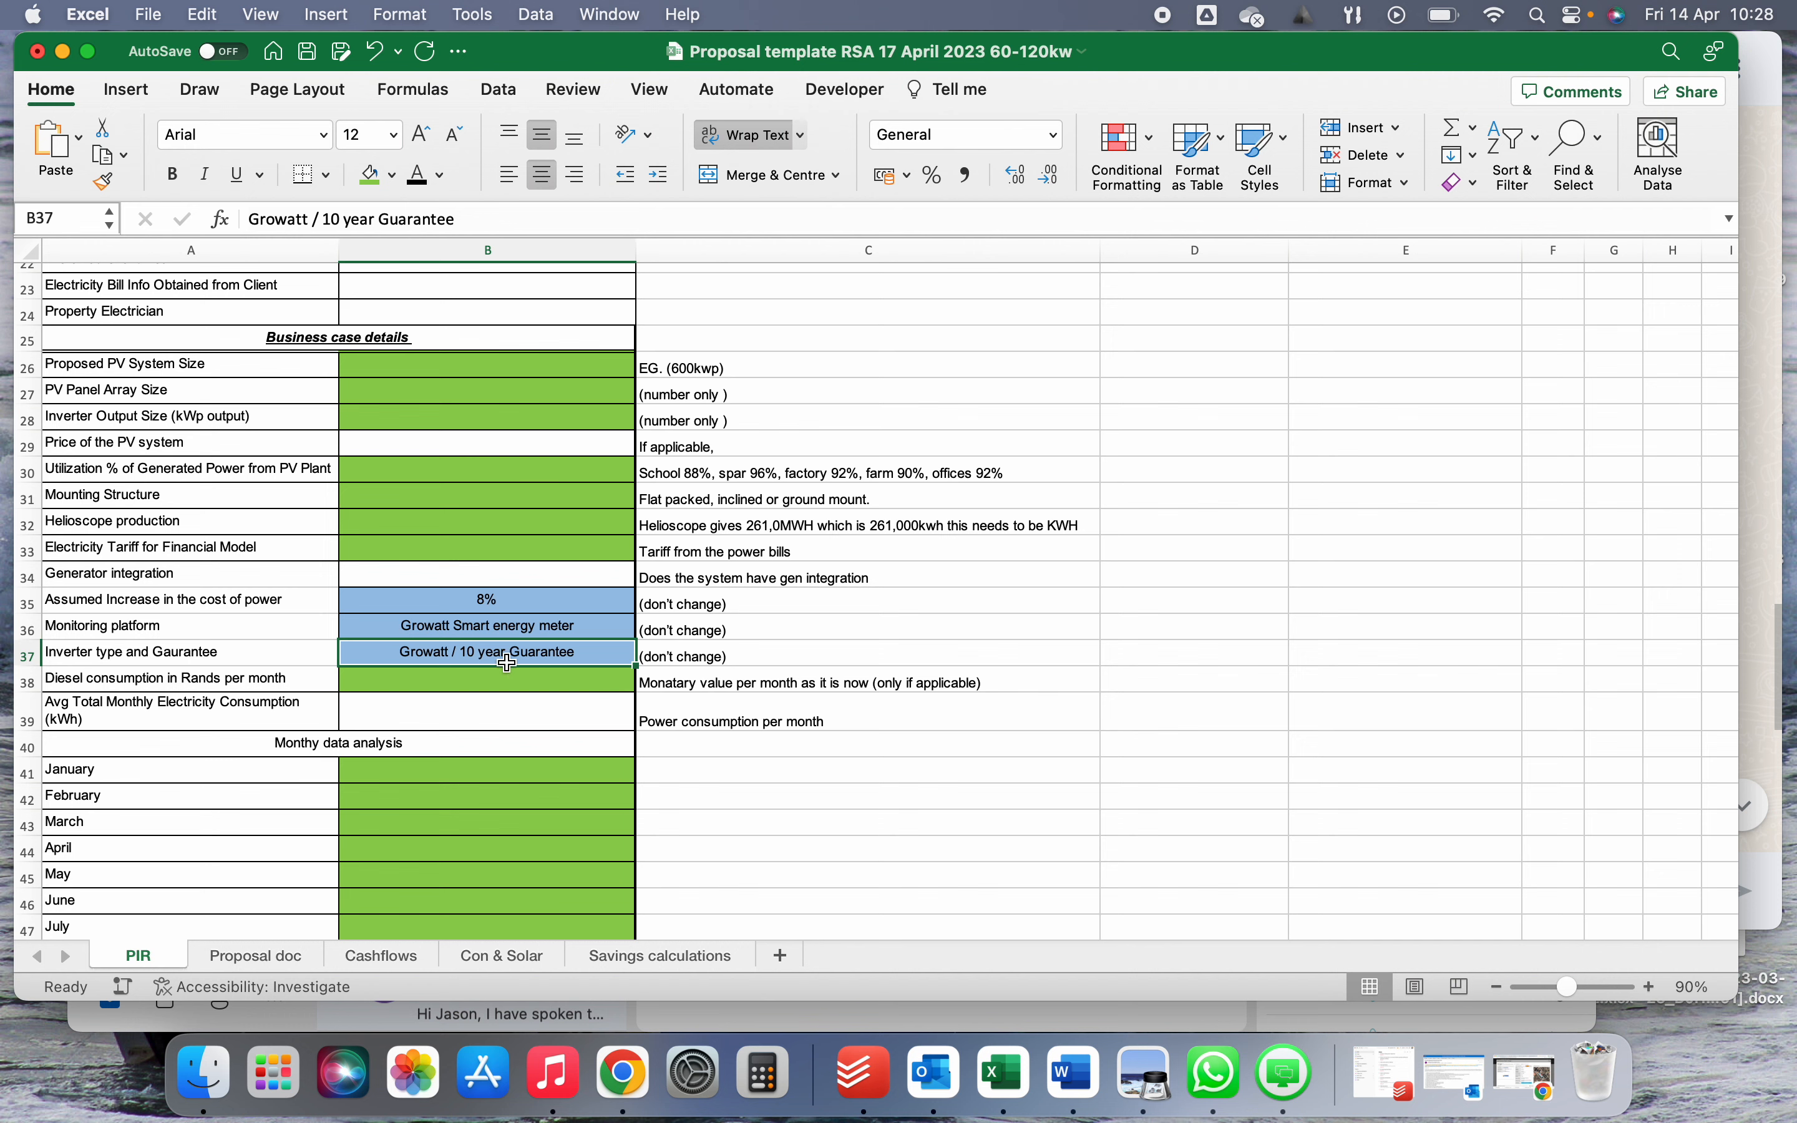
scroll(down, 3)
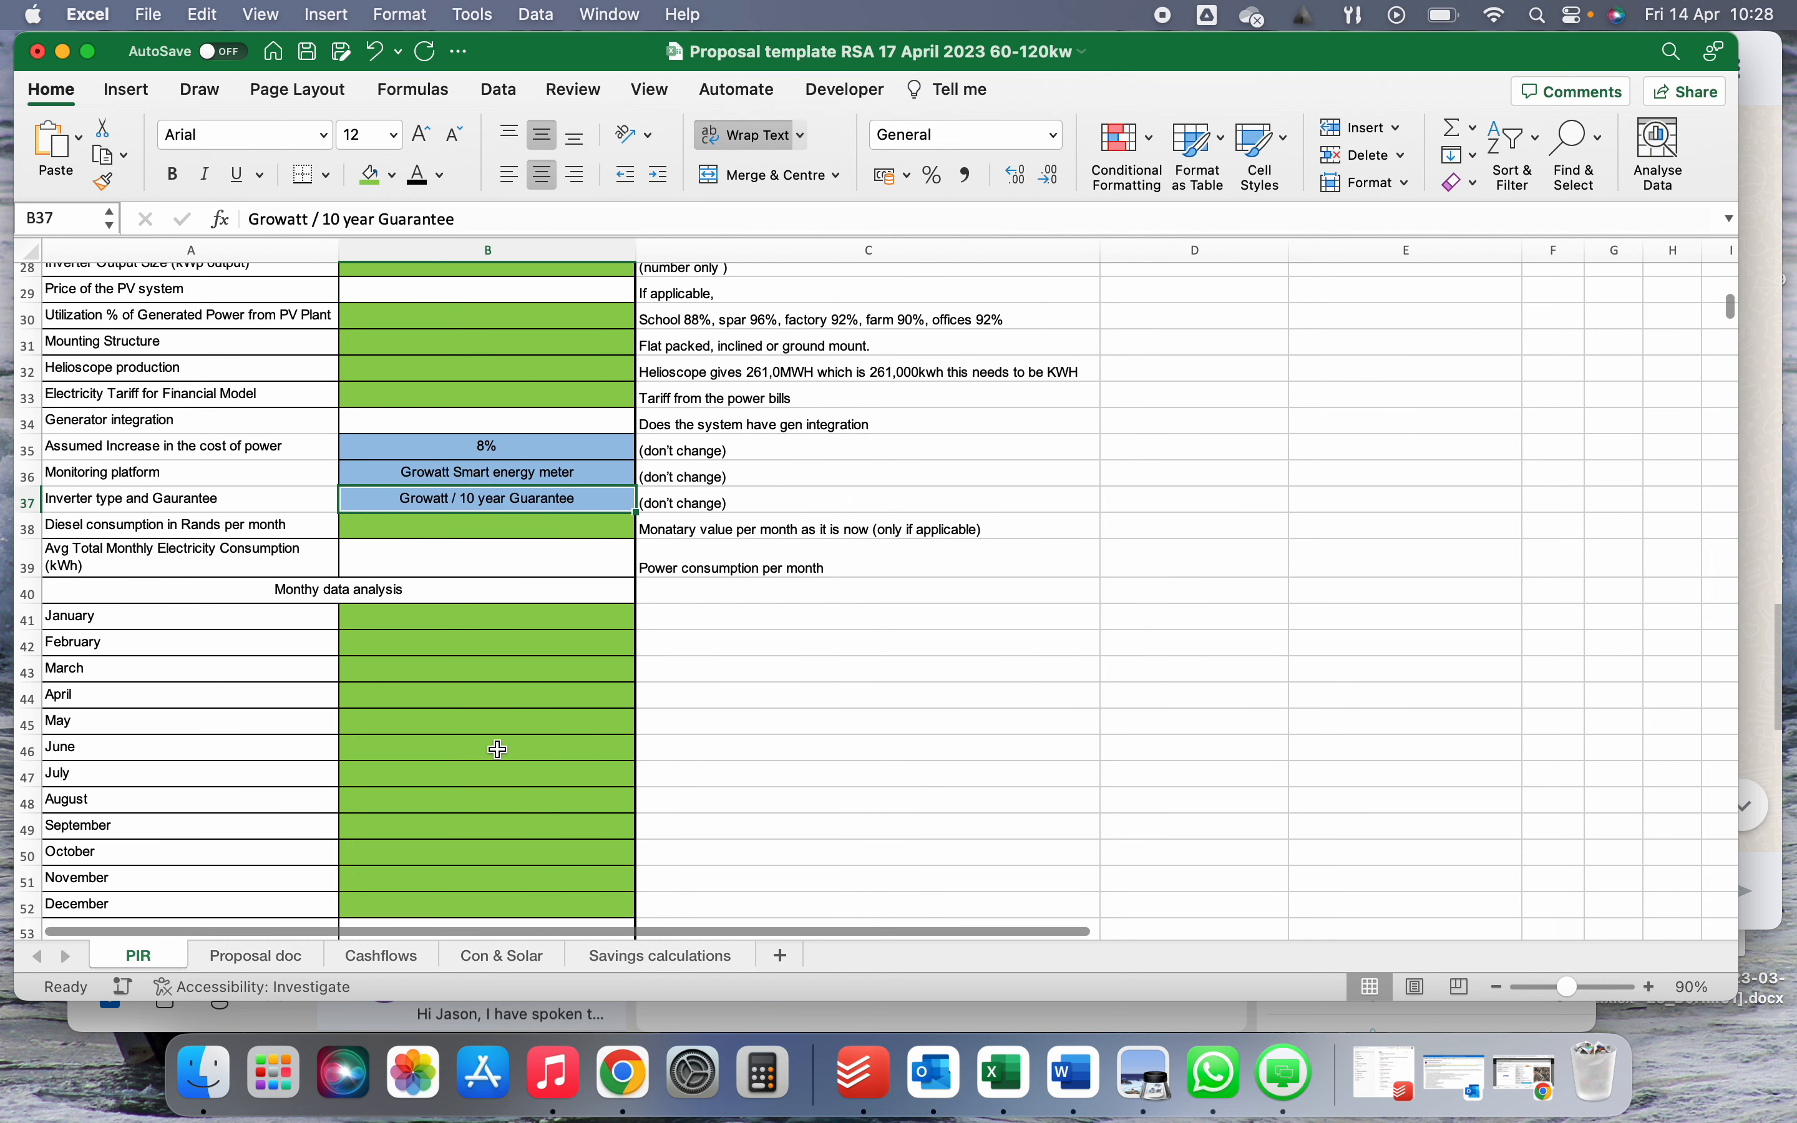
scroll(down, 3)
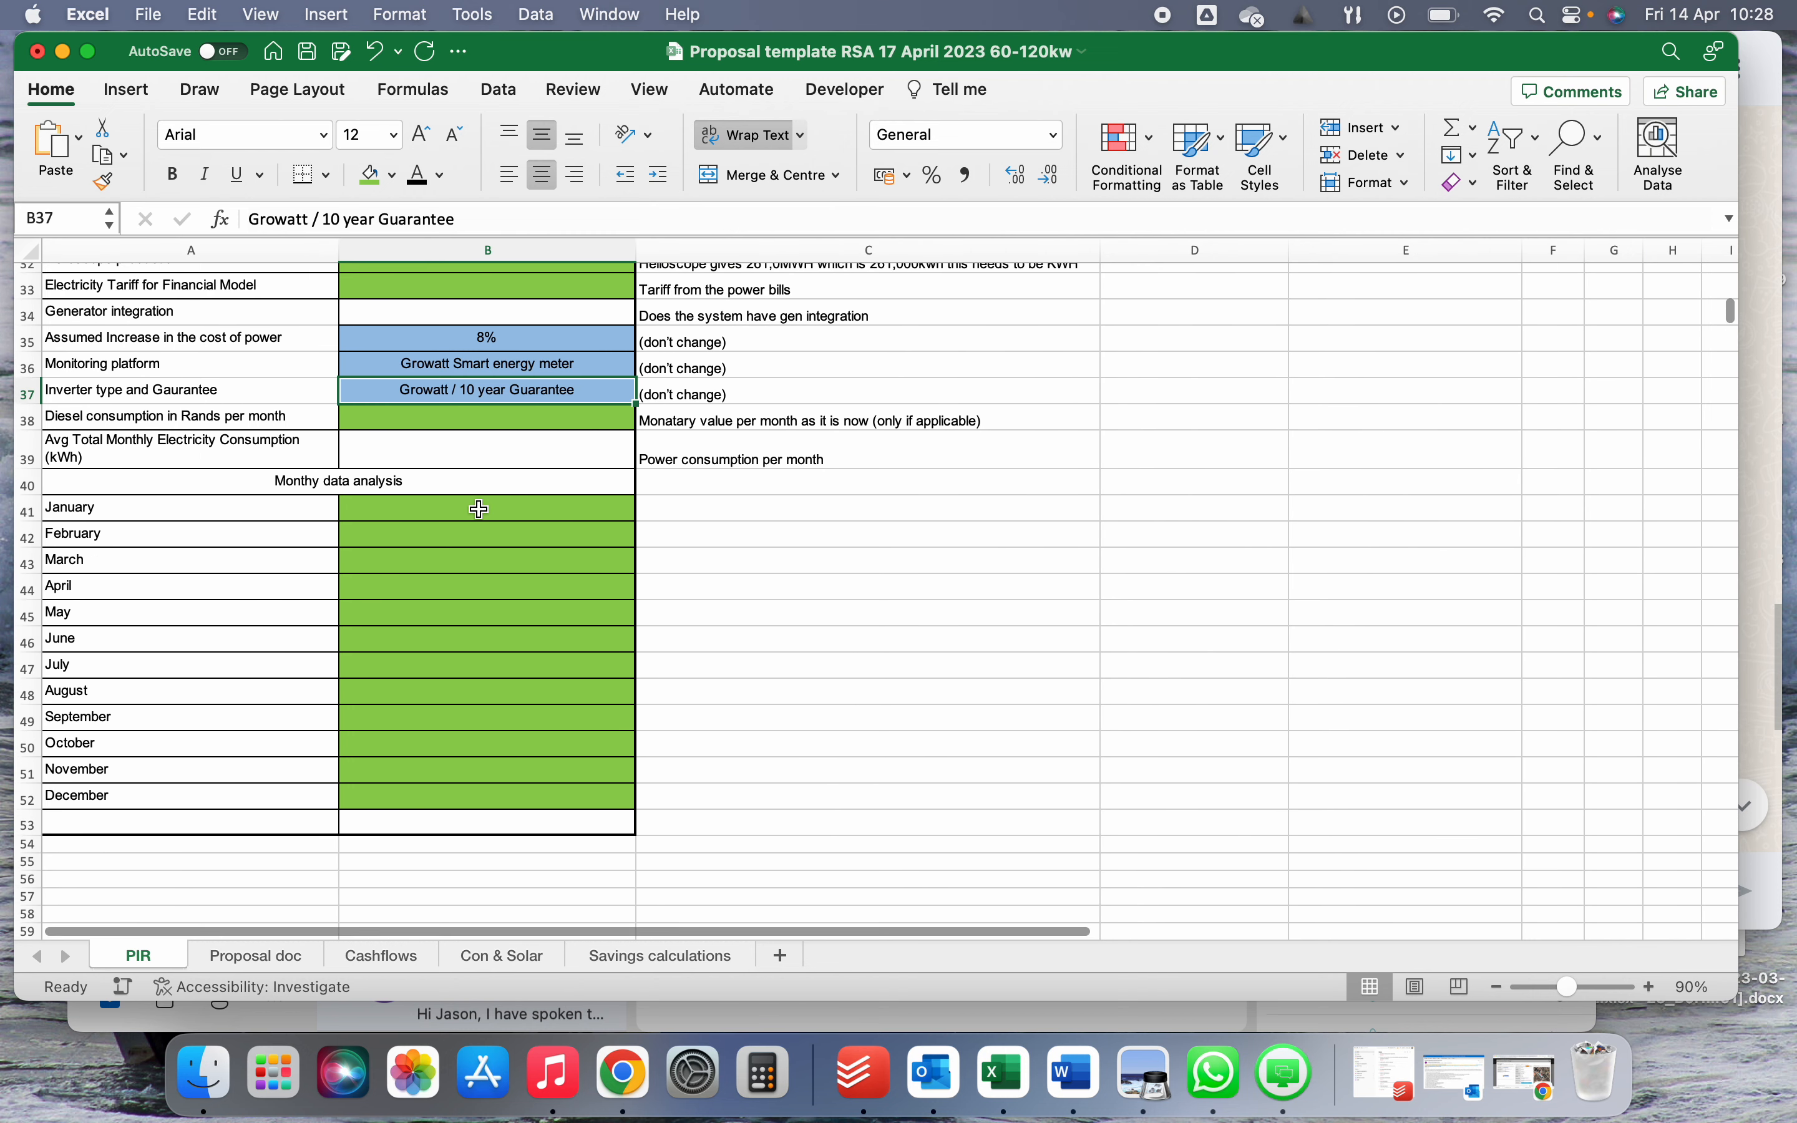
click(485, 508)
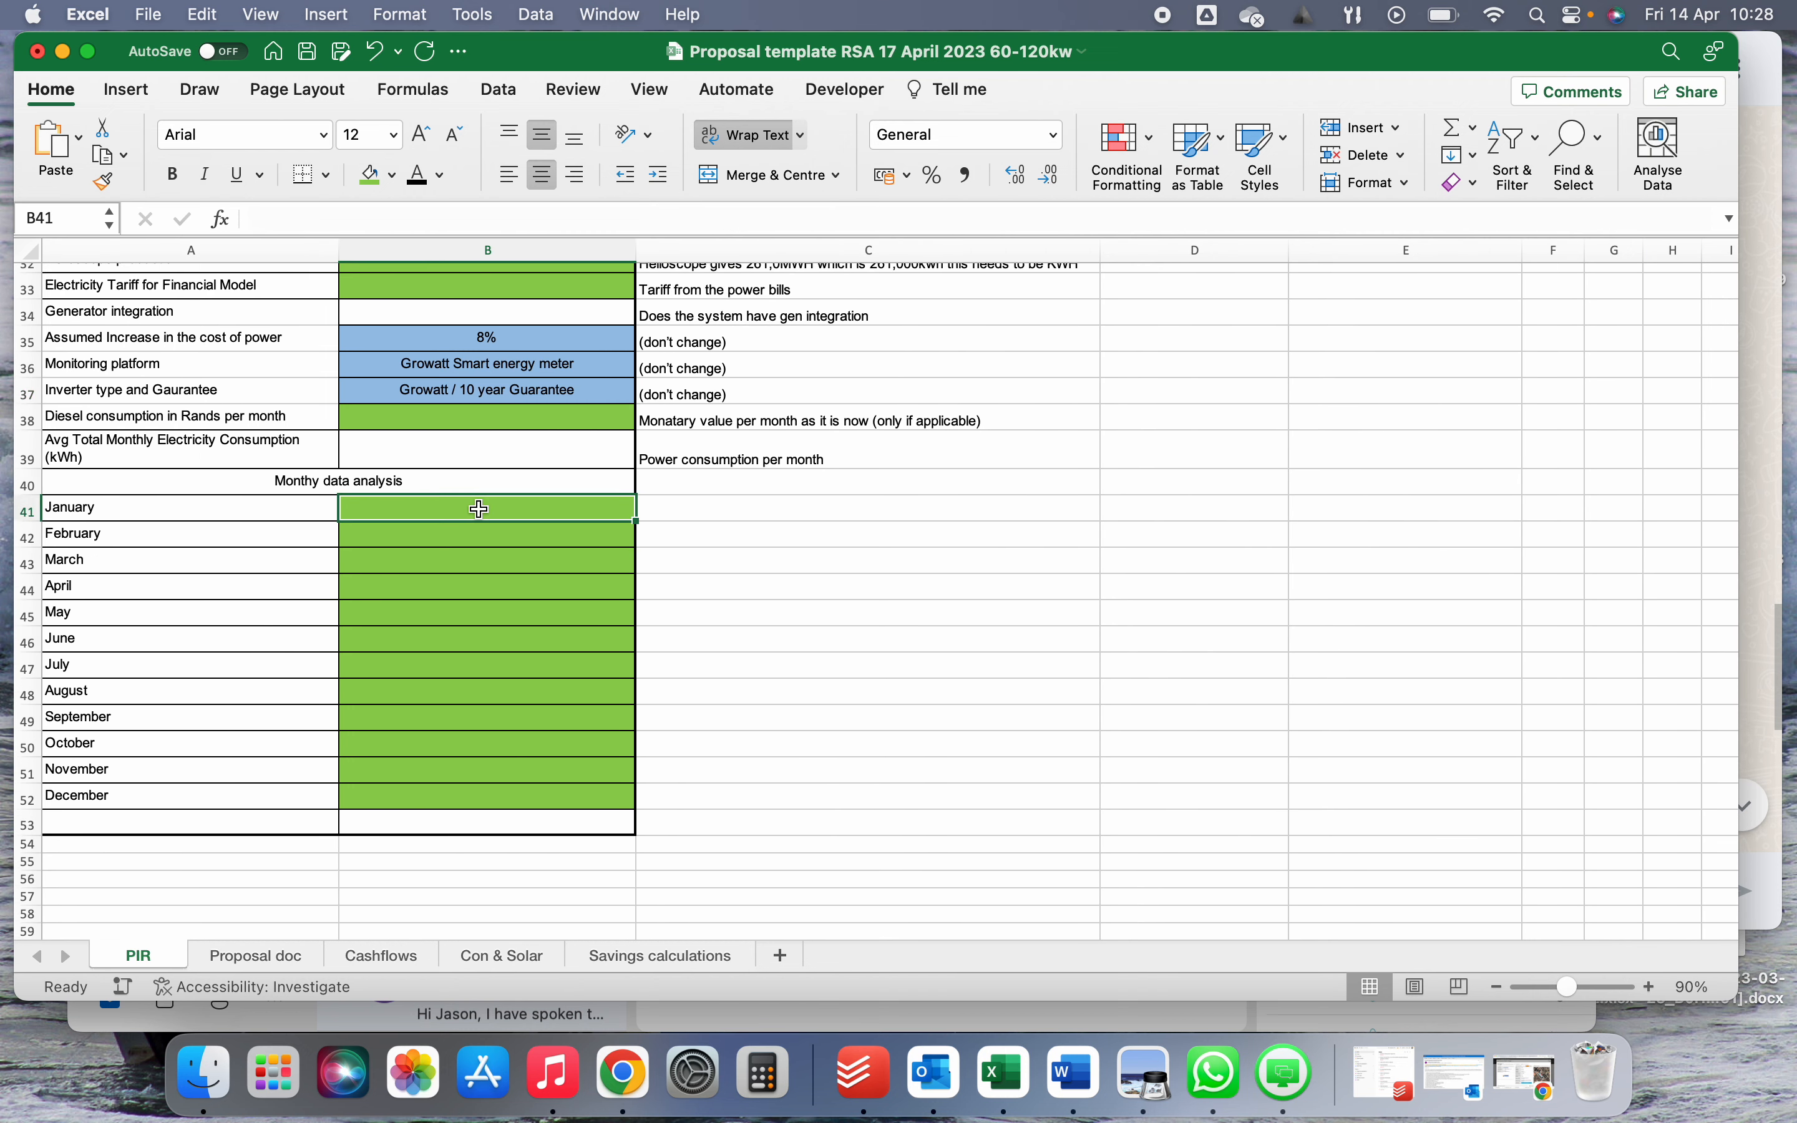
text(22500)
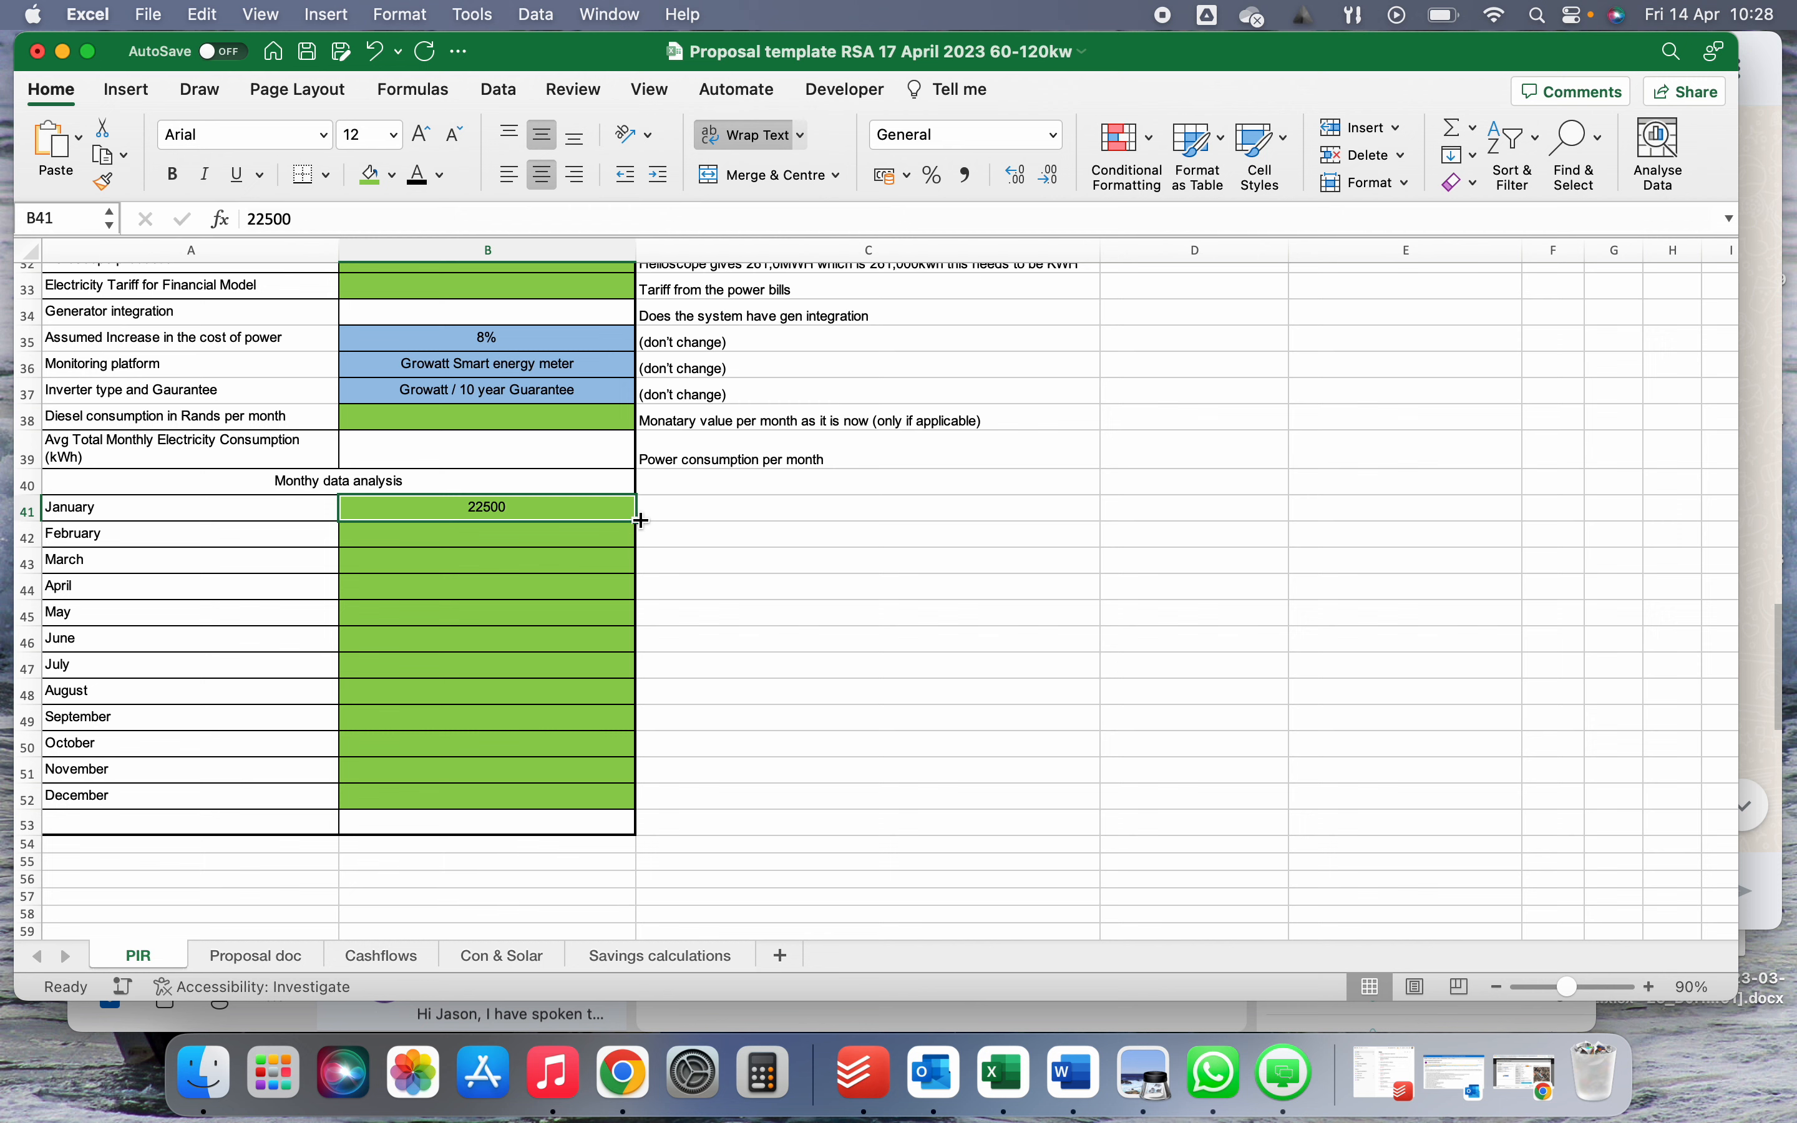
click(486, 533)
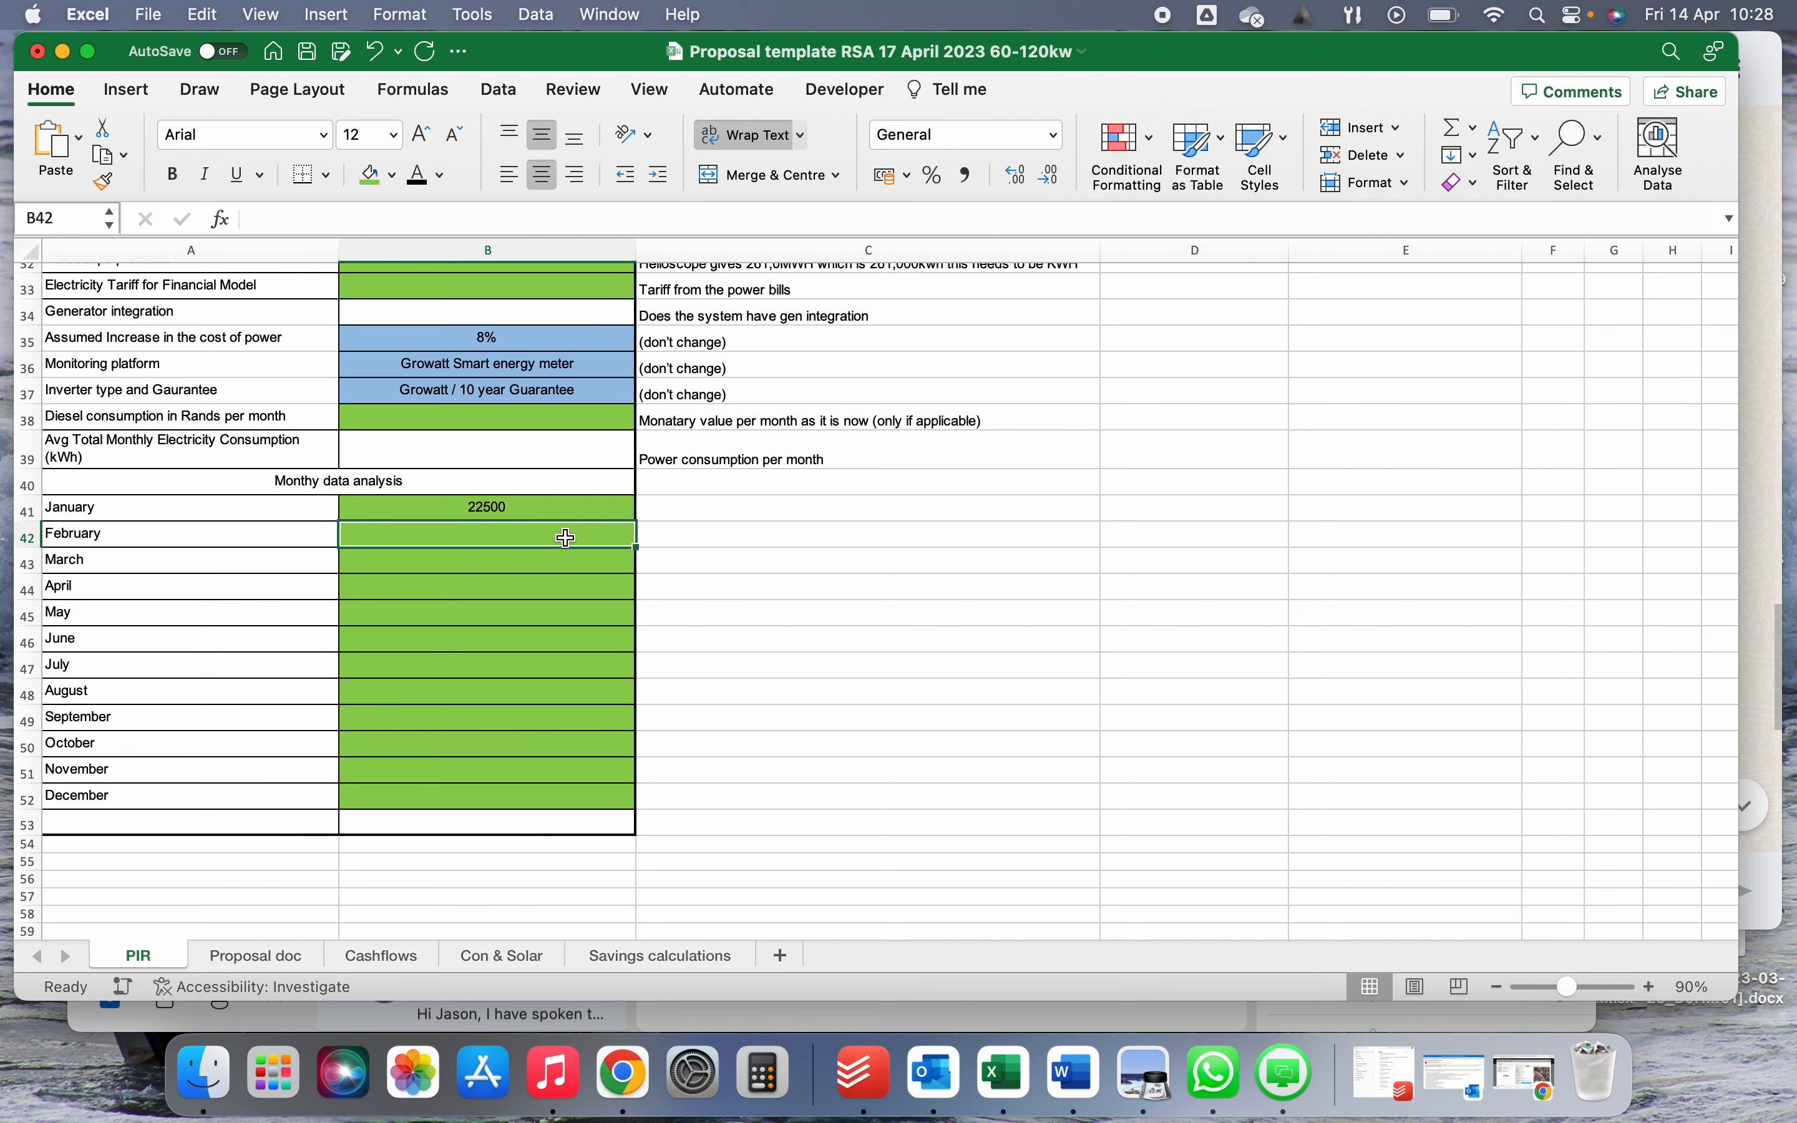
text(232)
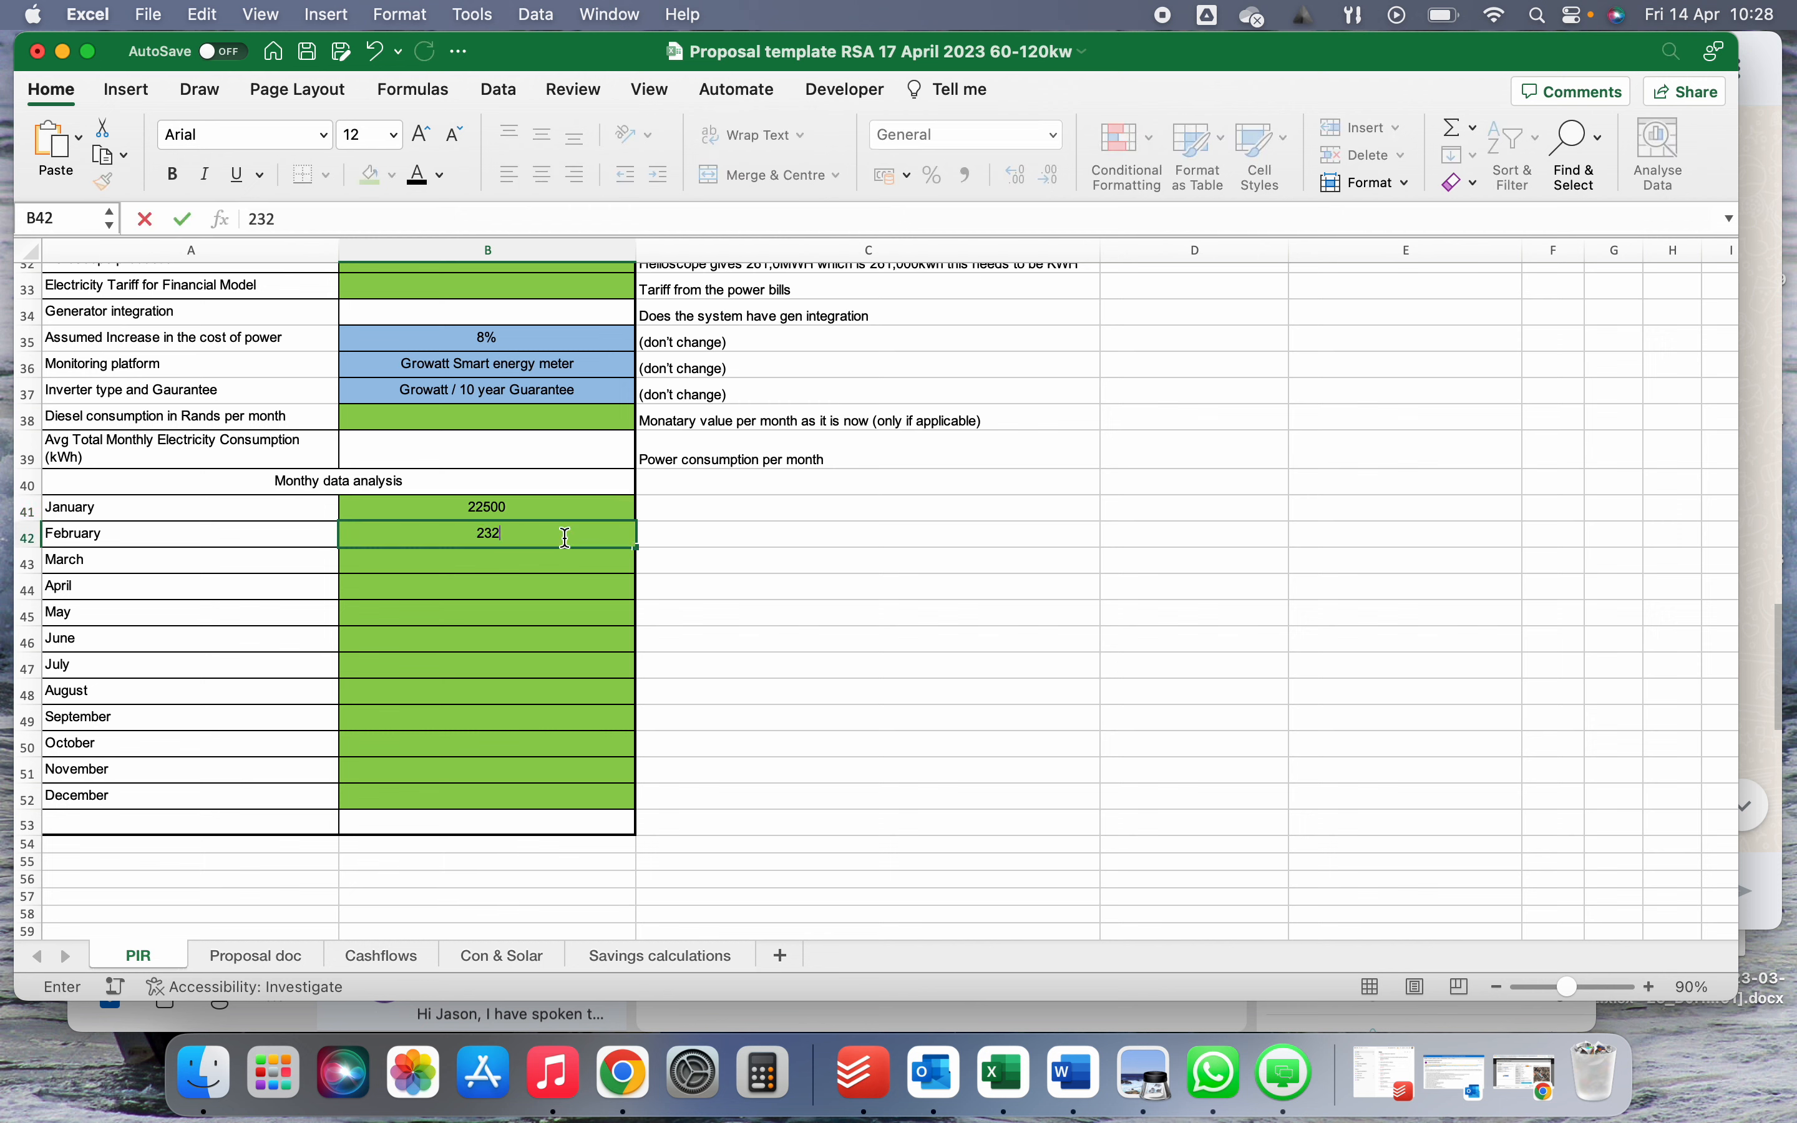
key(Enter)
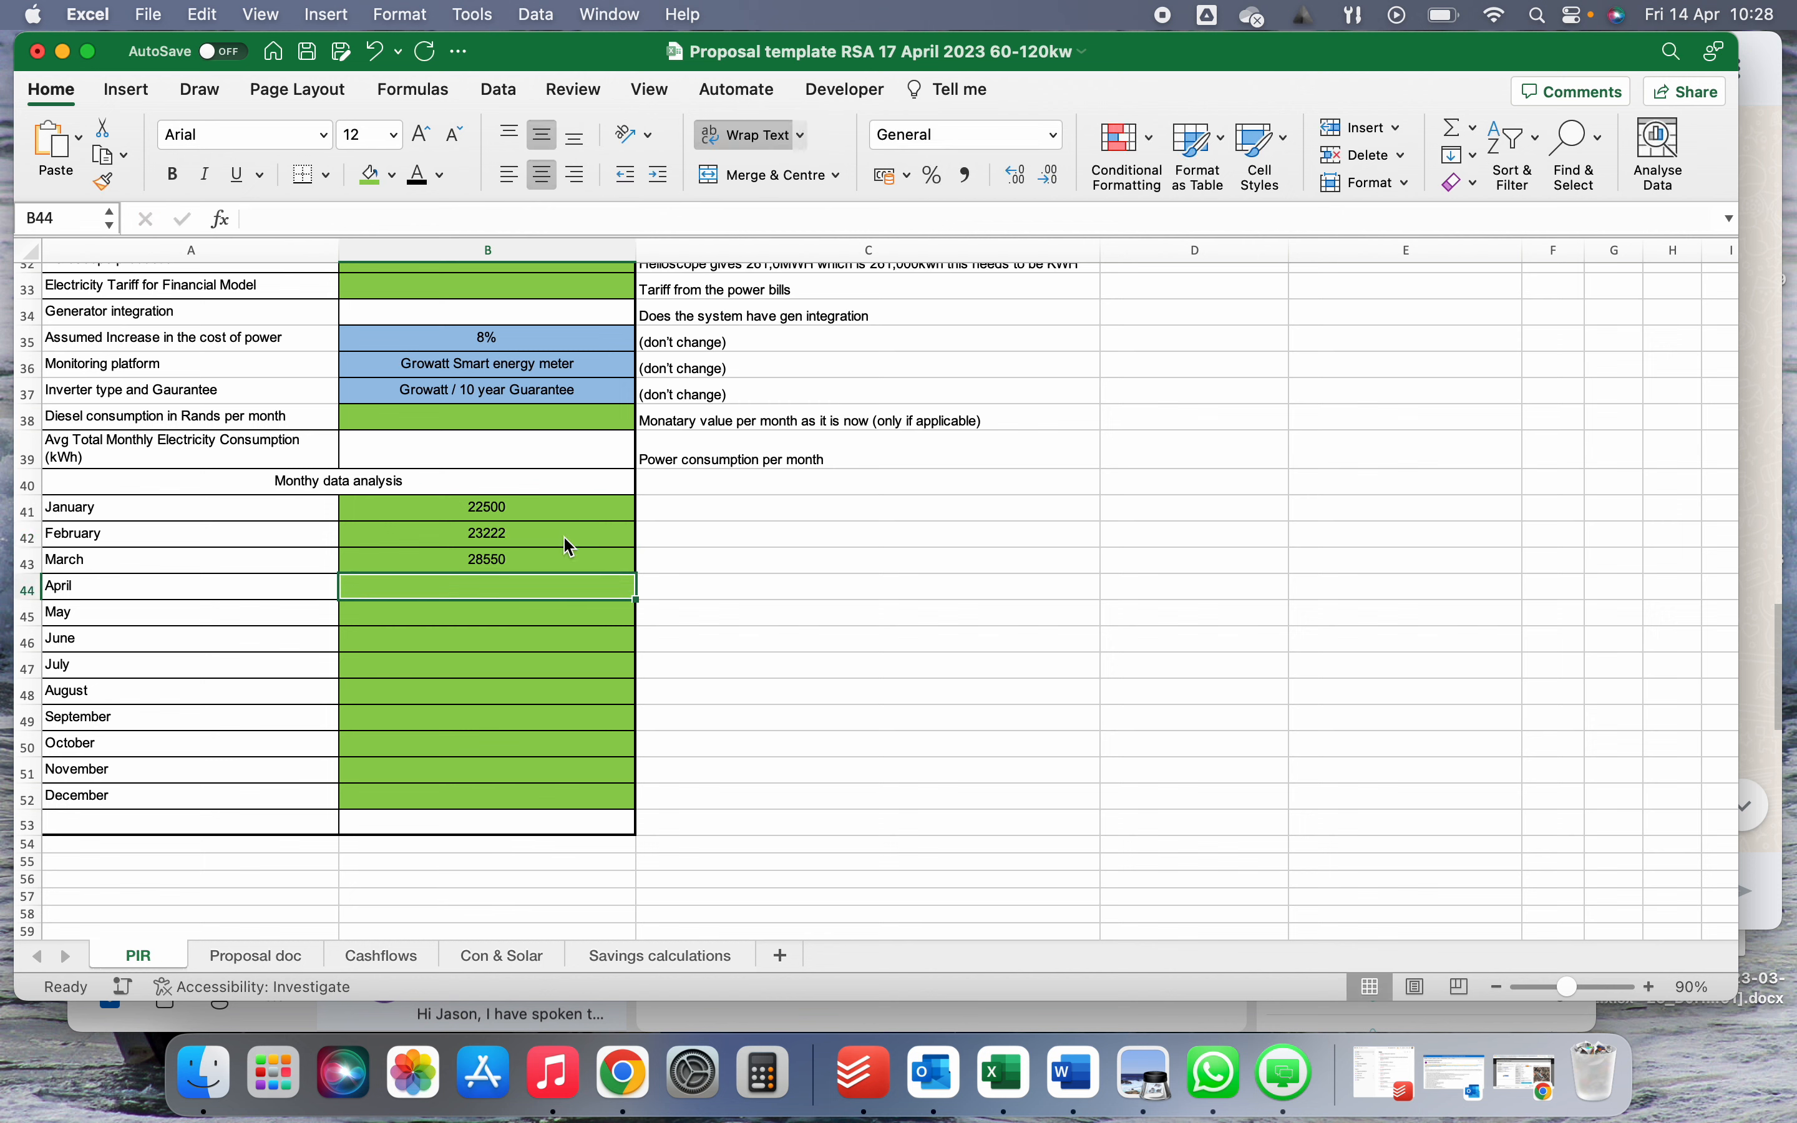
- Enter the March–November consumption figures (roughly 21,000–29,100 kWh), correcting November to 22,500
text(25000)
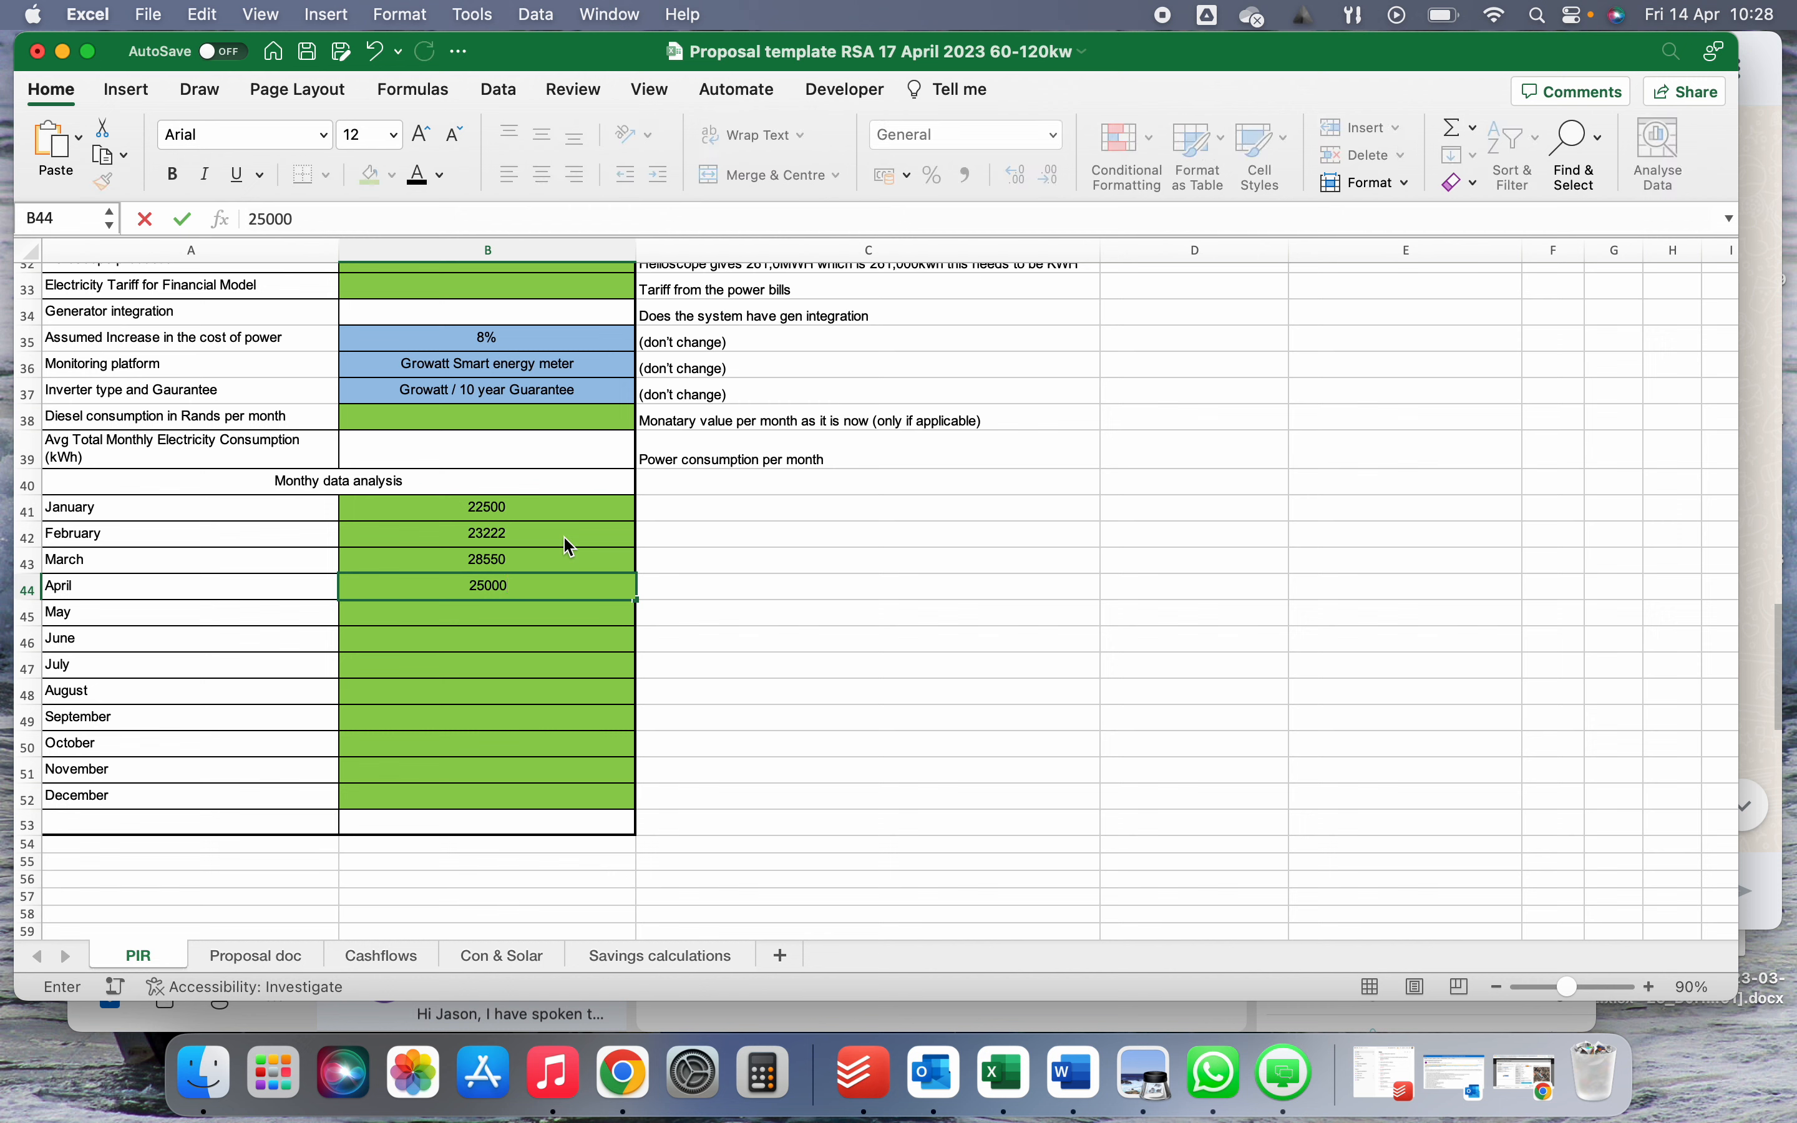
text(2653)
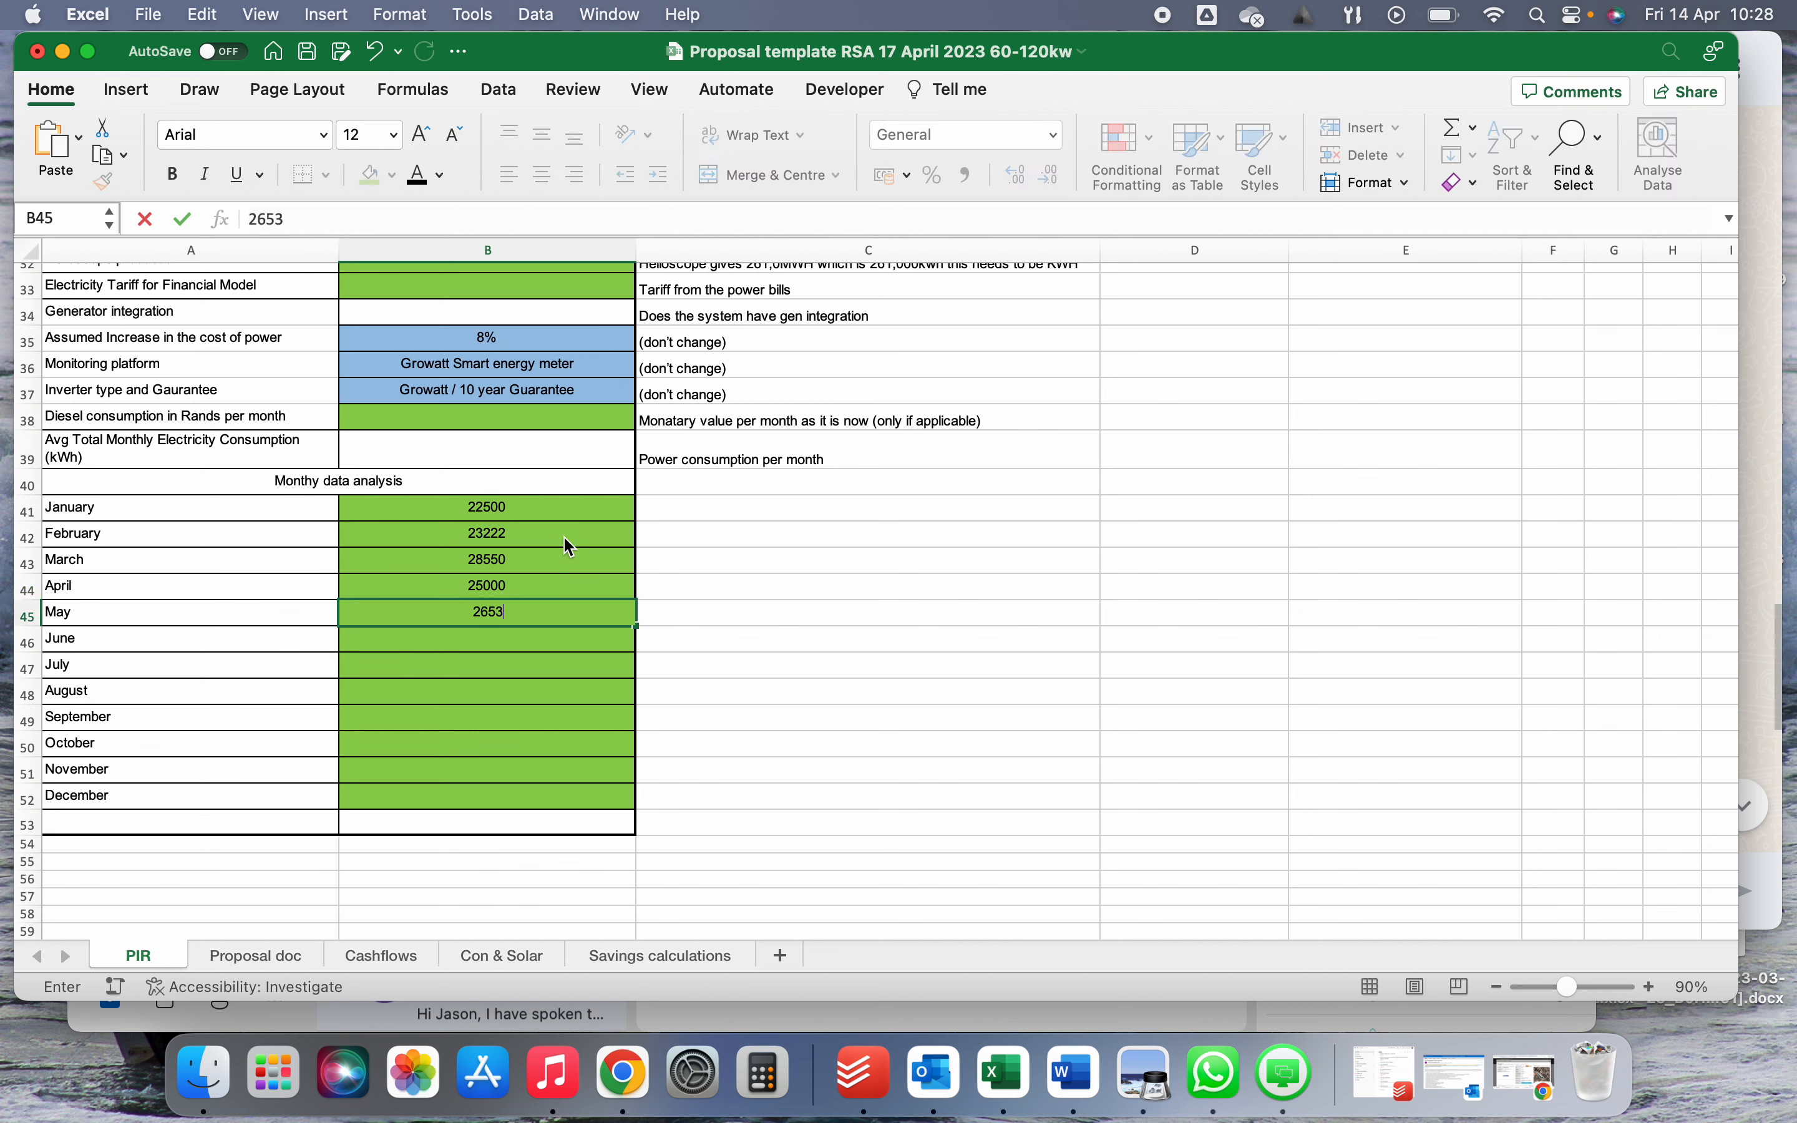
text(215)
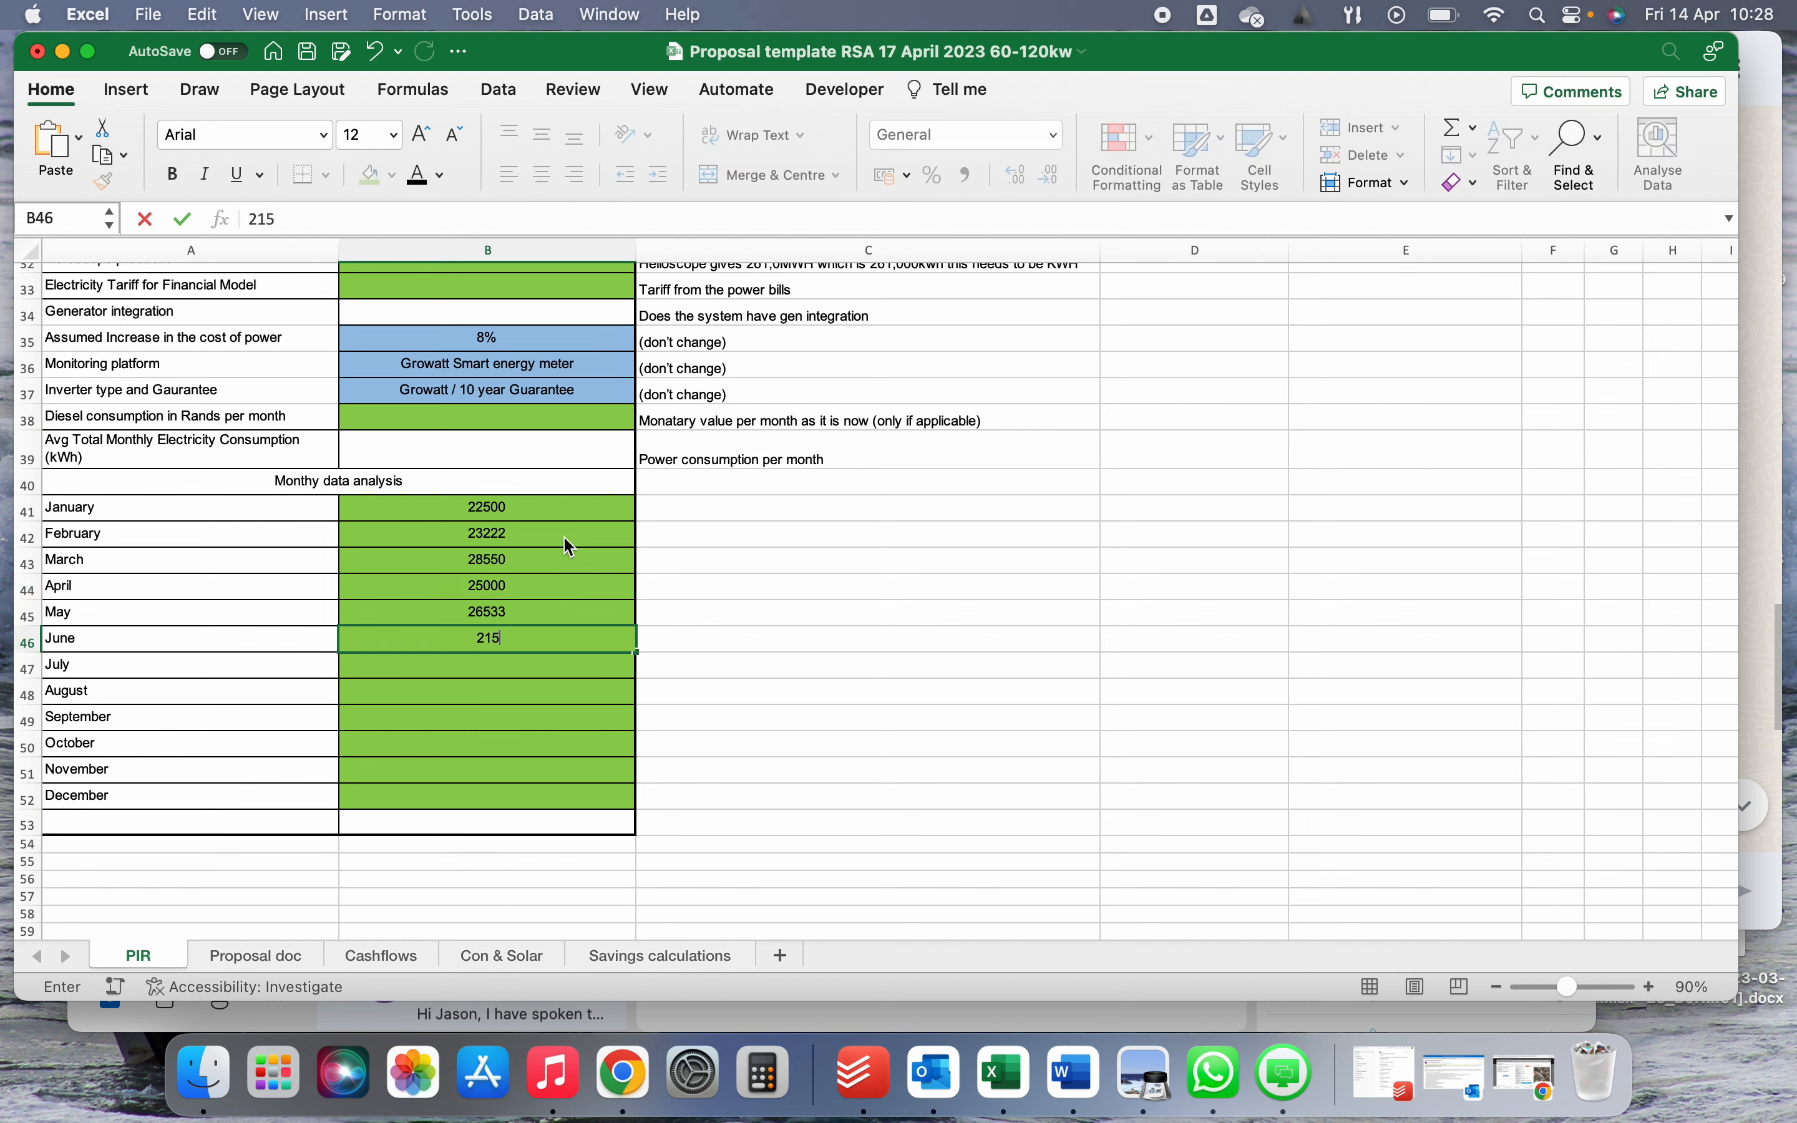
text(23)
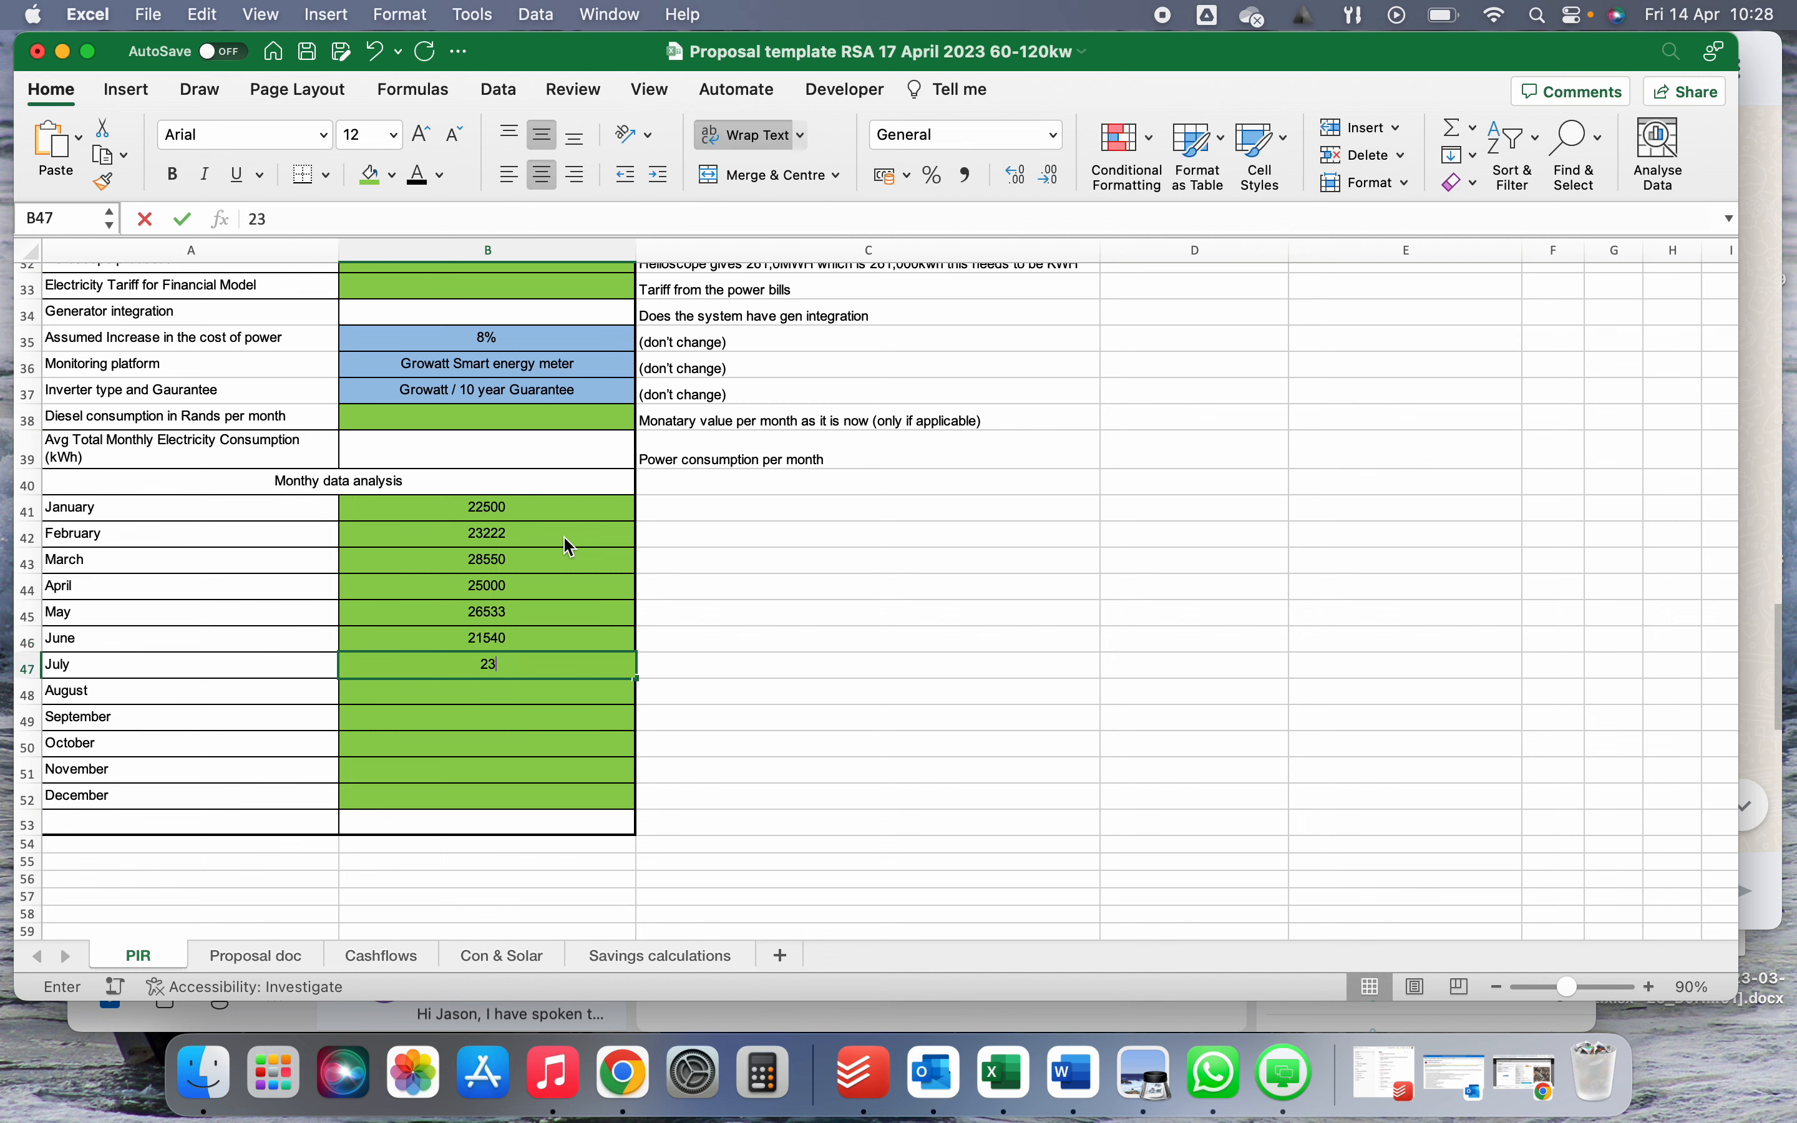
text(28978)
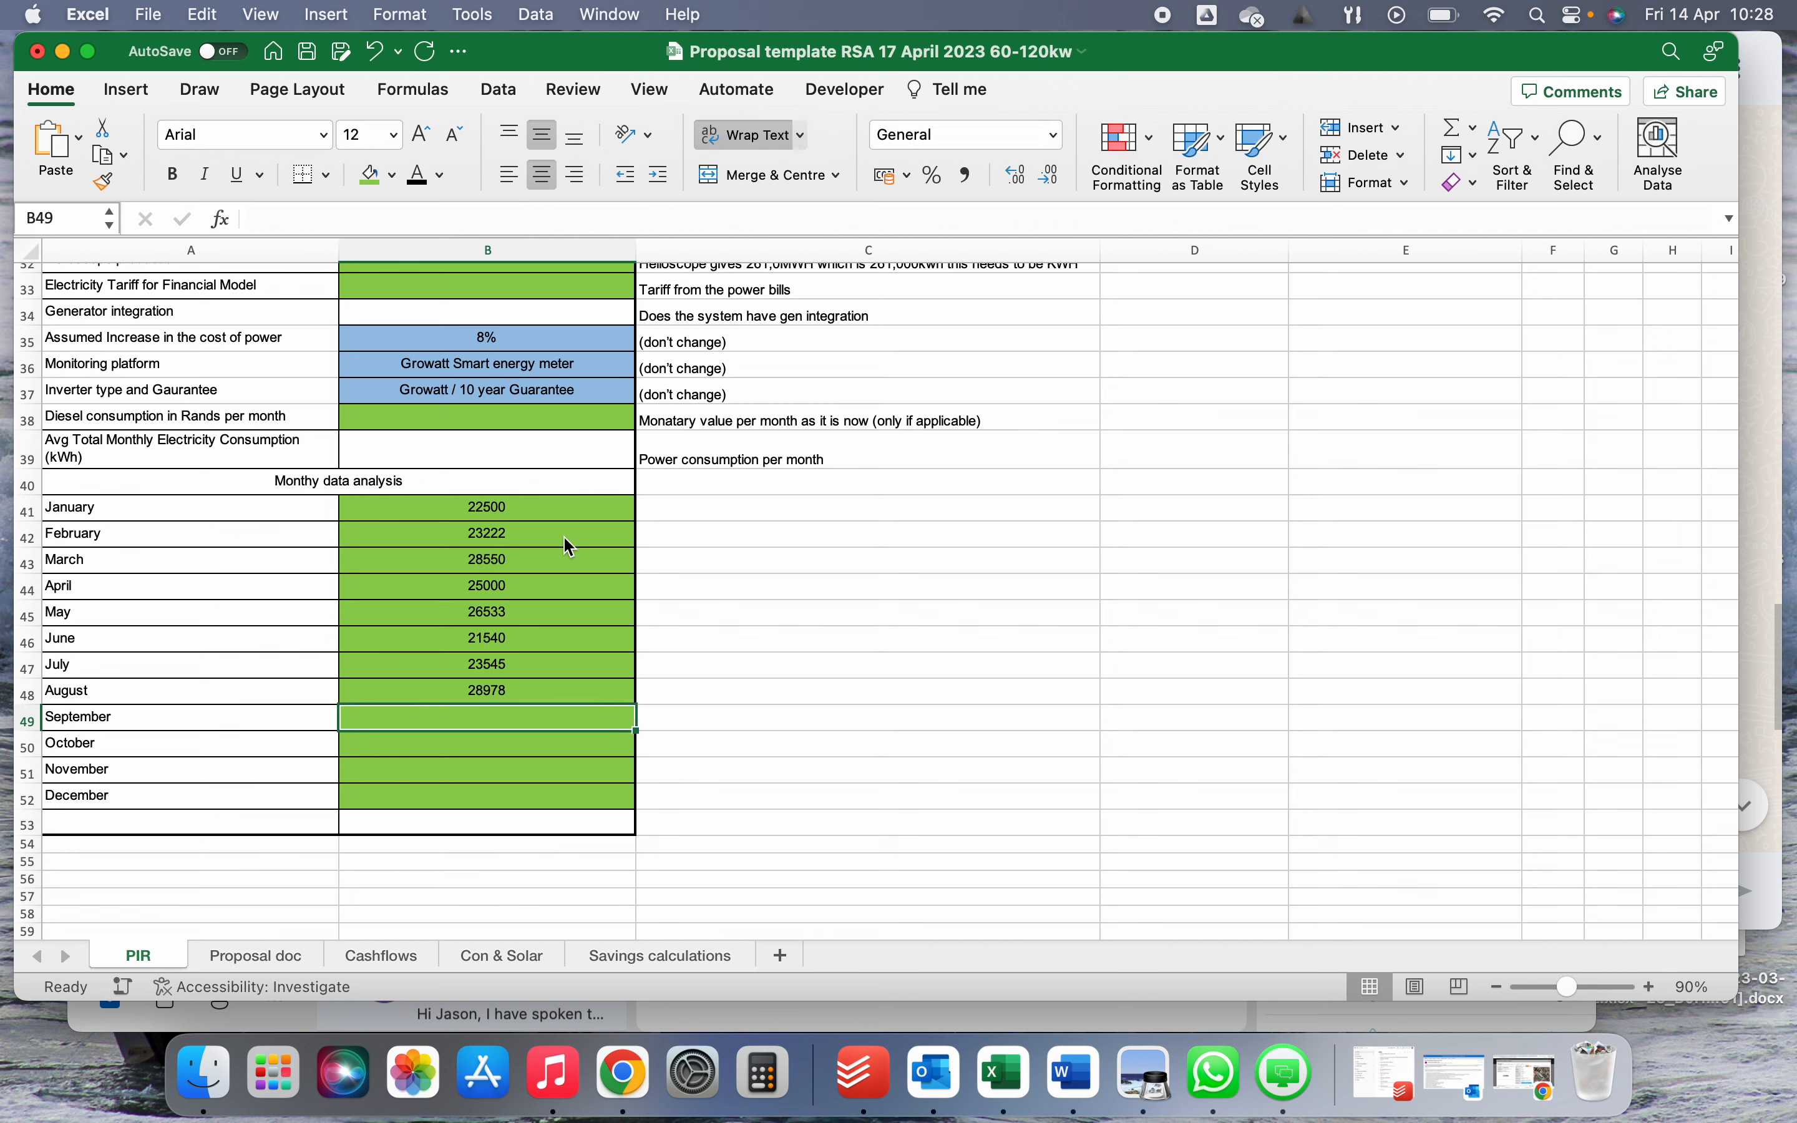
text(29)
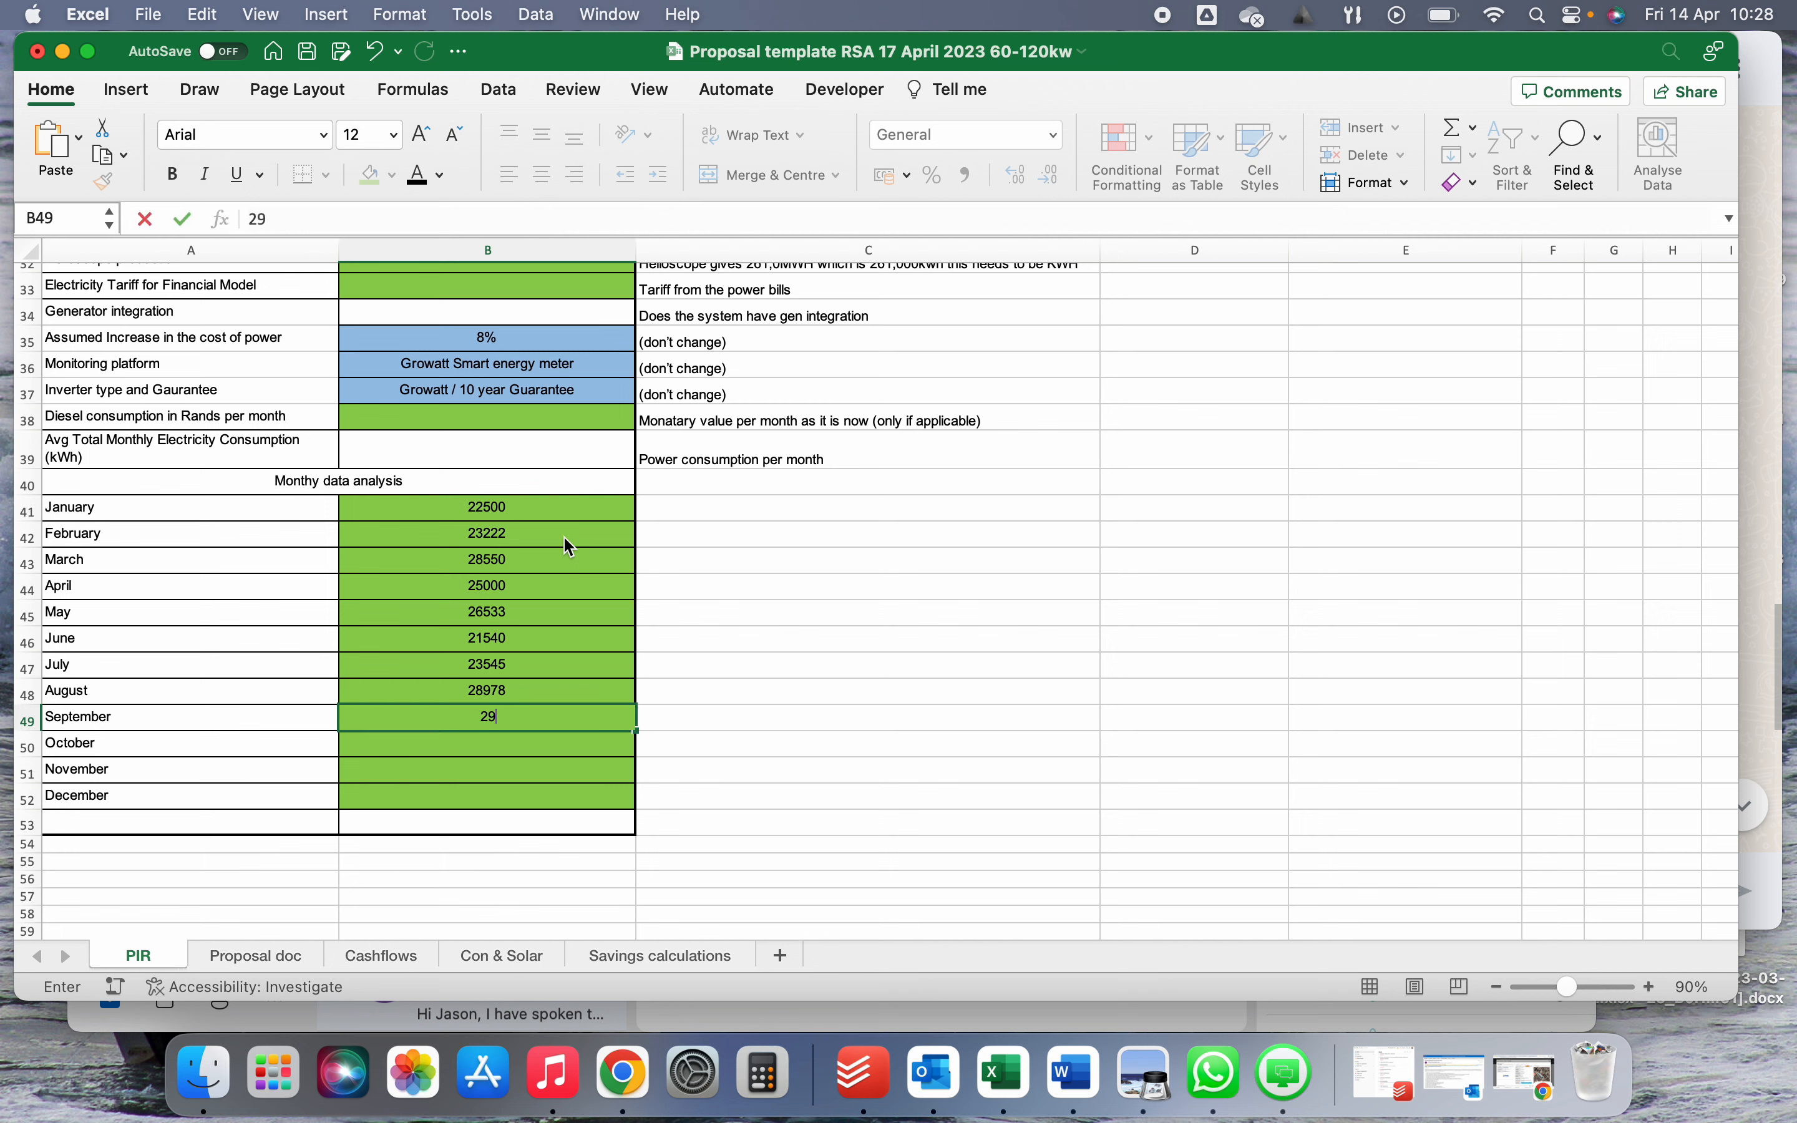
text(29100)
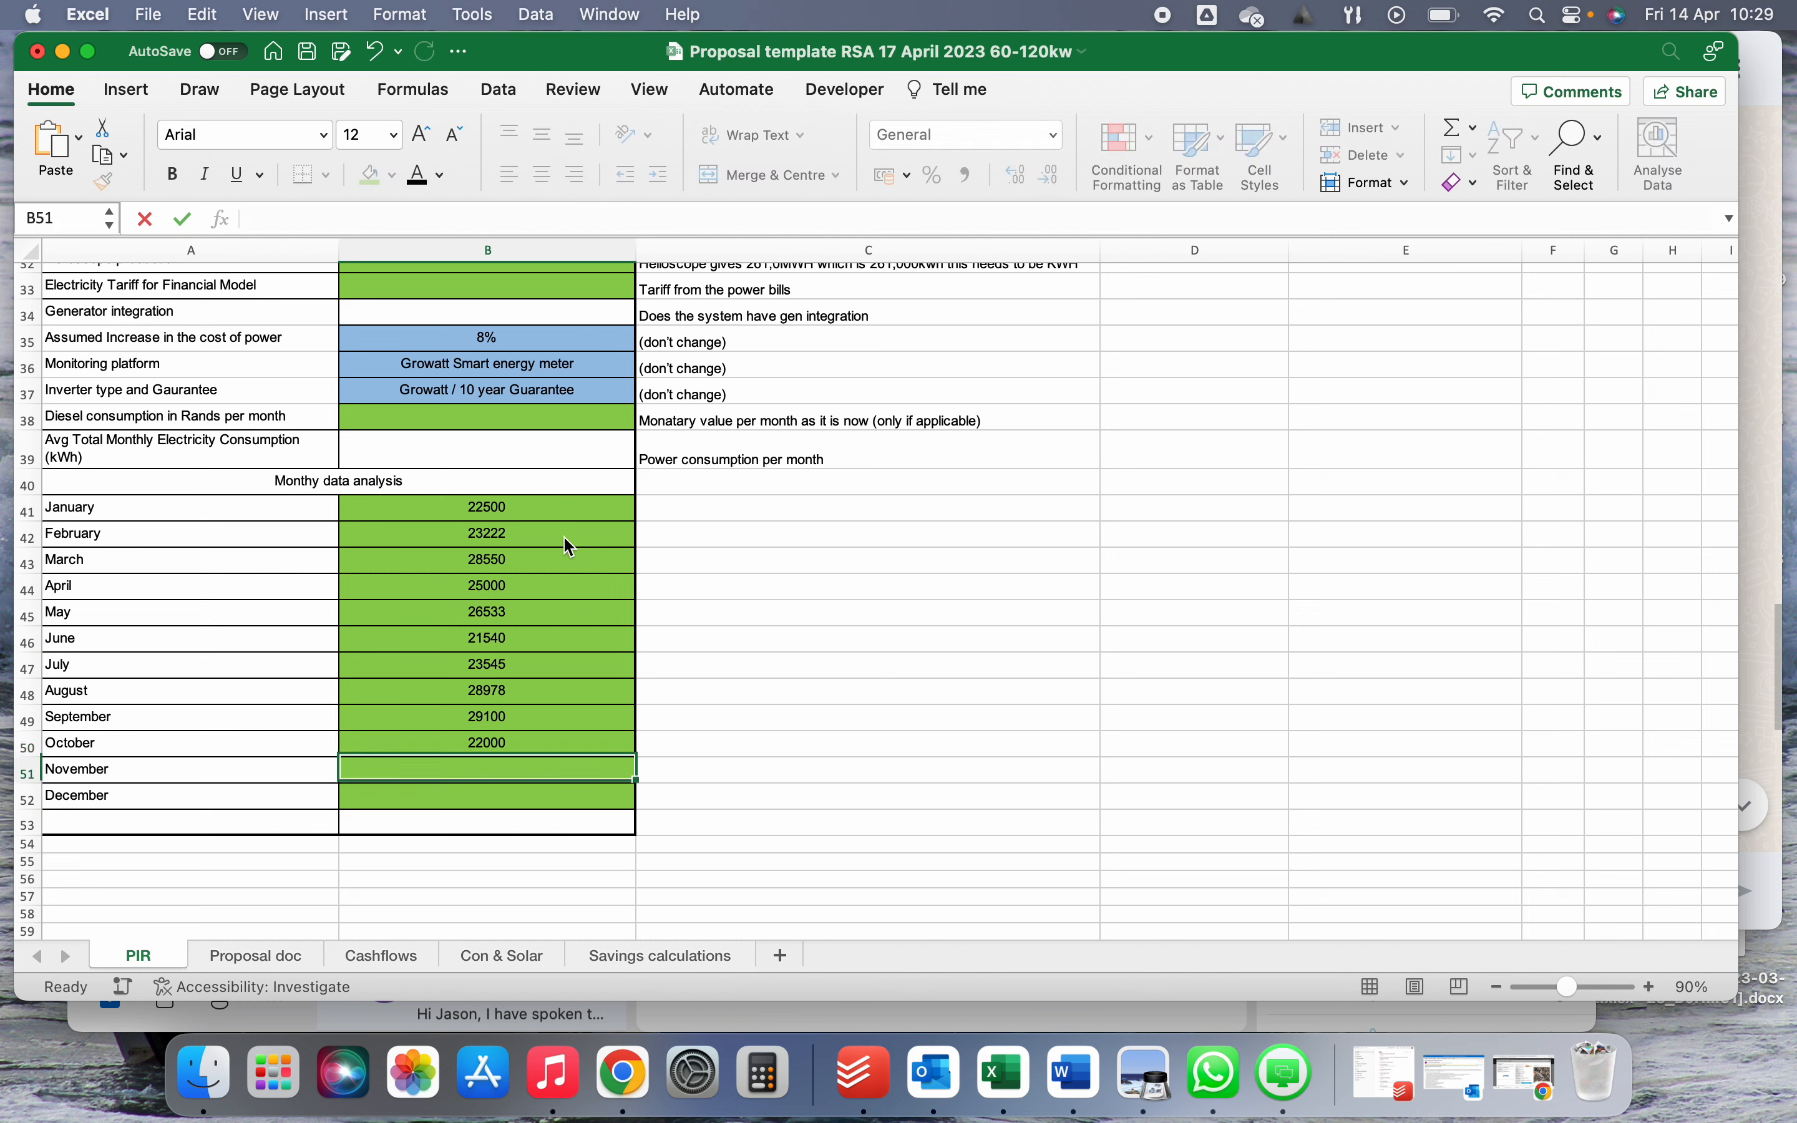
text(210087)
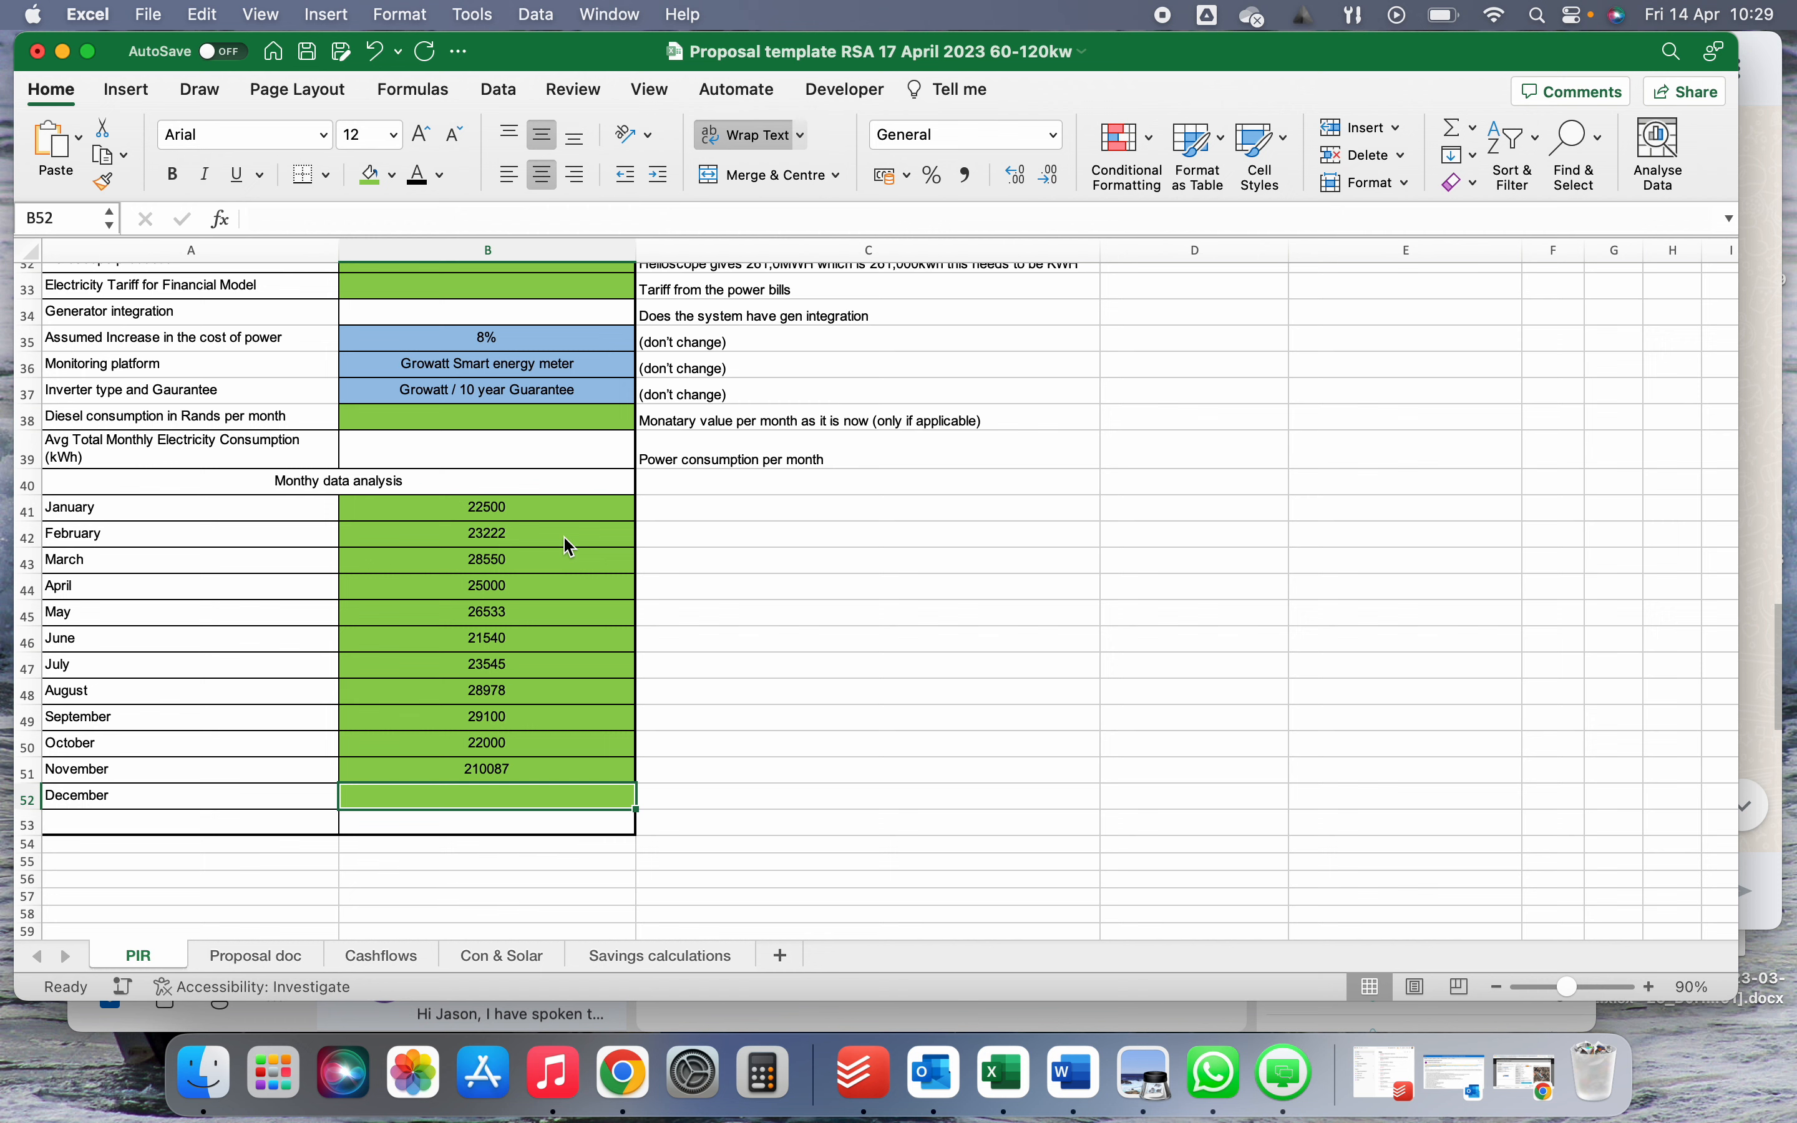
double_click(484, 769)
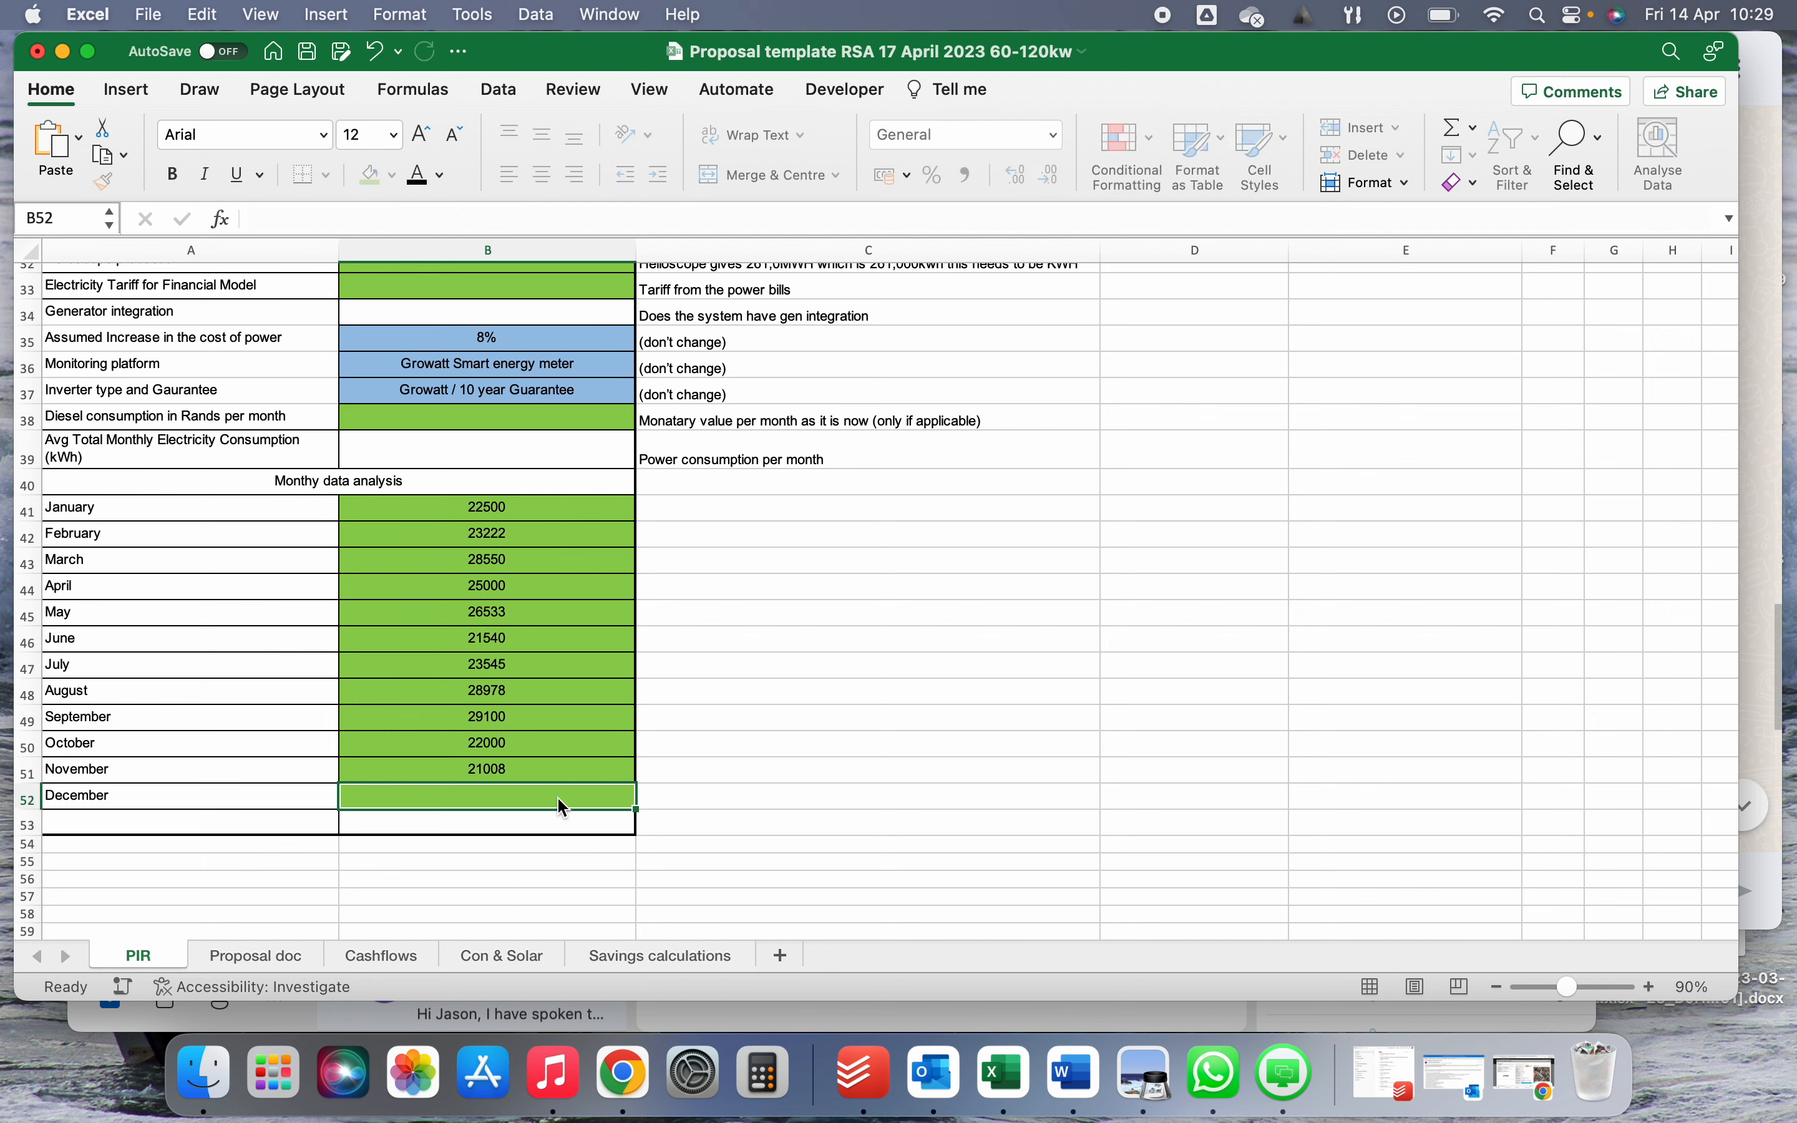
text(22500)
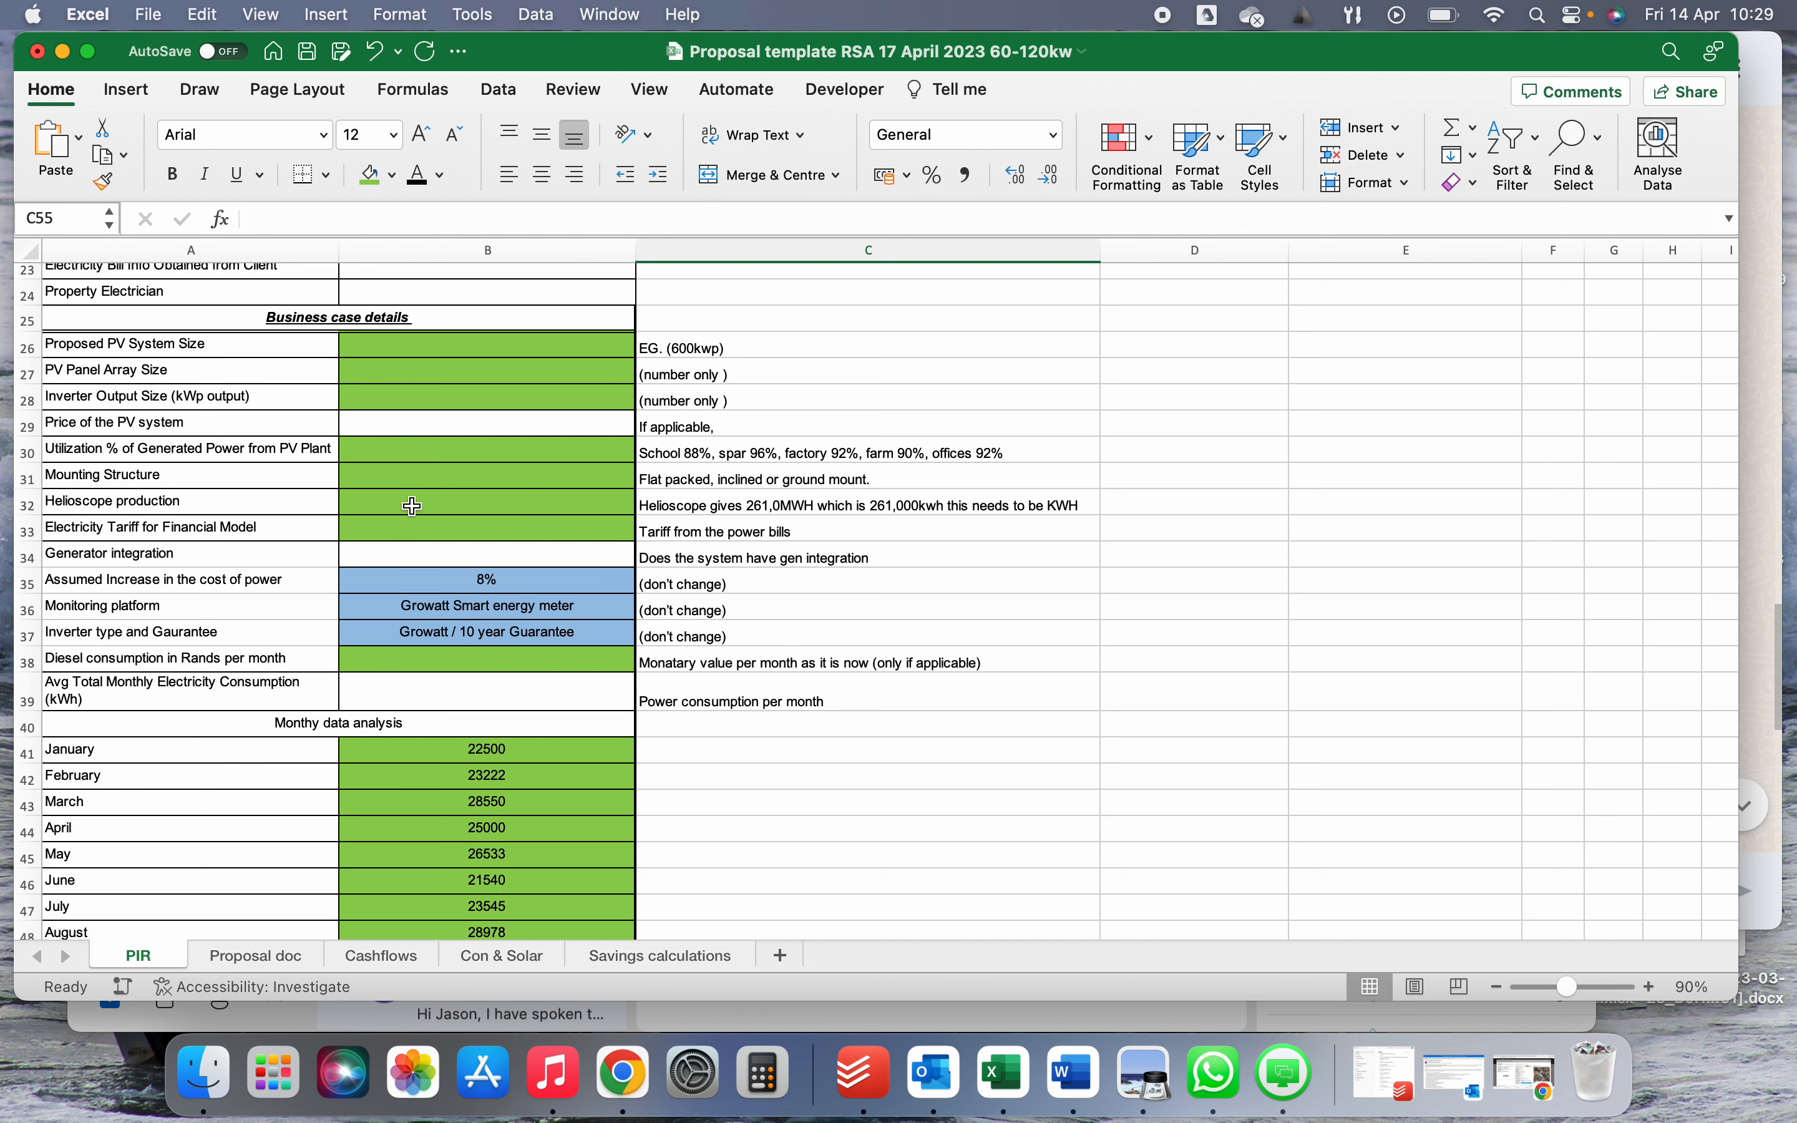
- Enter 261,500 kWh as the Helioscope production figure
click(485, 500)
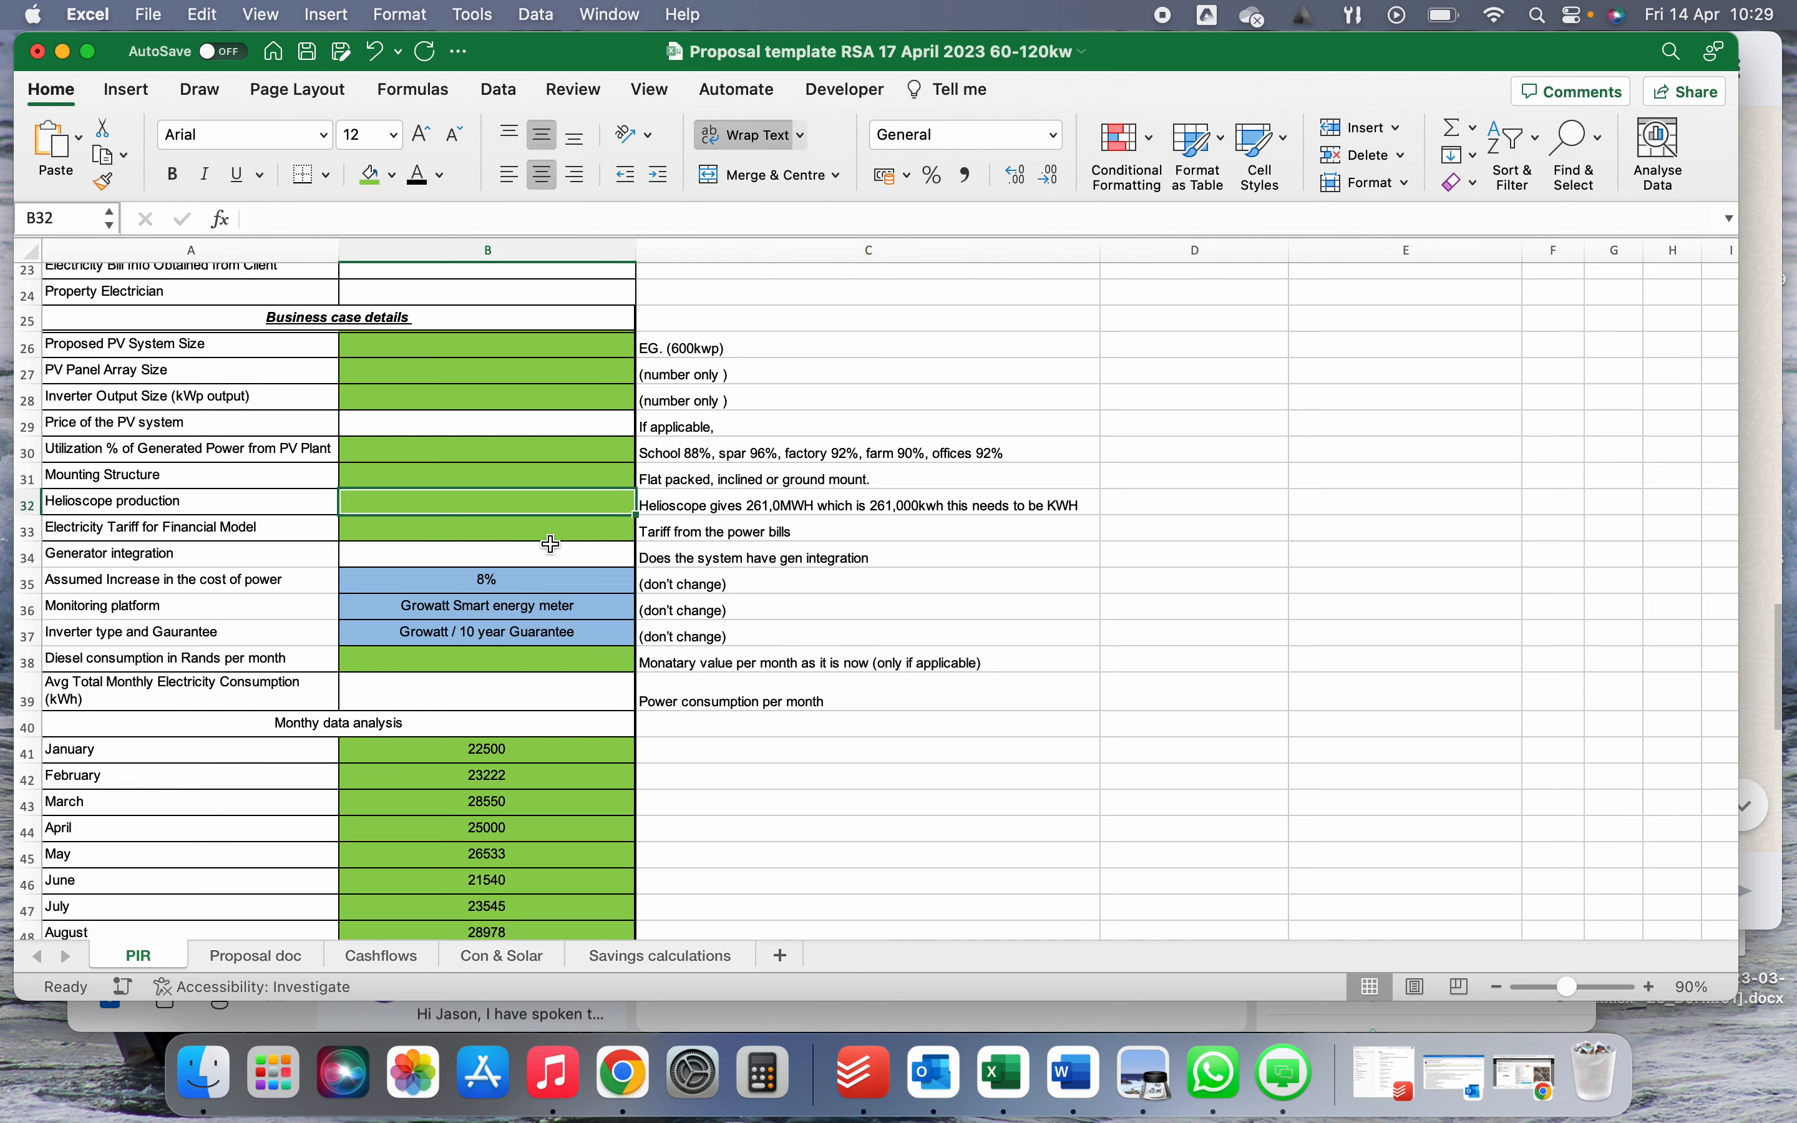
text(261500)
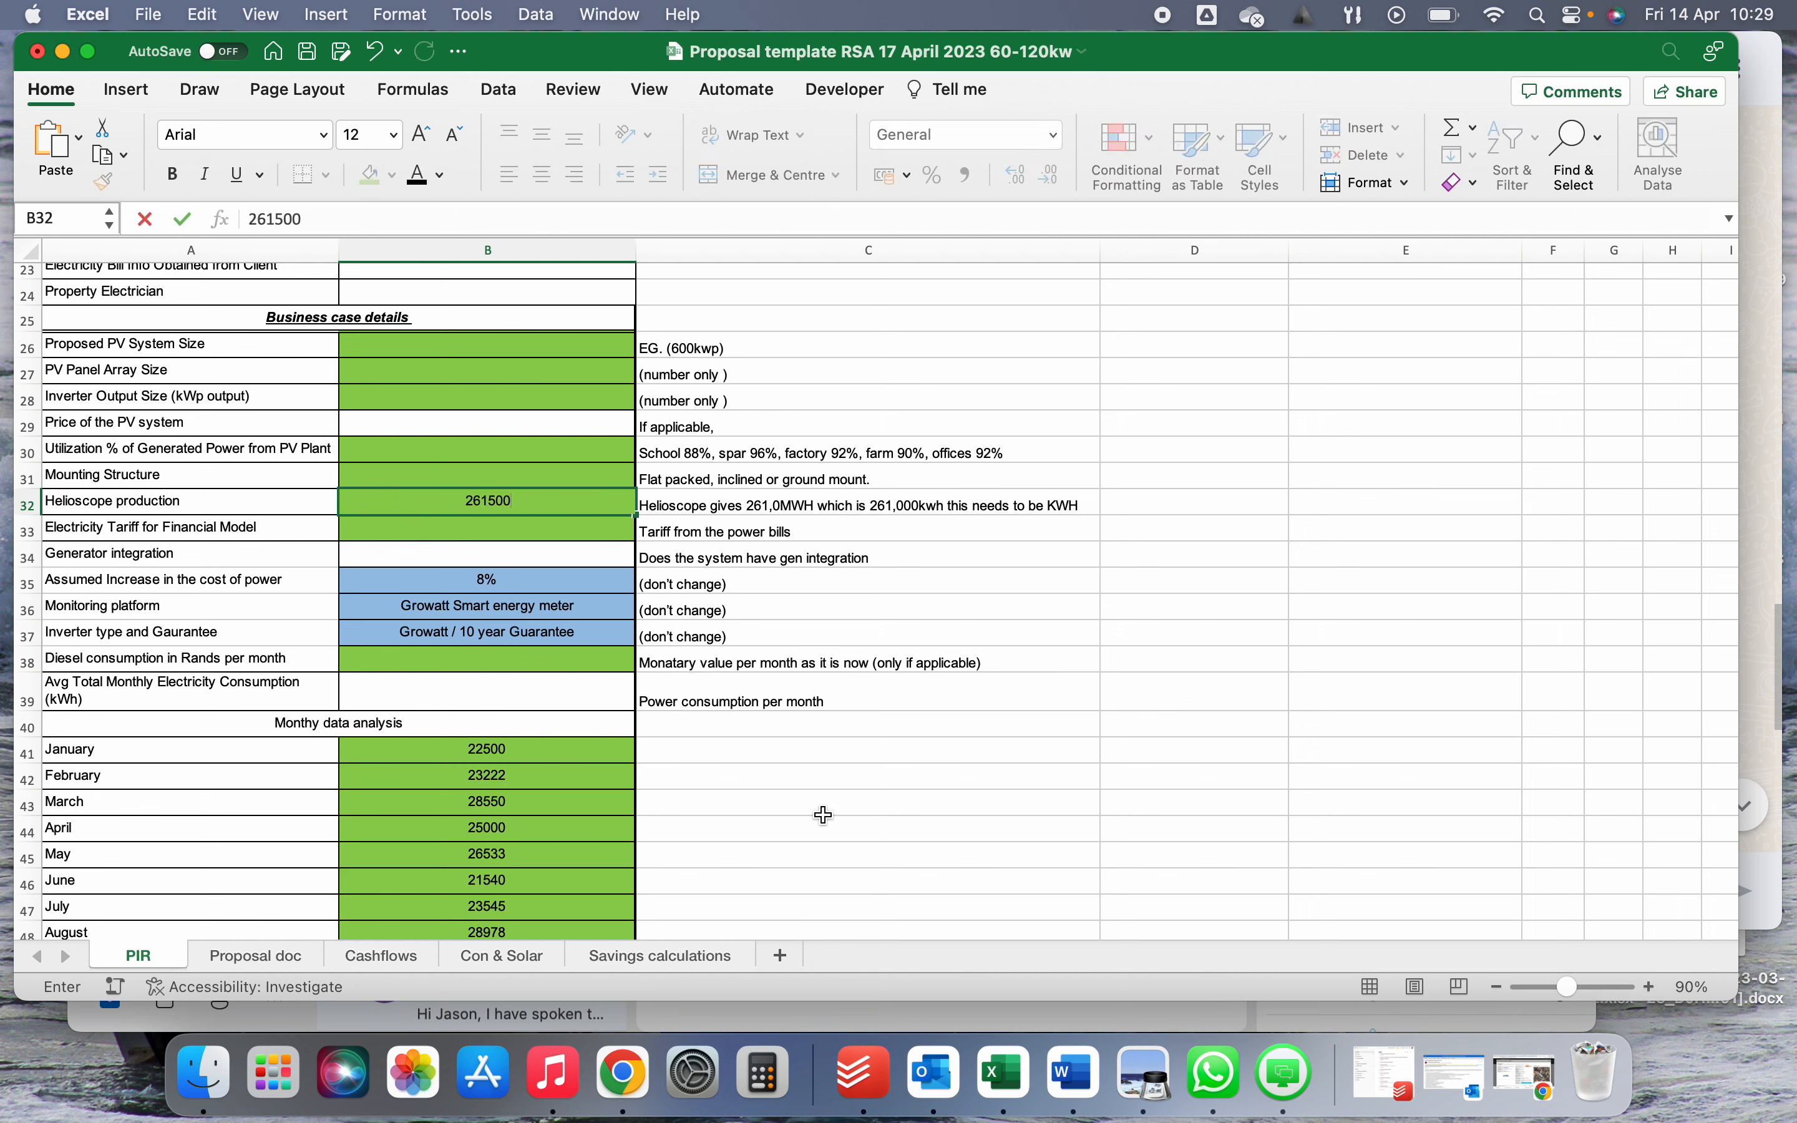
click(867, 802)
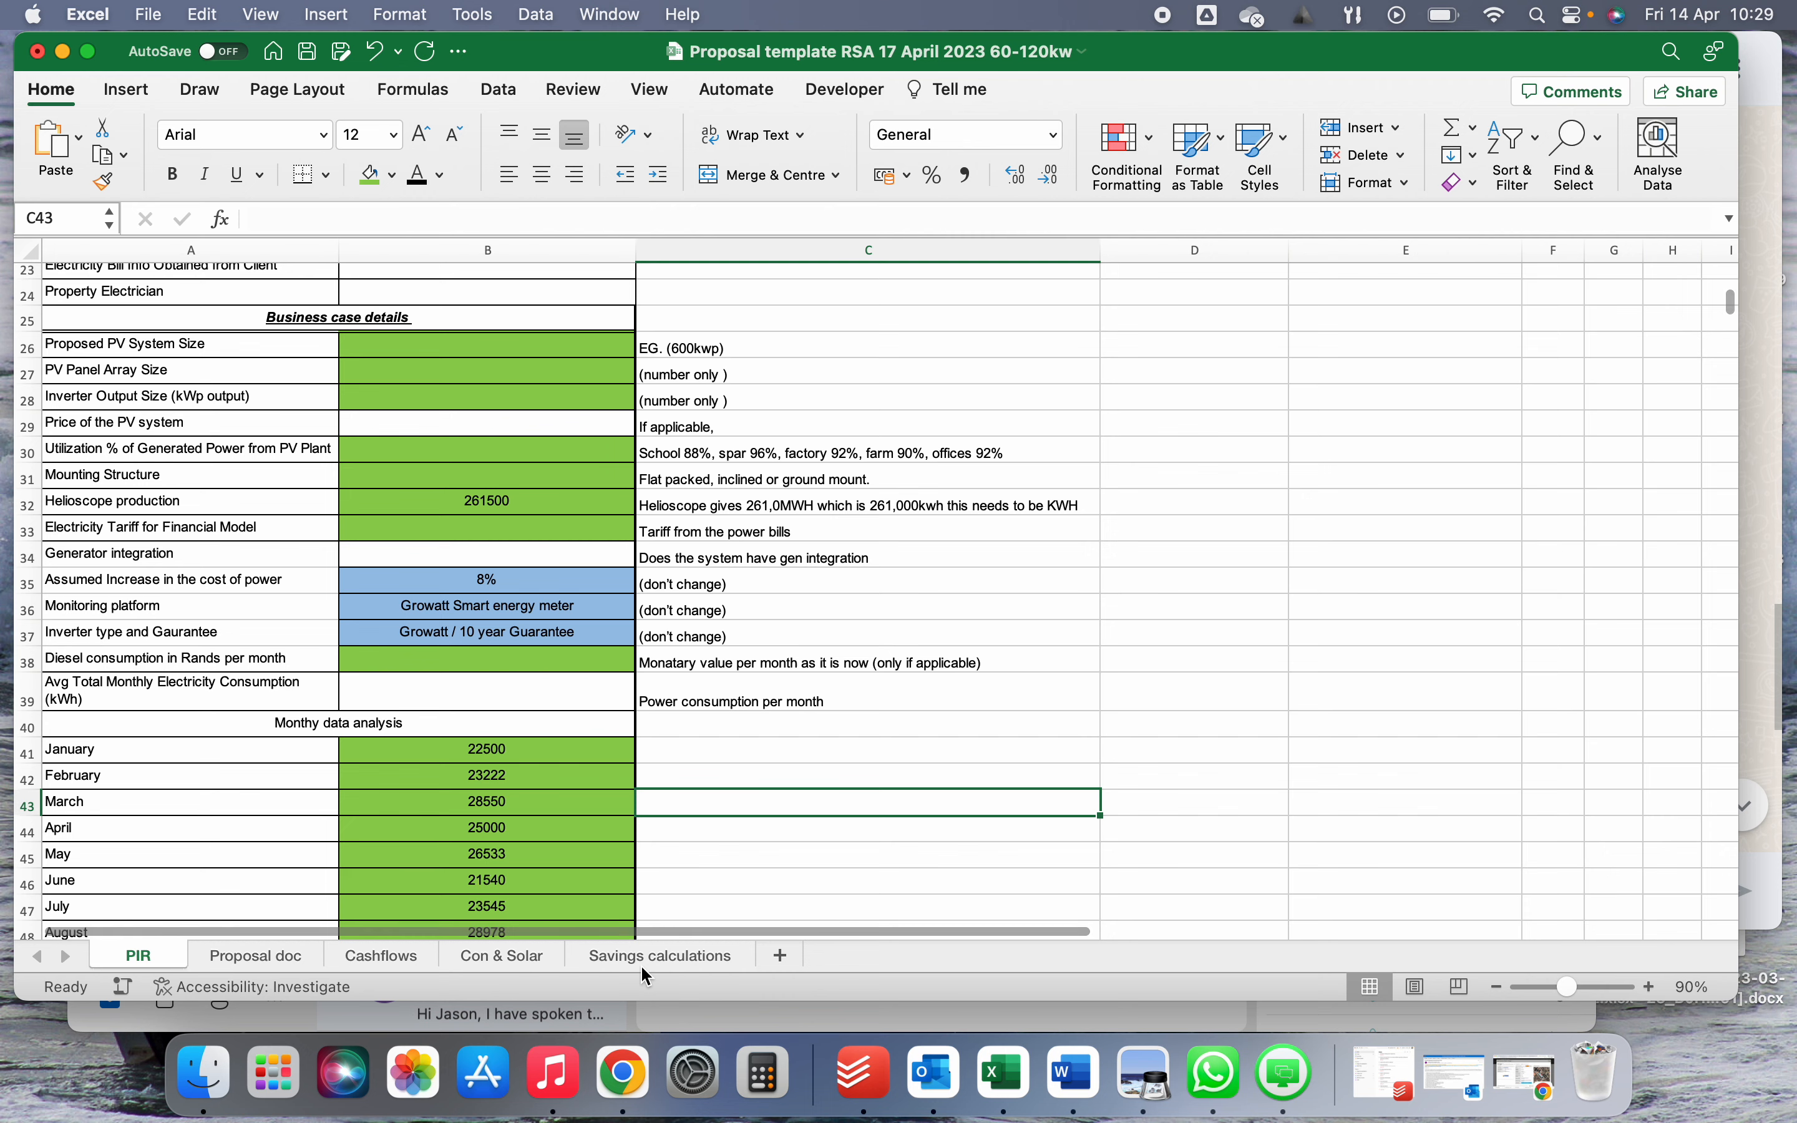
click(500, 955)
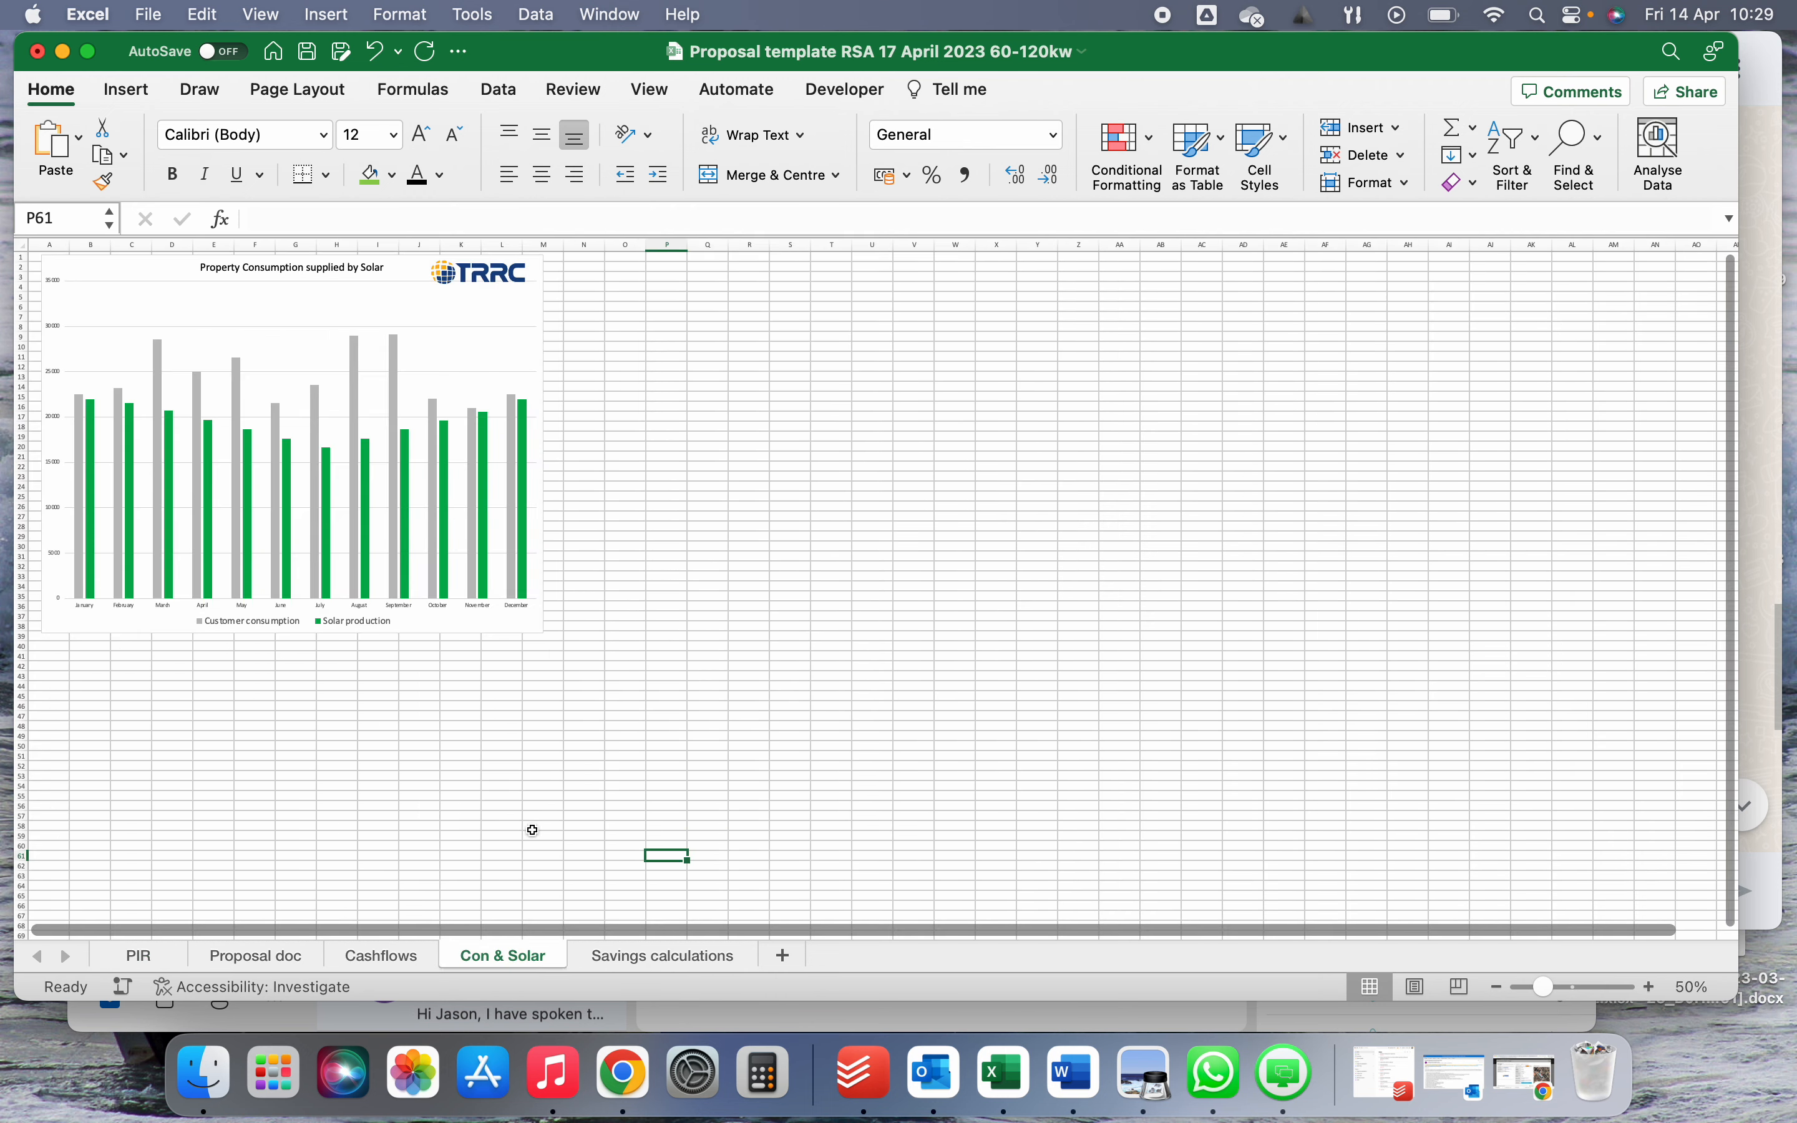
mouse_move(255, 508)
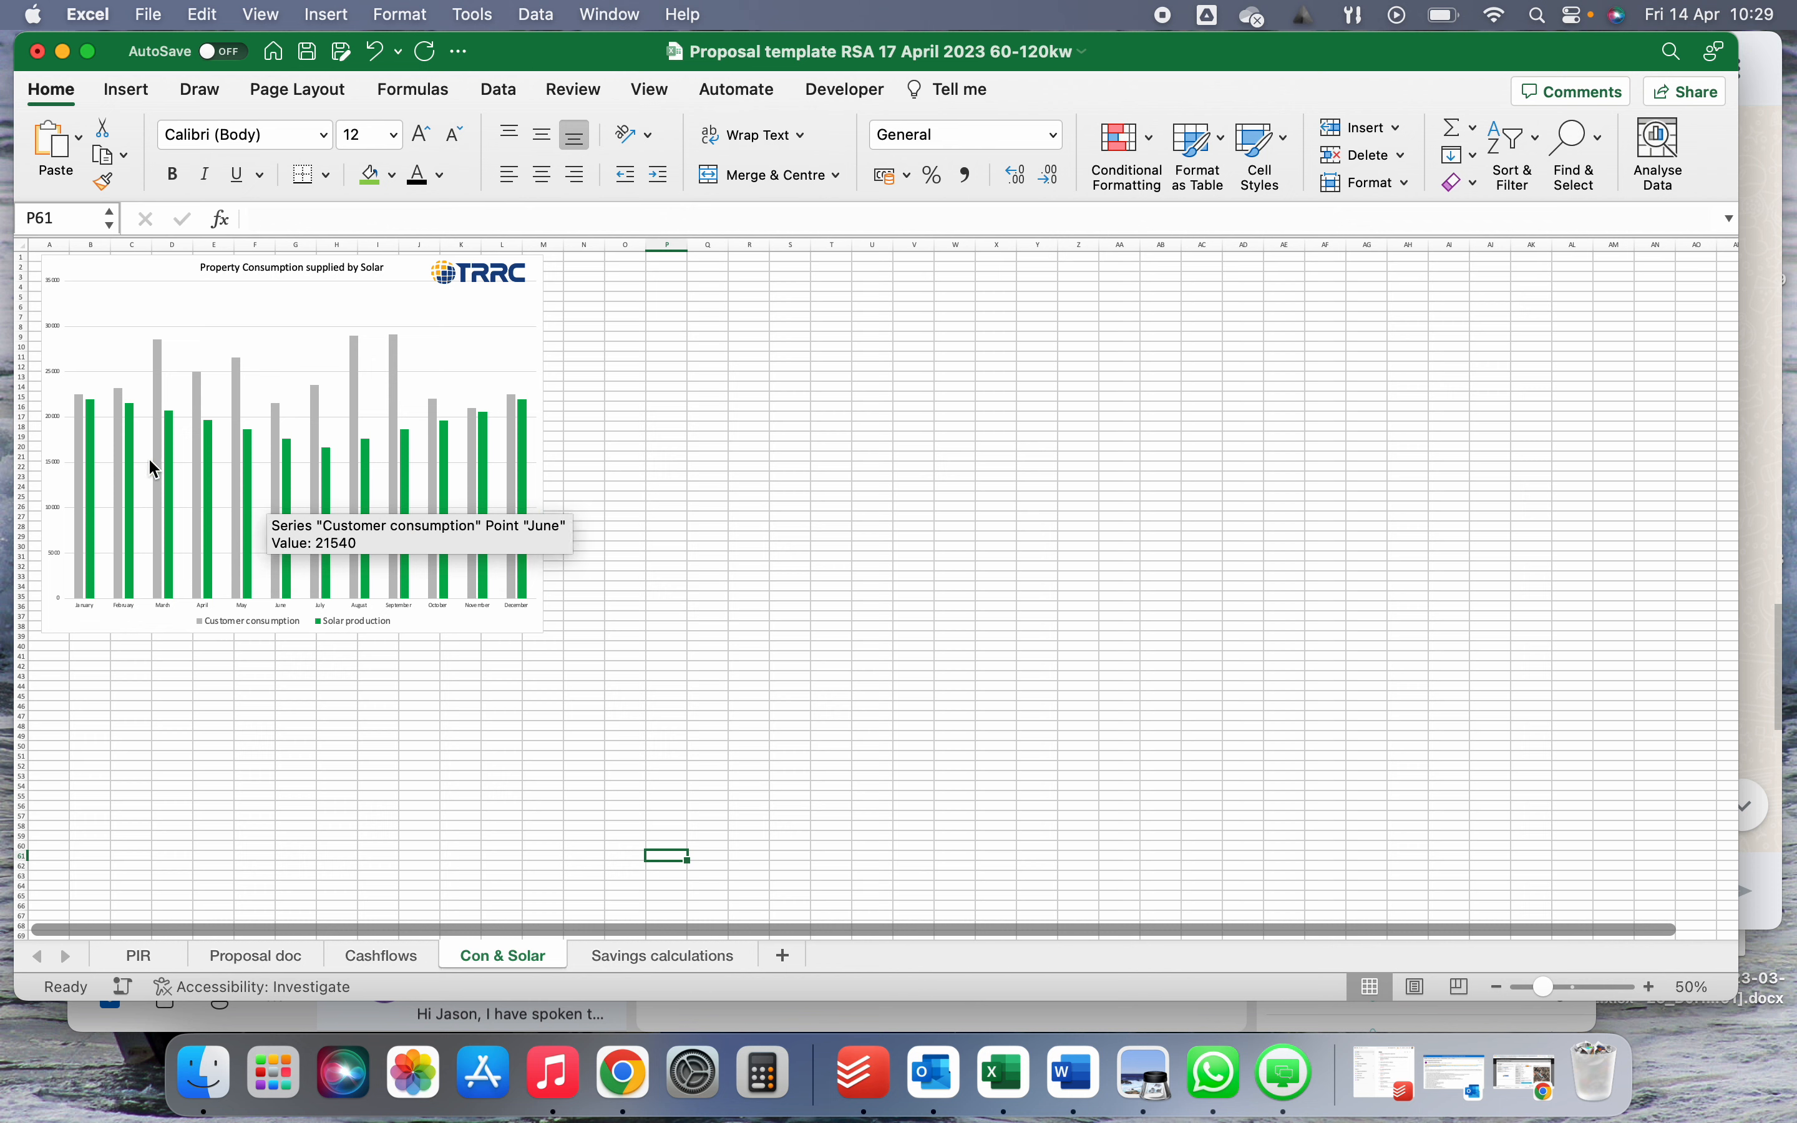
mouse_move(527, 424)
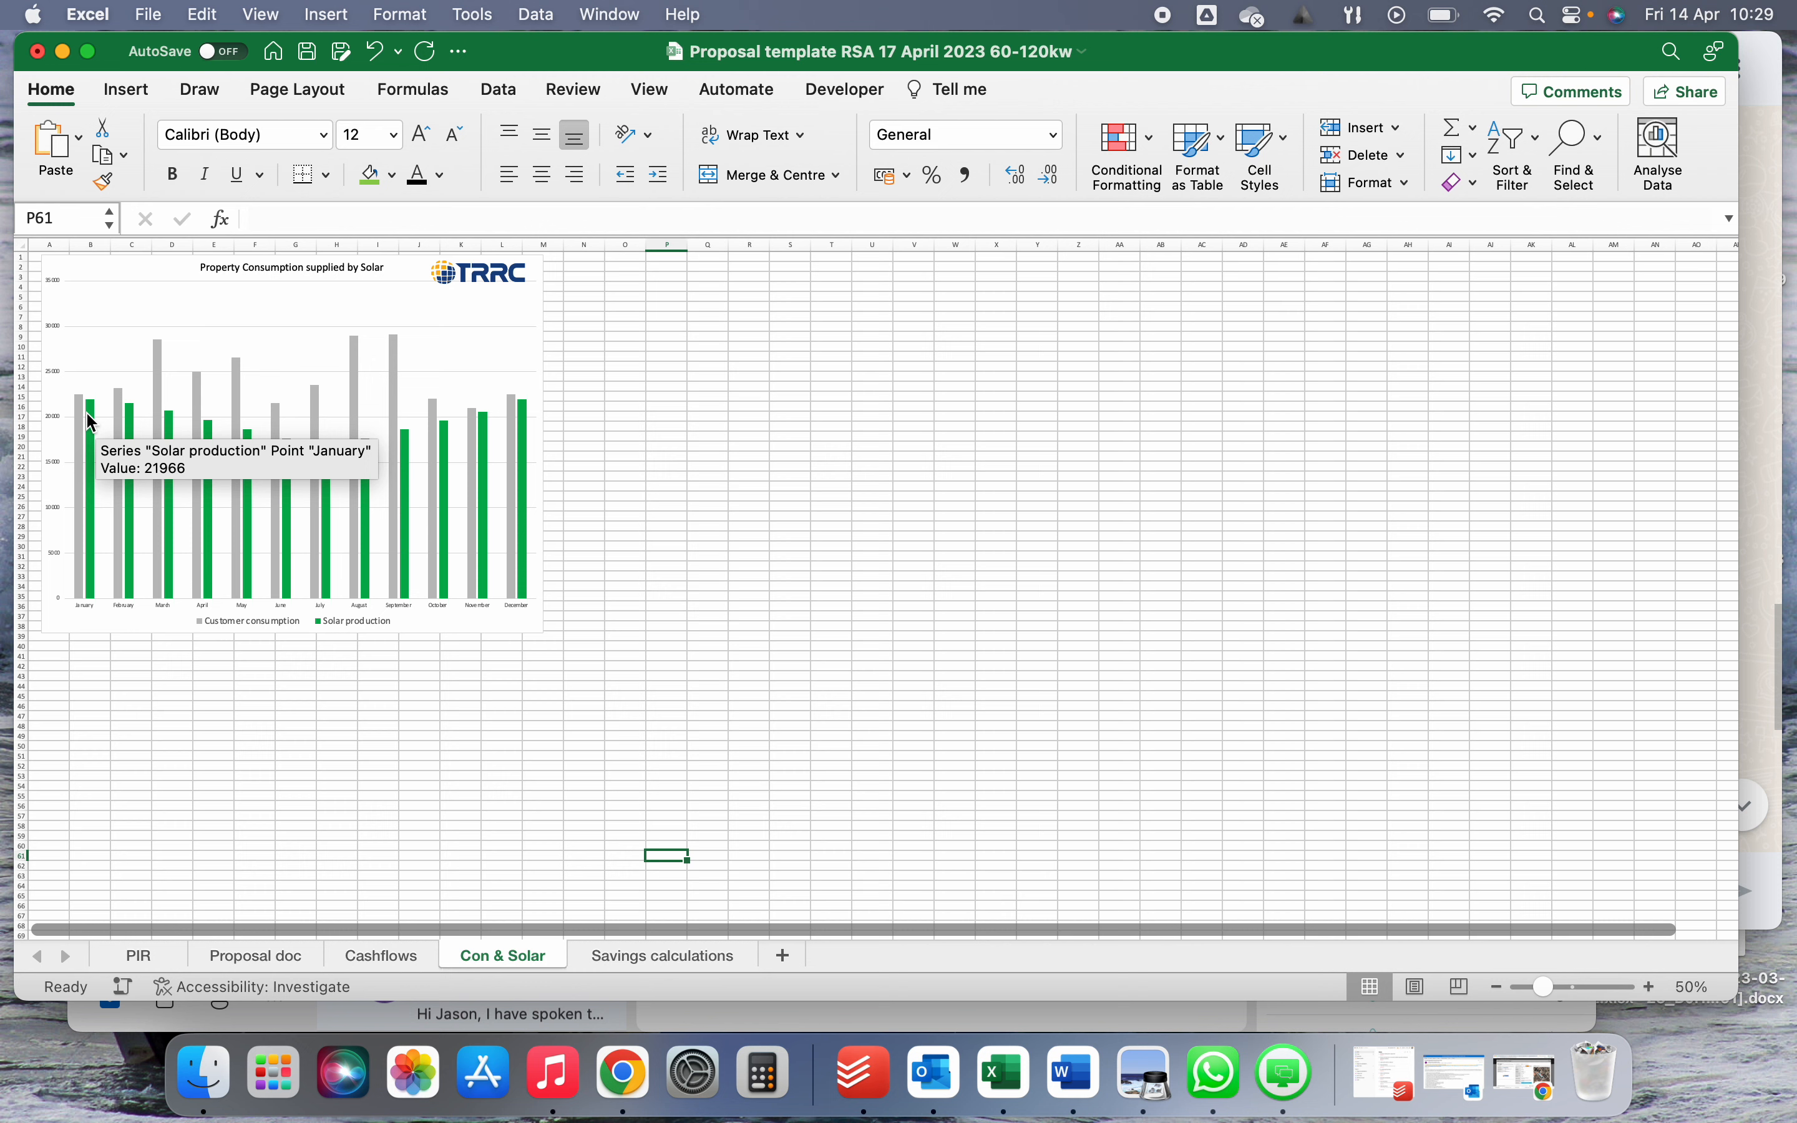
mouse_move(341, 472)
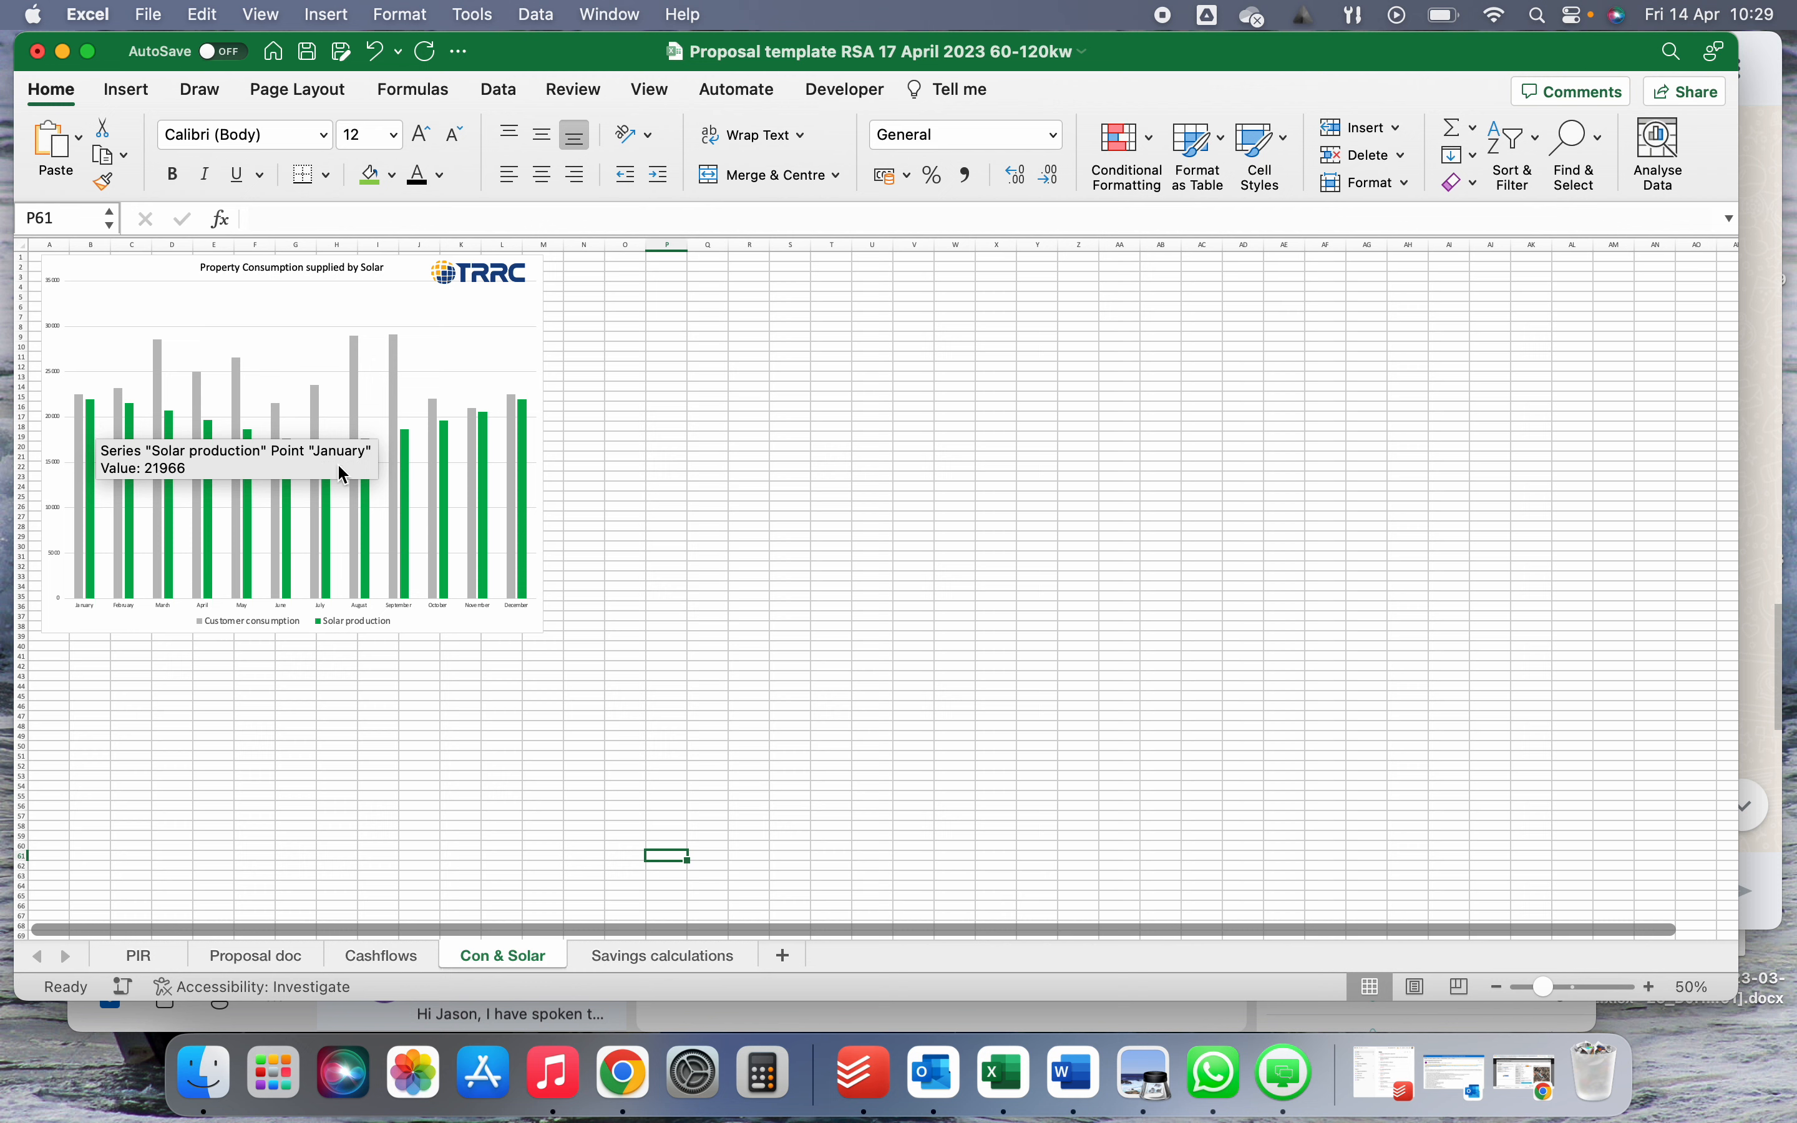
mouse_move(362, 495)
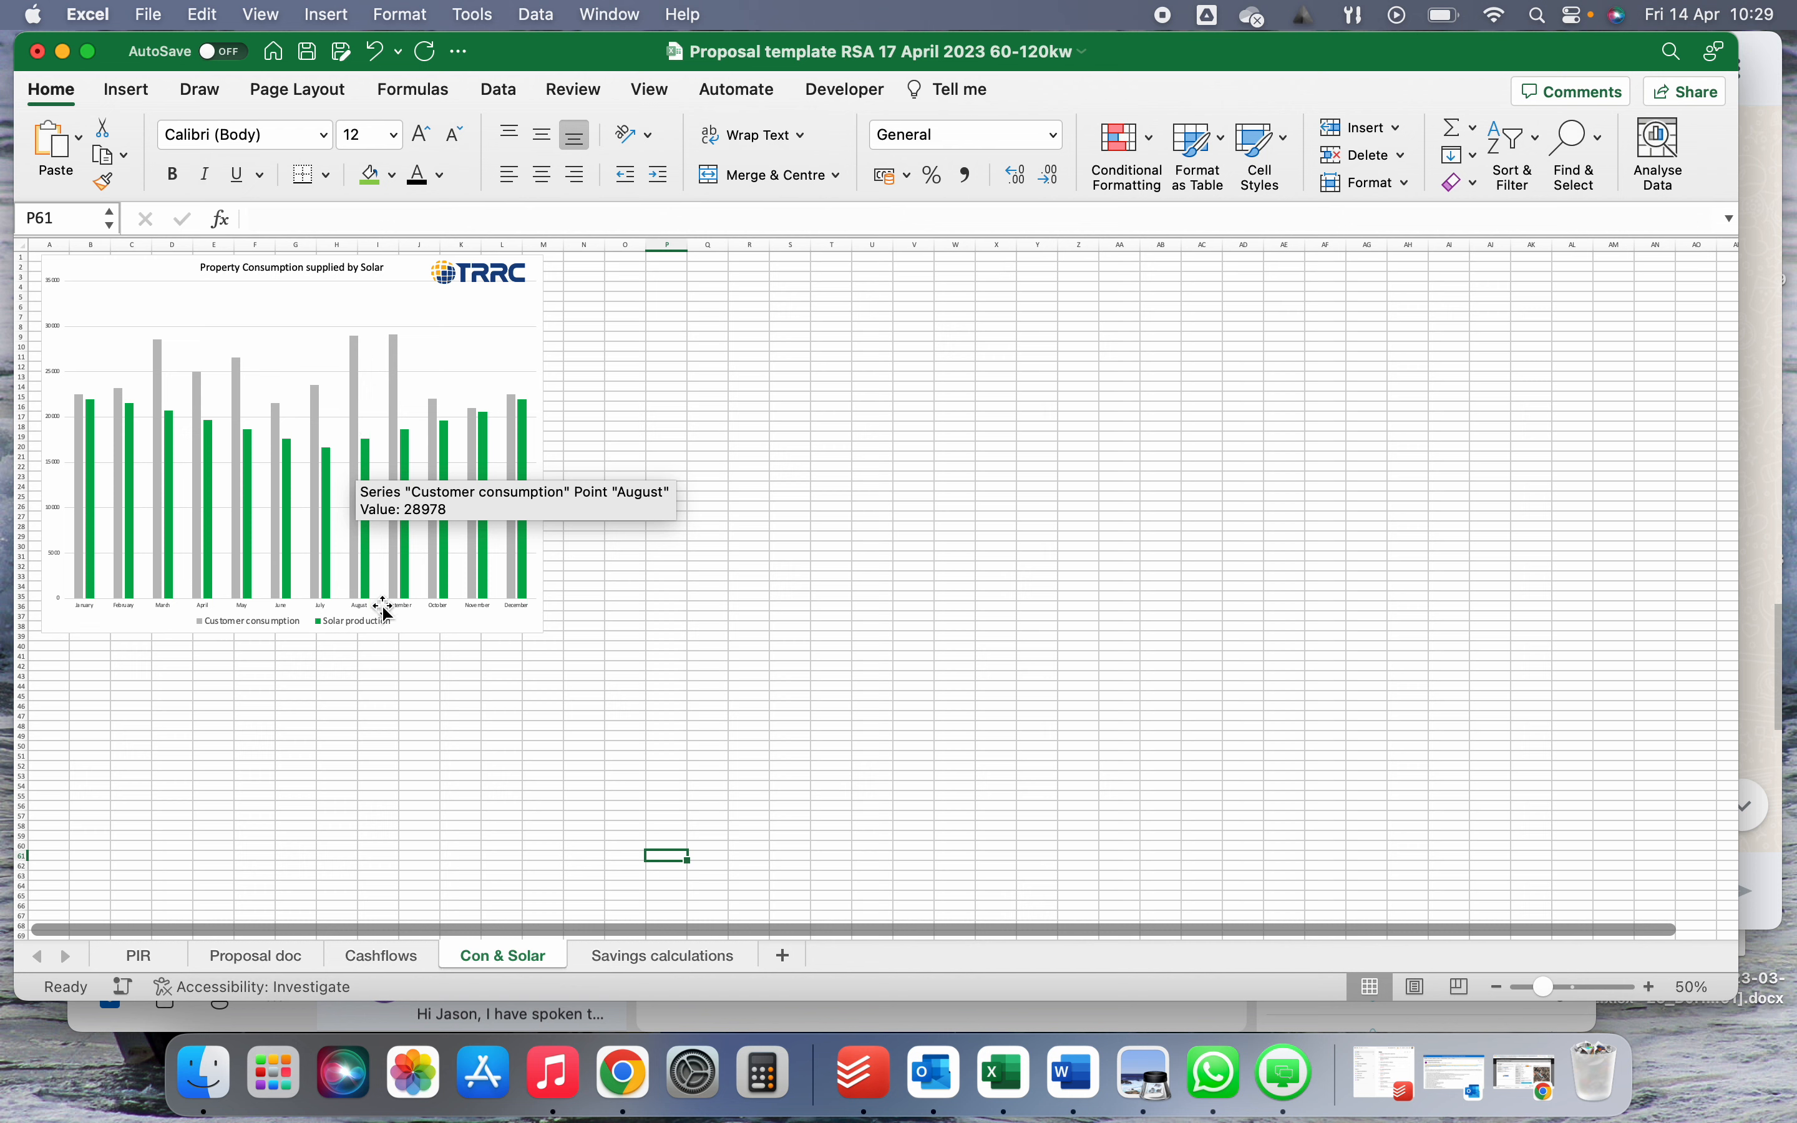
mouse_move(175, 498)
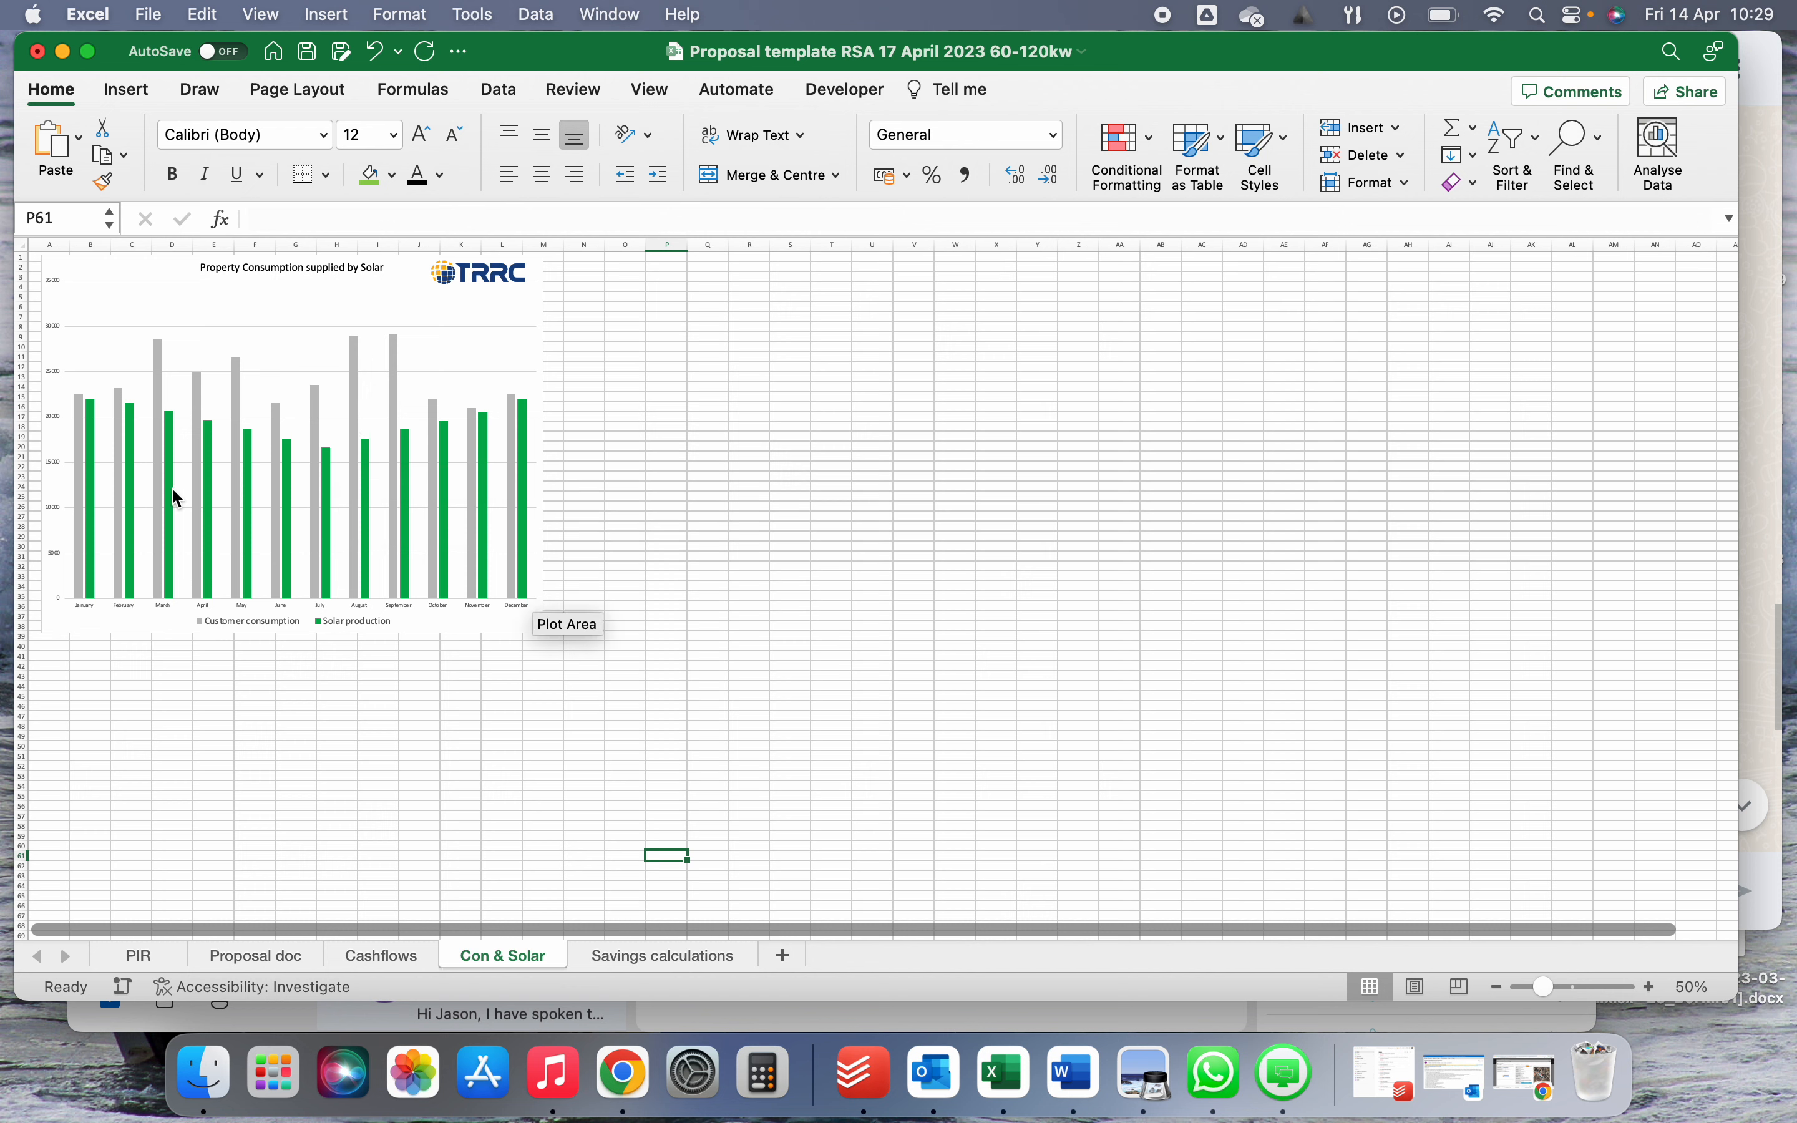
mouse_move(457, 584)
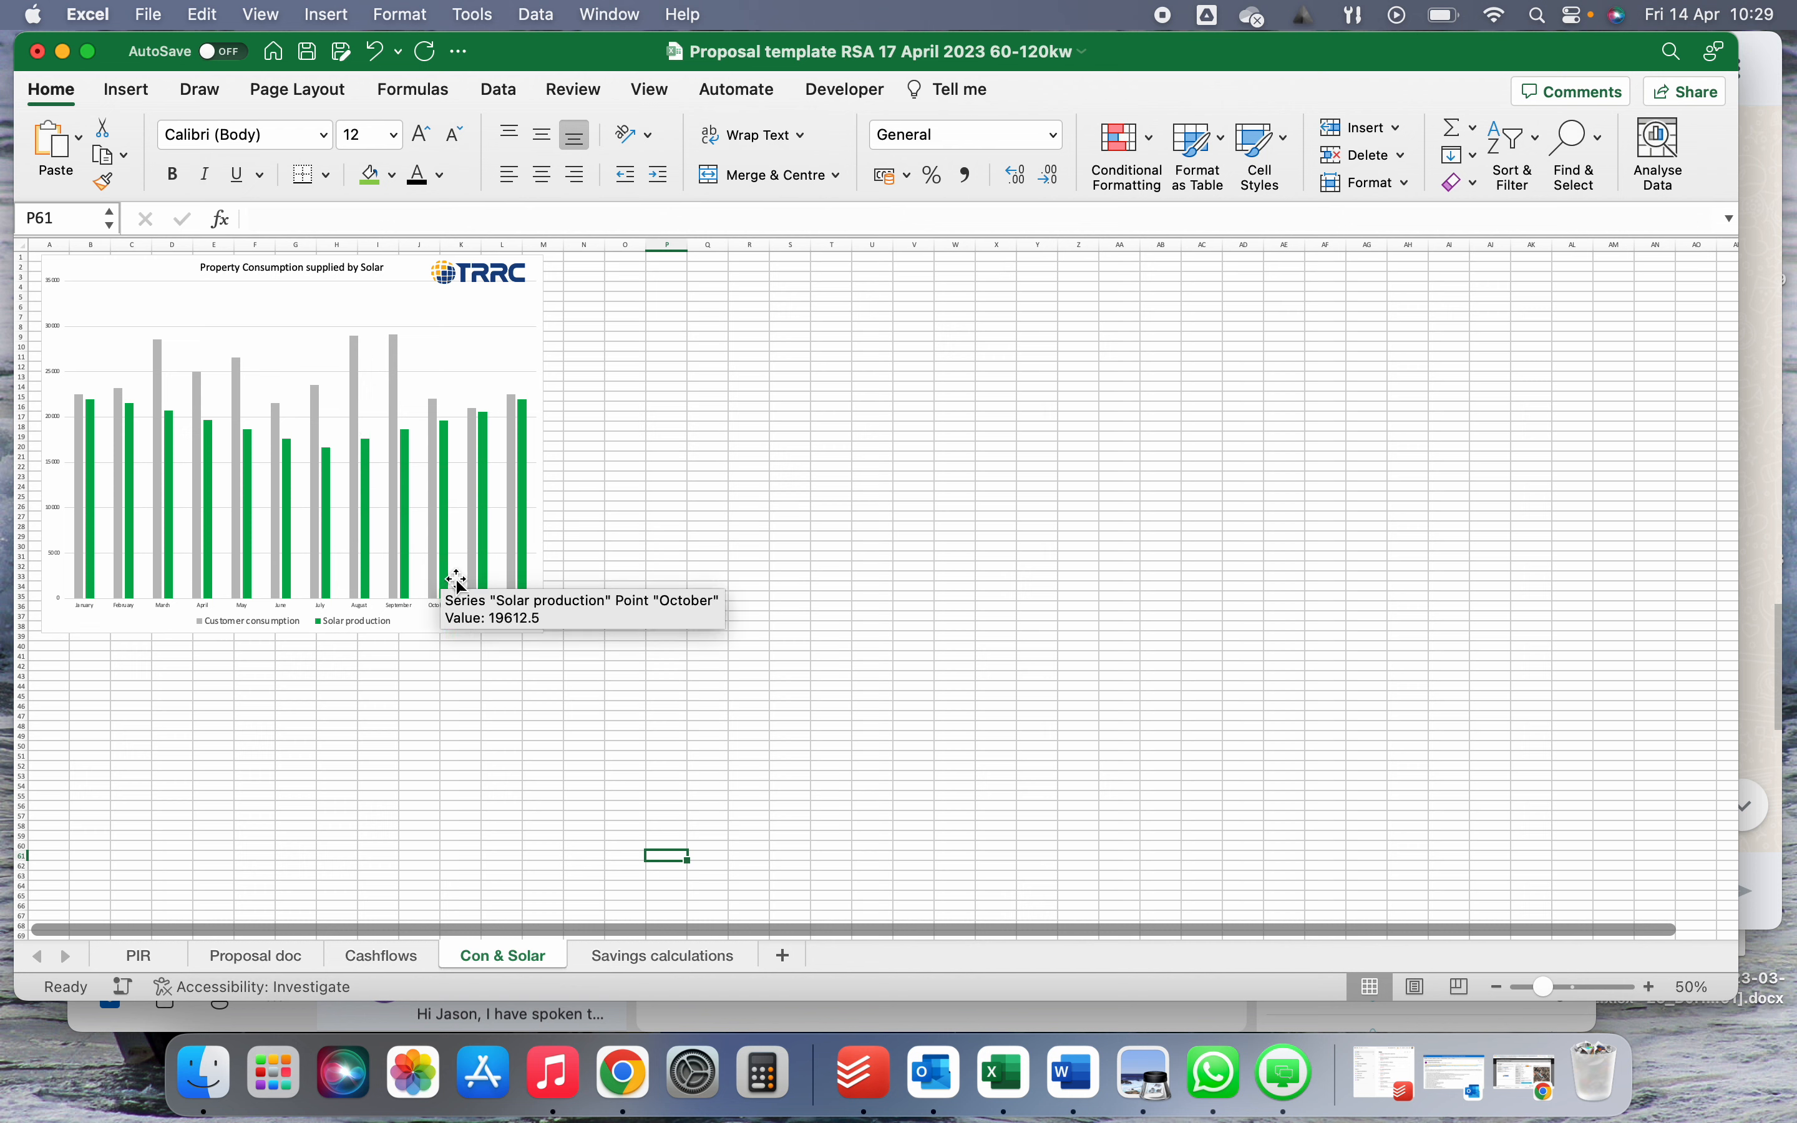
mouse_move(479, 650)
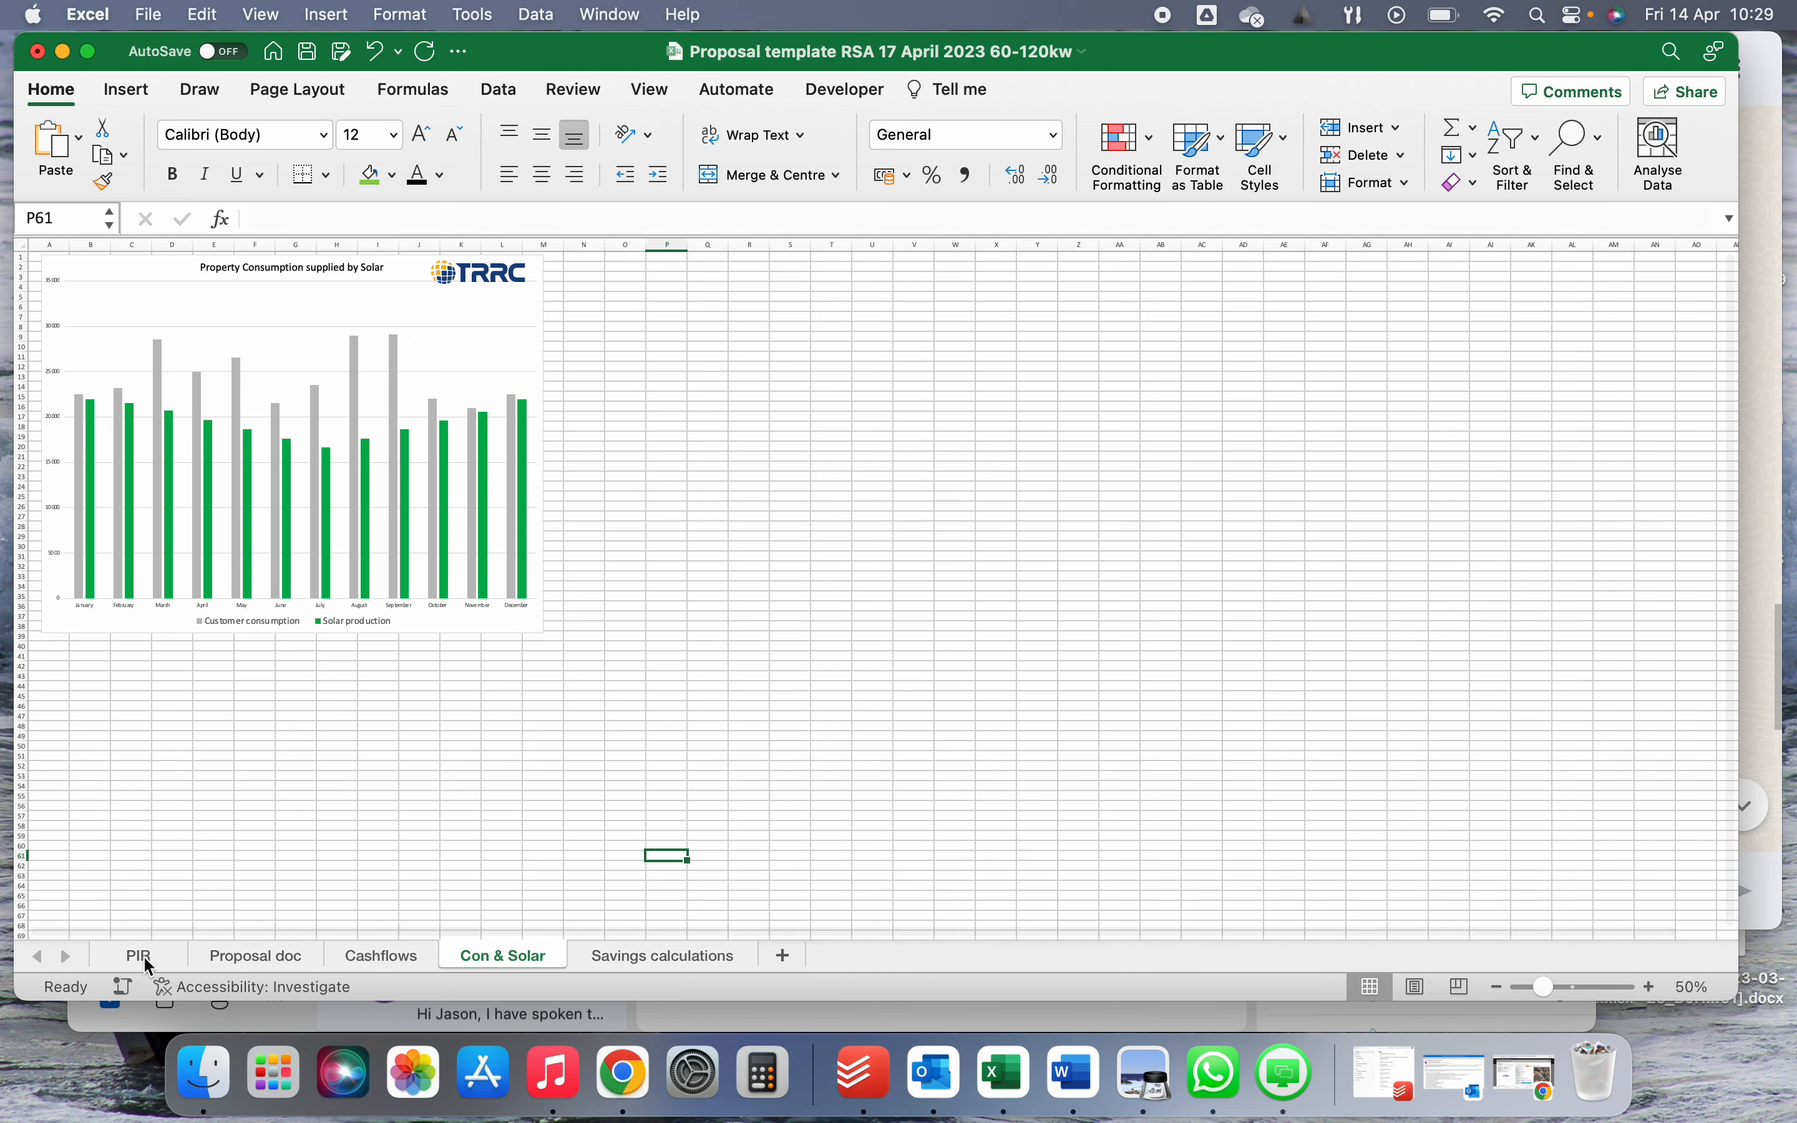
- Change the Helioscope production figure on the PIR sheet to 181,500
click(138, 955)
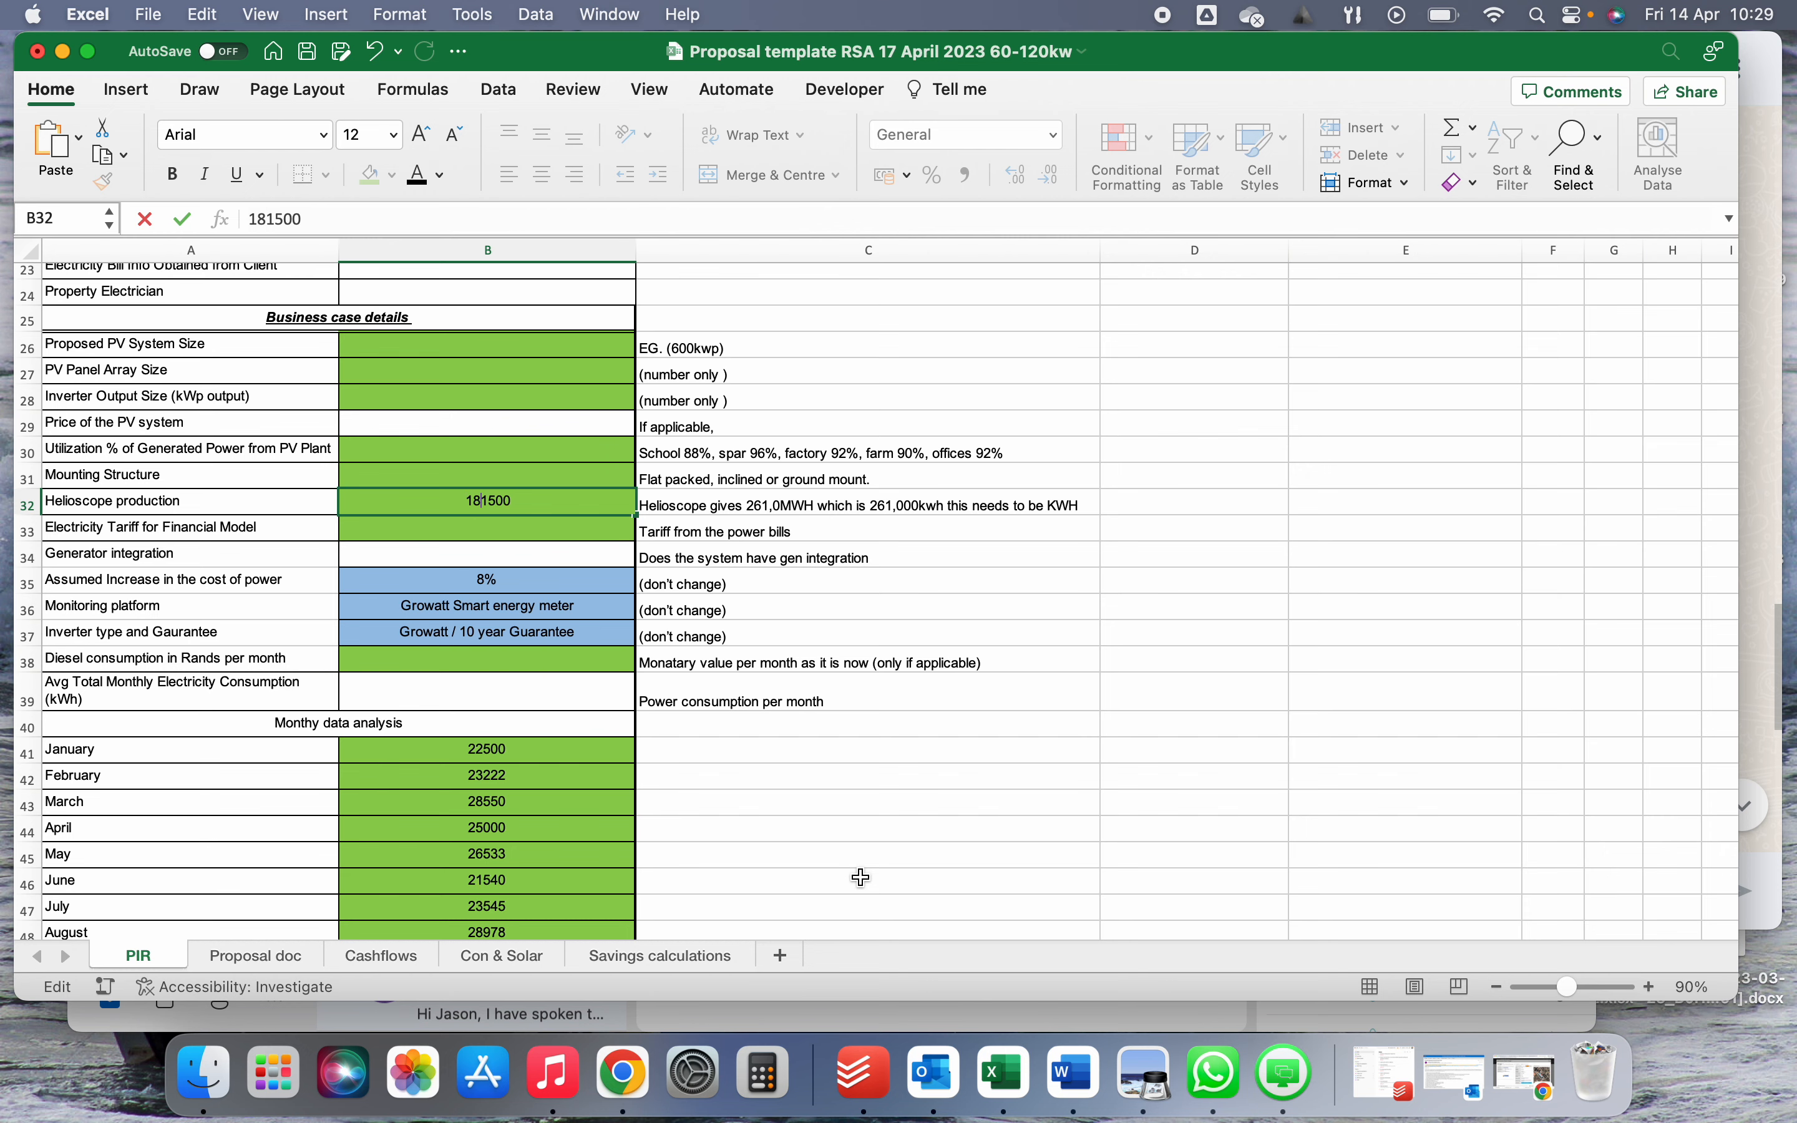
click(868, 801)
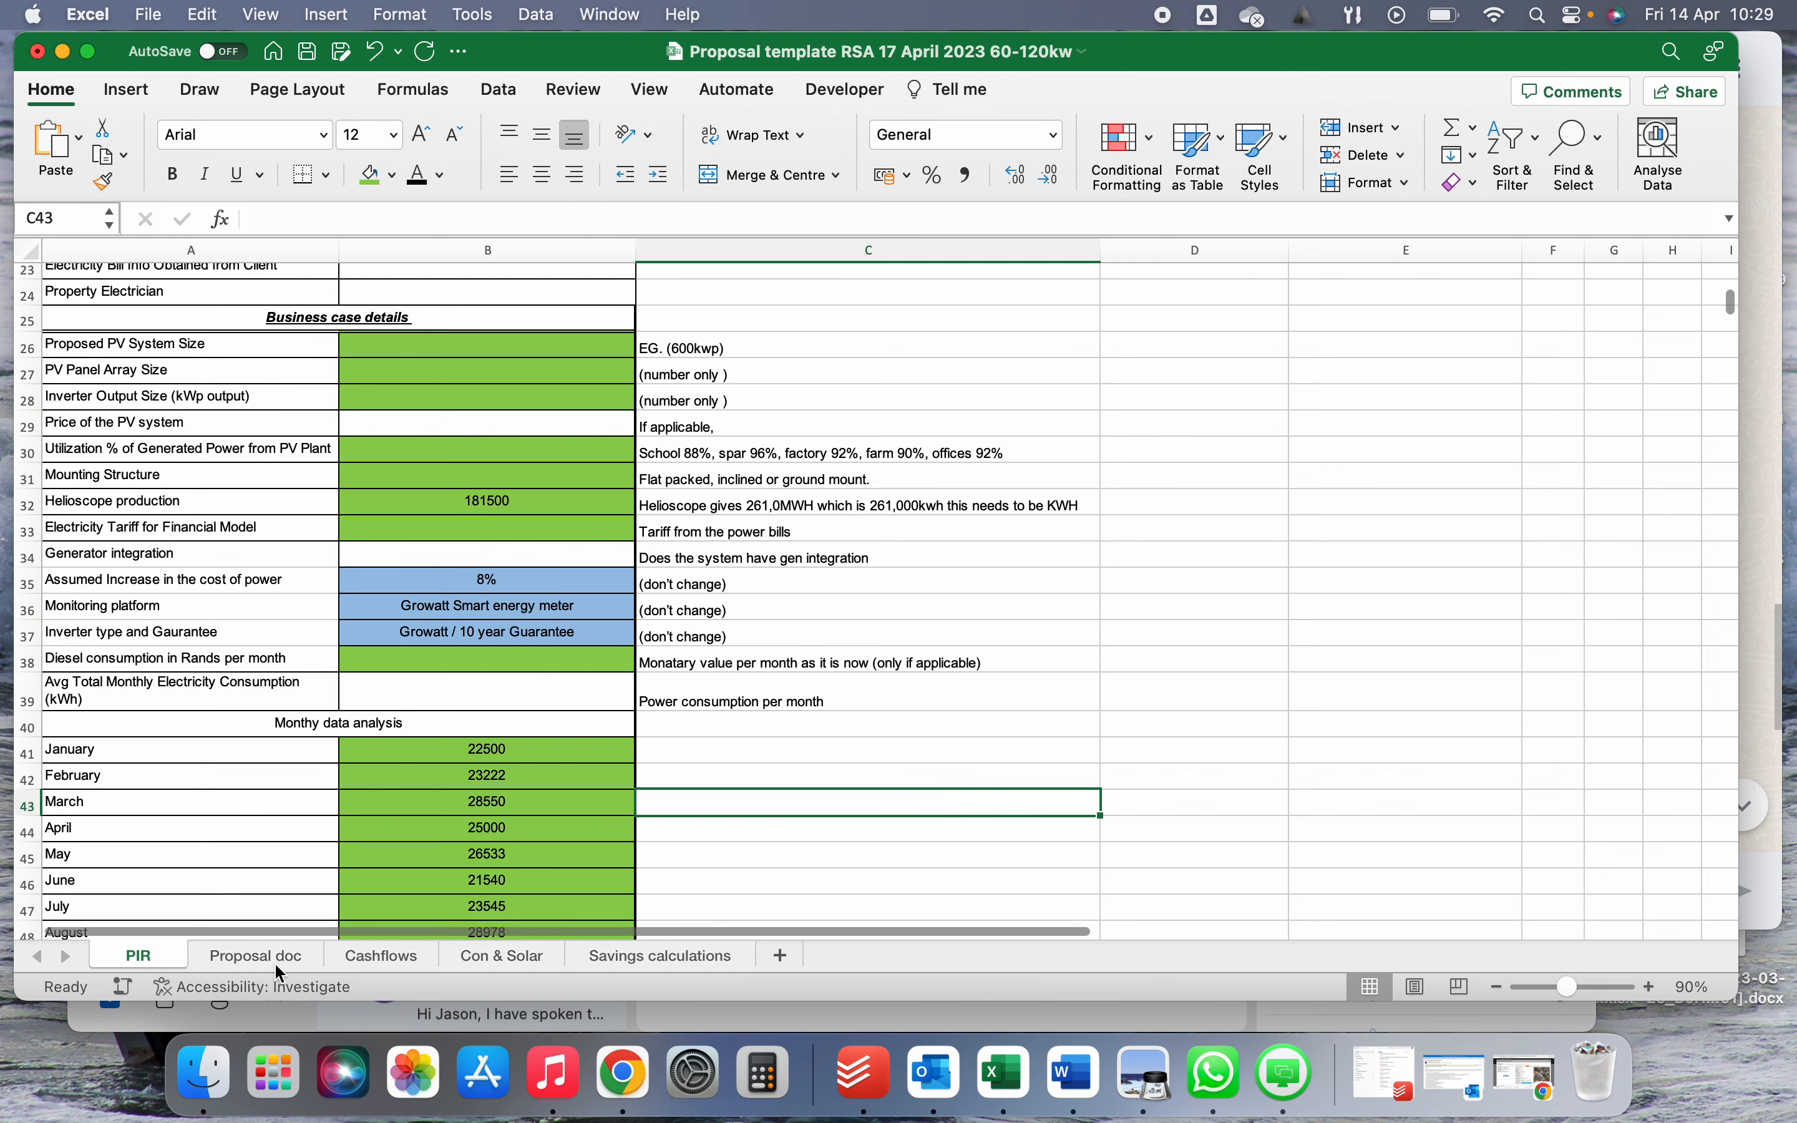
- View the Con & Solar chart with its lowered monthly solar production bars
click(500, 955)
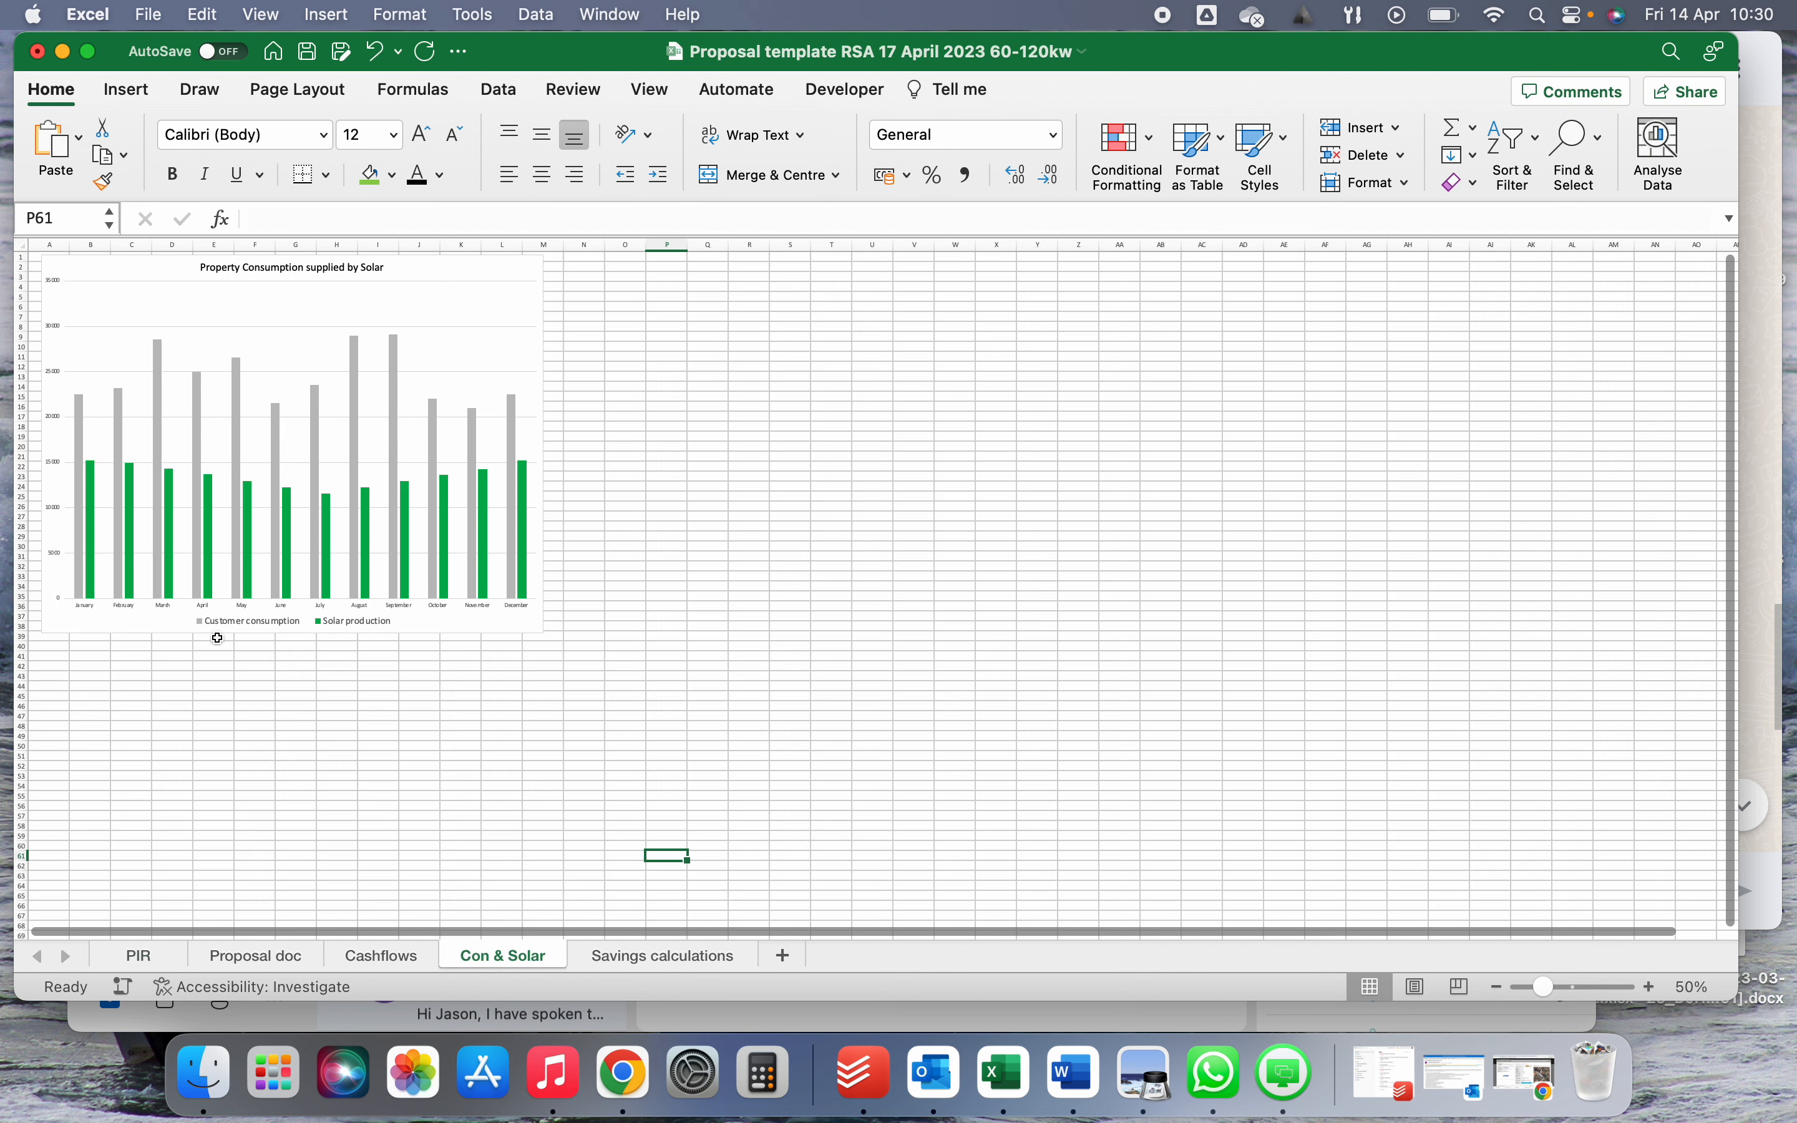
mouse_move(745, 573)
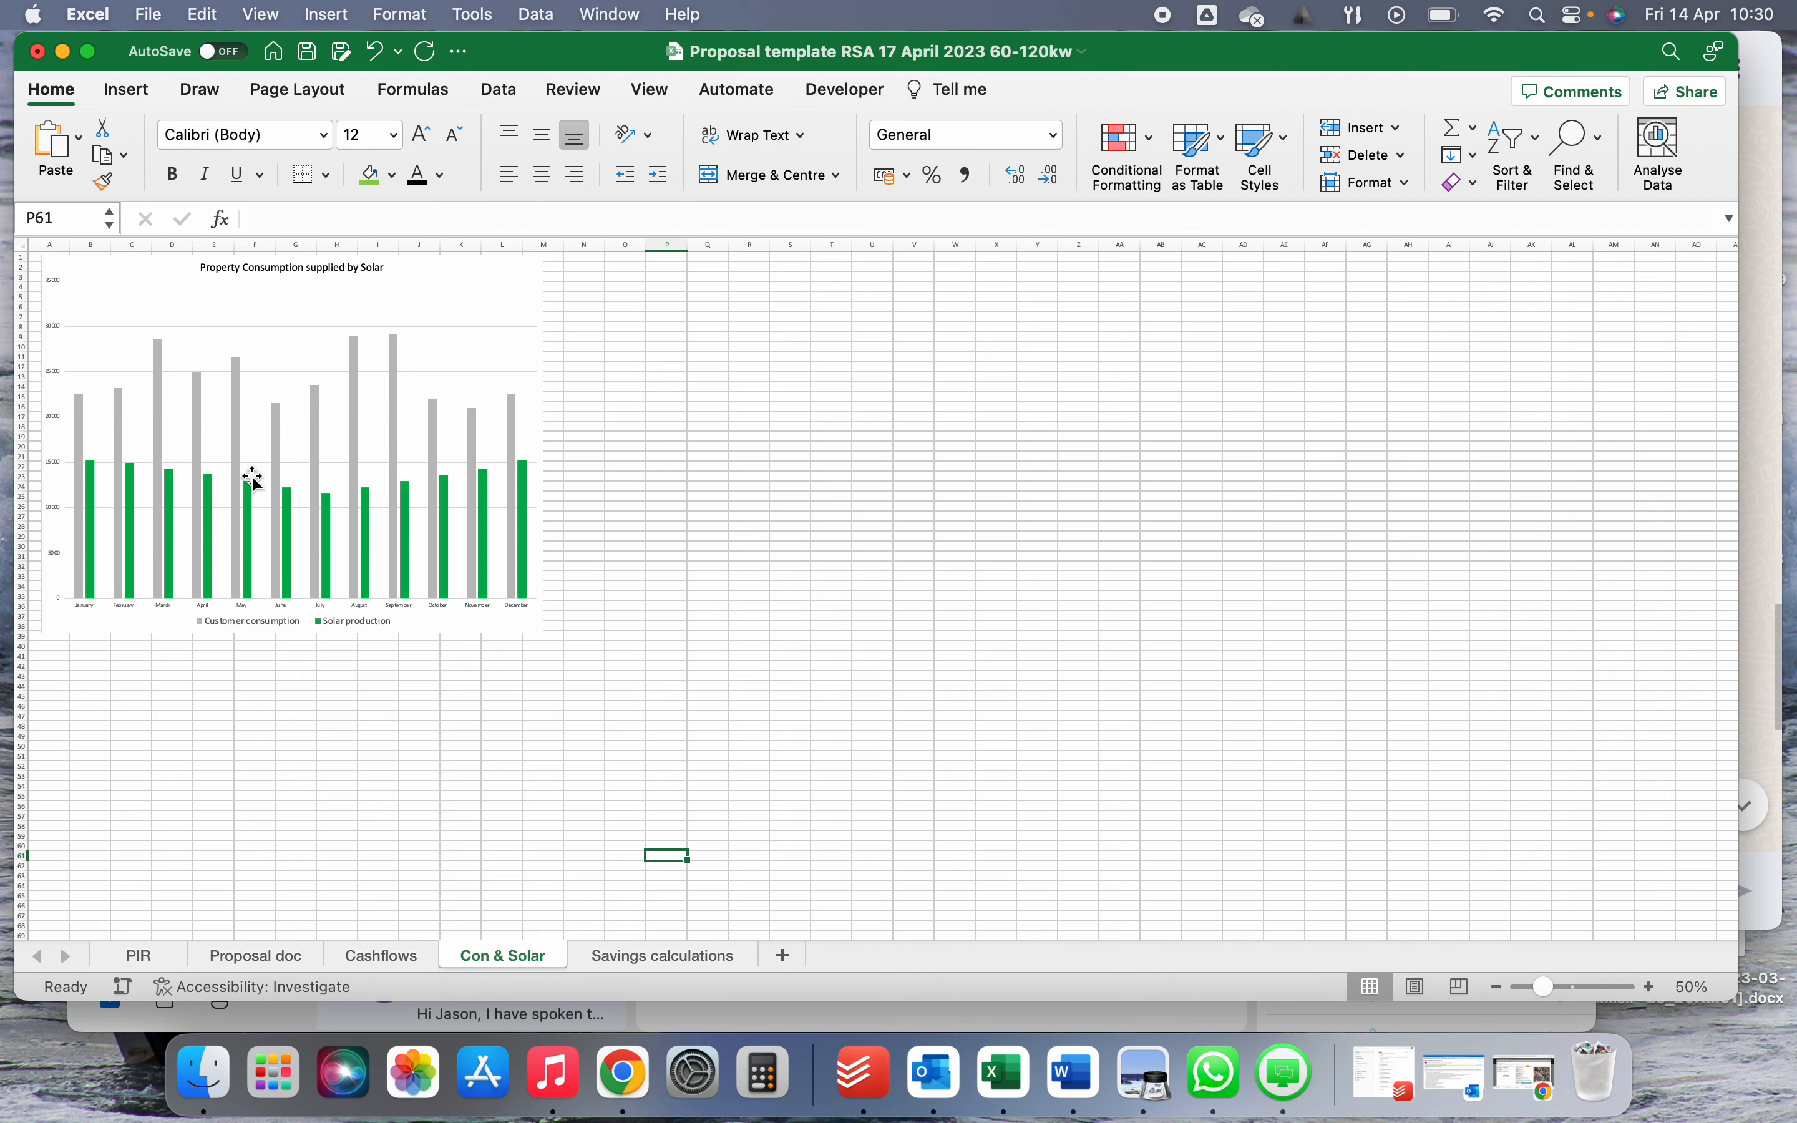
mouse_move(296, 503)
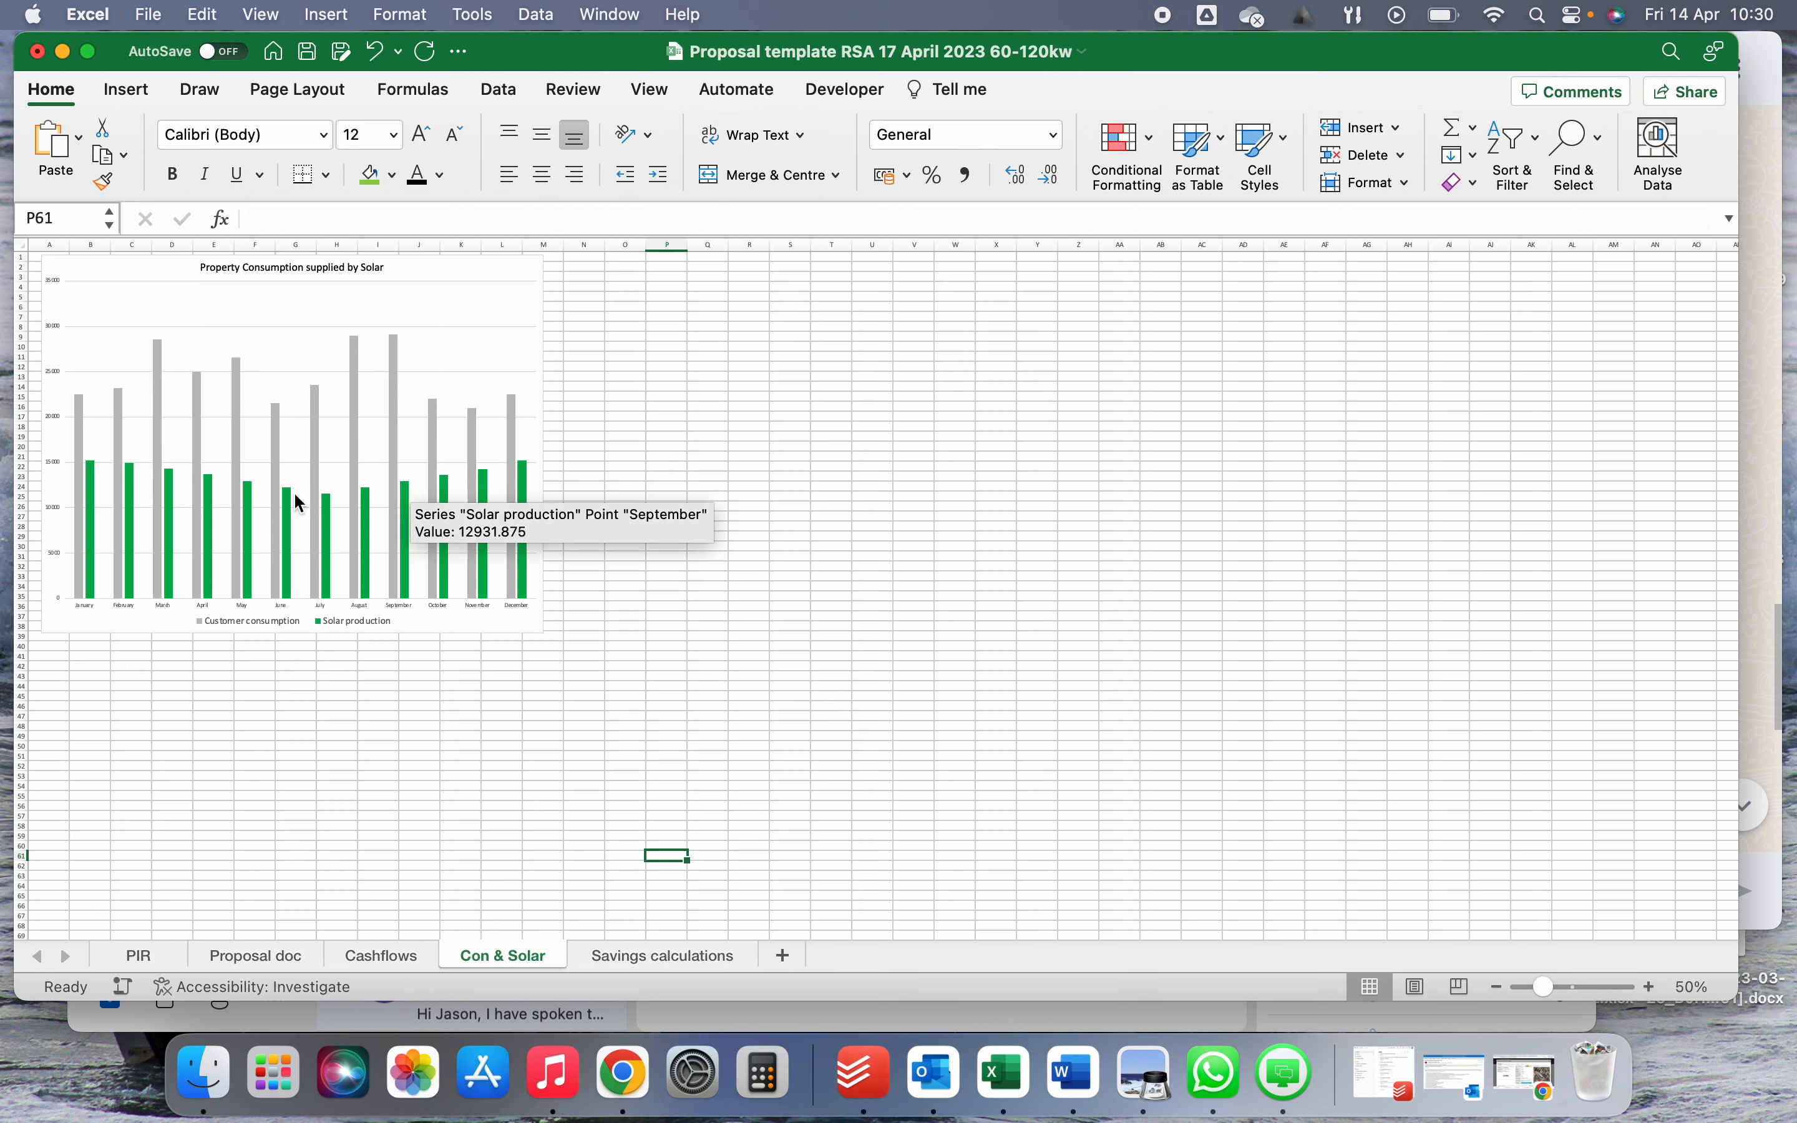
mouse_move(775, 751)
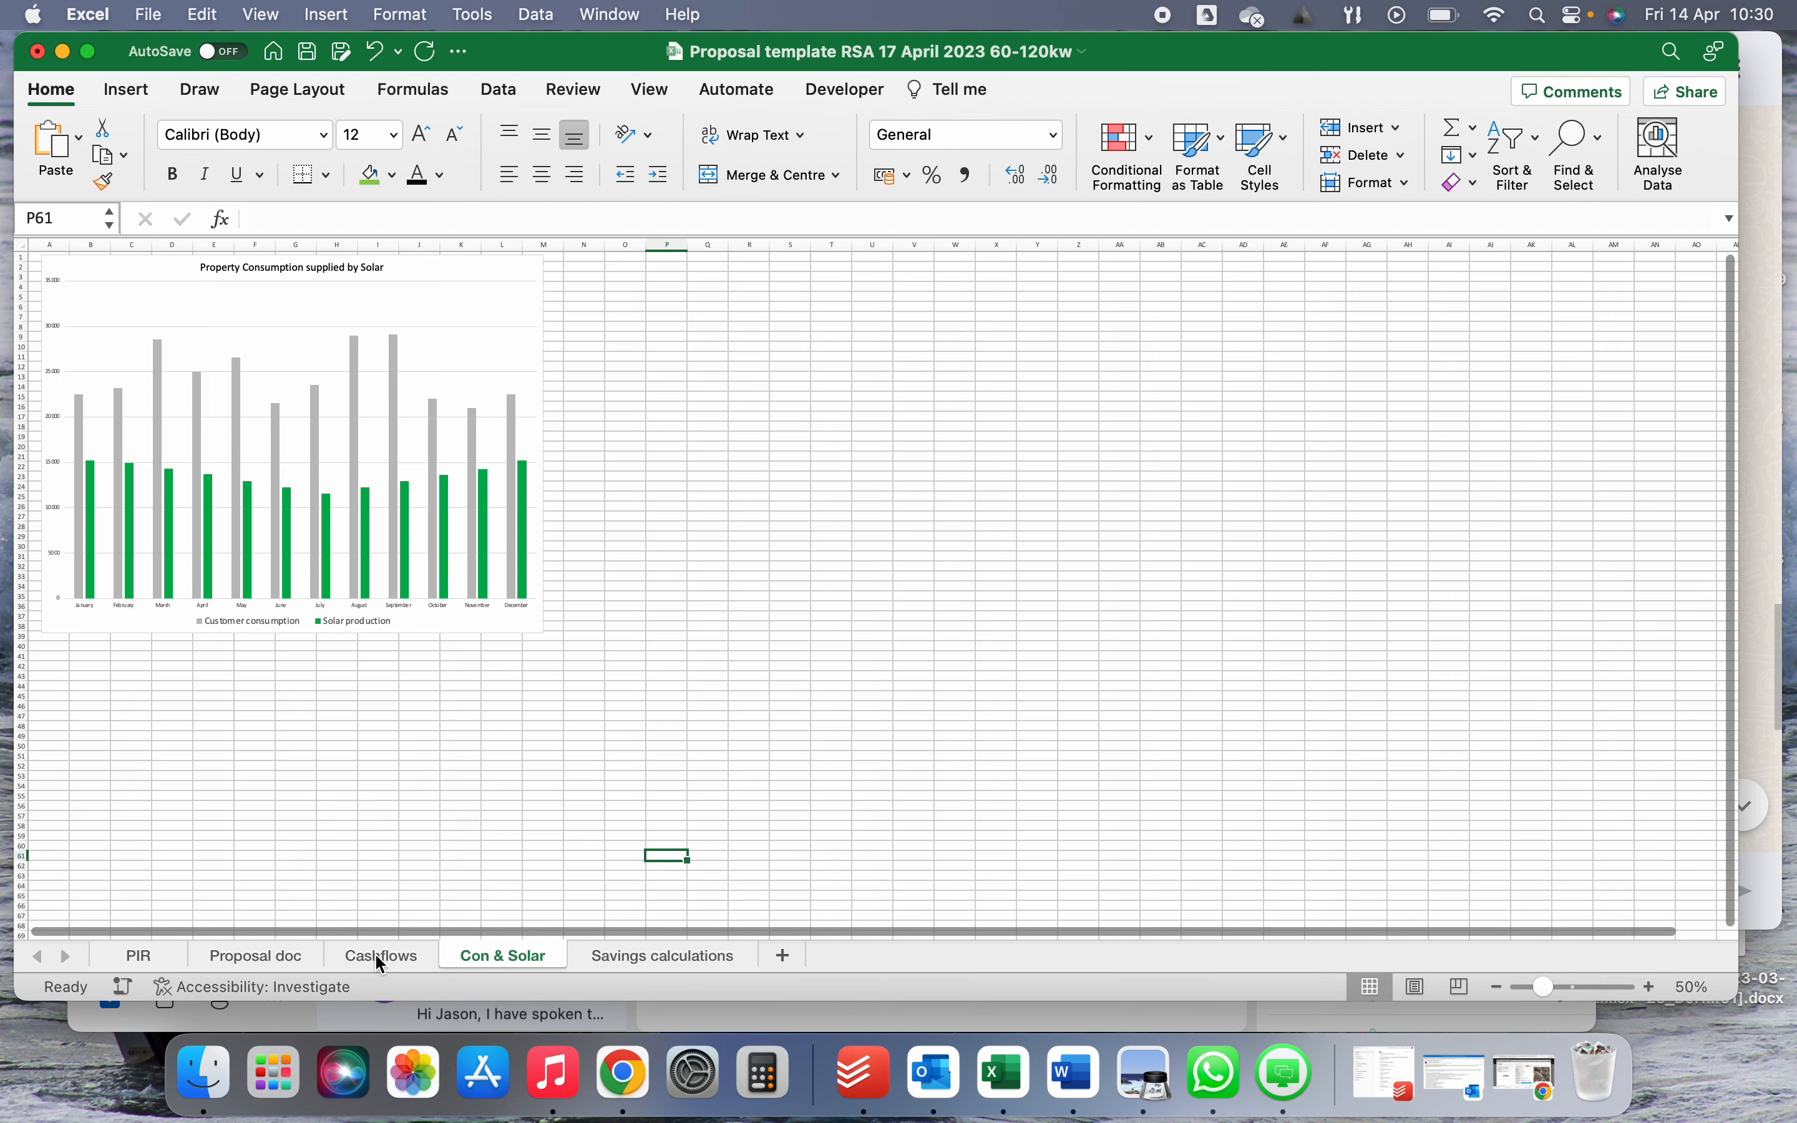
- View the Cashflows sheet's deal options and payback cash flow charts
click(381, 955)
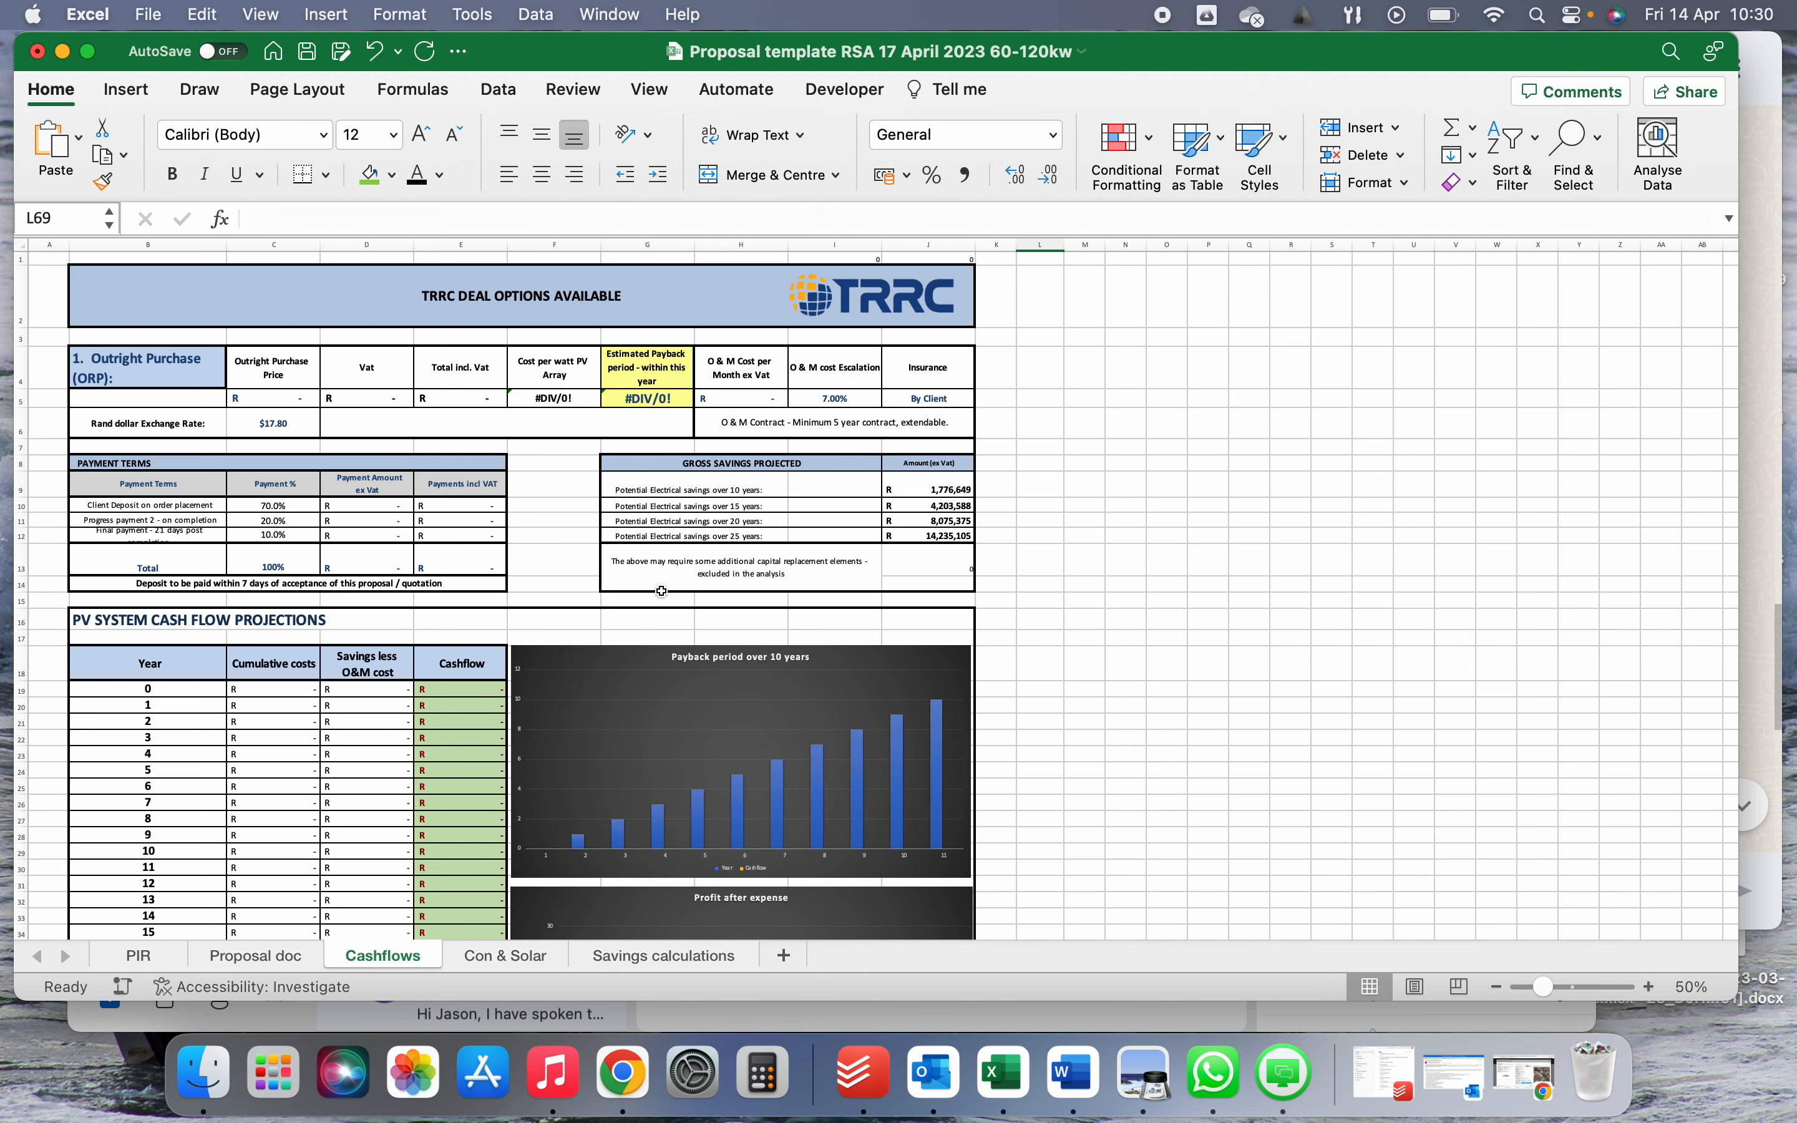
scroll(down, 3)
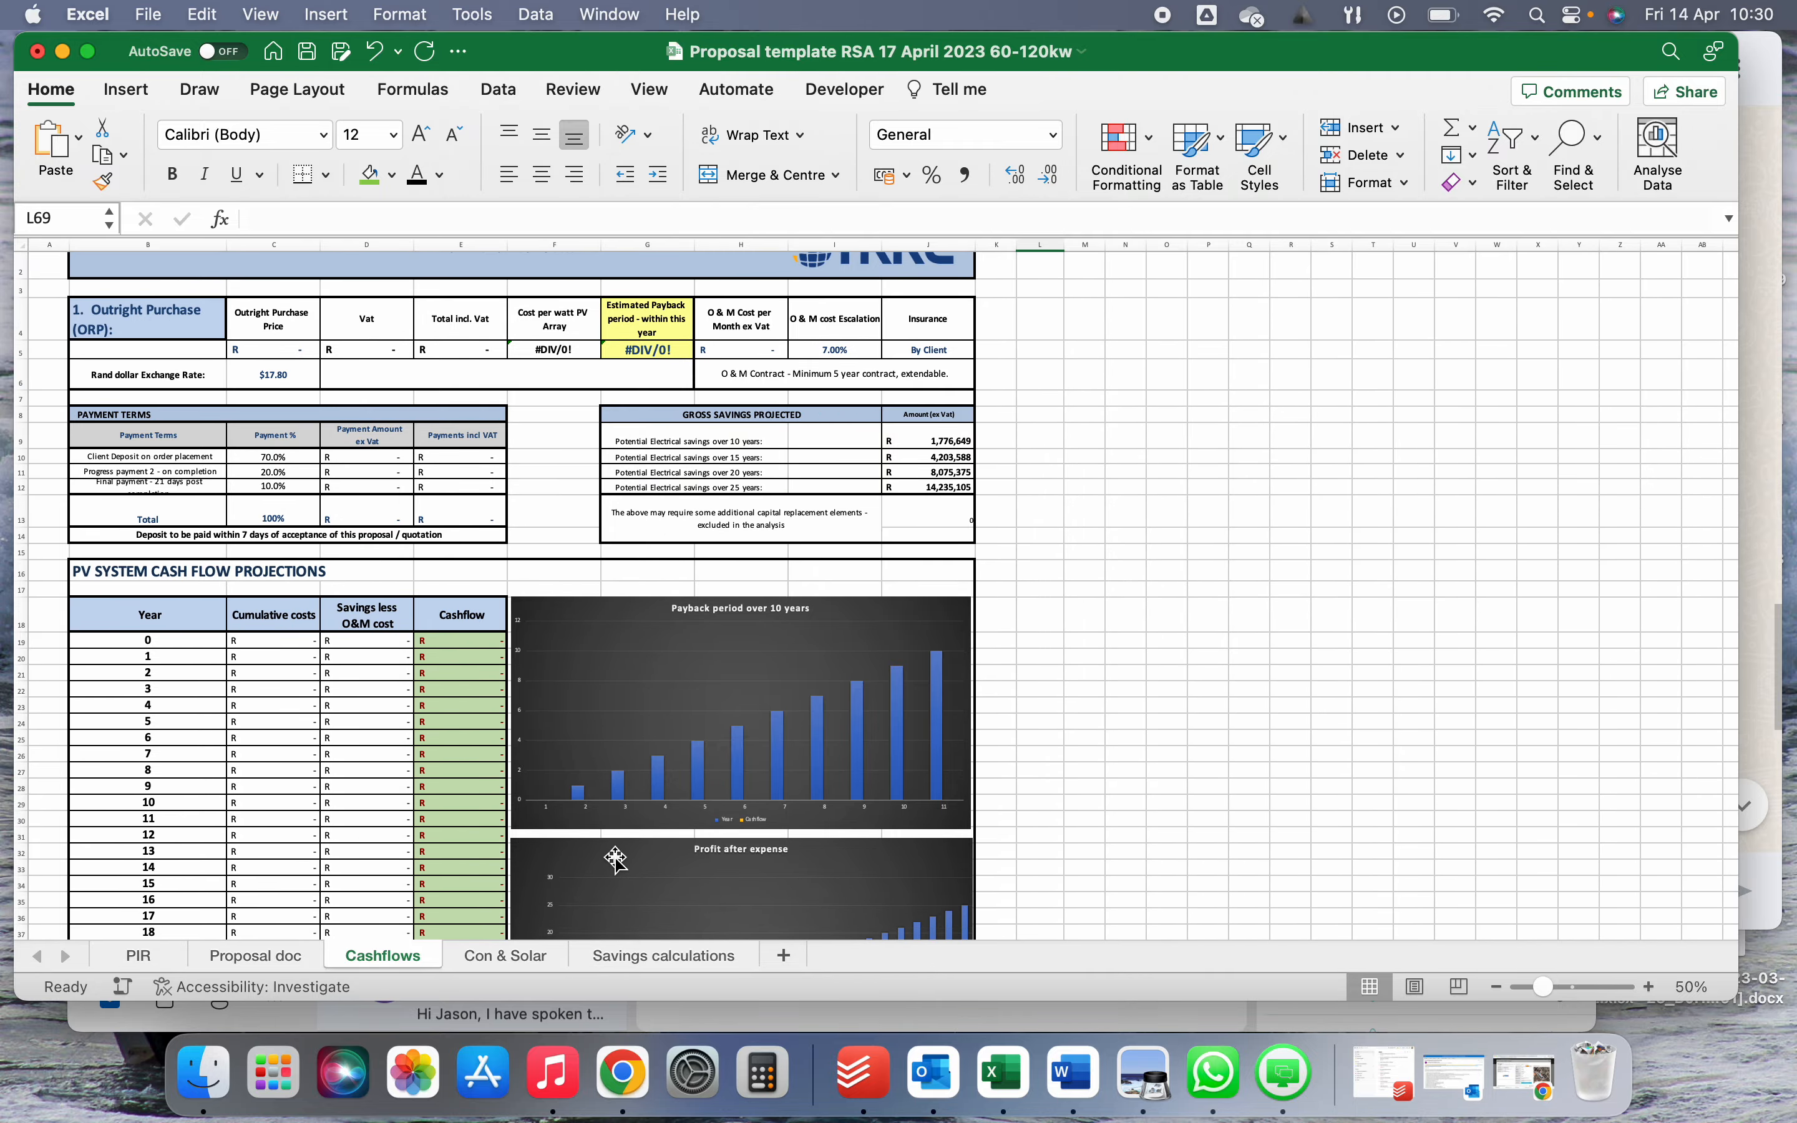
mouse_move(617, 859)
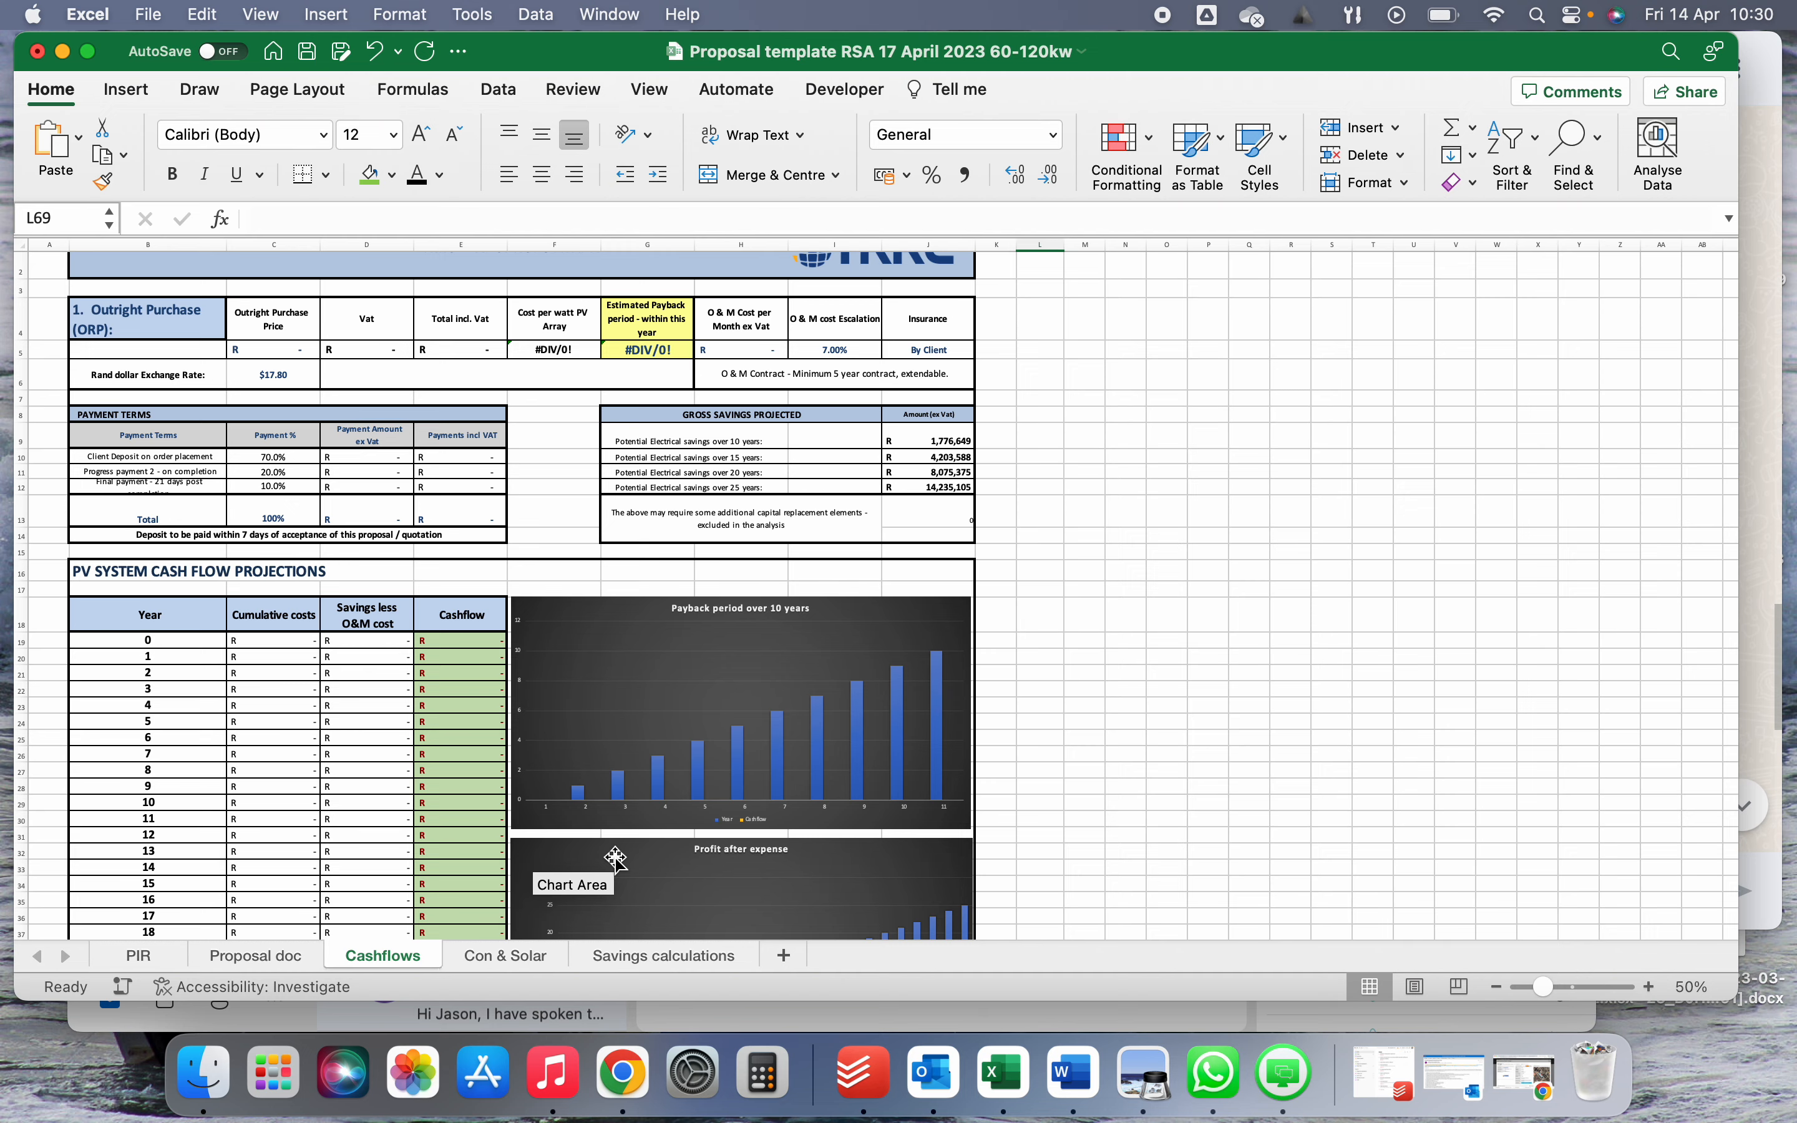
- Review the Proposal doc summaries and the monthly O&M cost formula =PIR!E13/12
click(257, 956)
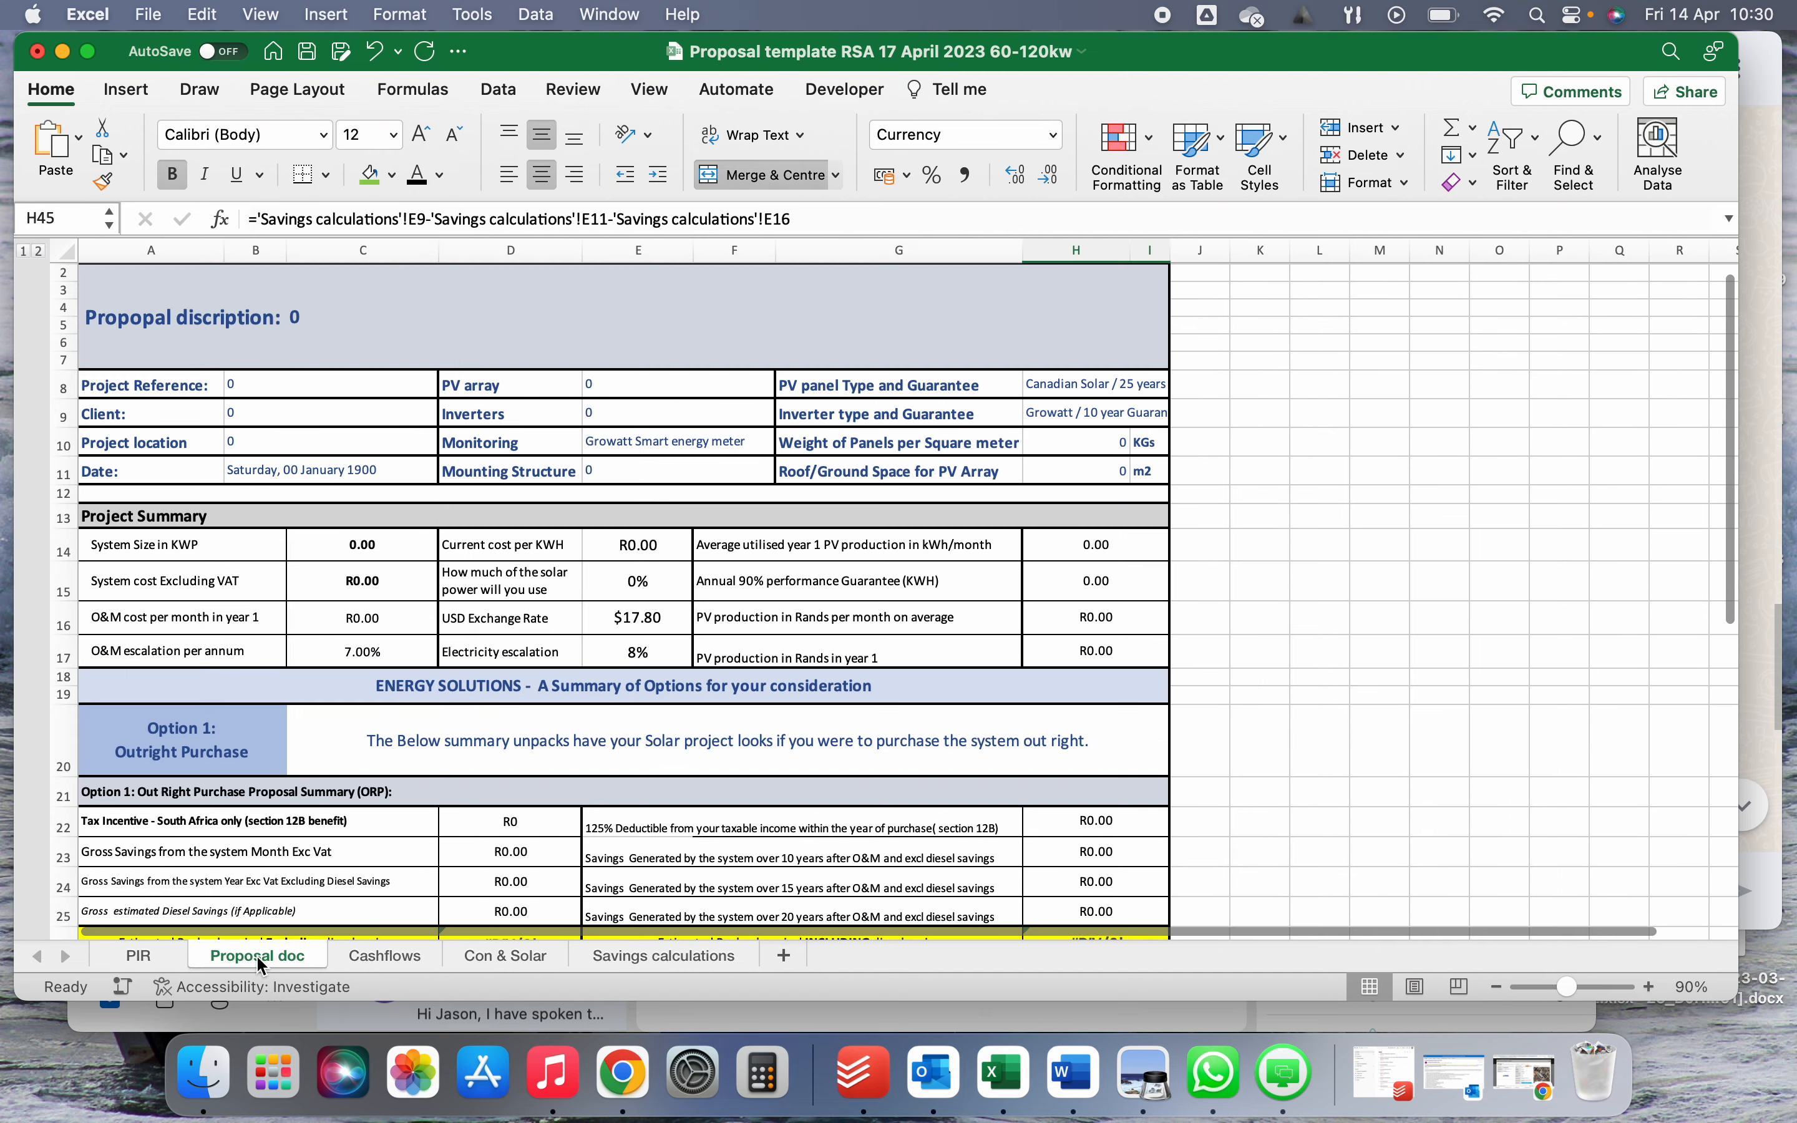
scroll(down, 3)
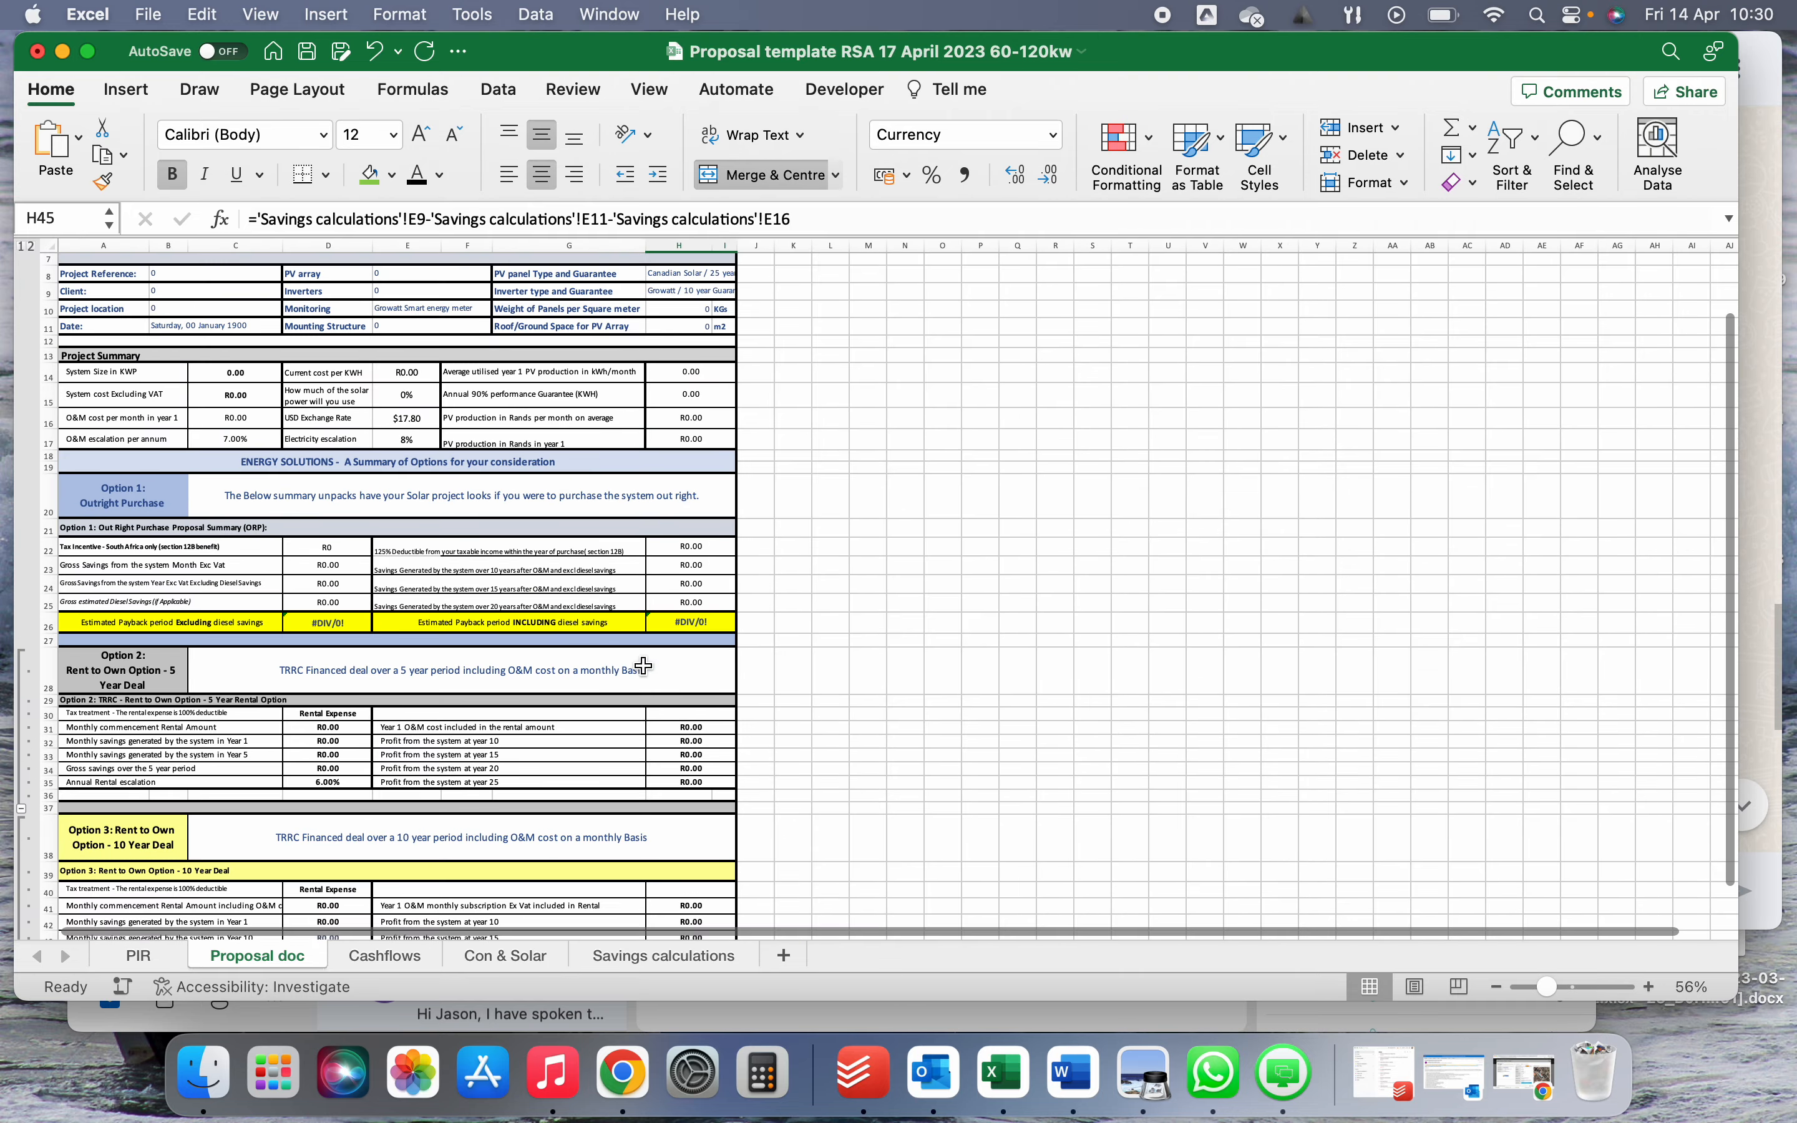
scroll(down, 3)
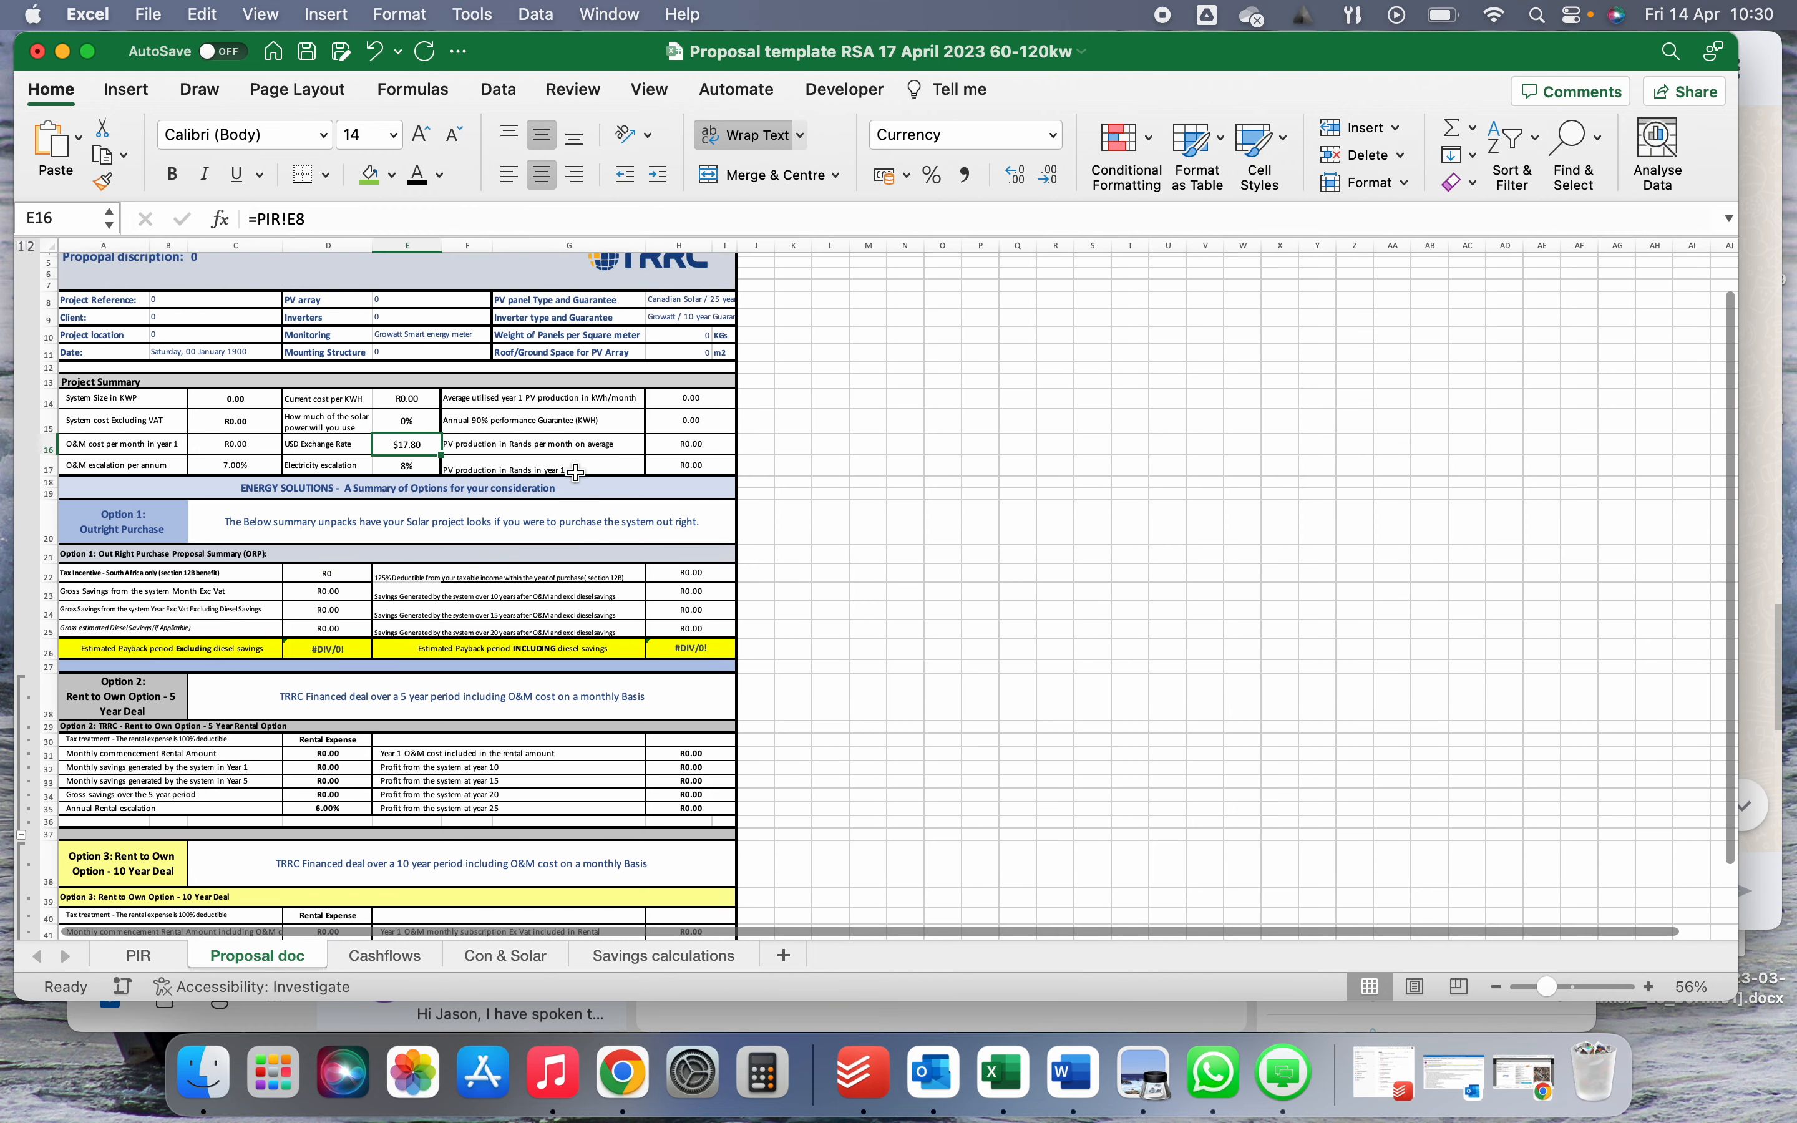
mouse_move(573, 540)
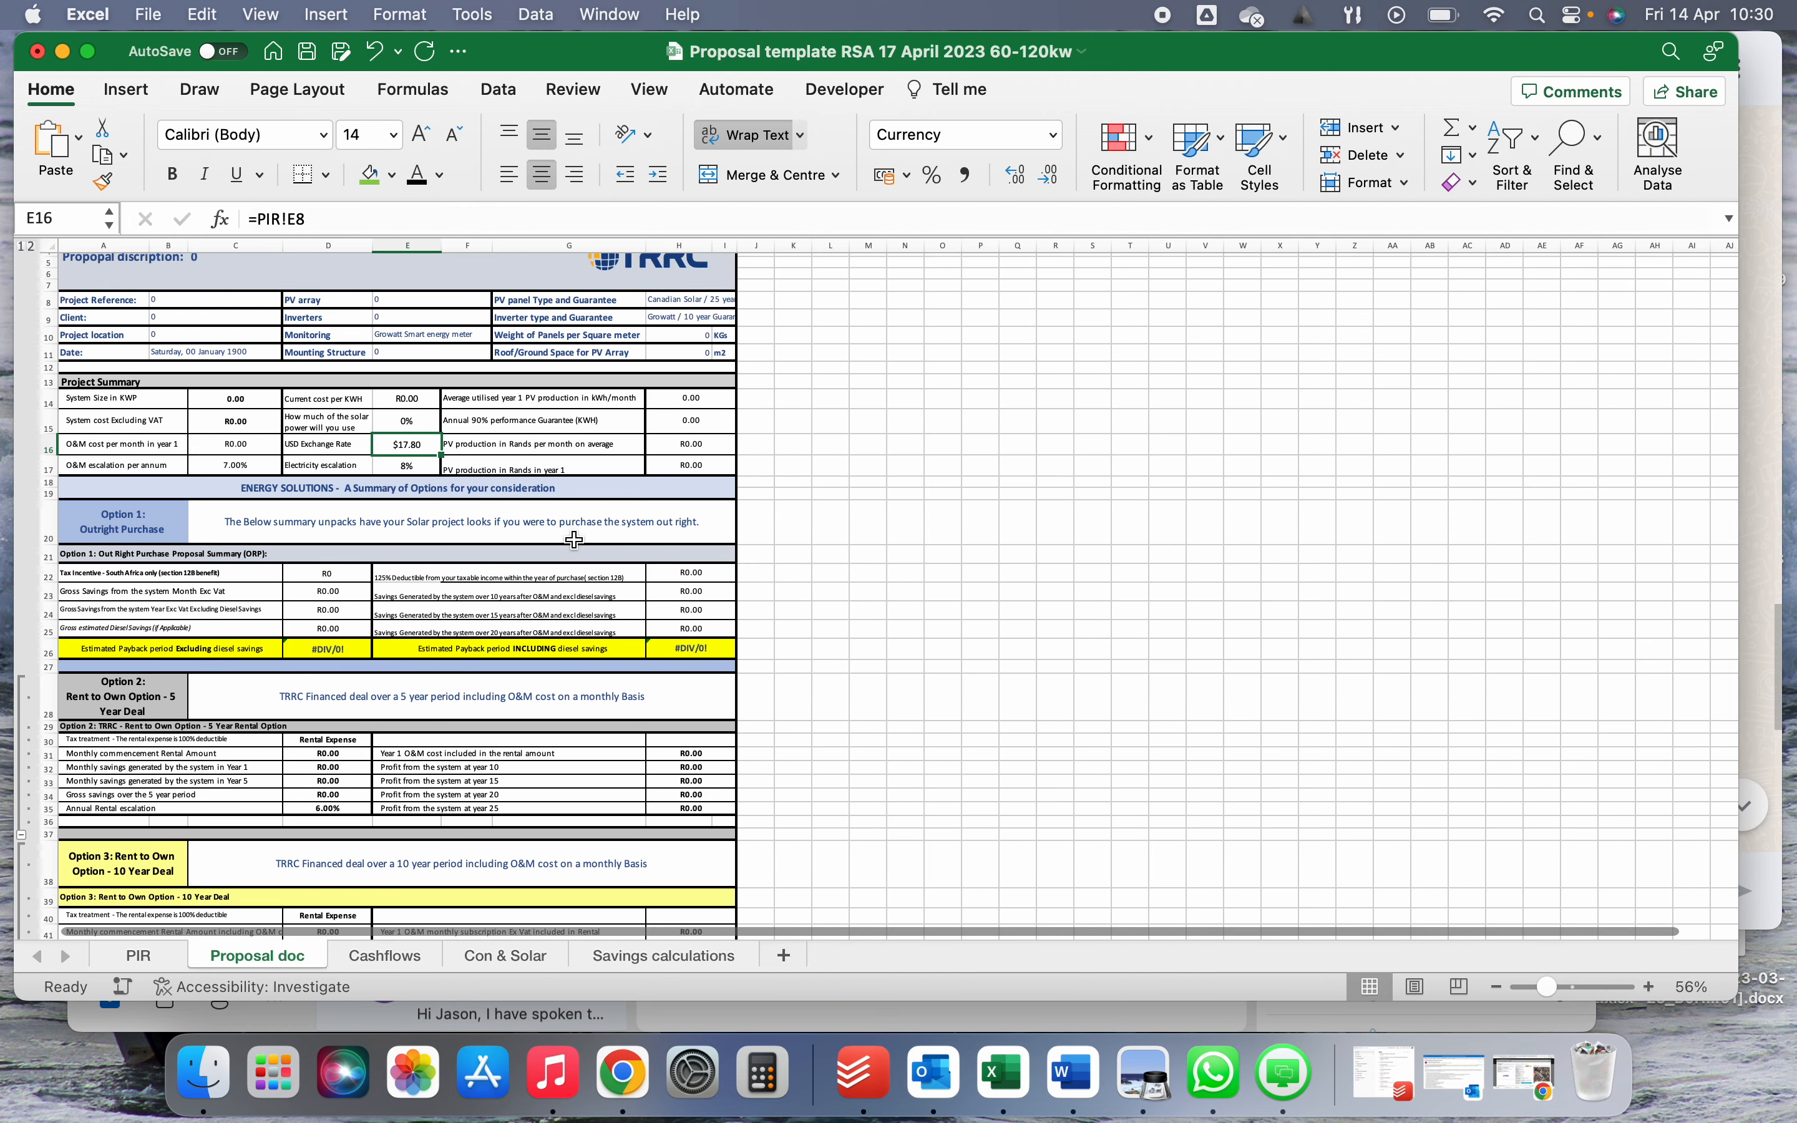
mouse_move(384, 548)
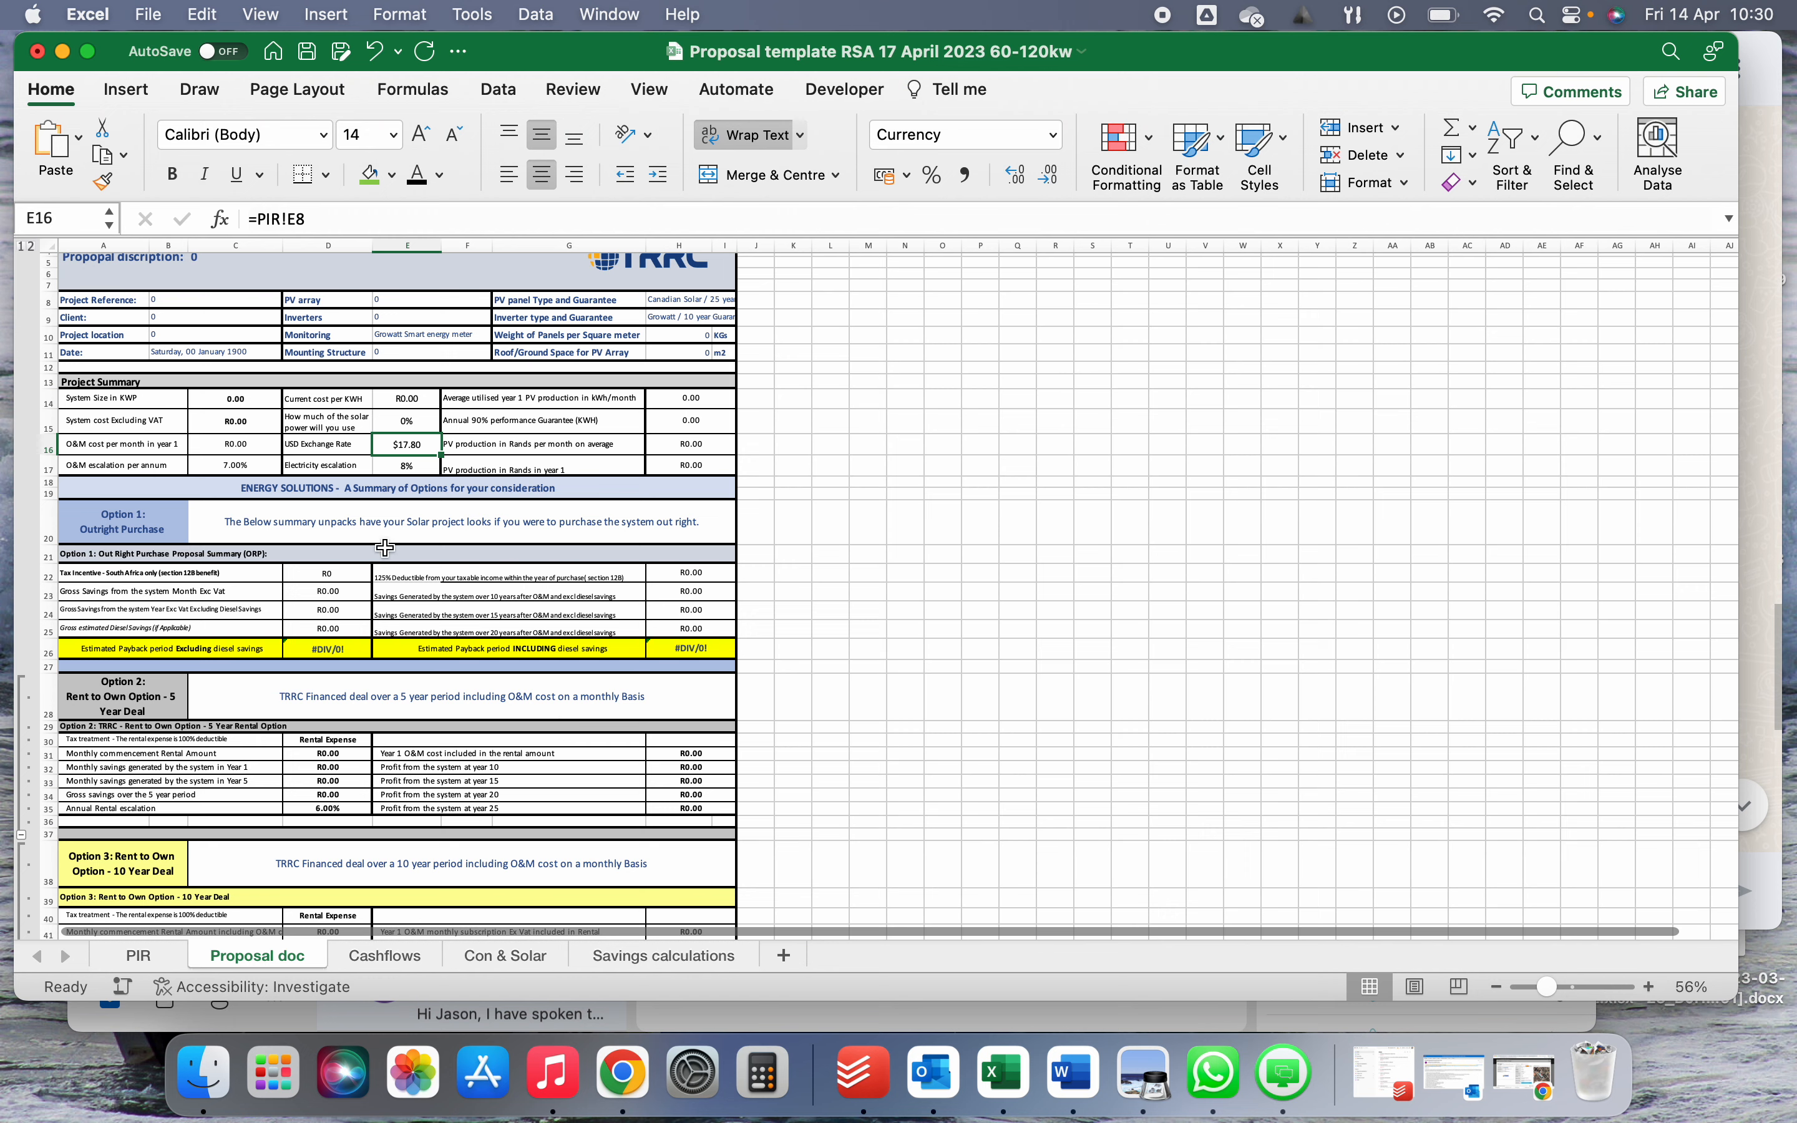
mouse_move(253, 457)
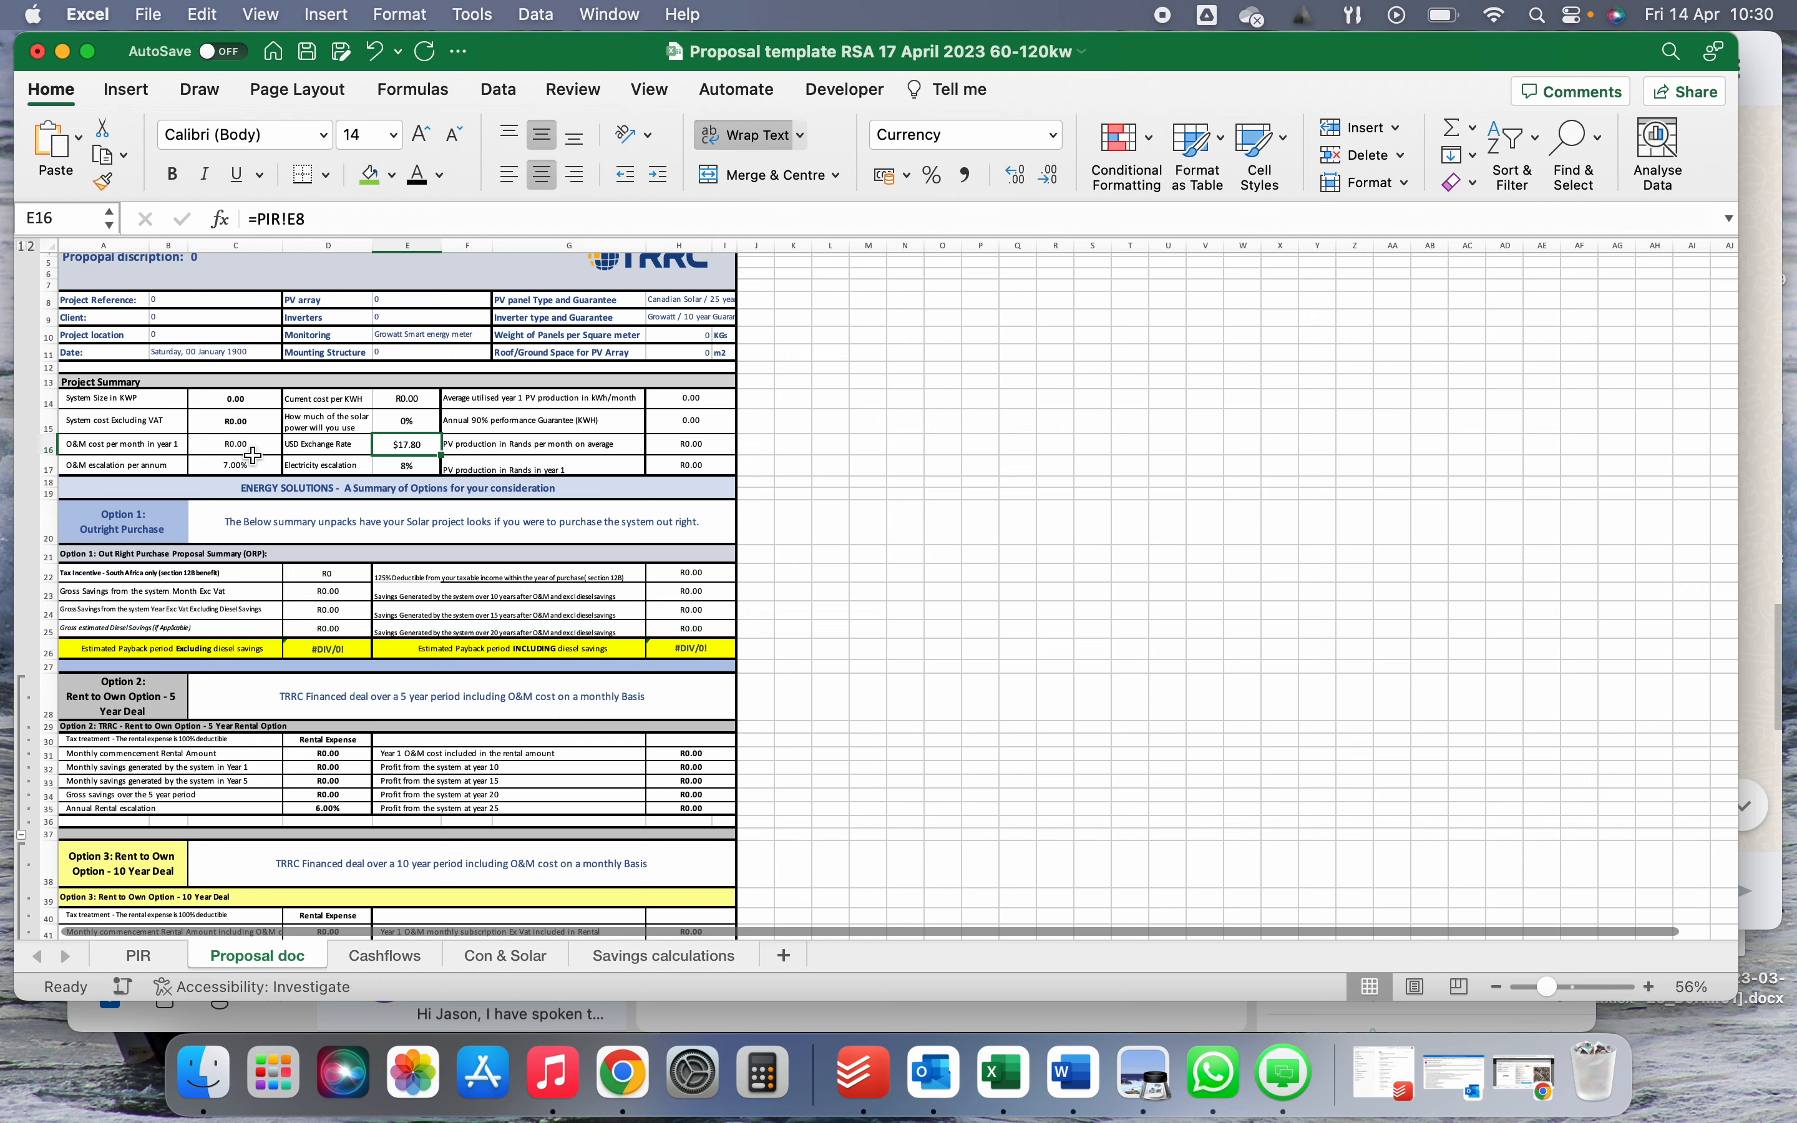
click(235, 445)
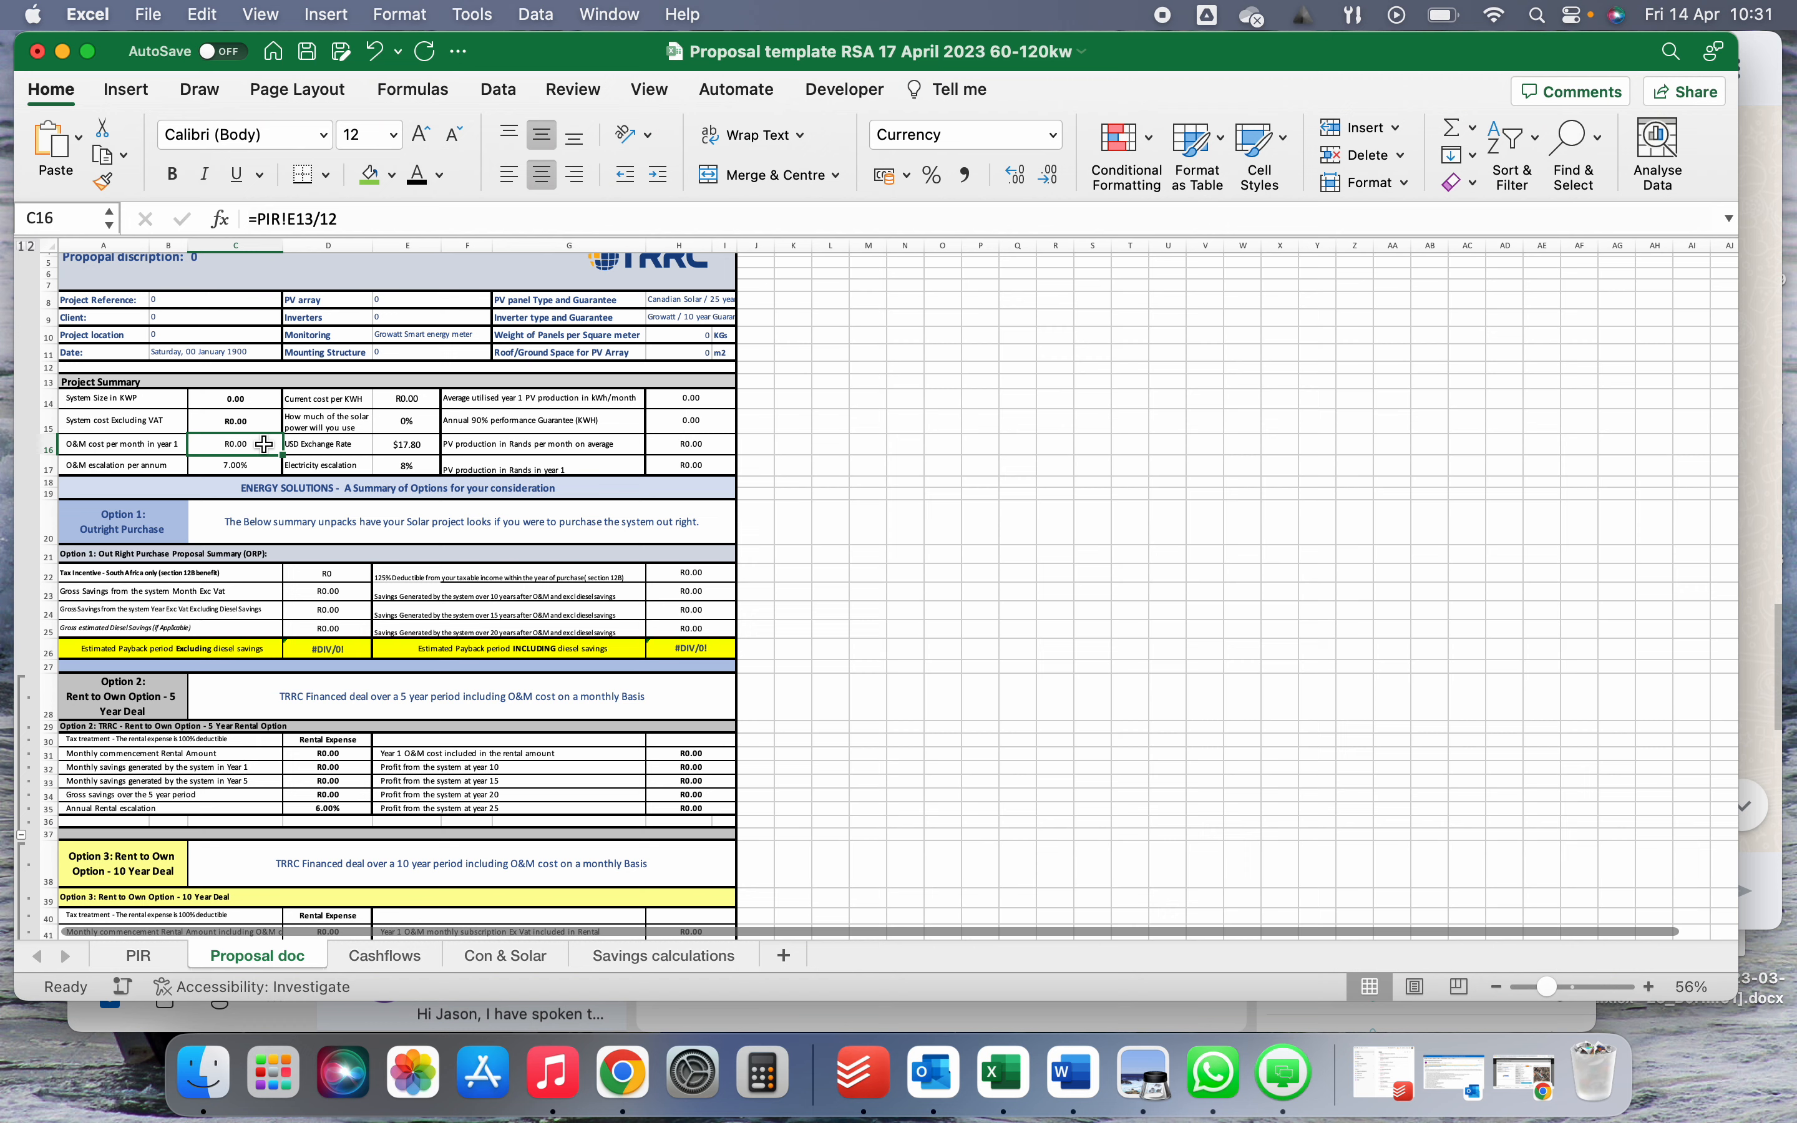
mouse_move(202, 1073)
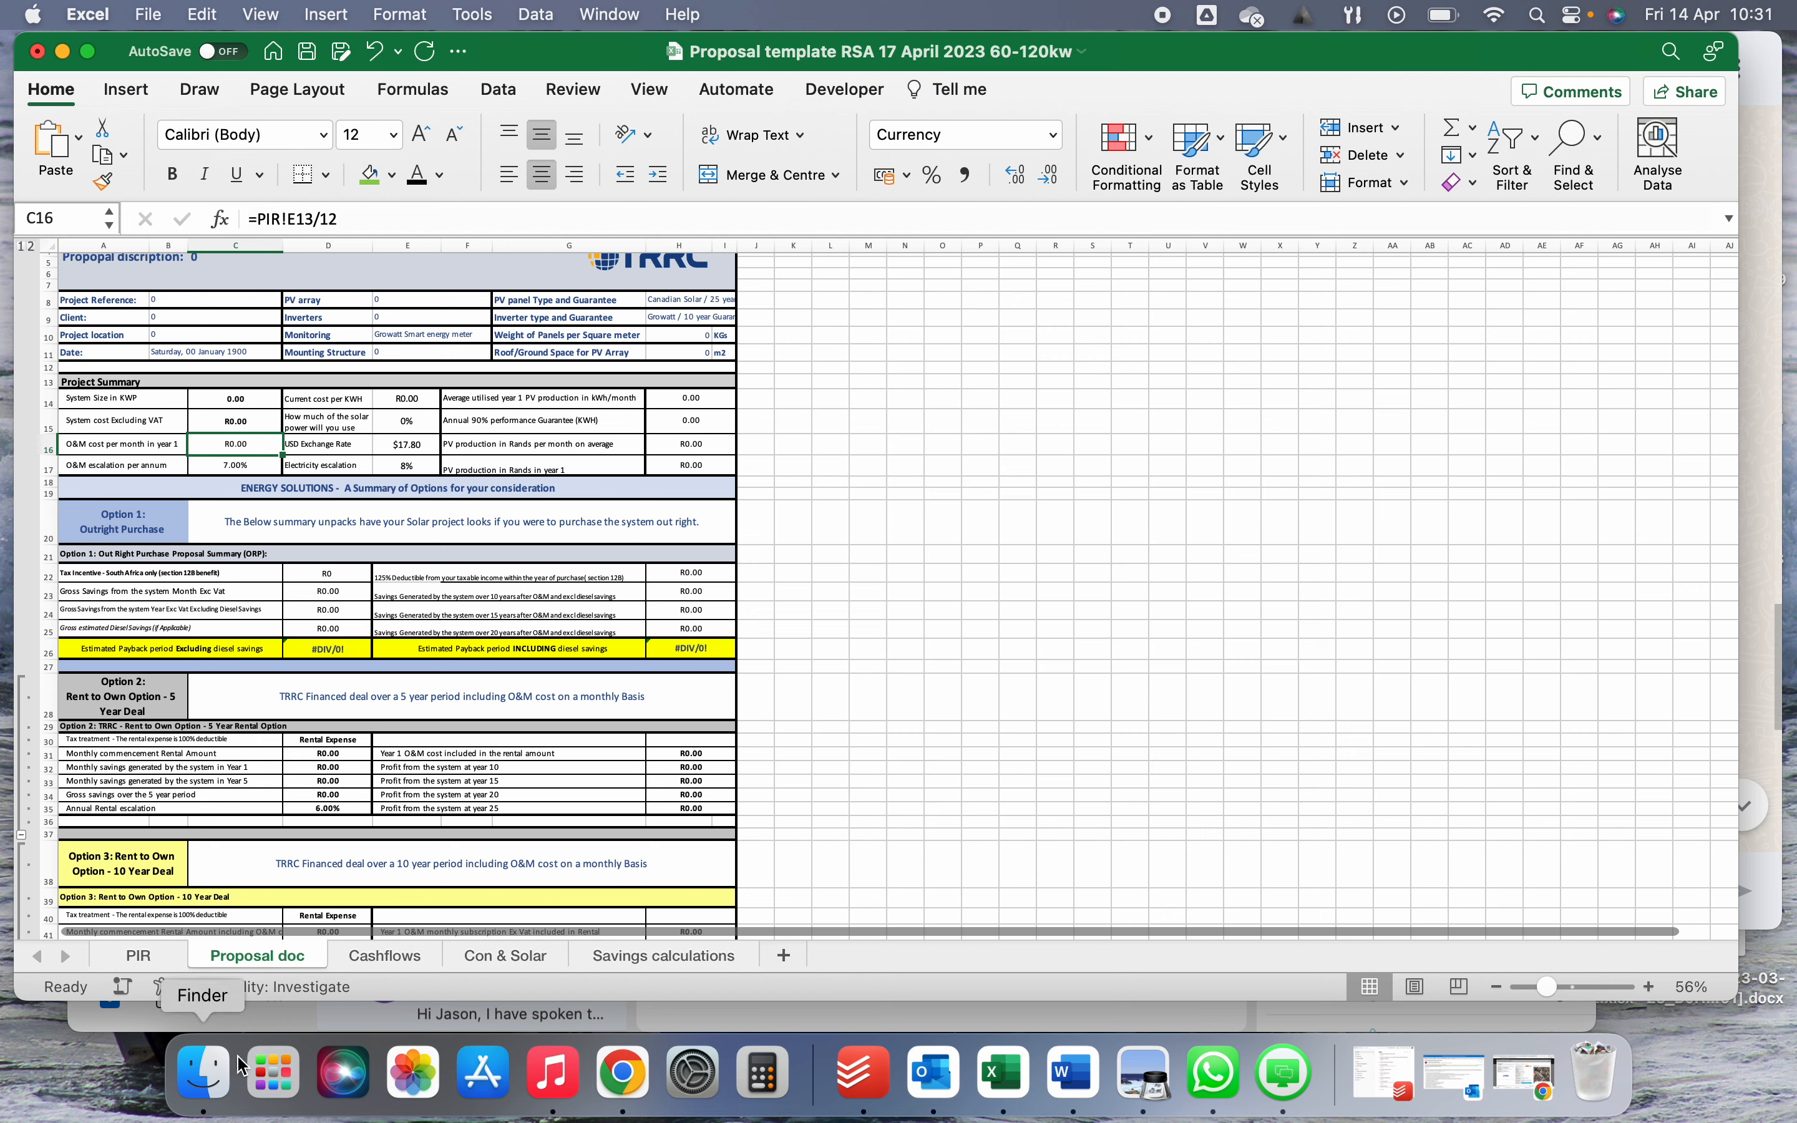
- Navigate Finder to Proposals template › 17 April 2023 › RSA, showing four template workbooks
click(202, 1074)
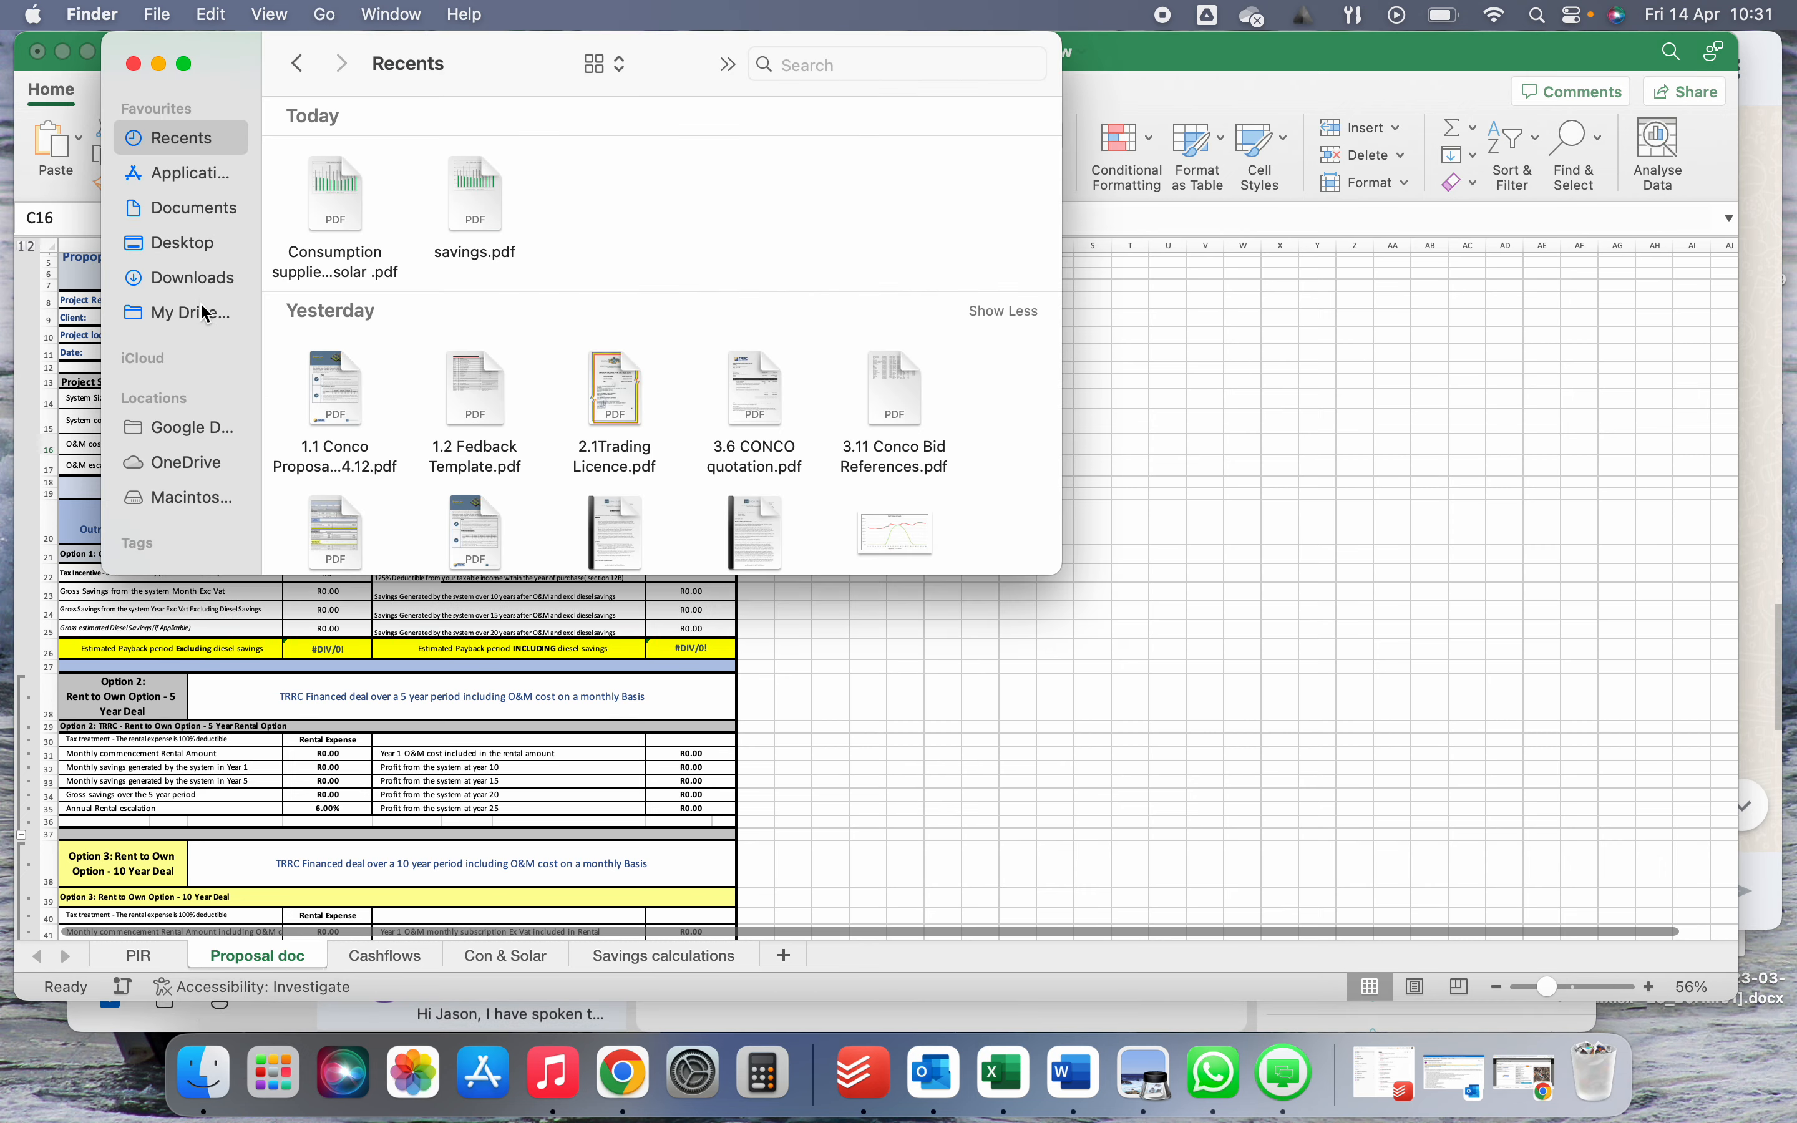
click(188, 312)
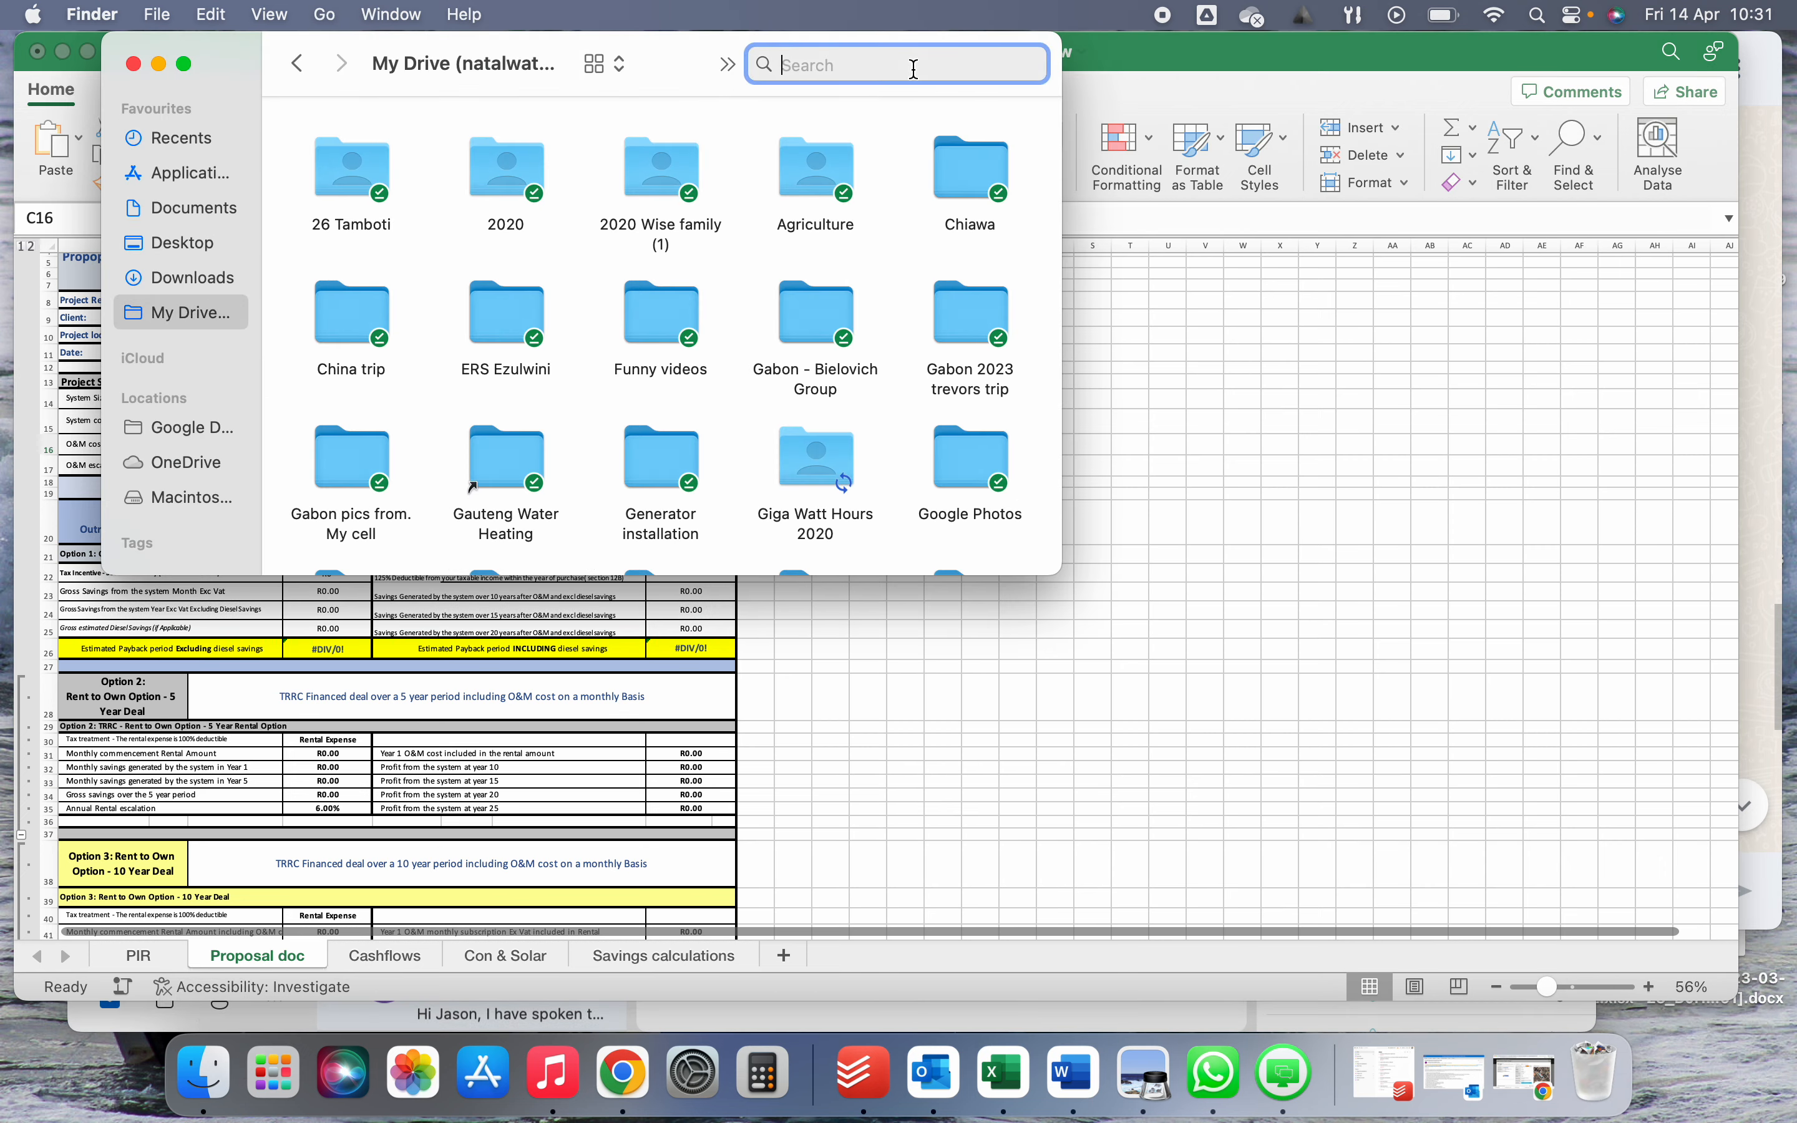
text(proposal)
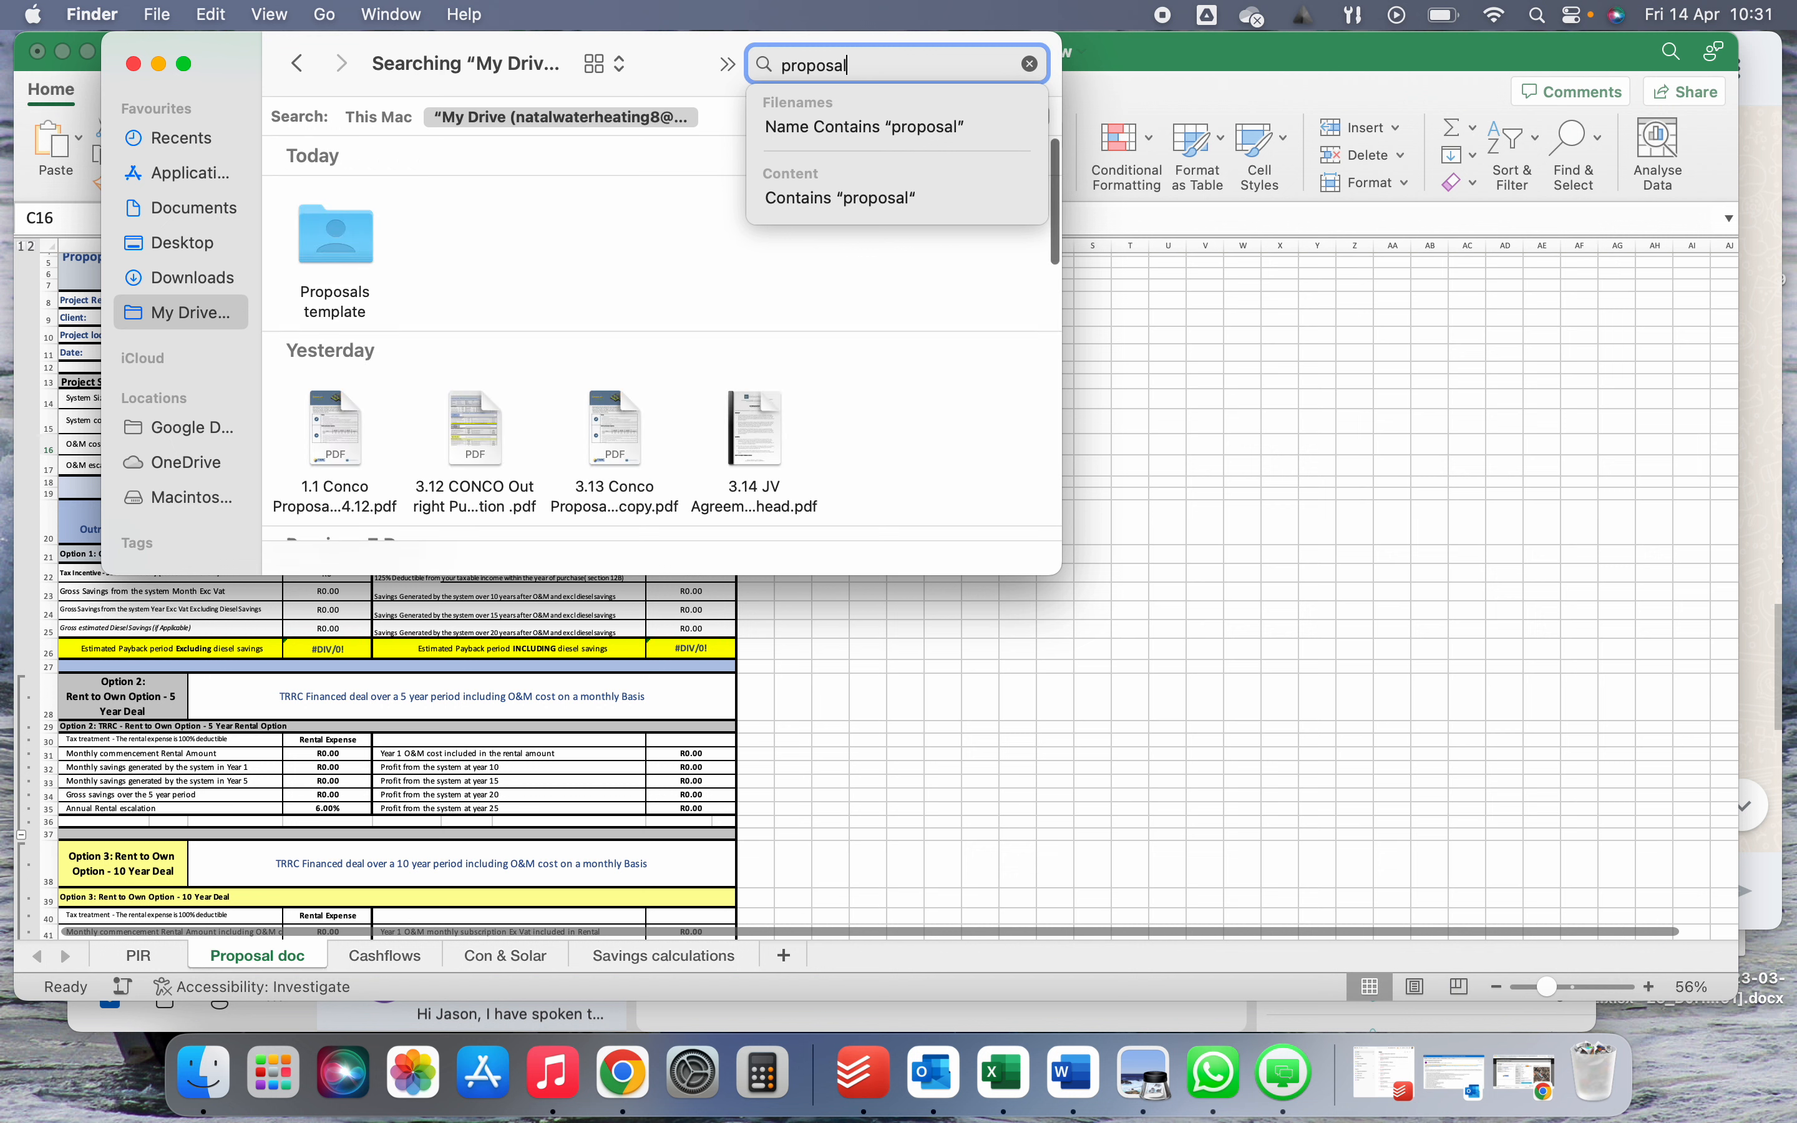
double_click(335, 238)
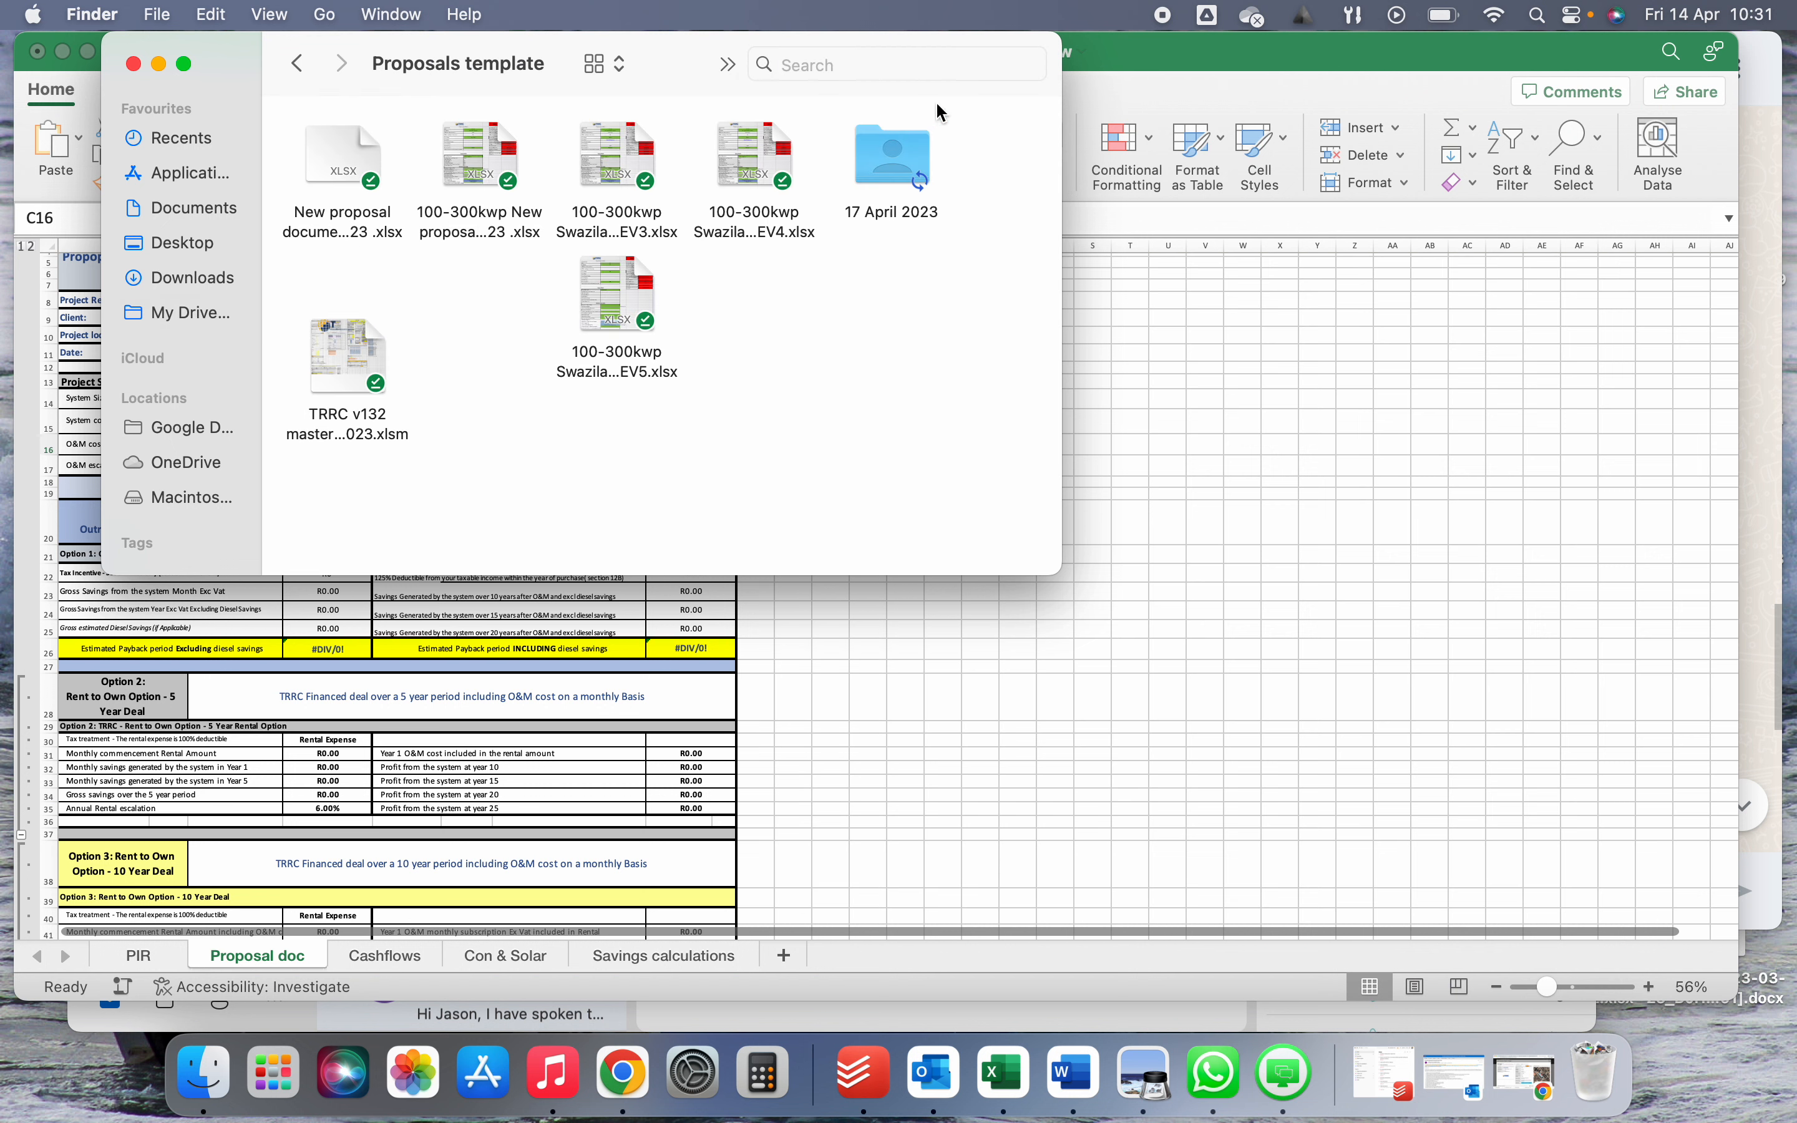
double_click(892, 157)
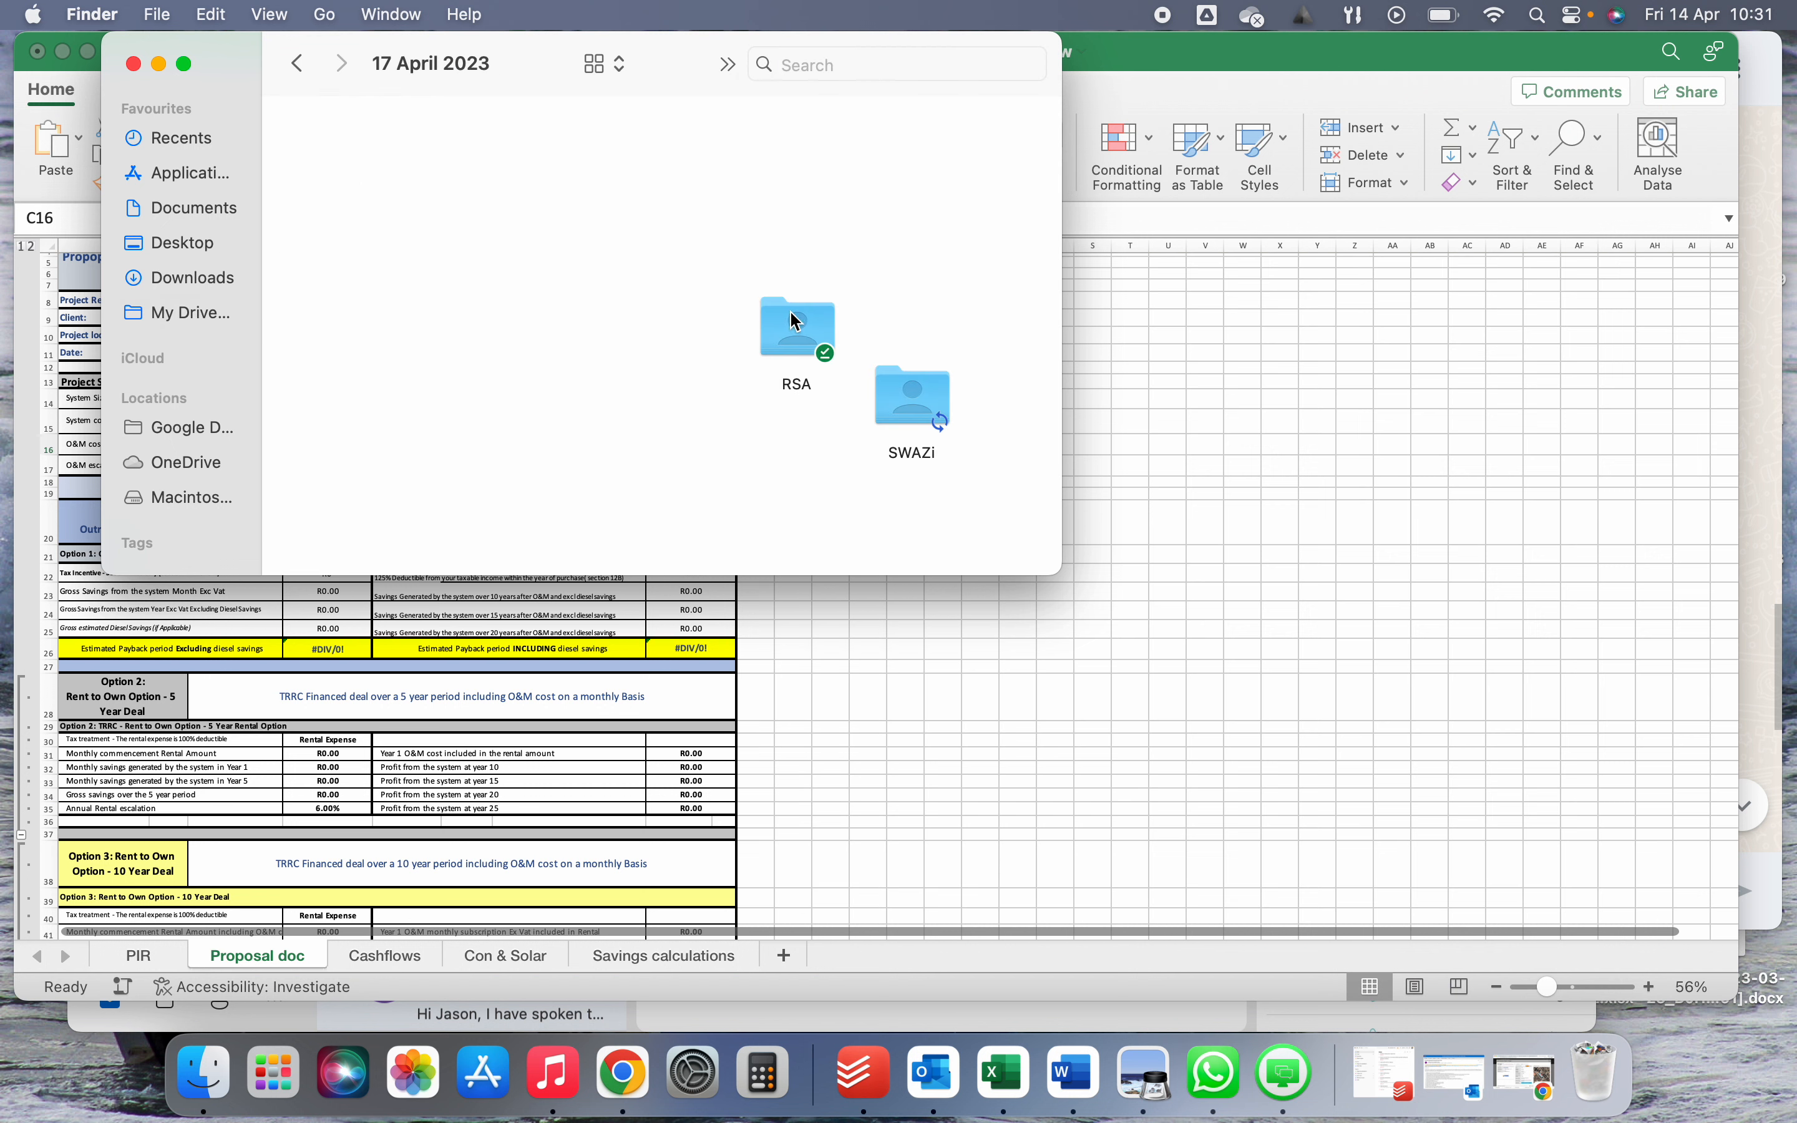
double_click(795, 320)
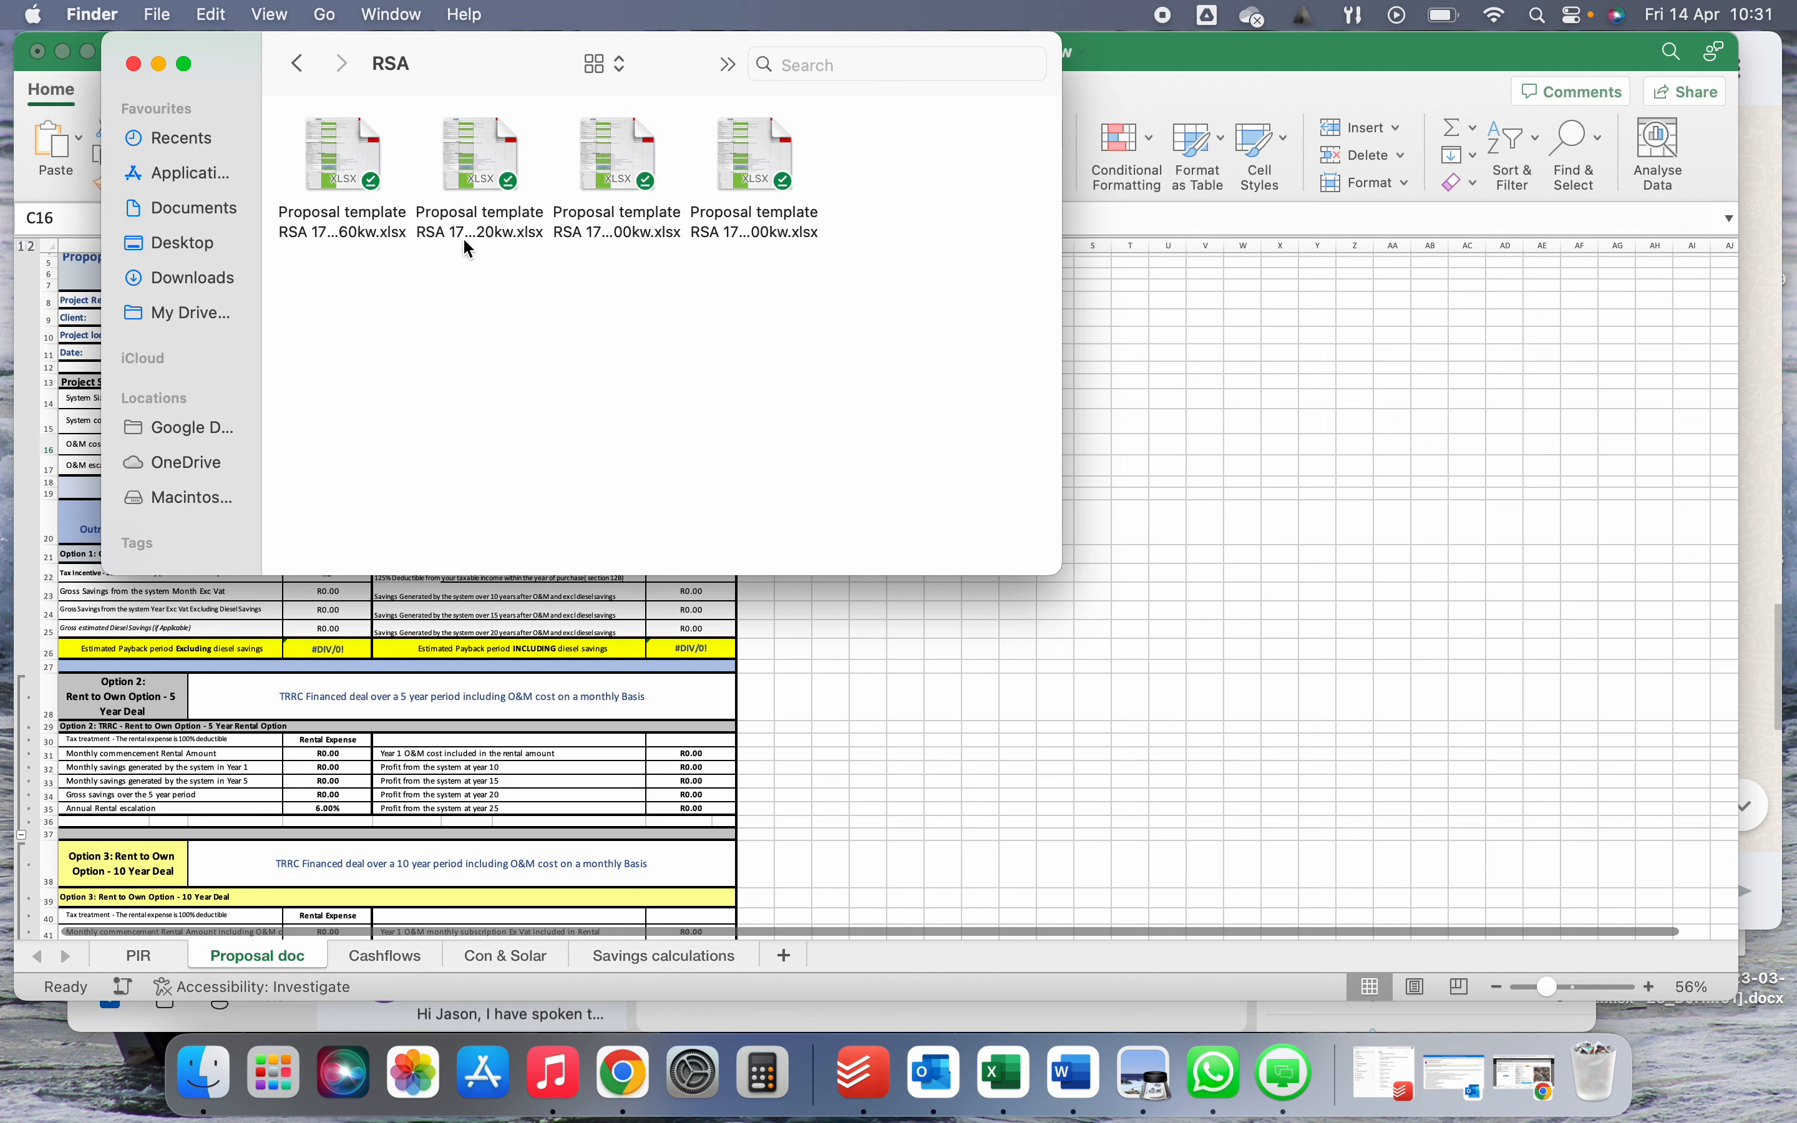
mouse_move(604, 248)
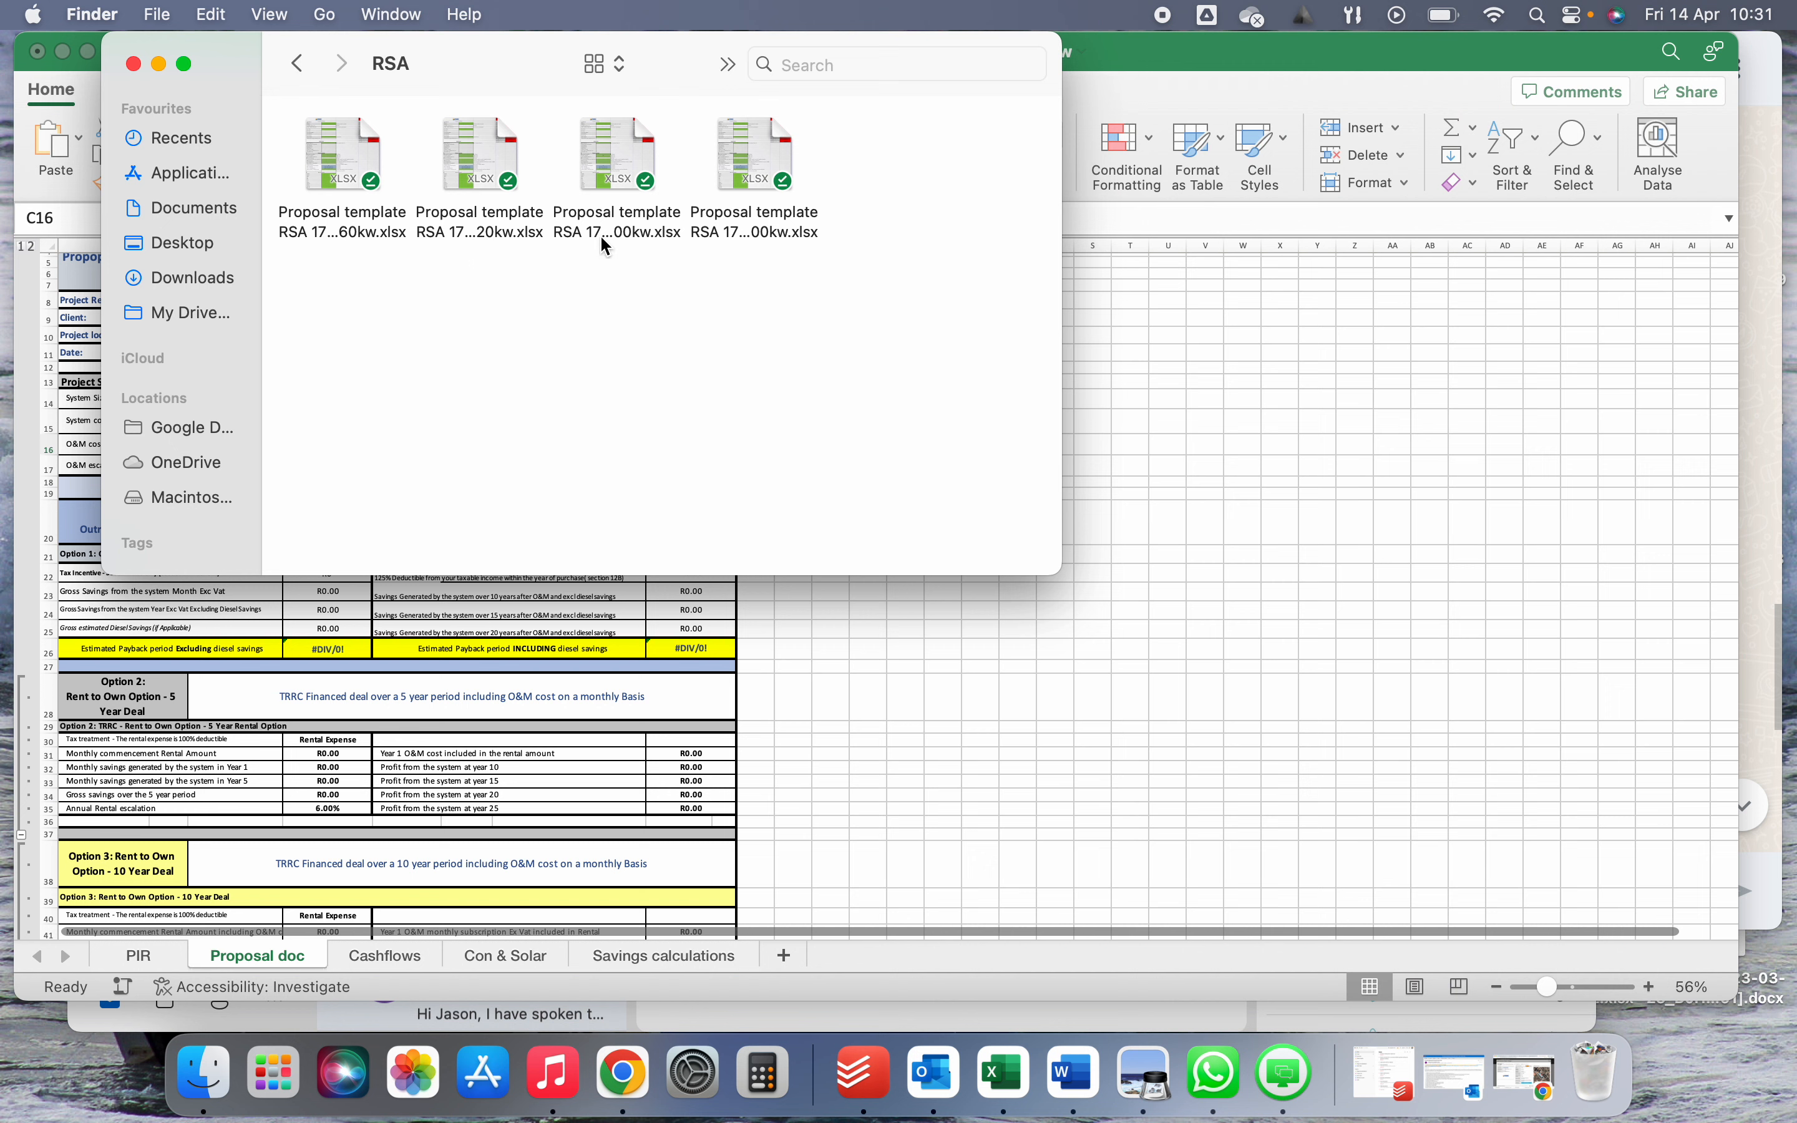
mouse_move(779, 247)
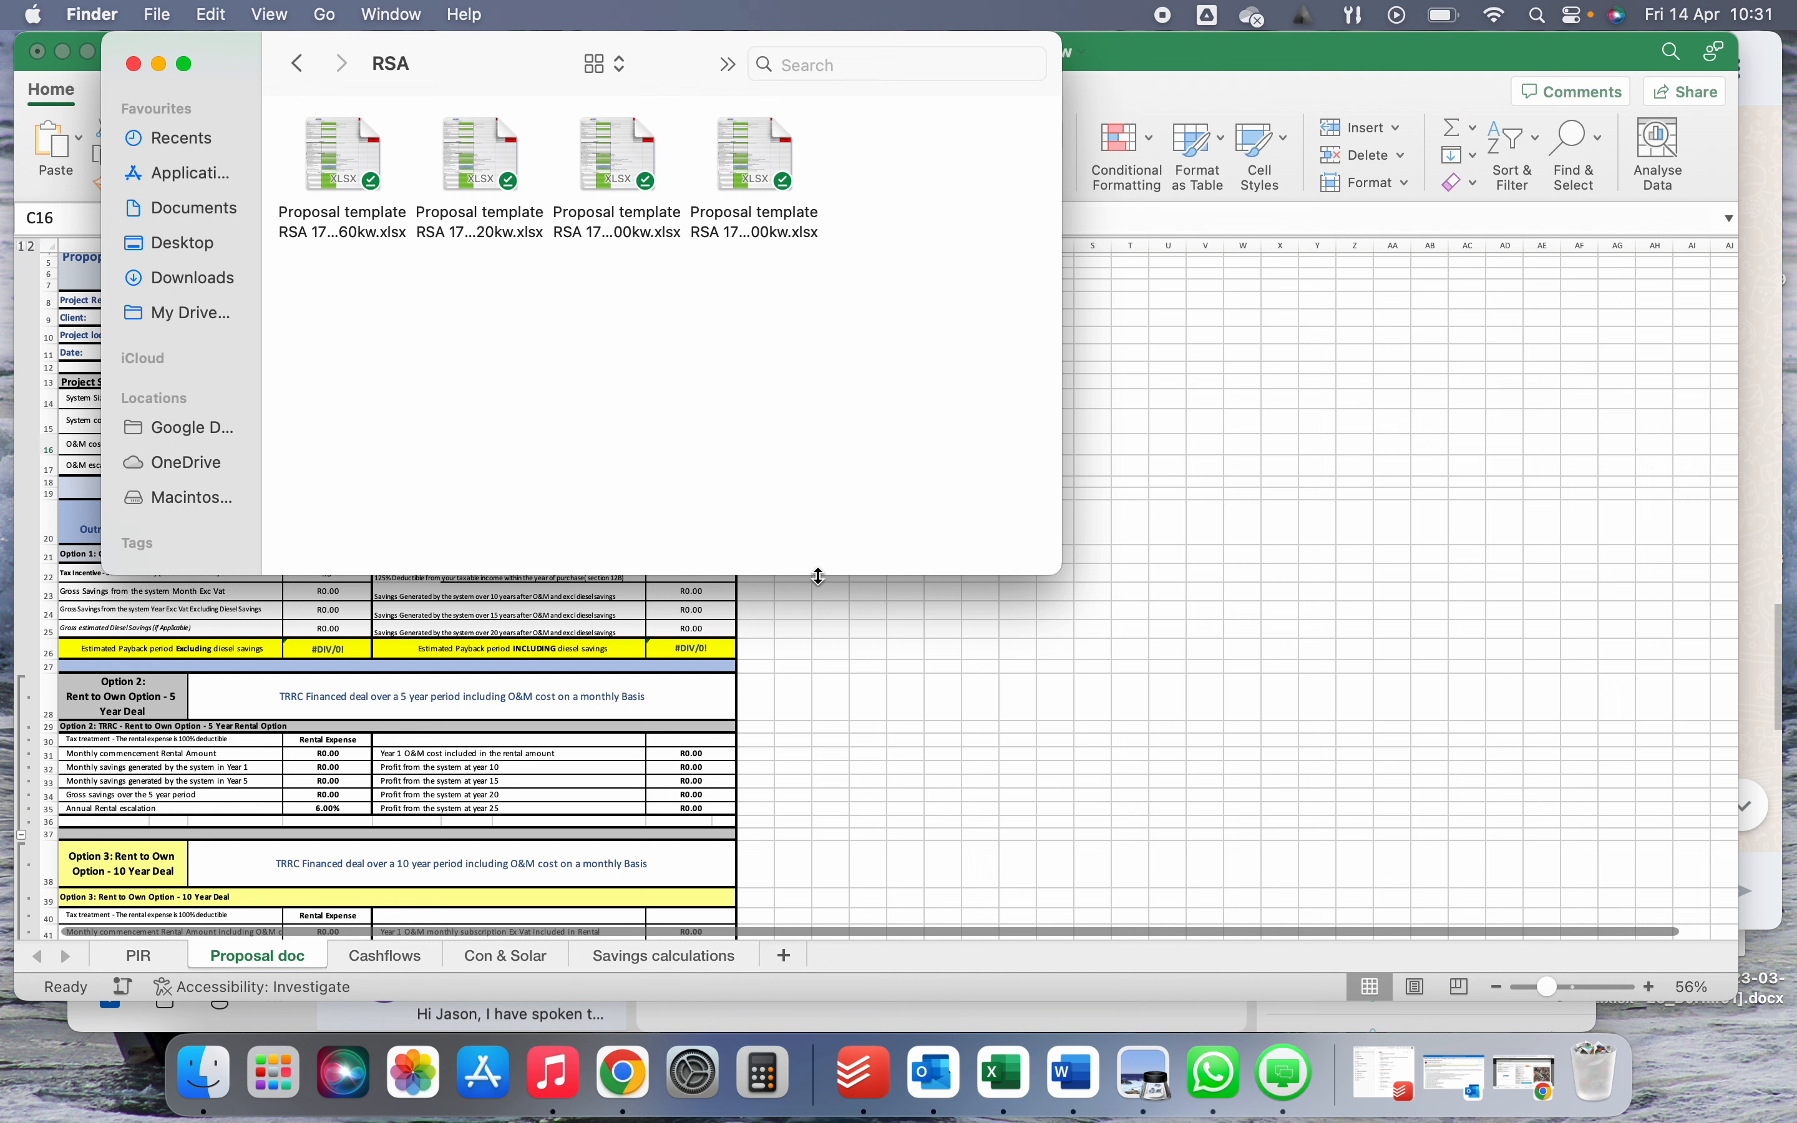
mouse_move(965, 510)
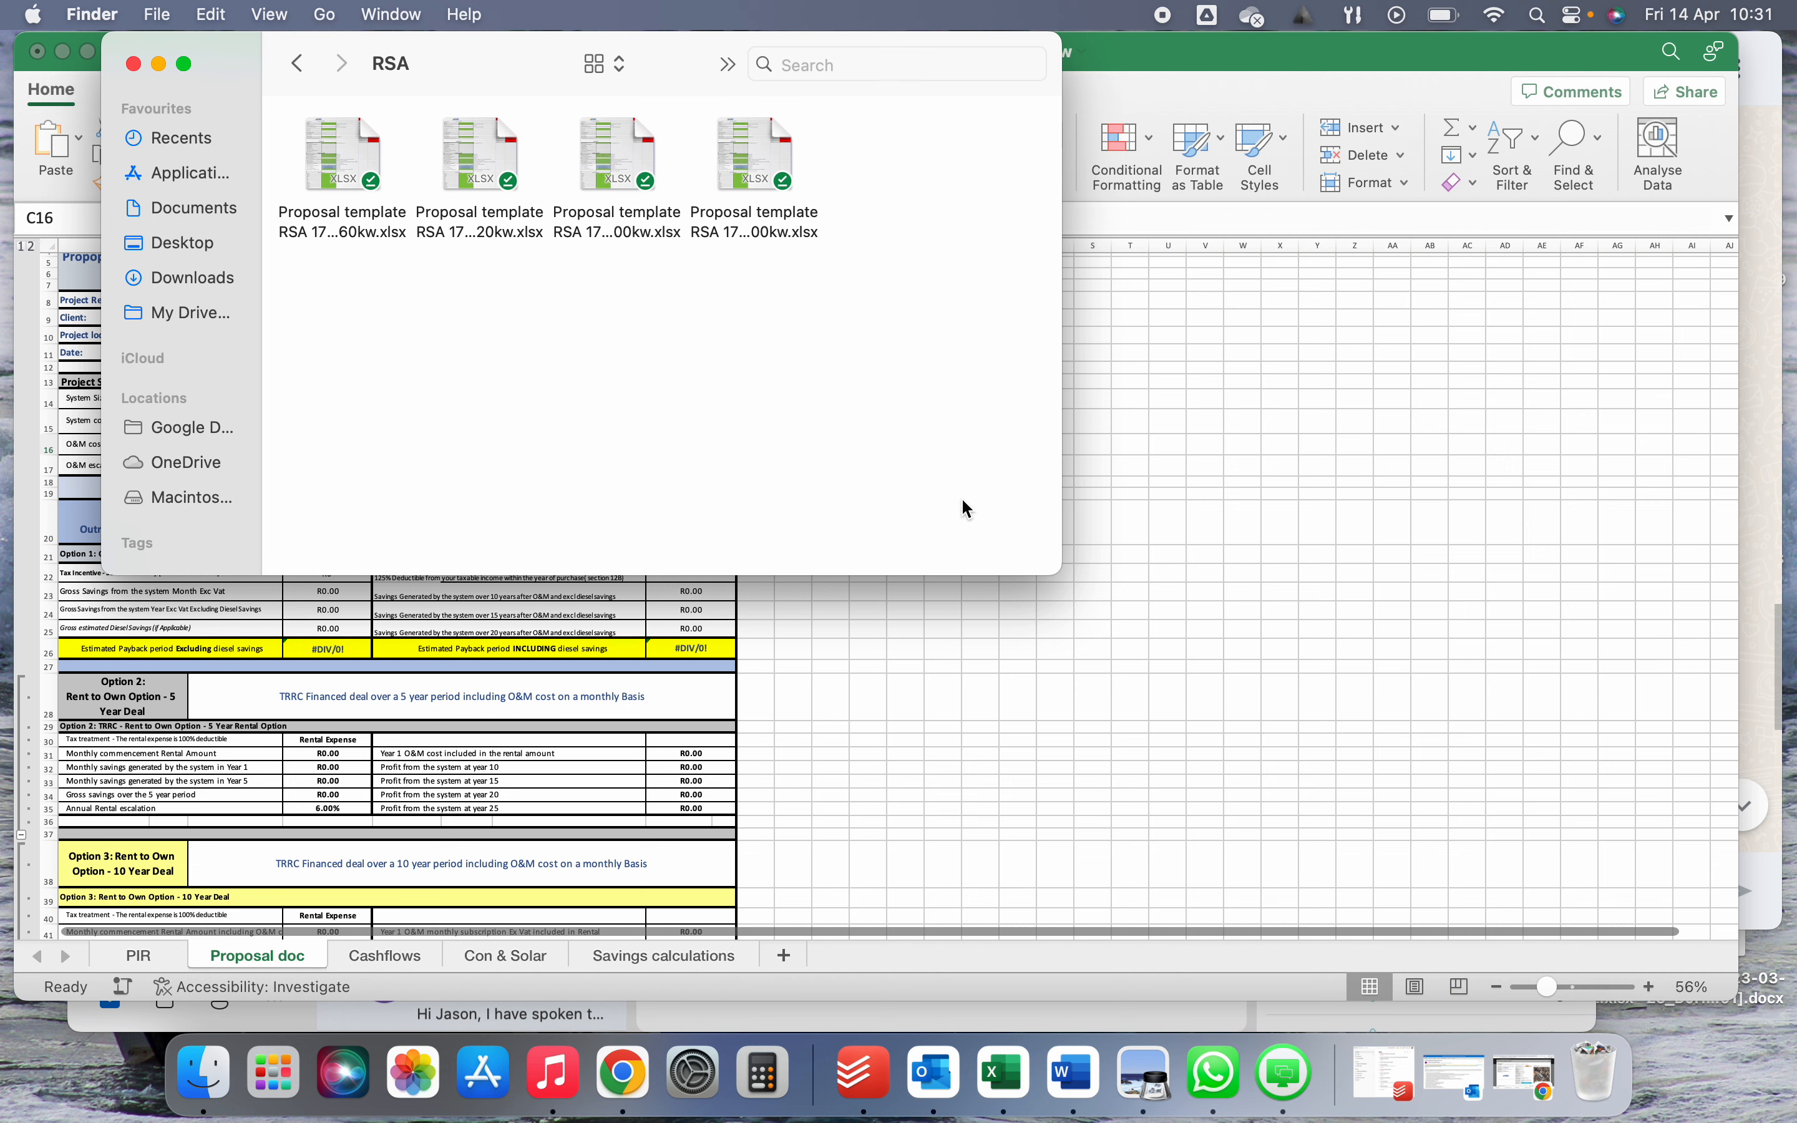
mouse_move(1052, 772)
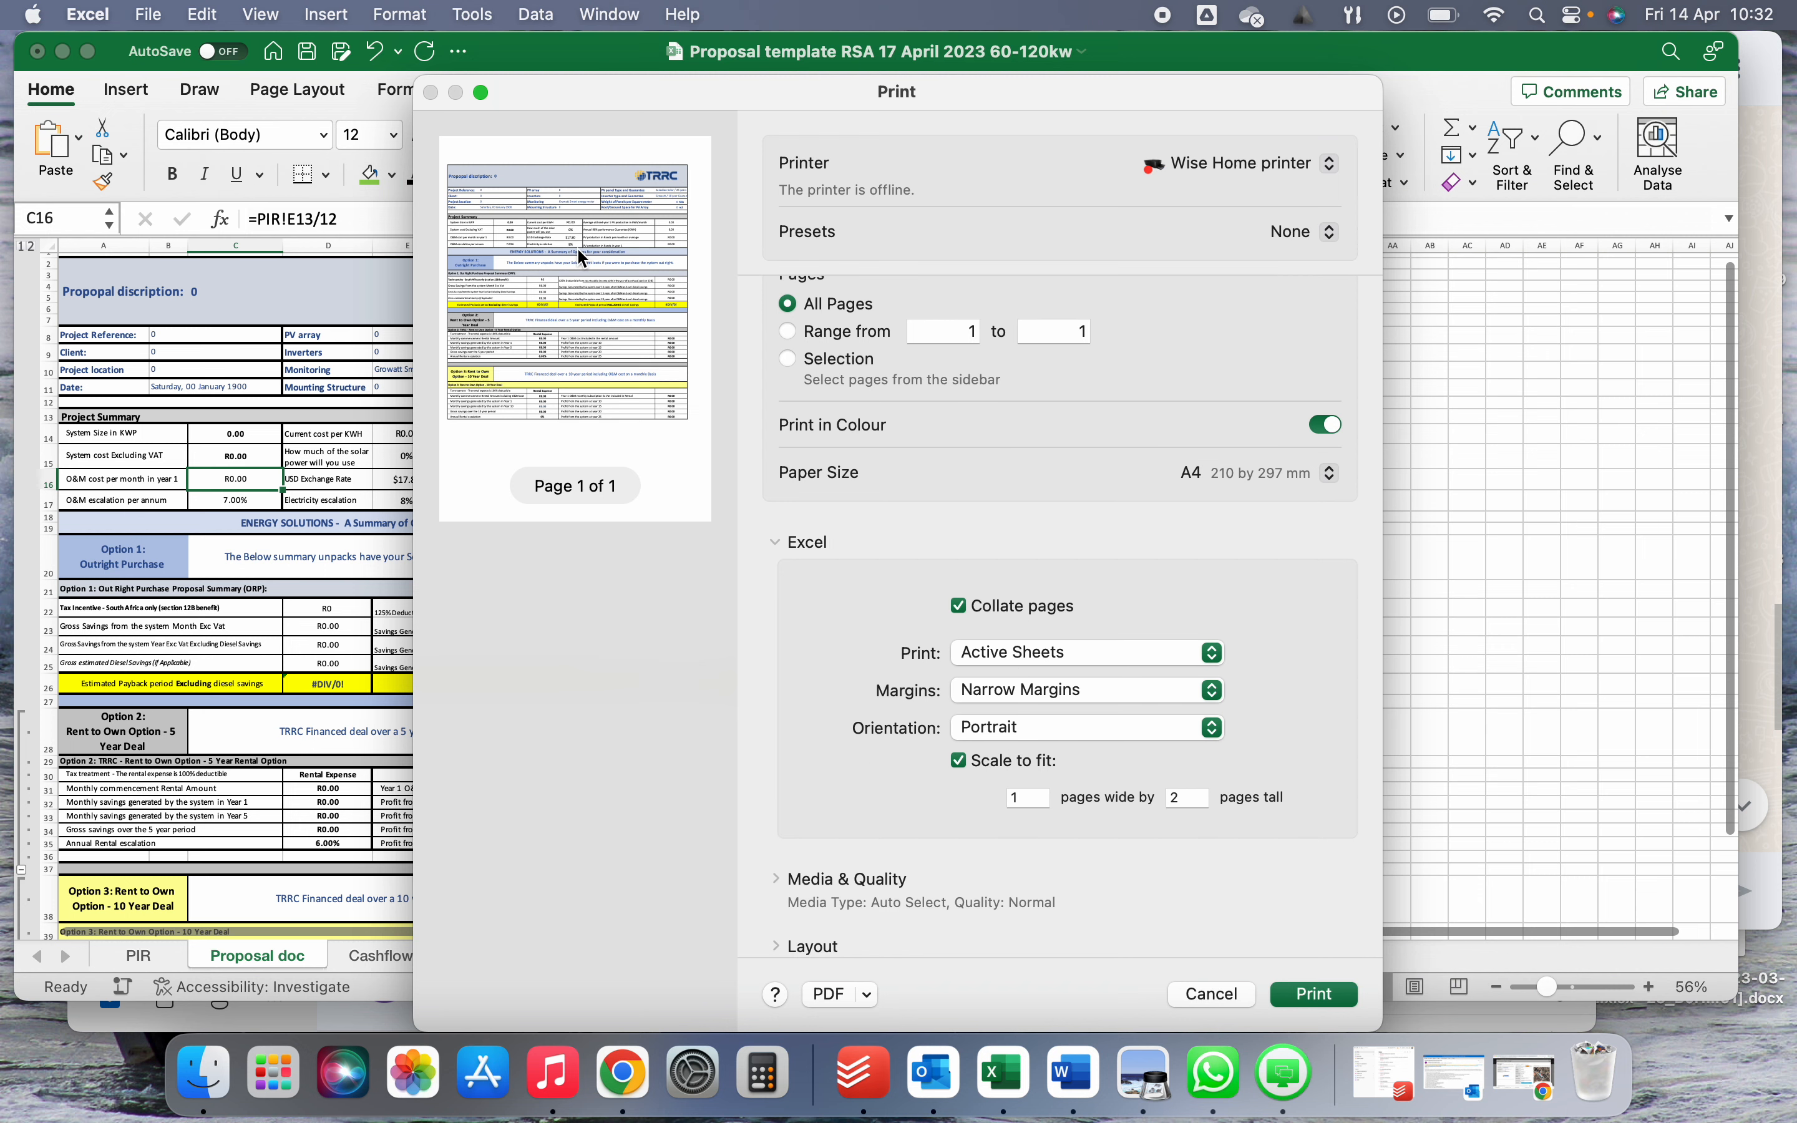
mouse_move(653, 441)
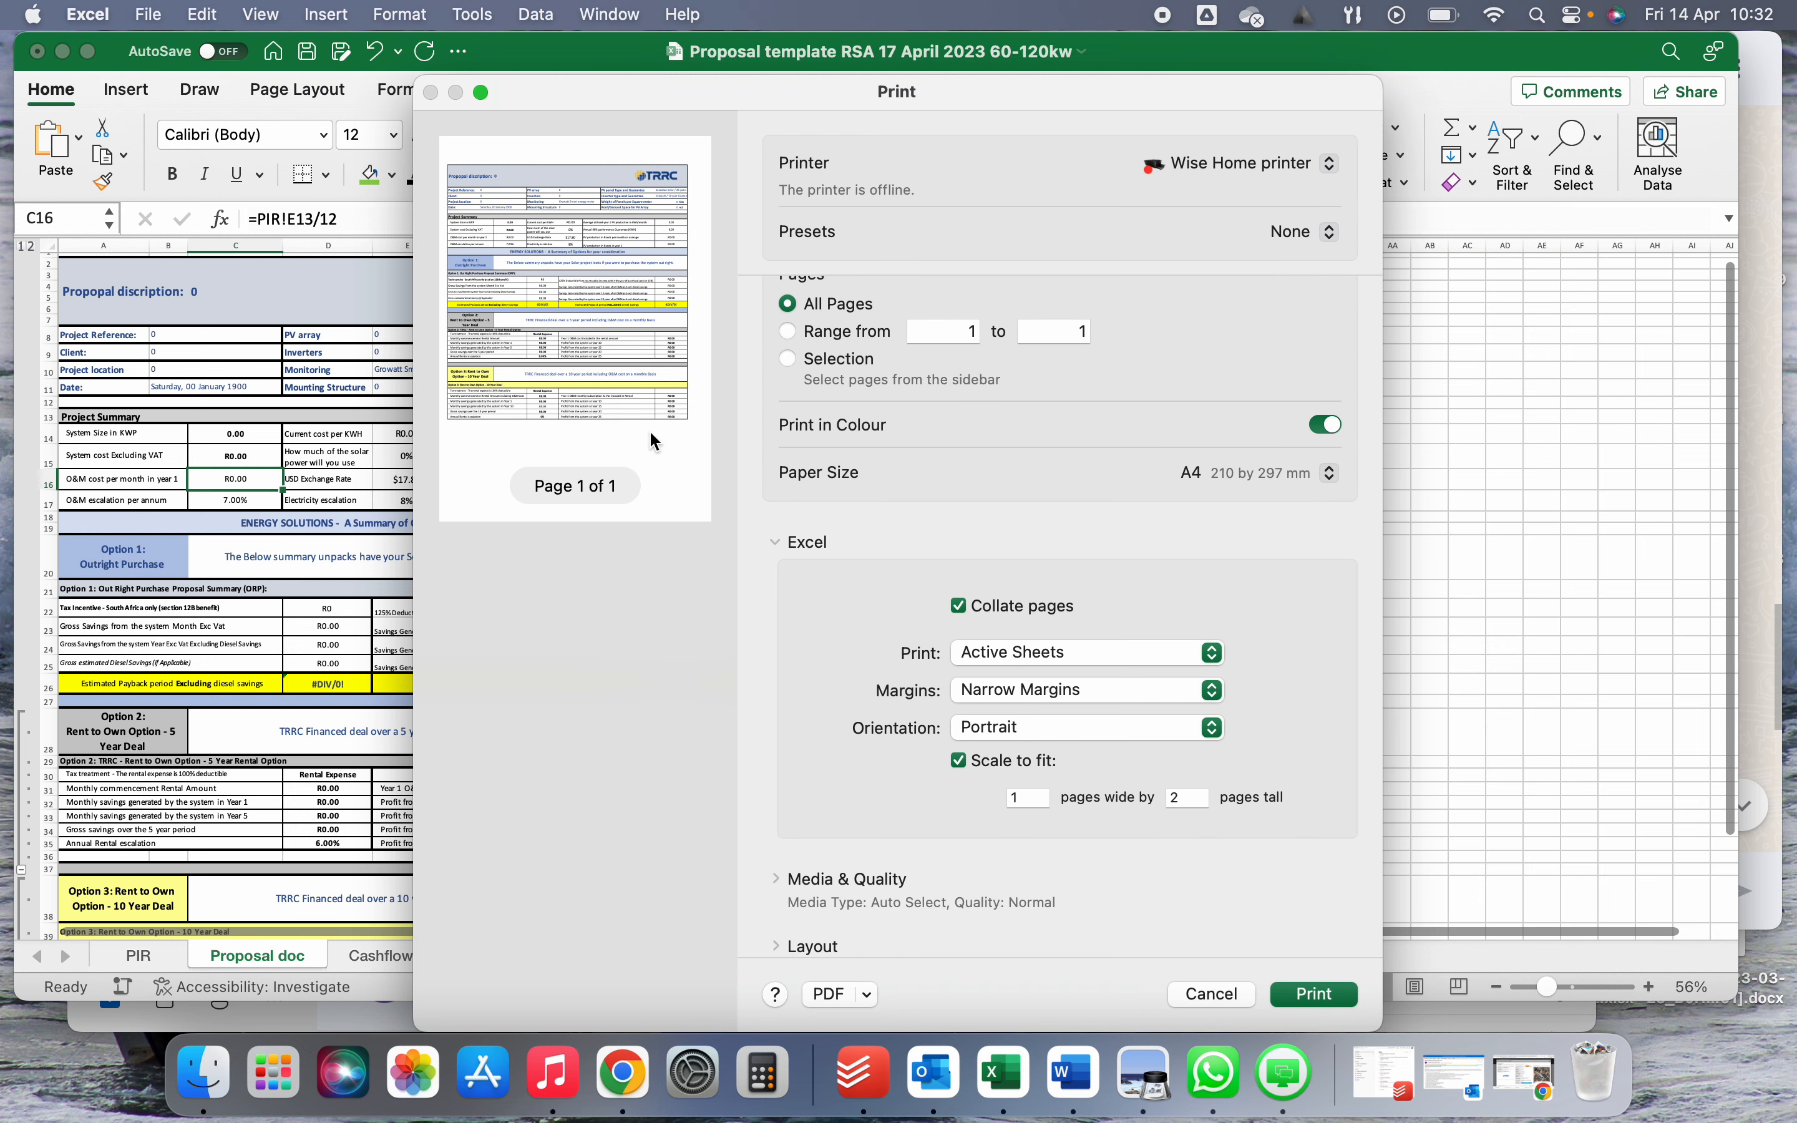
mouse_move(478, 467)
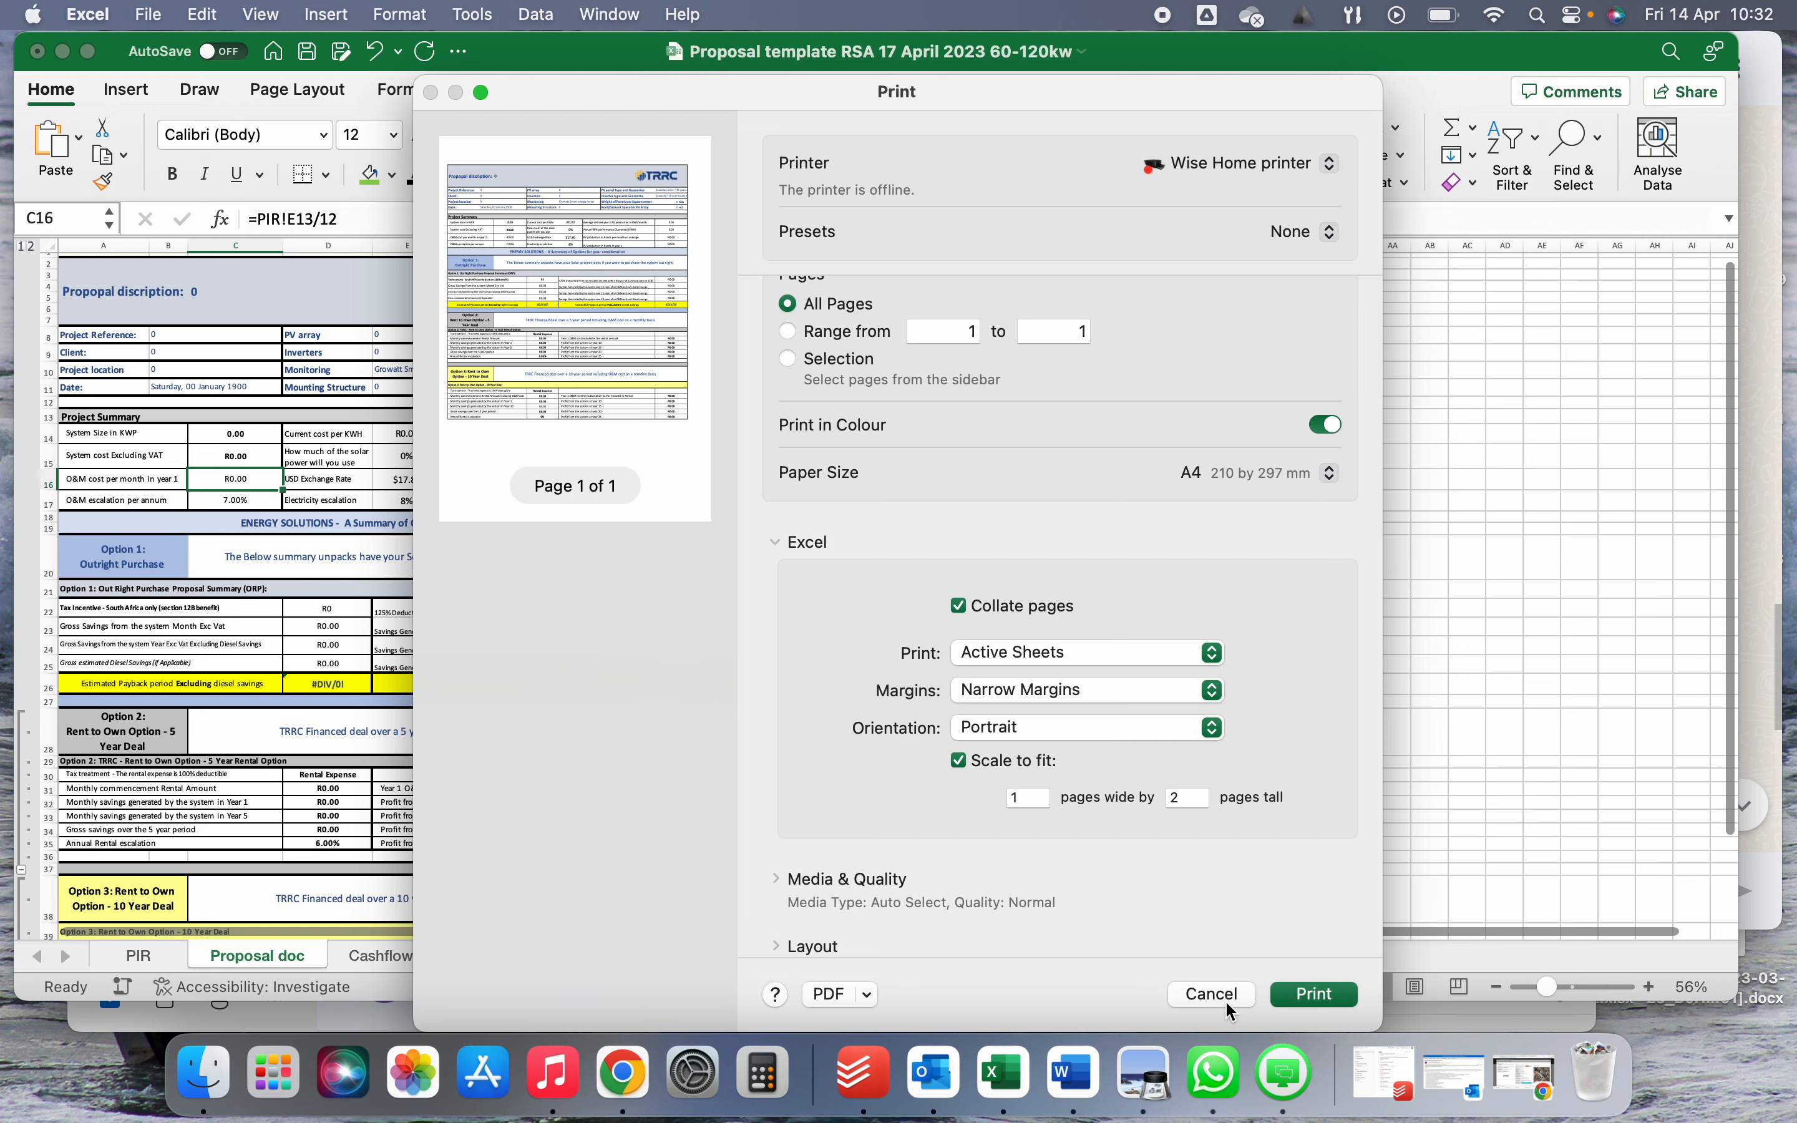
- Cancel the fit-to-page Print dialog, leaving the Cashflows sheet showing
click(1210, 994)
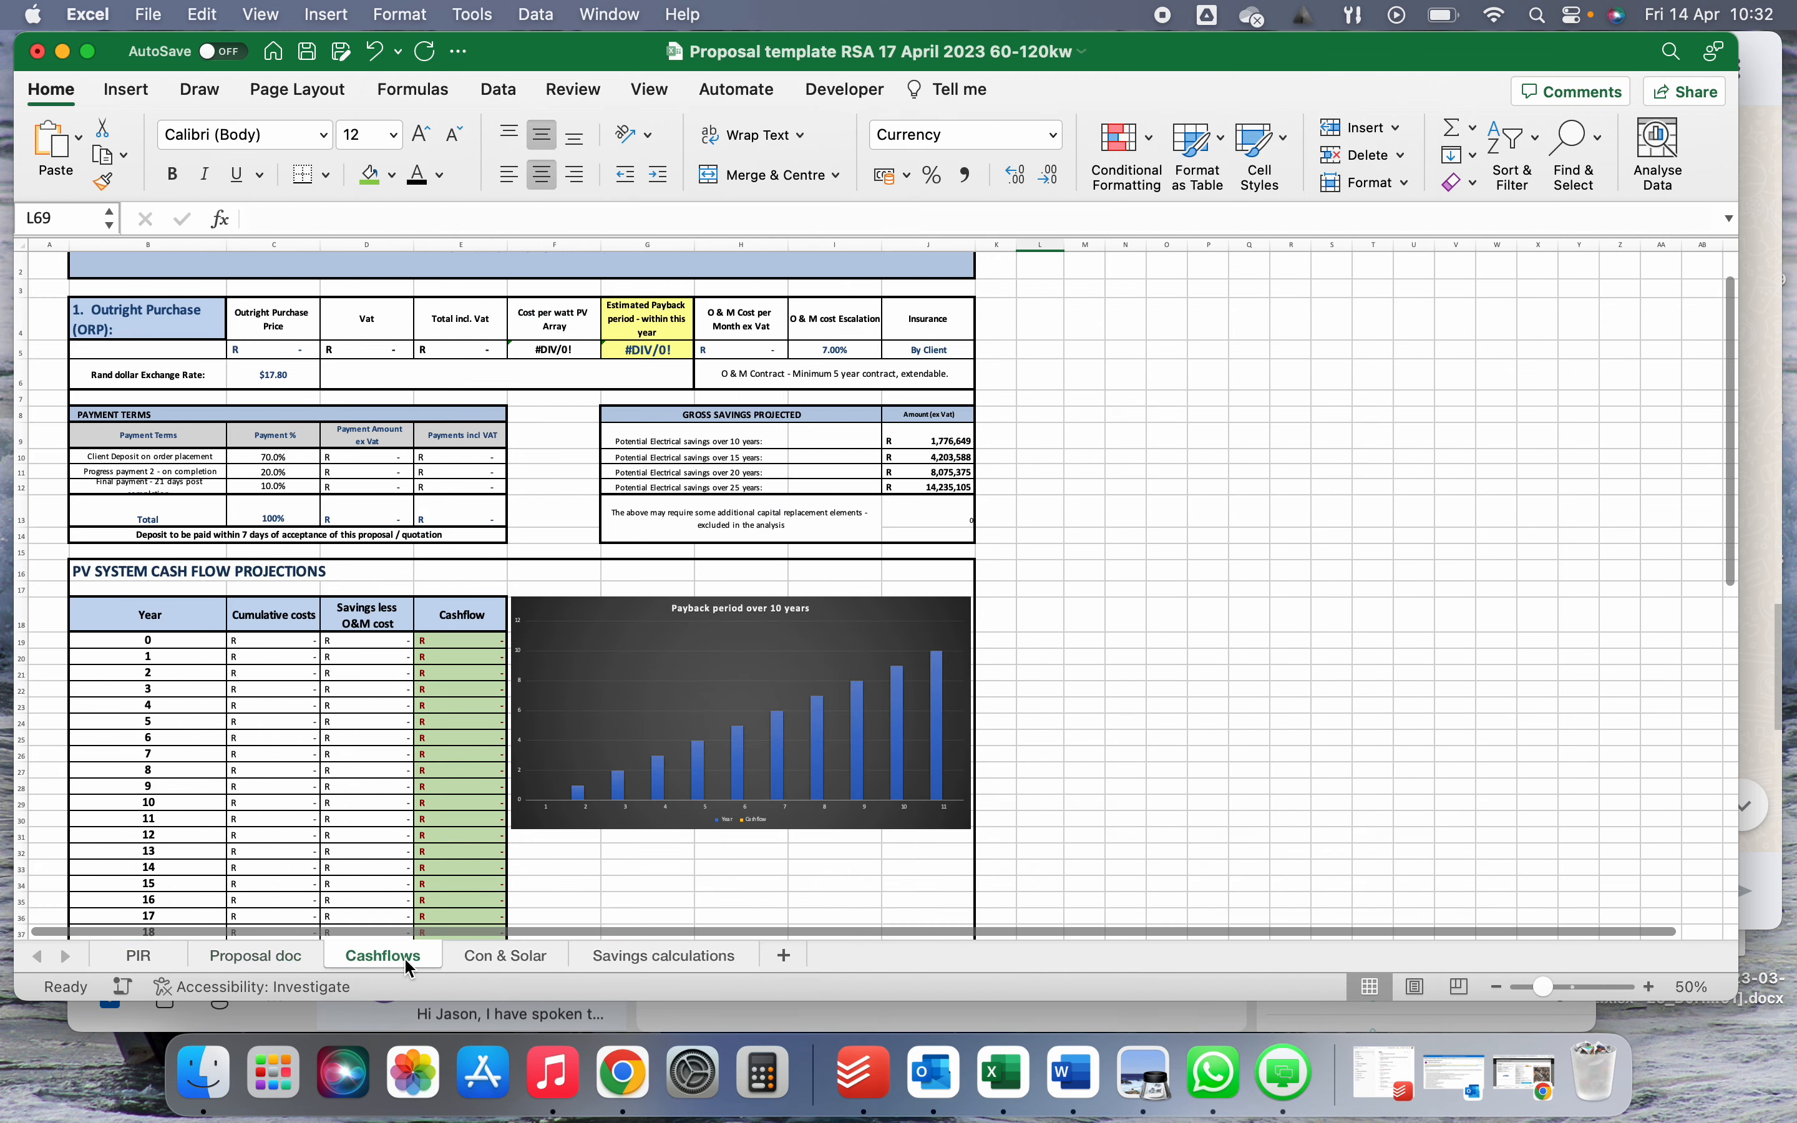
key(cmd+p)
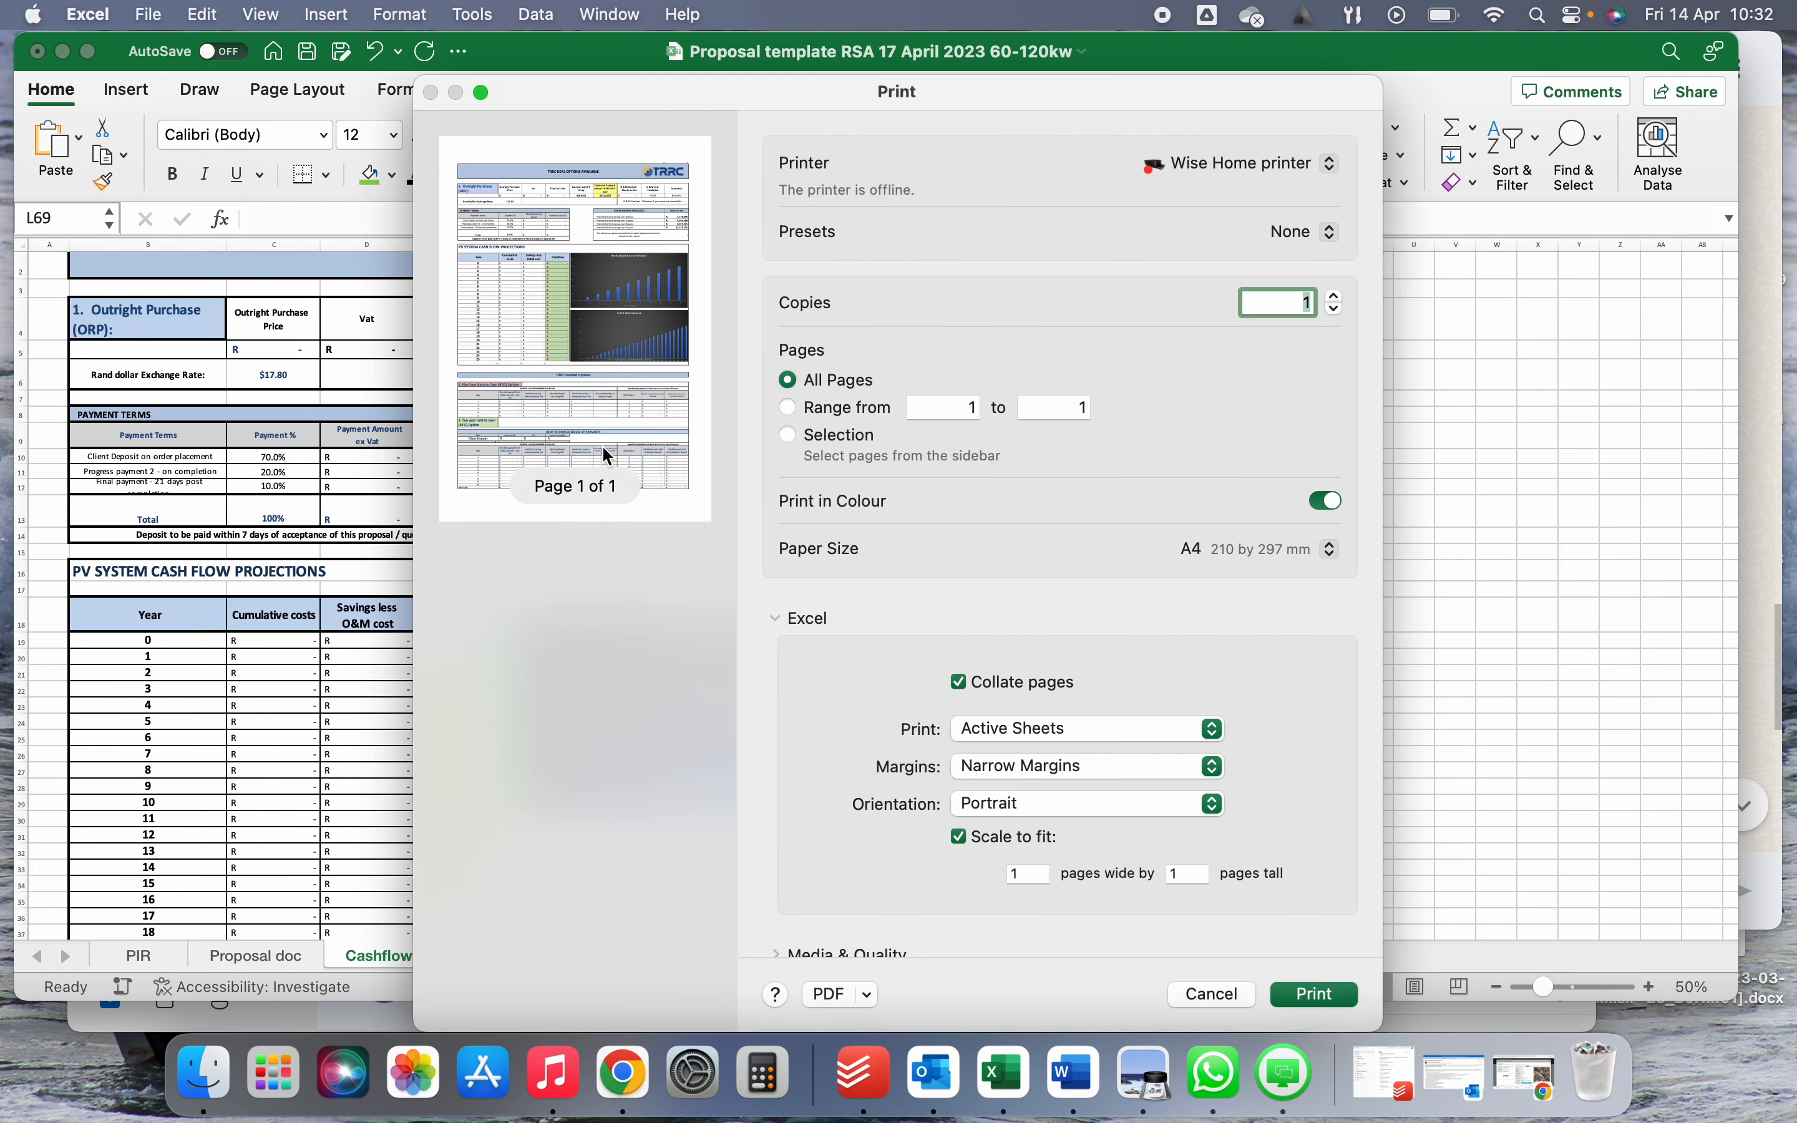
mouse_move(577, 226)
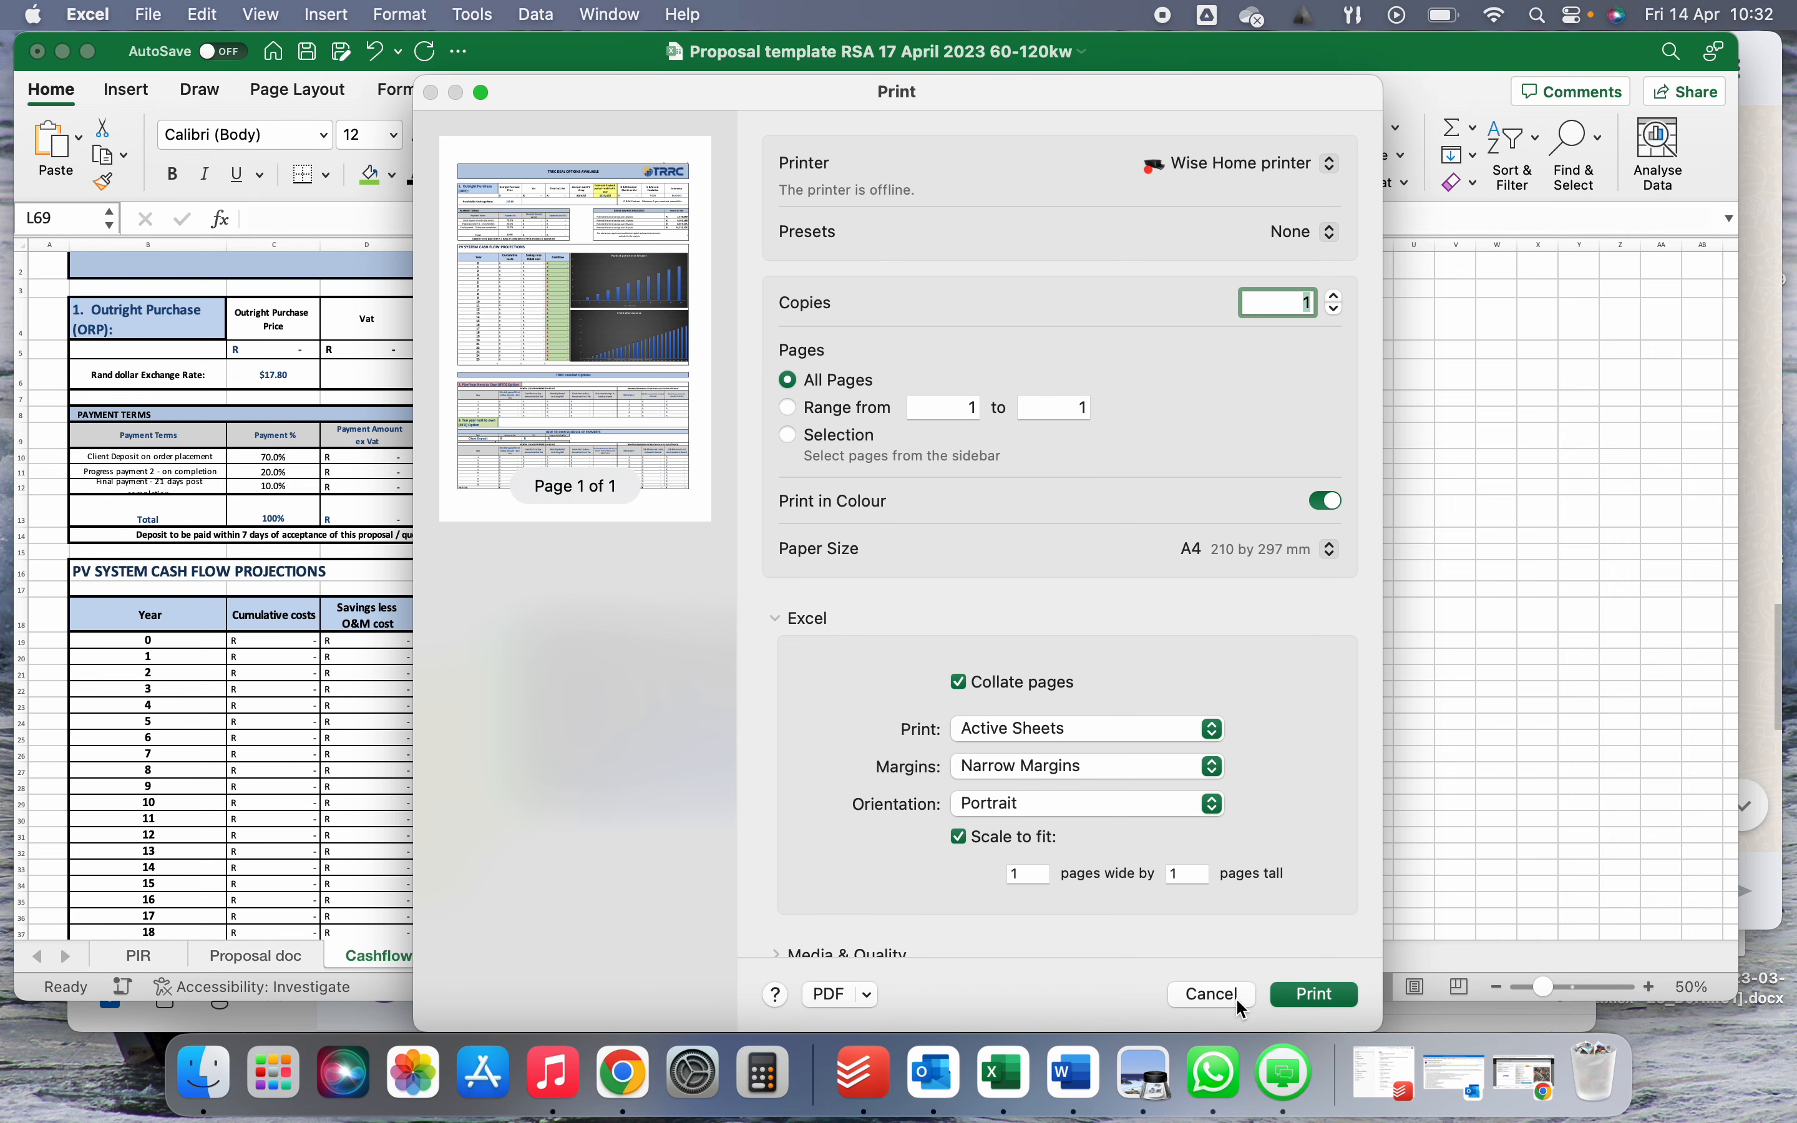
click(1209, 994)
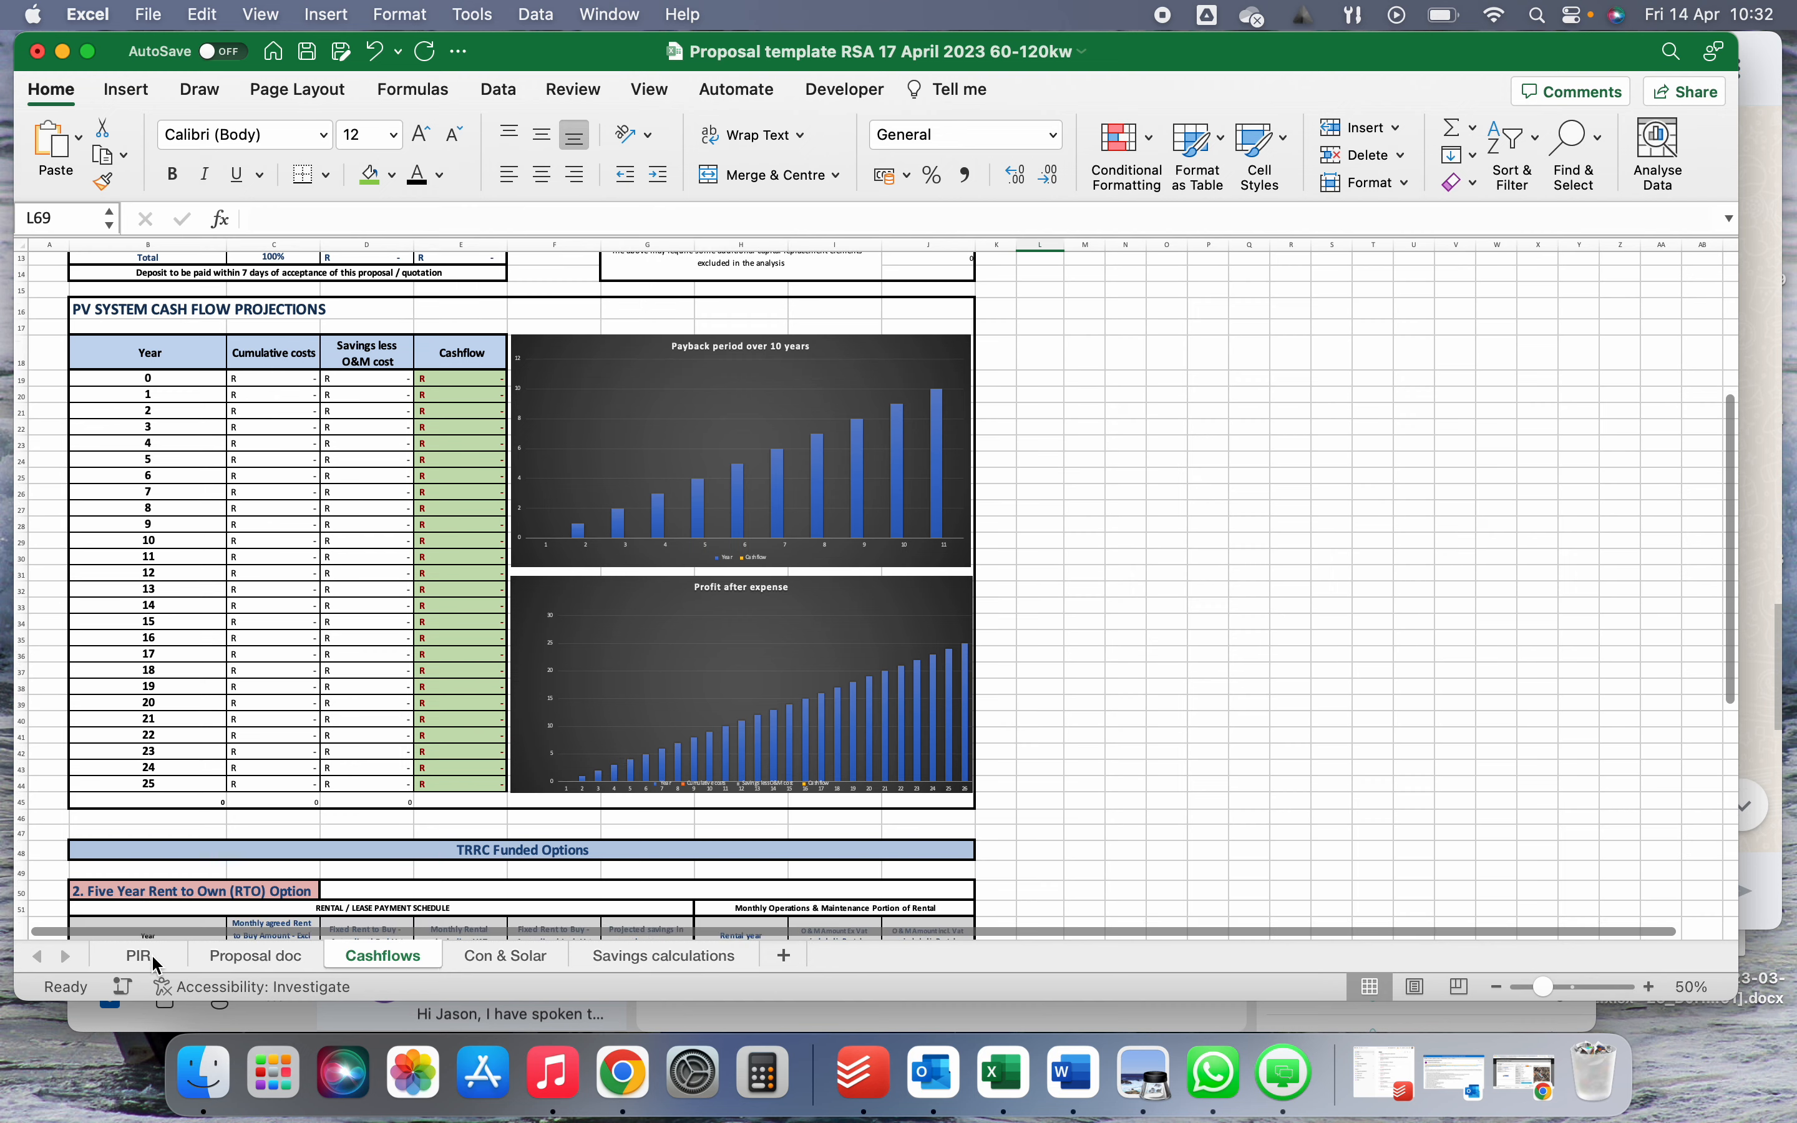
- Review the PIR sheet's initiation details and January–December consumption figures
click(137, 956)
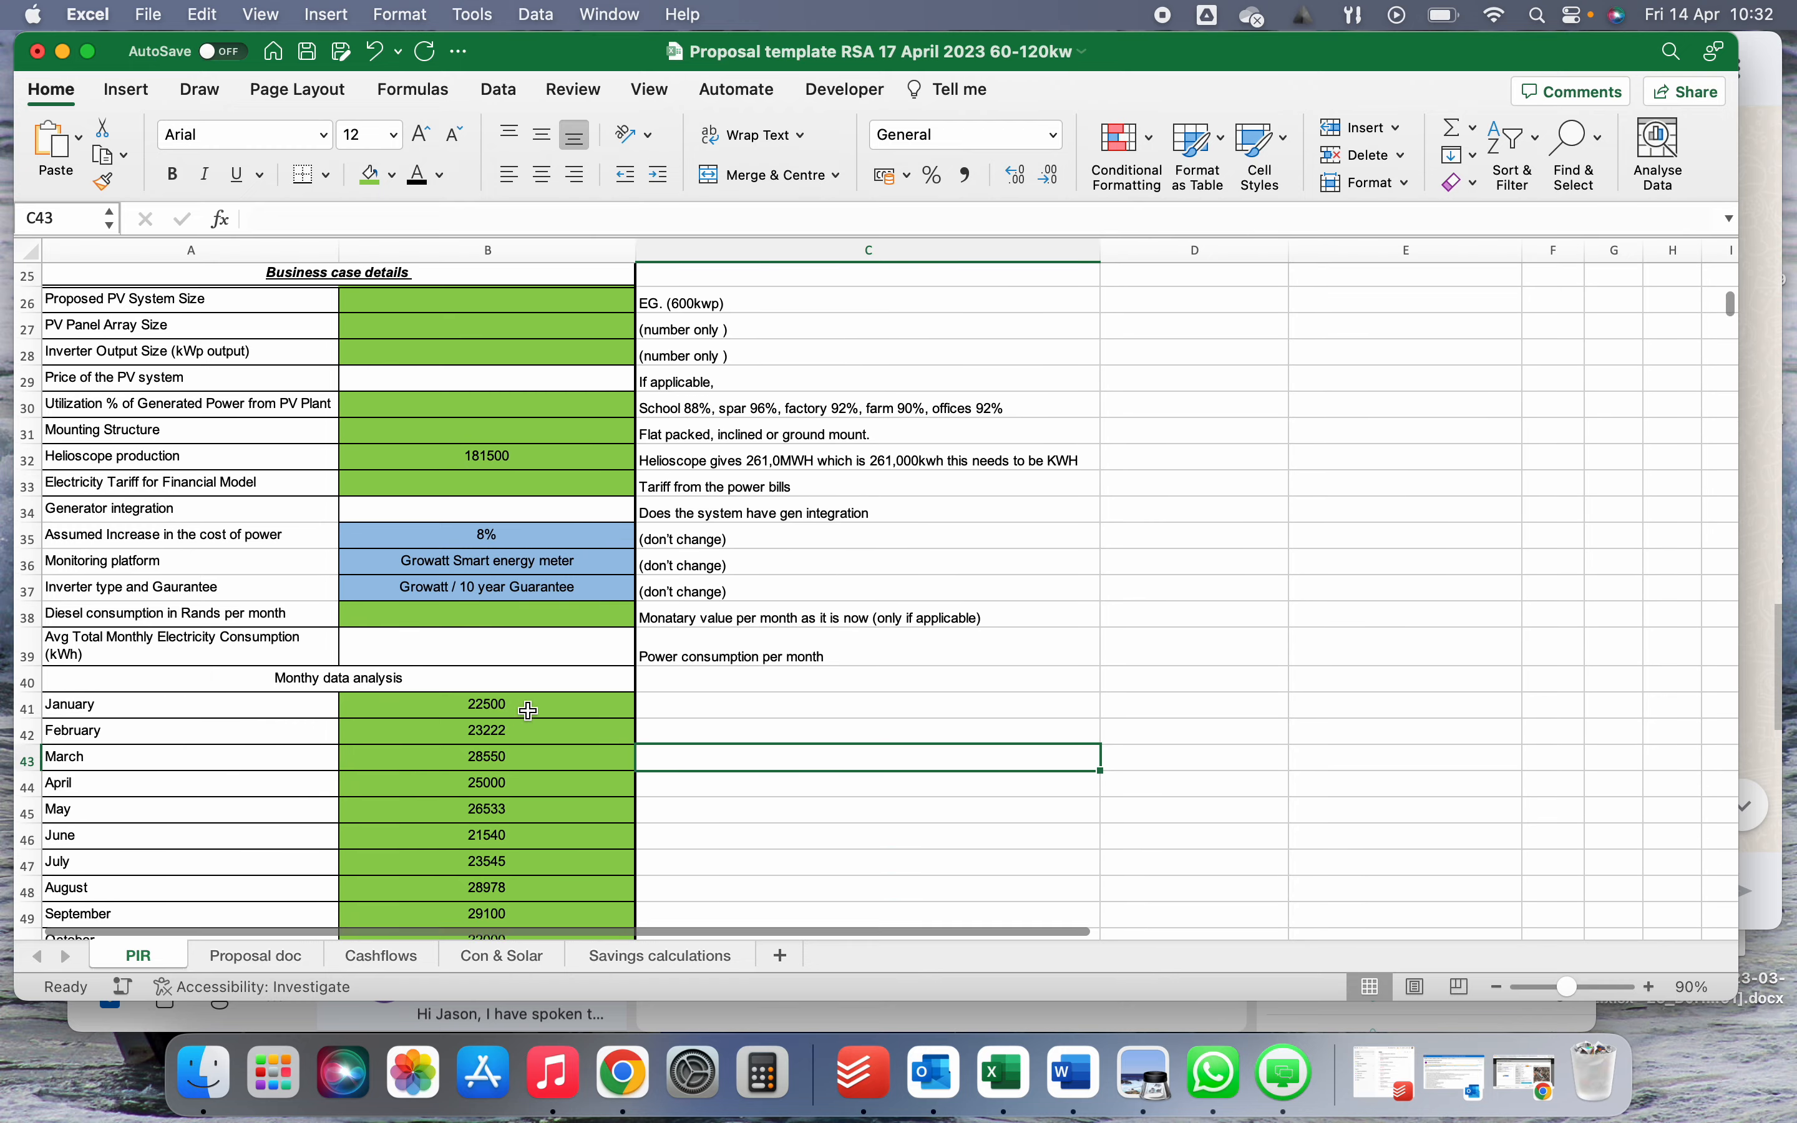
scroll(down, 3)
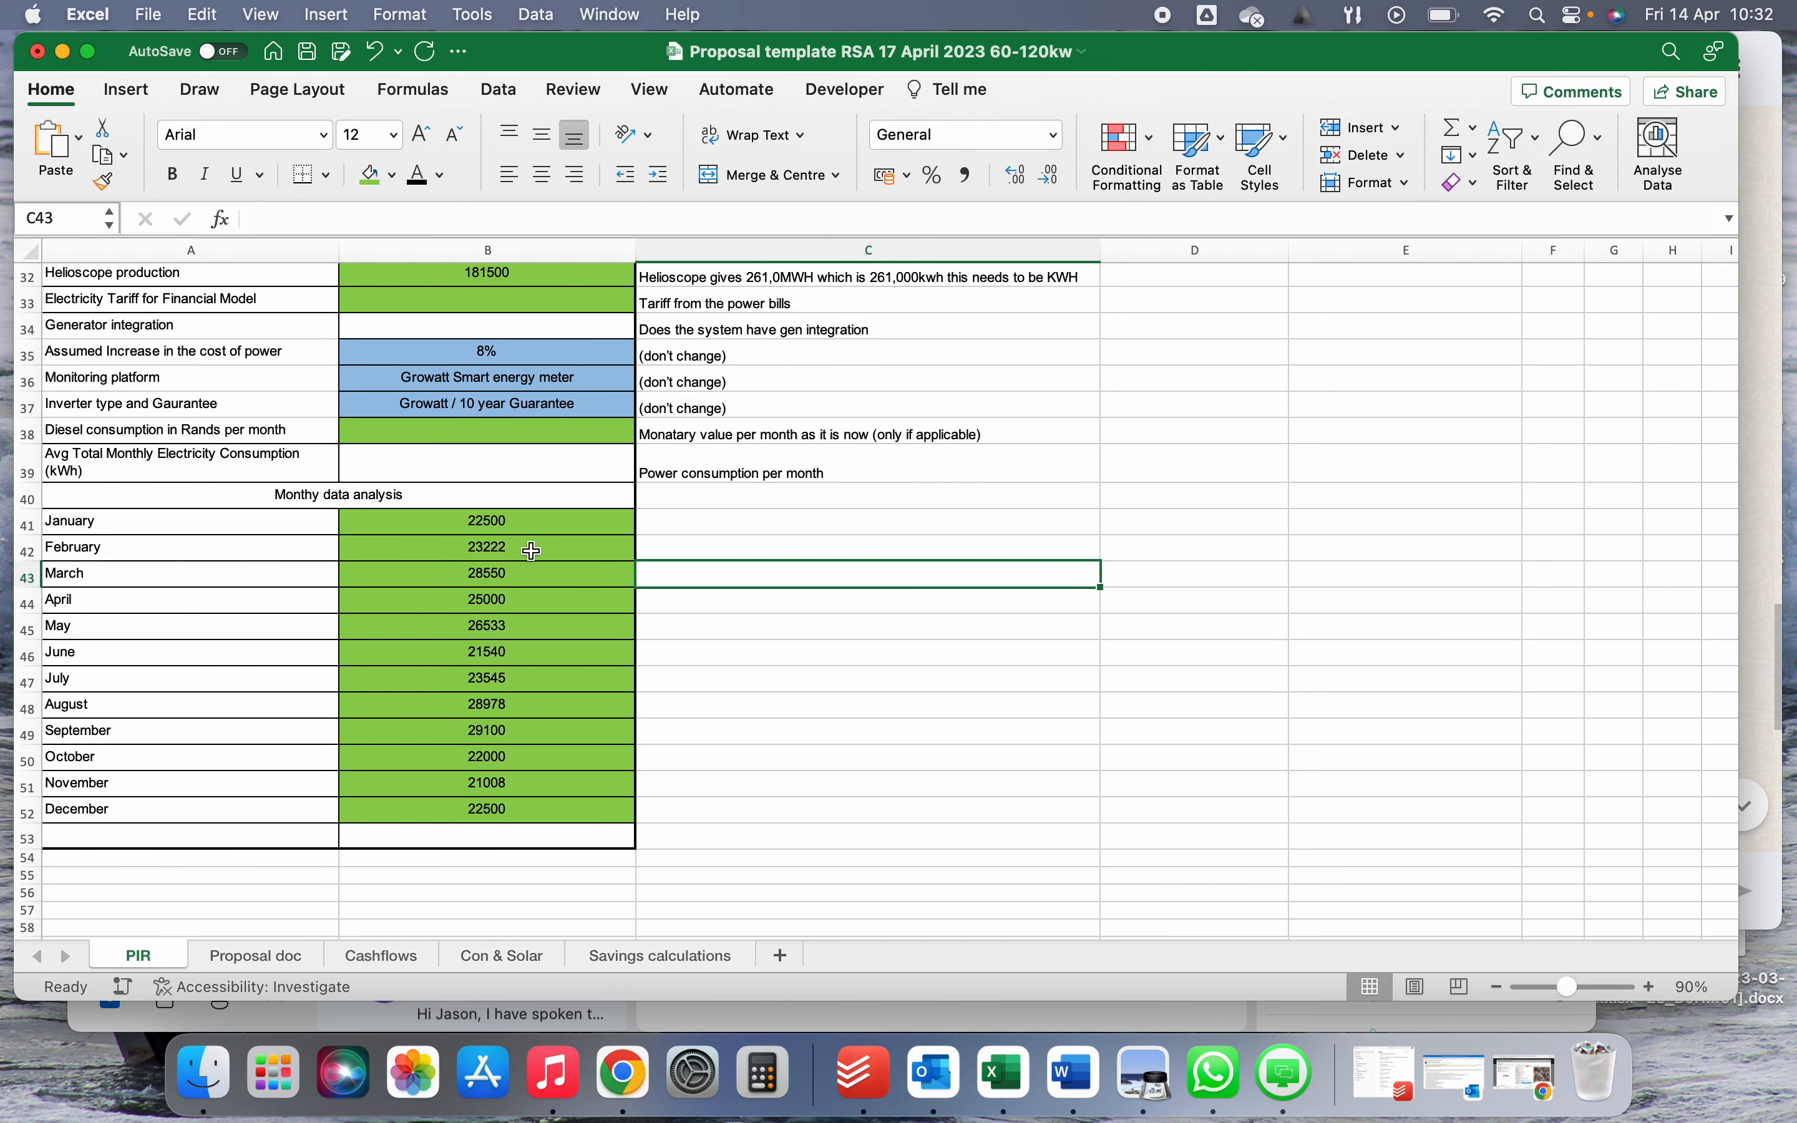
mouse_move(554, 502)
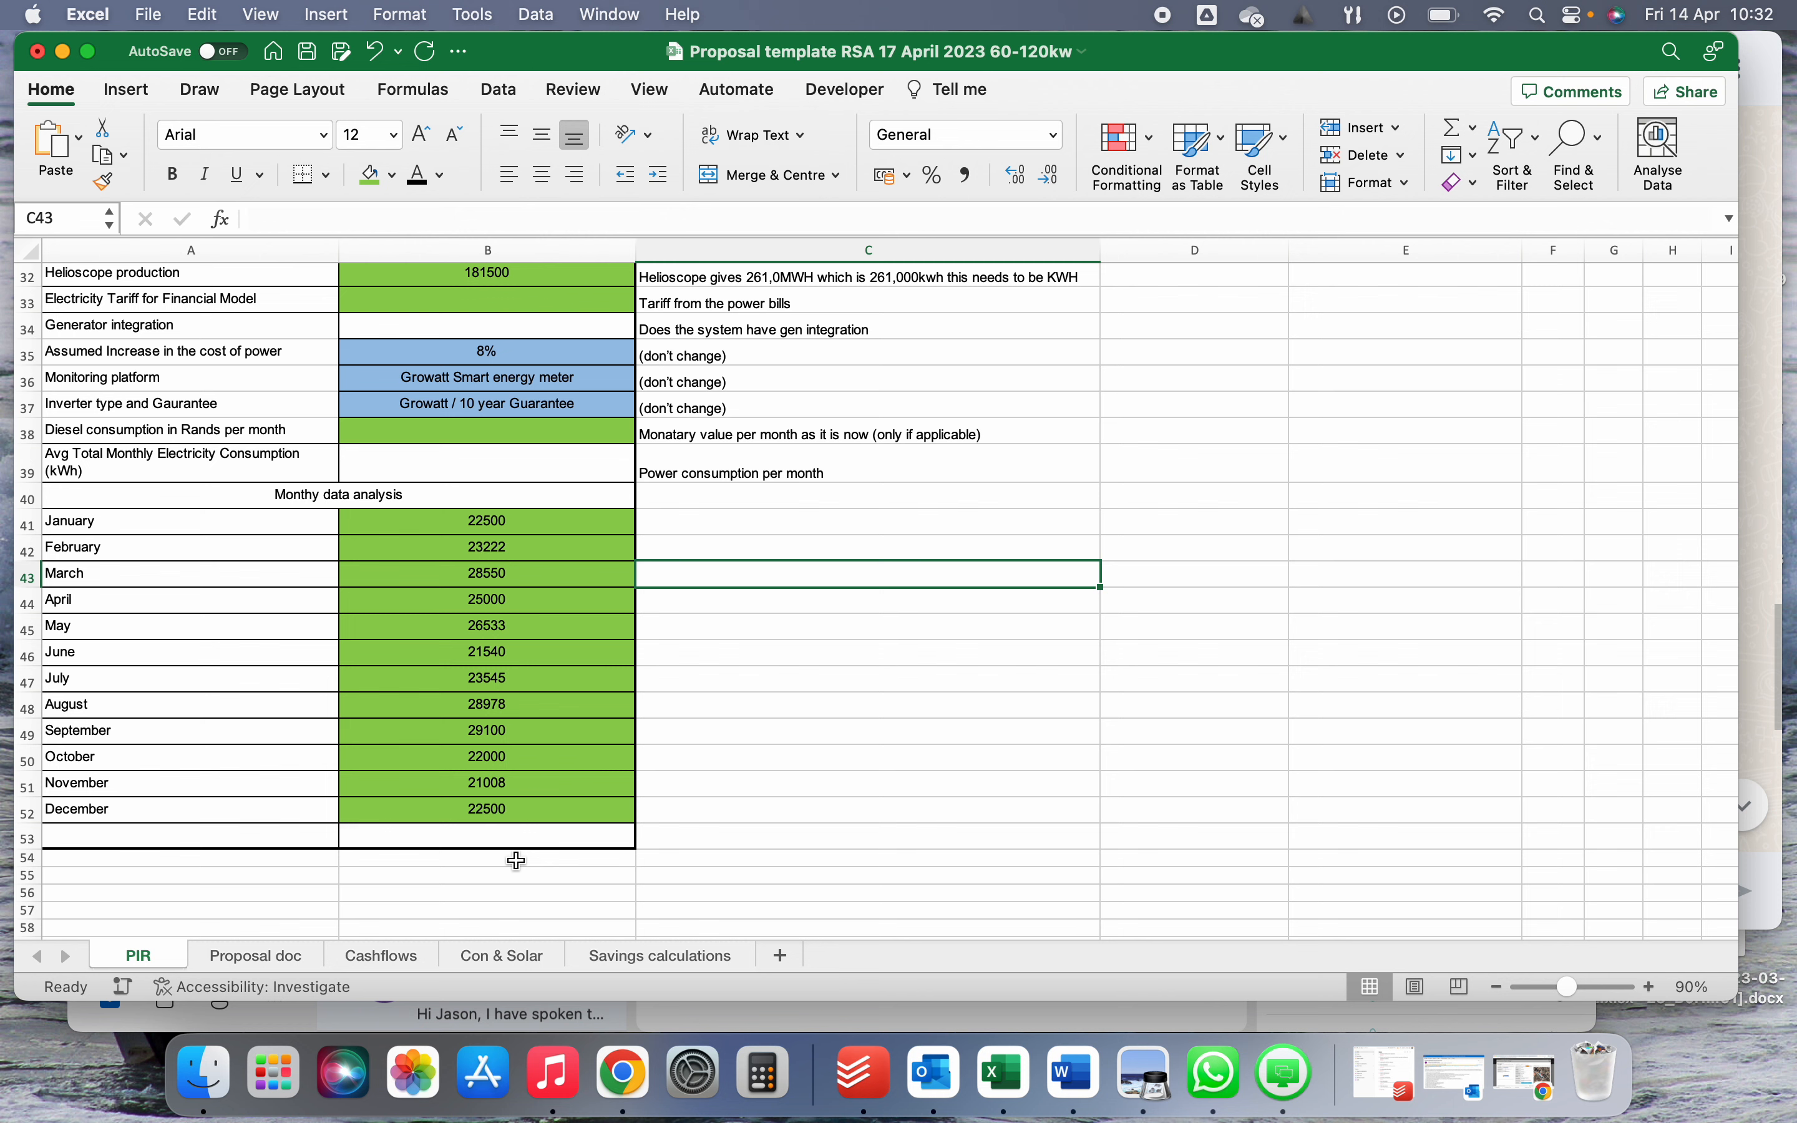
mouse_move(583, 518)
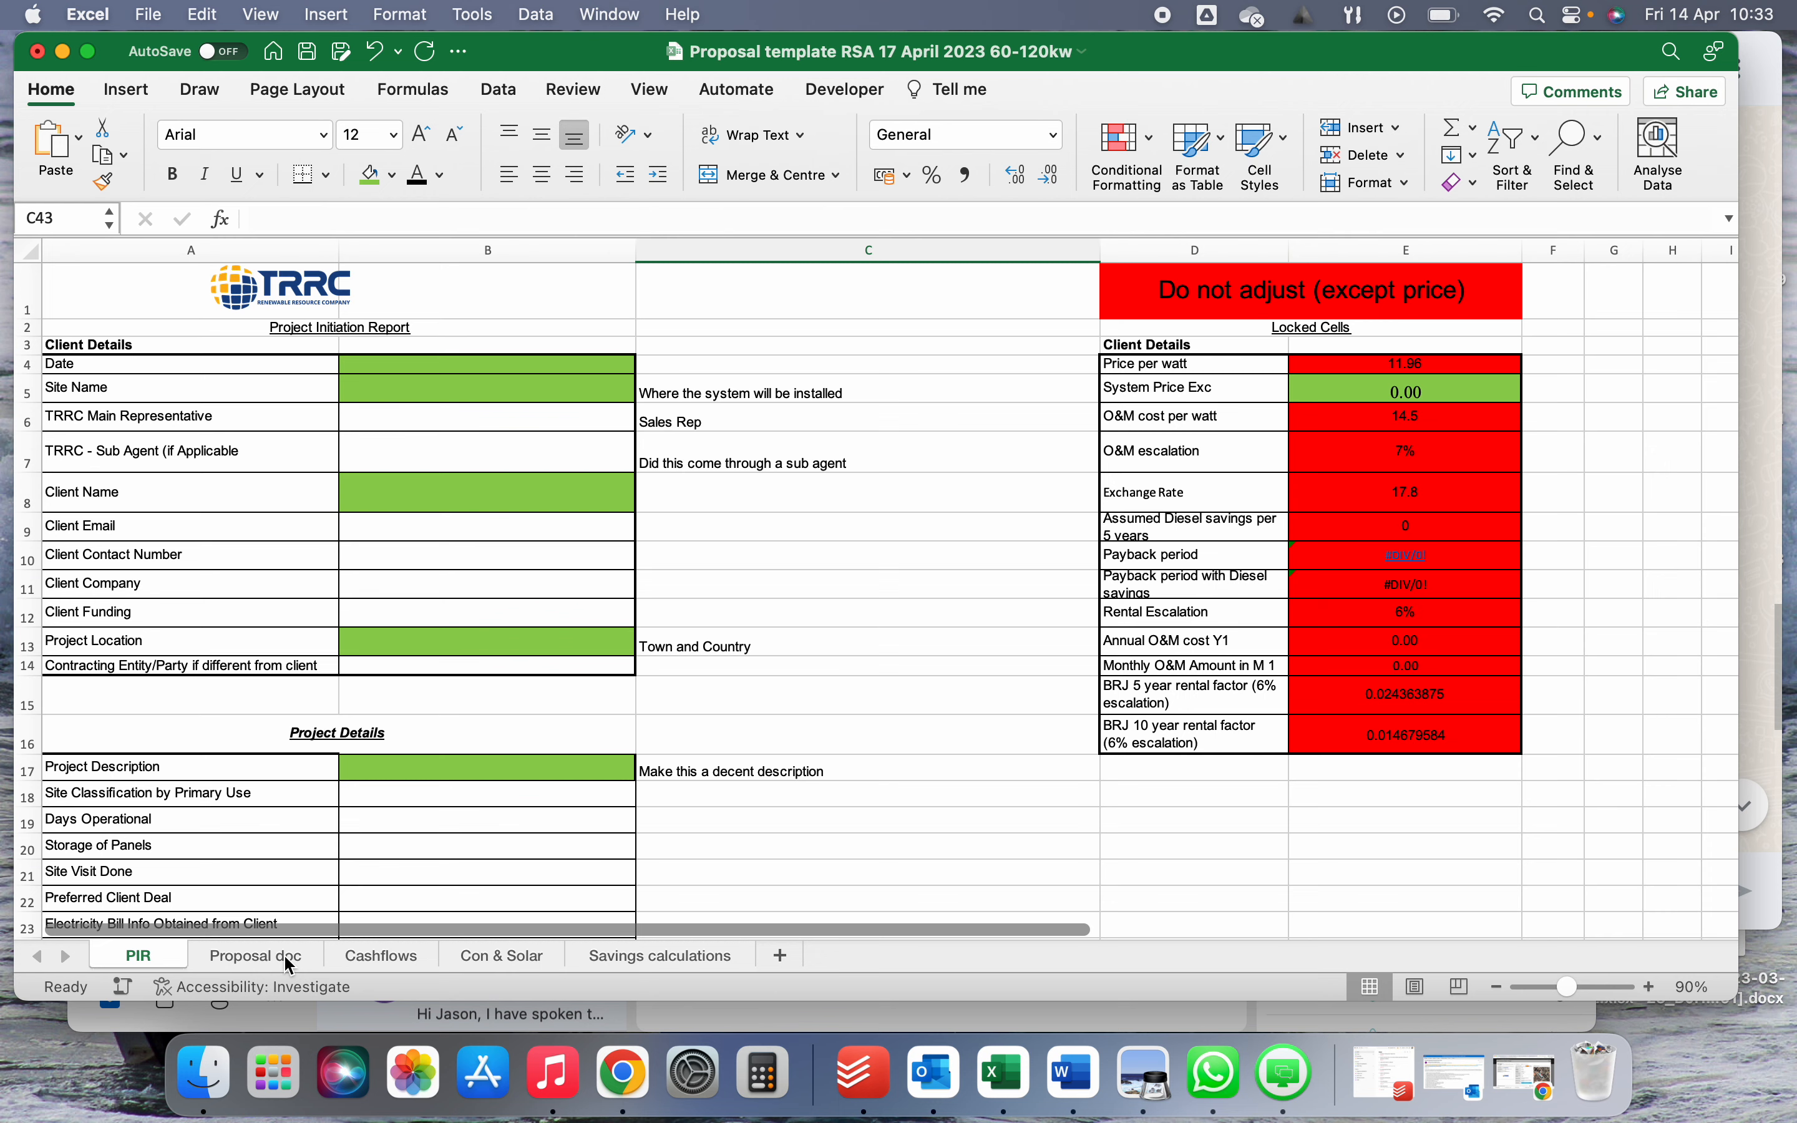
- Review the Proposal doc sheet's purchase and rent-to-own option summaries
click(257, 955)
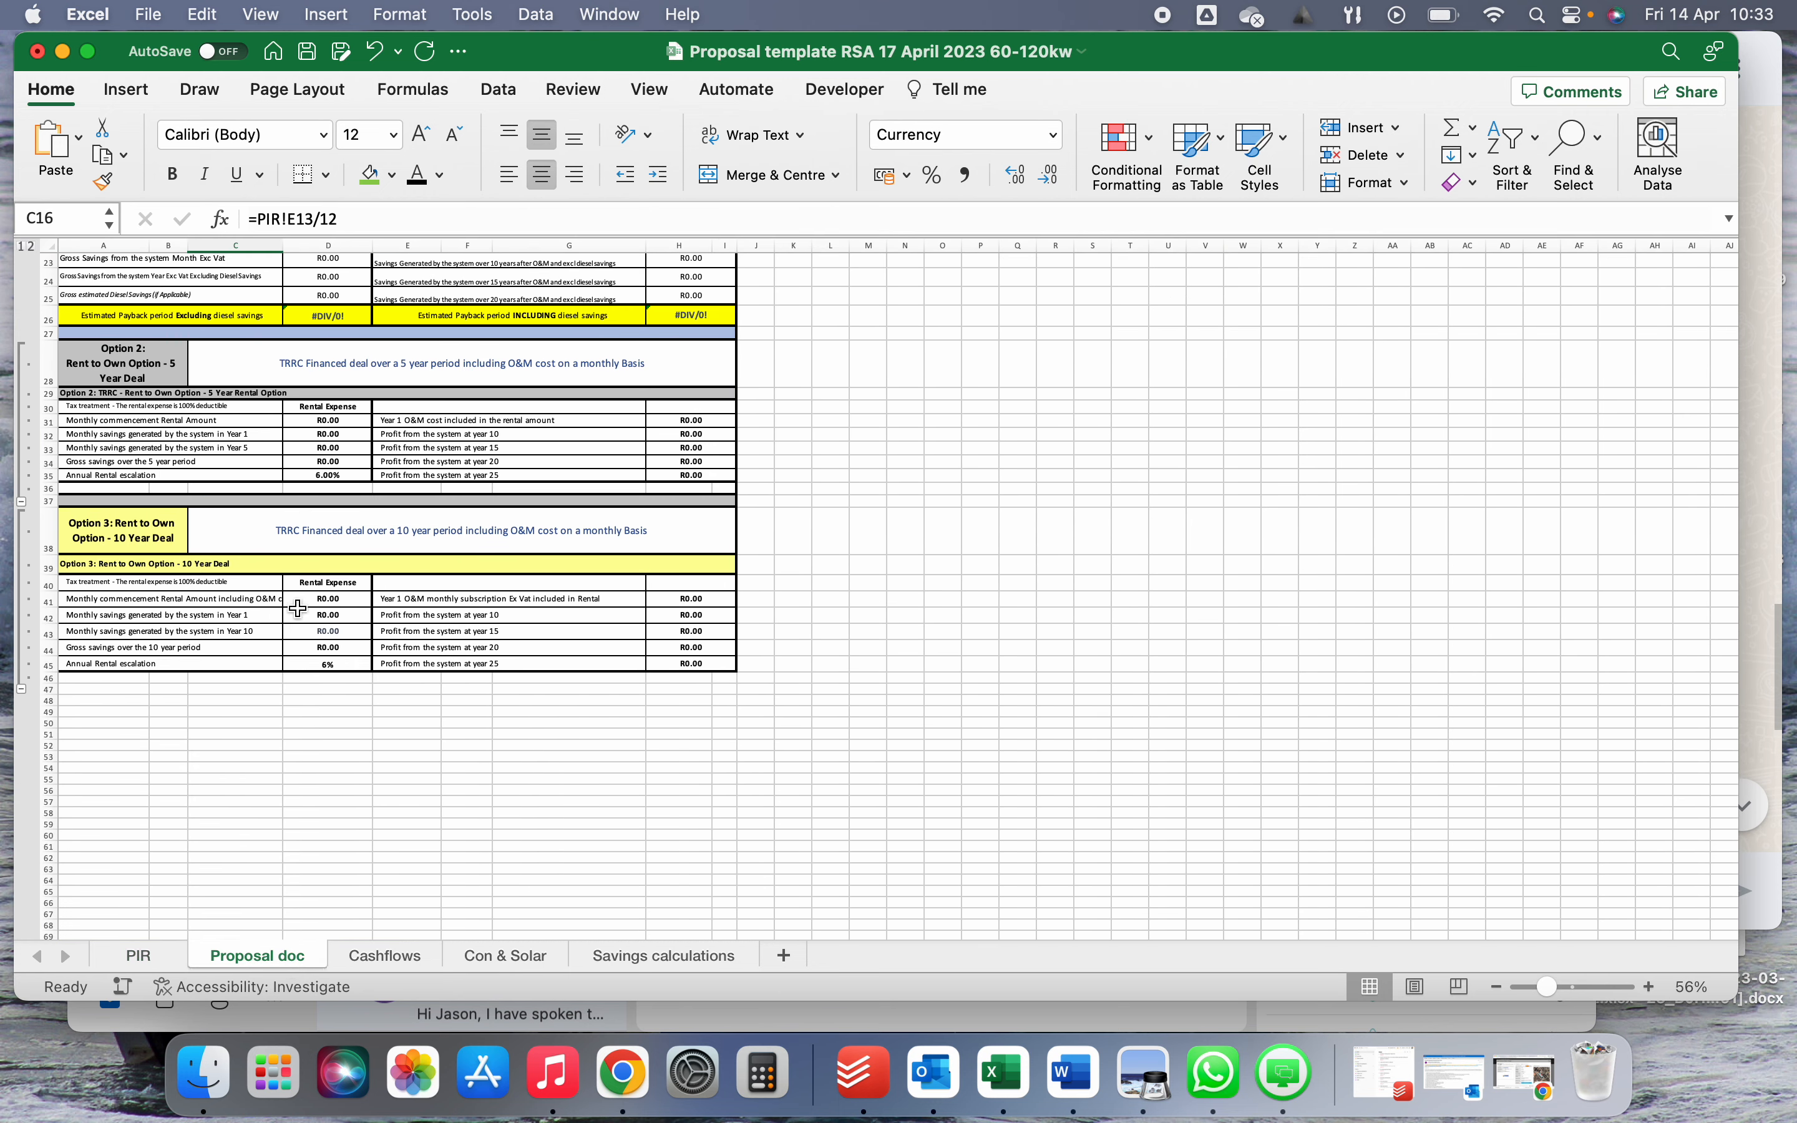
drag(286, 246, 295, 246)
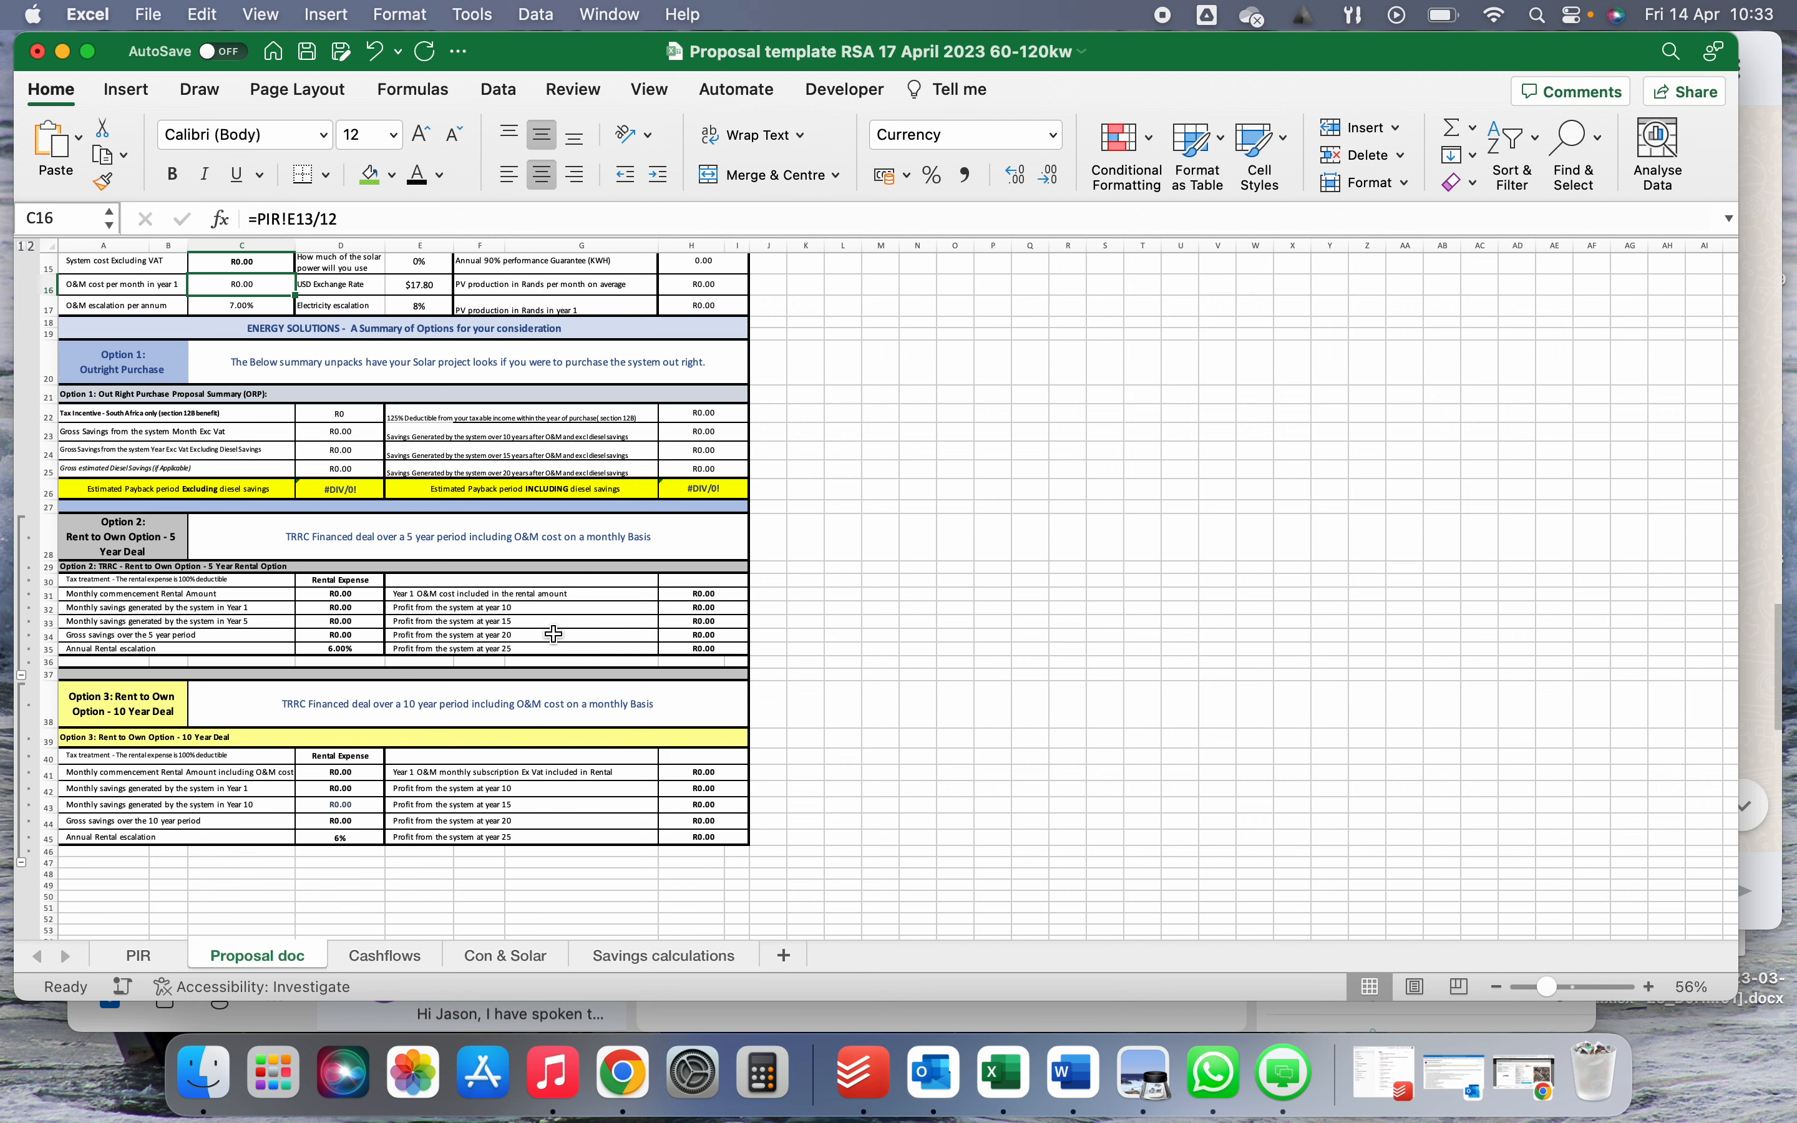
mouse_move(653, 600)
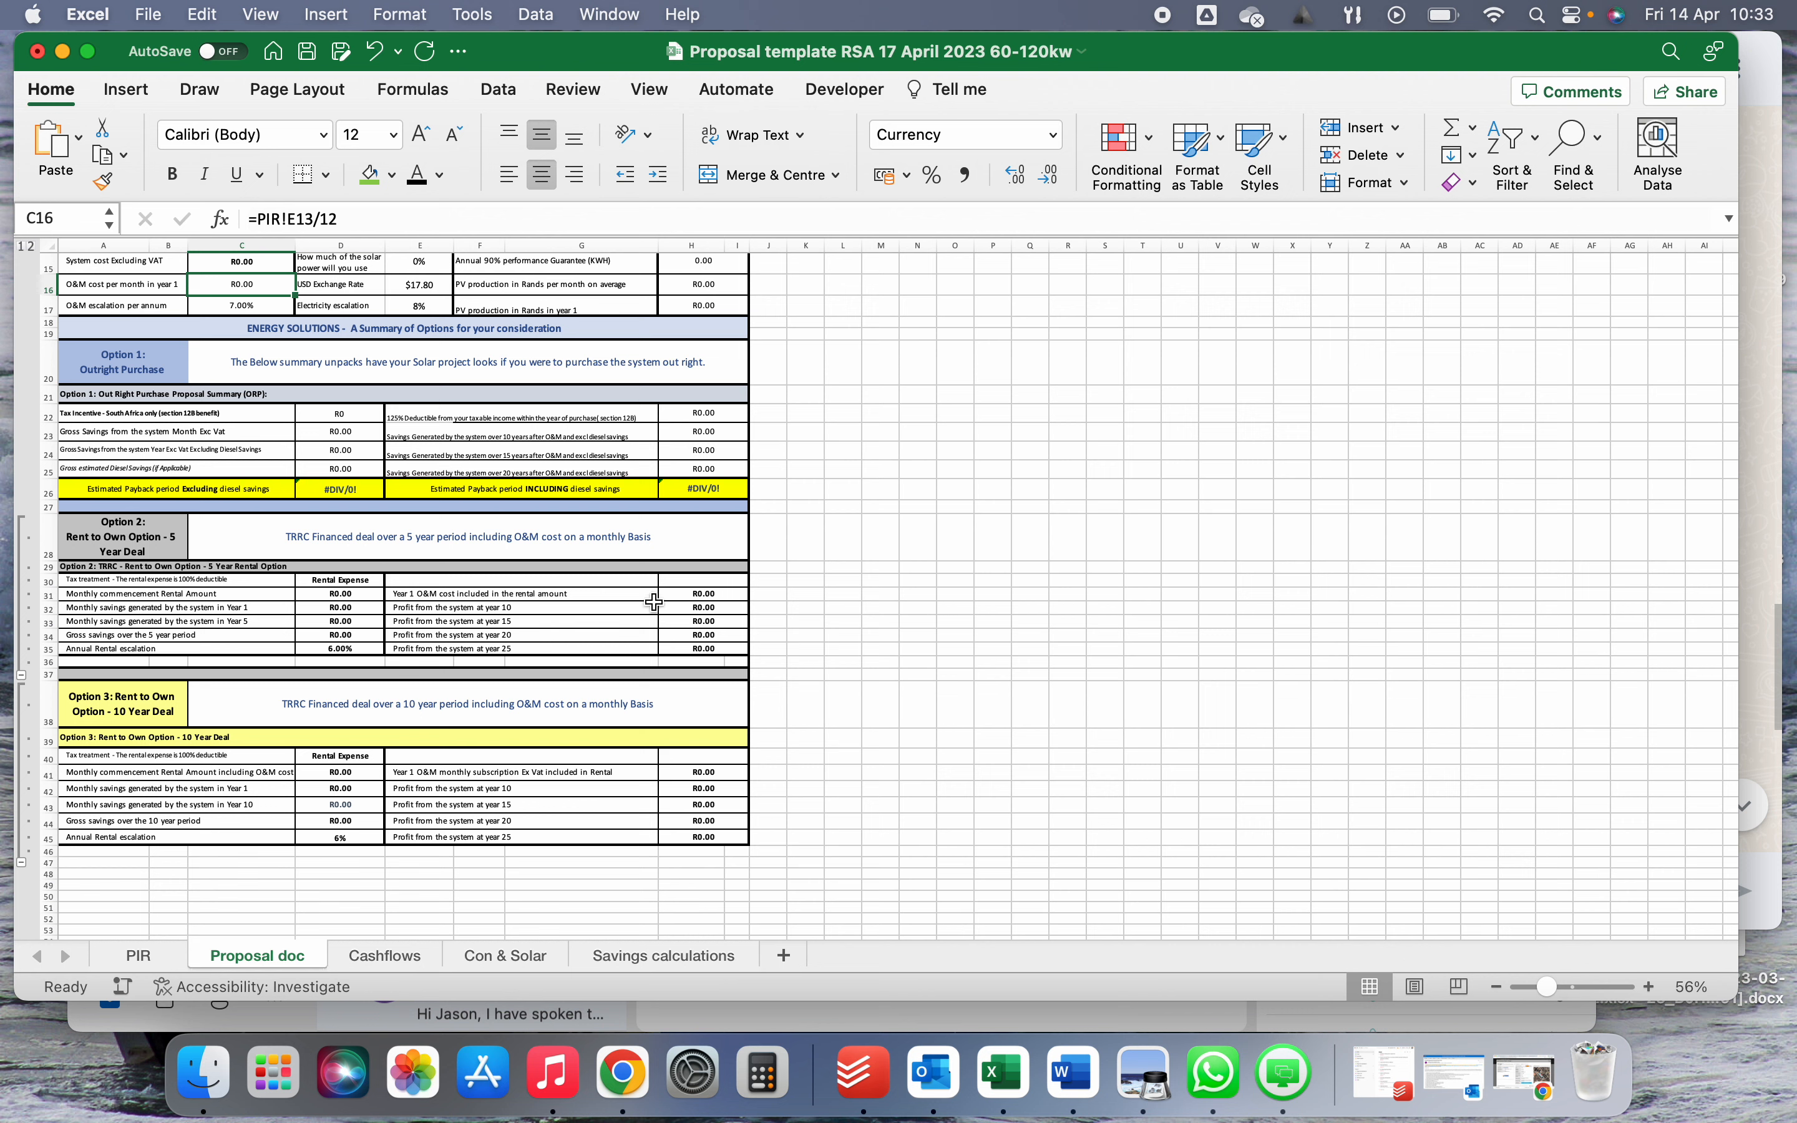
mouse_move(451, 782)
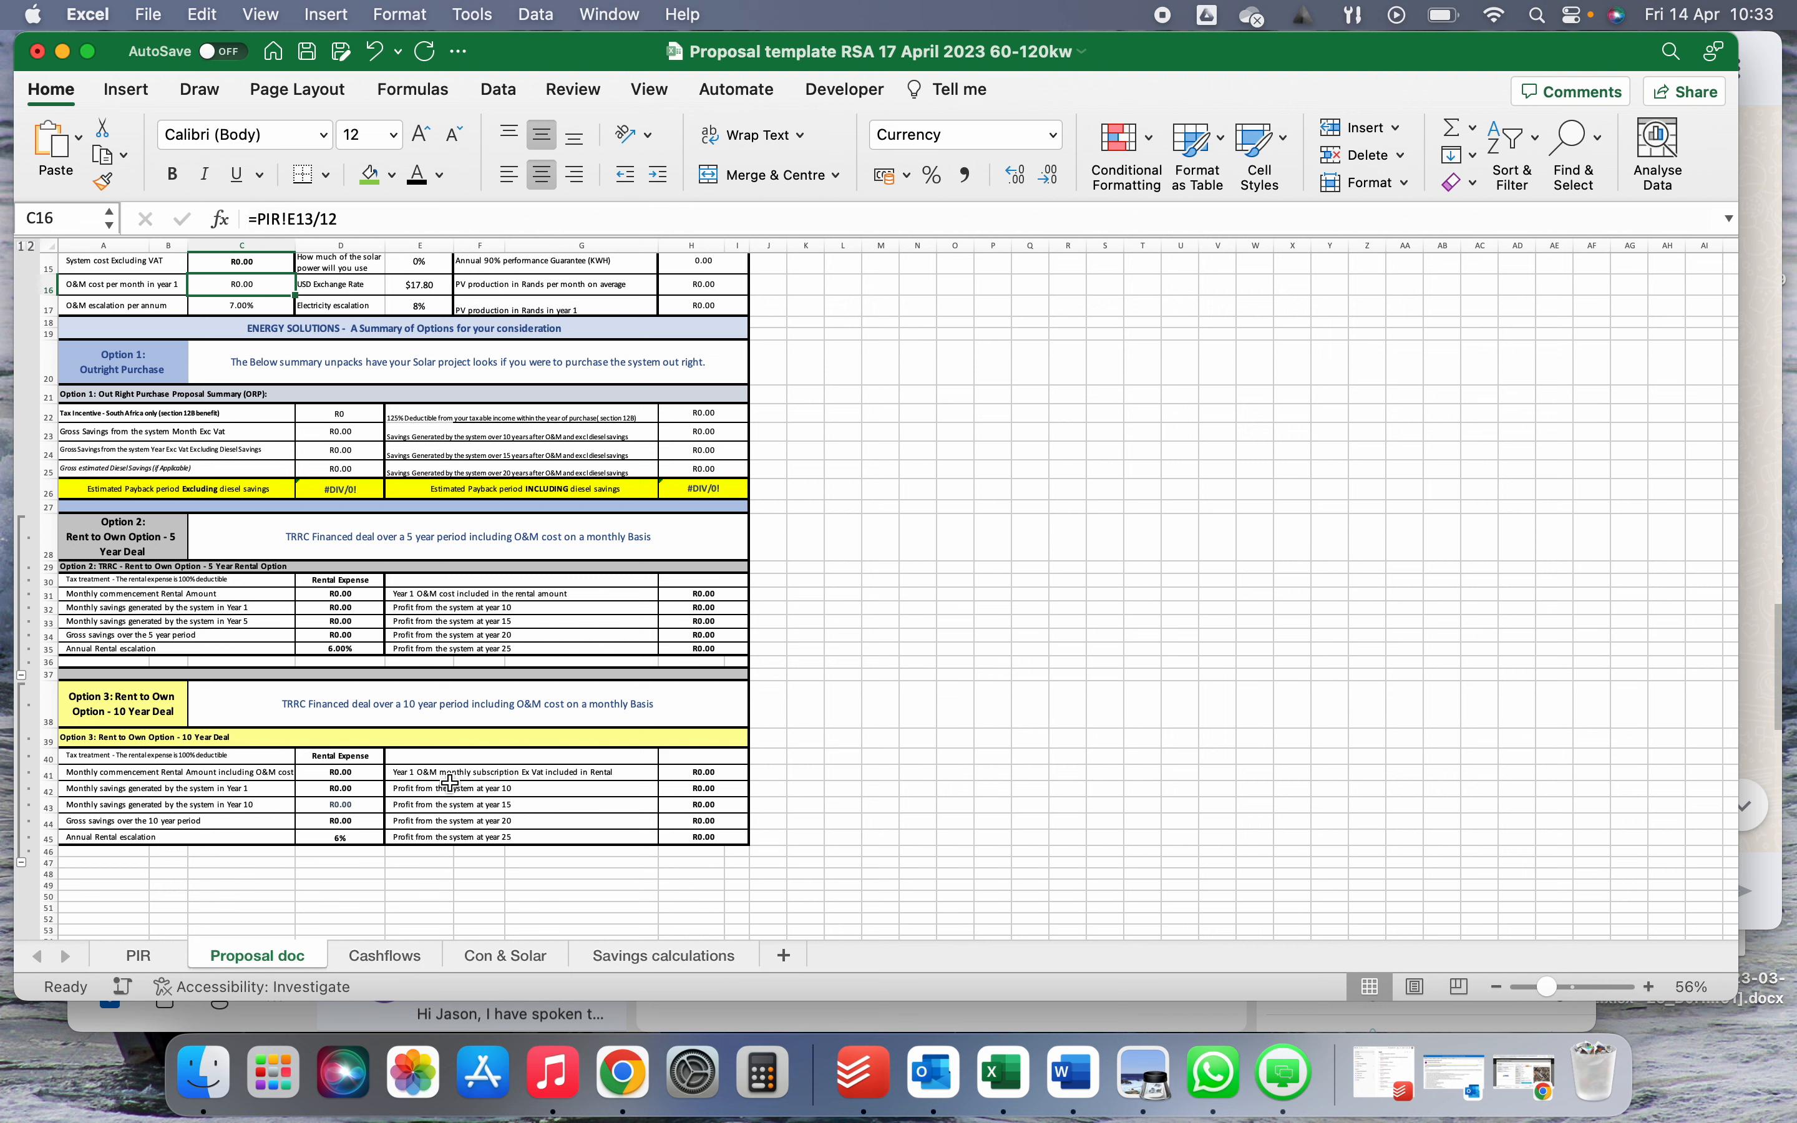
mouse_move(637, 761)
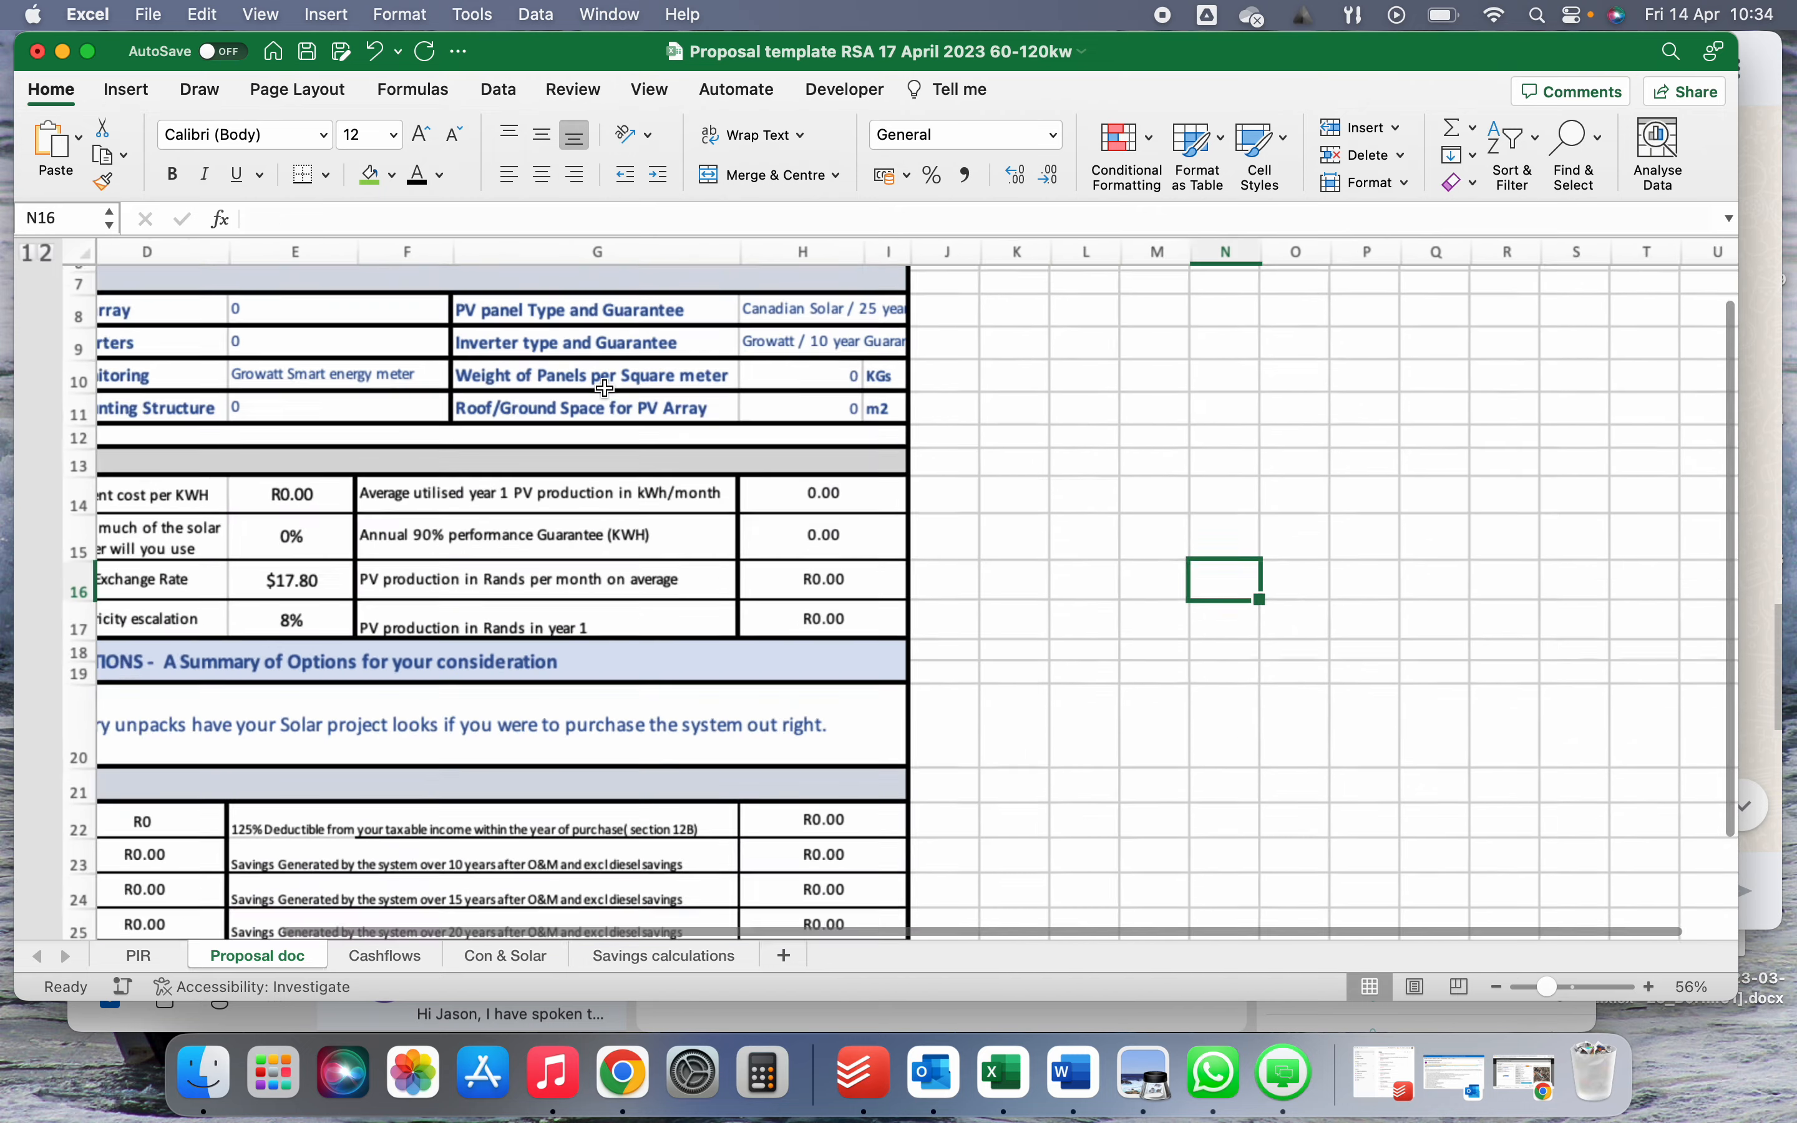
- Zoom the sheet to 117% and reveal H10's panel-weight formula =(PIR!B27/0.54)*11
click(1650, 988)
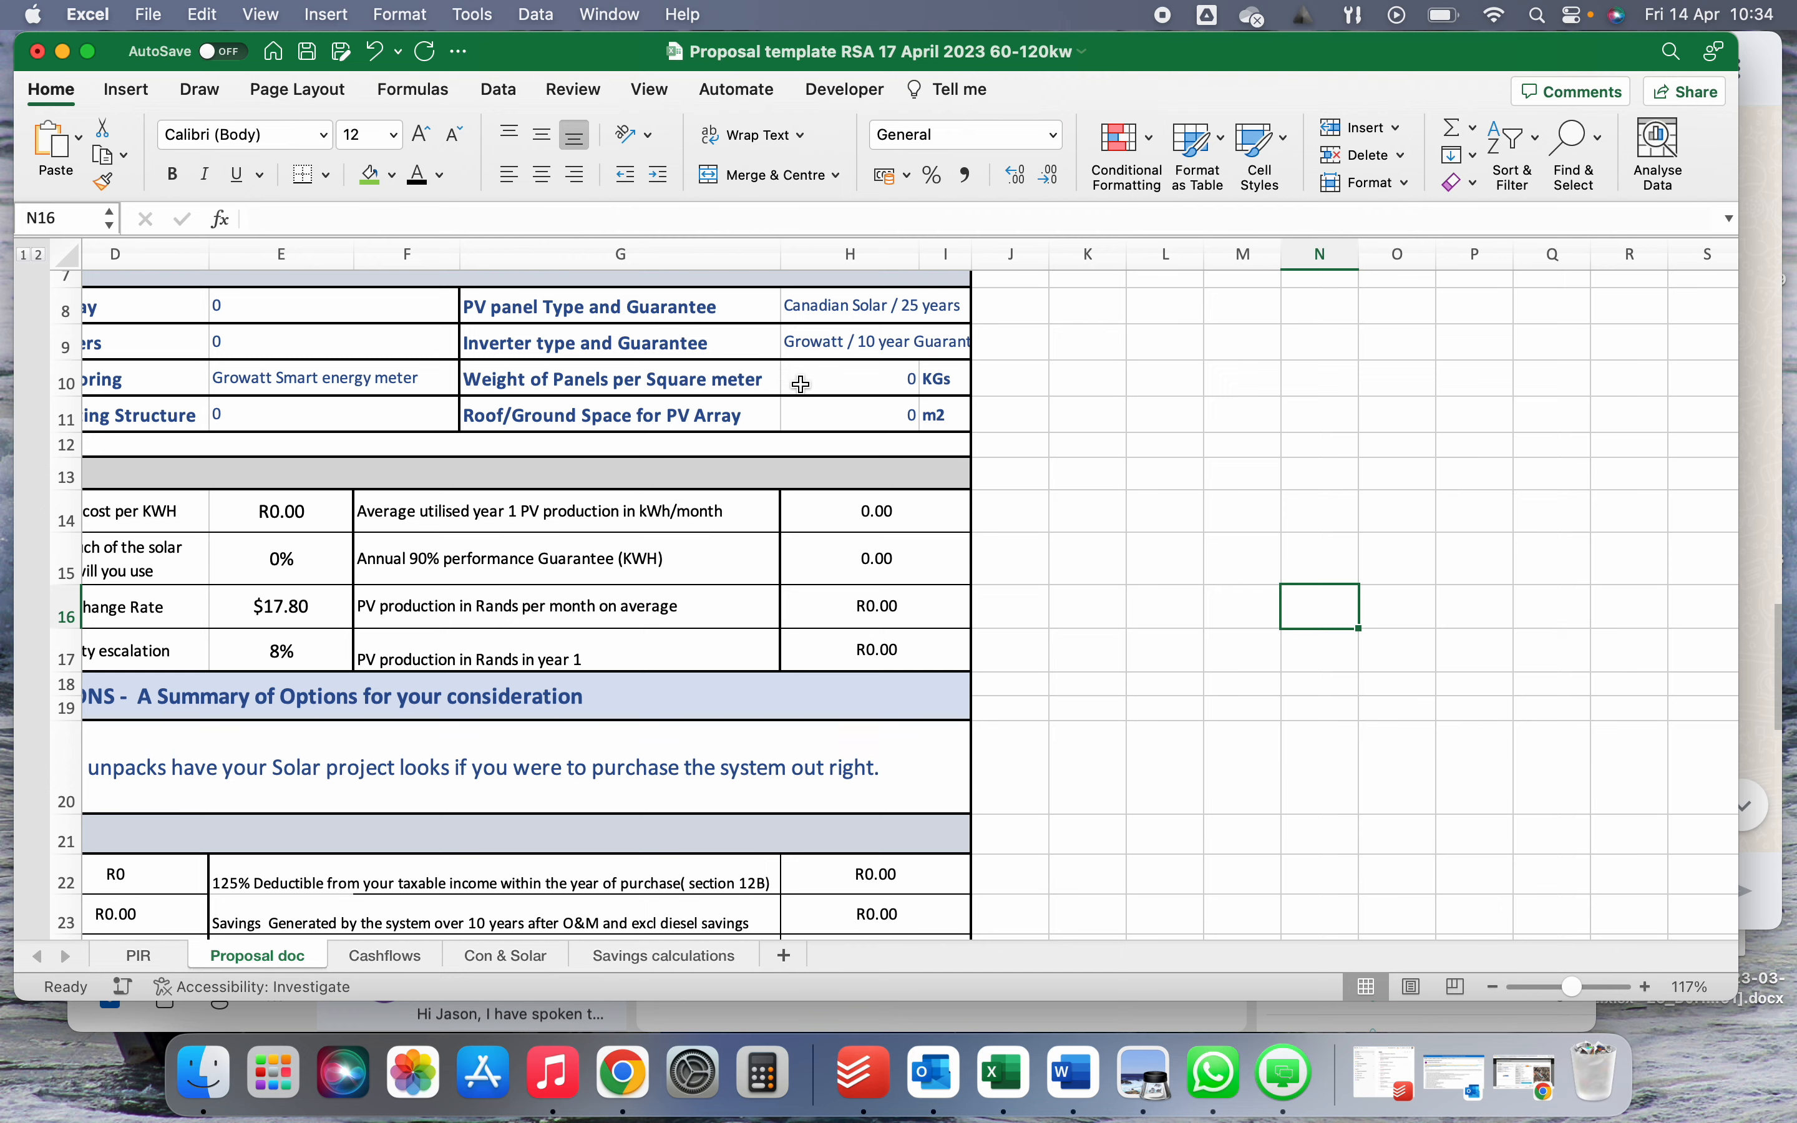
click(850, 379)
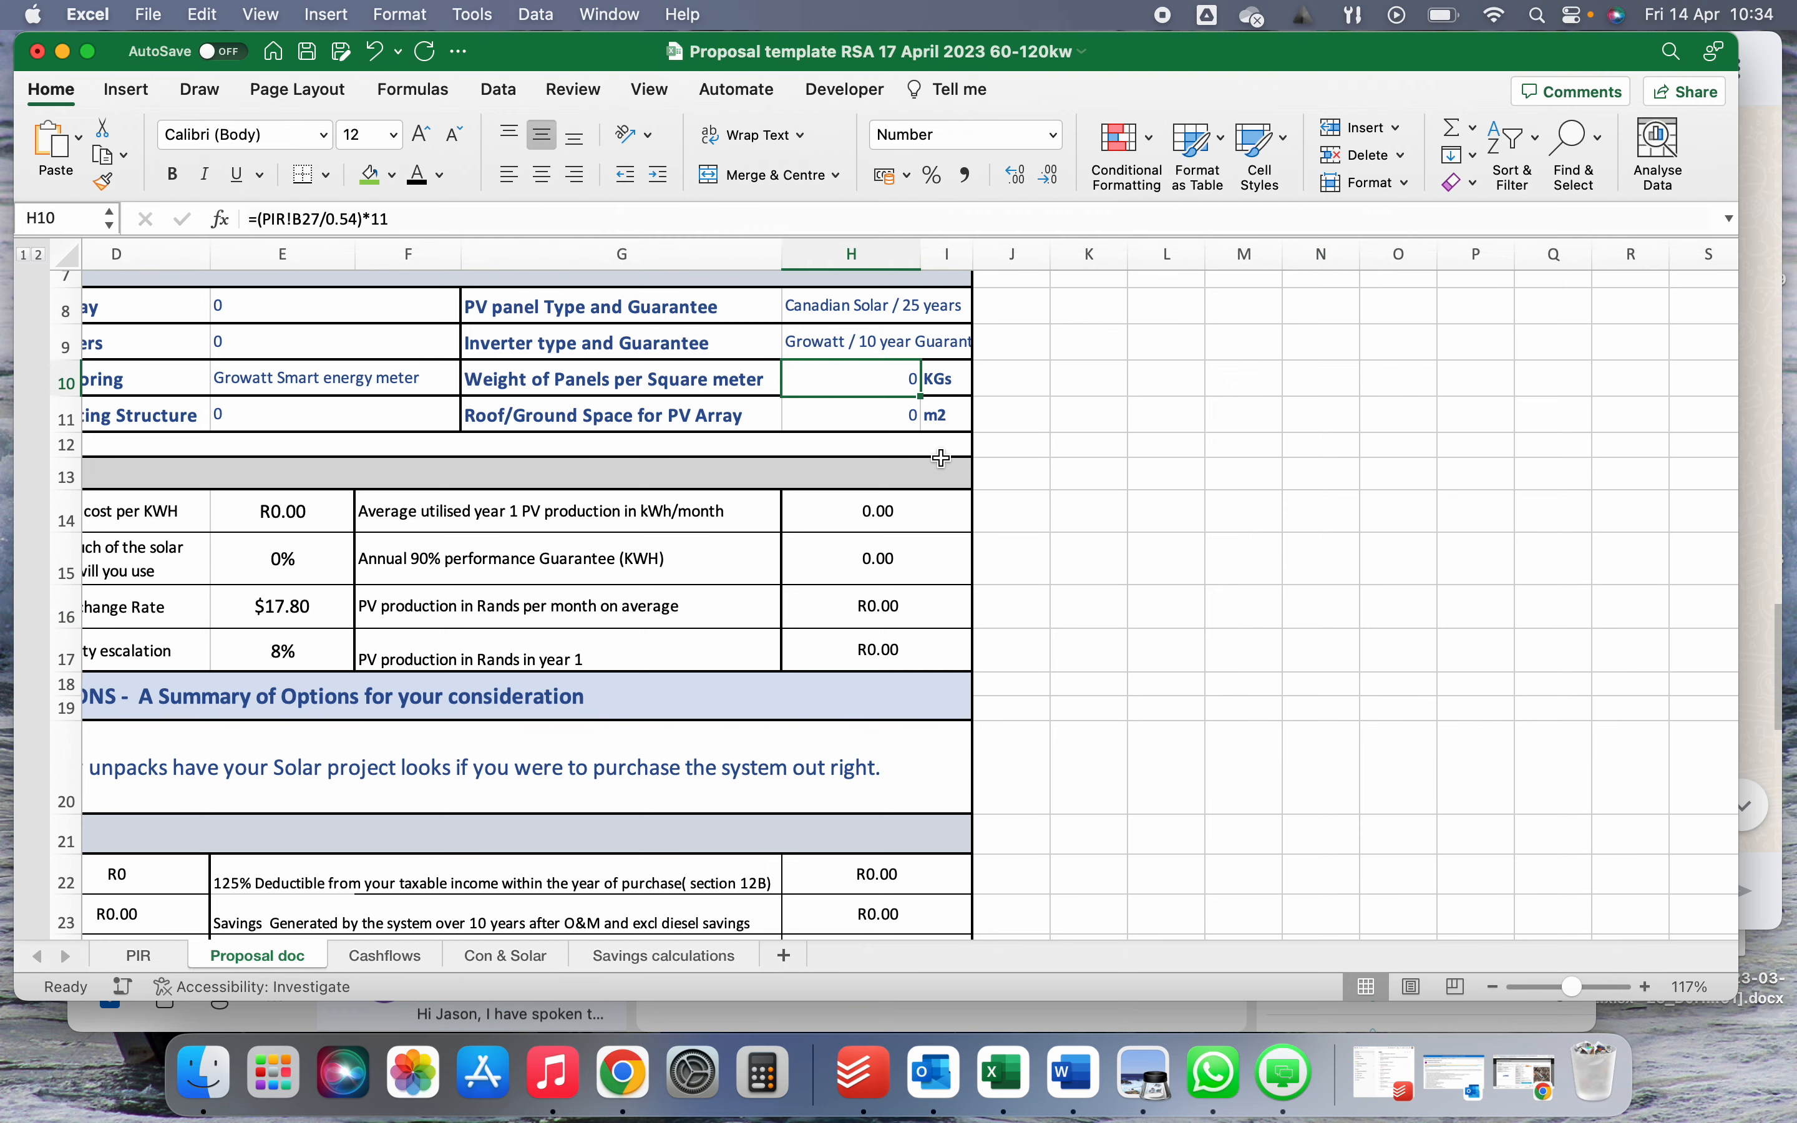